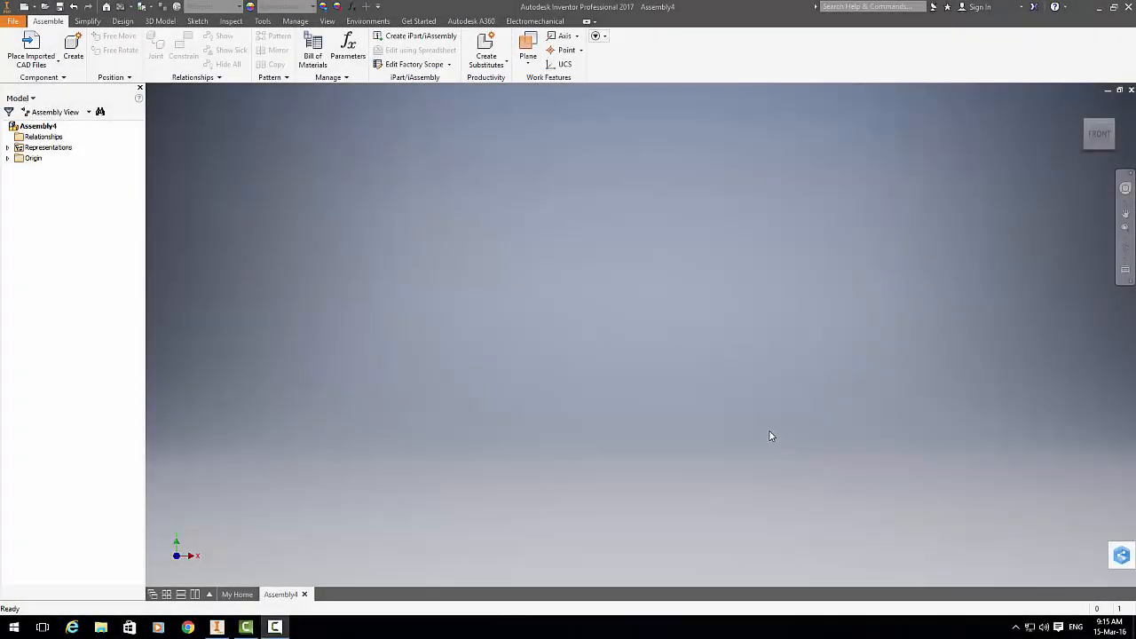
pyautogui.moveTo(775, 425)
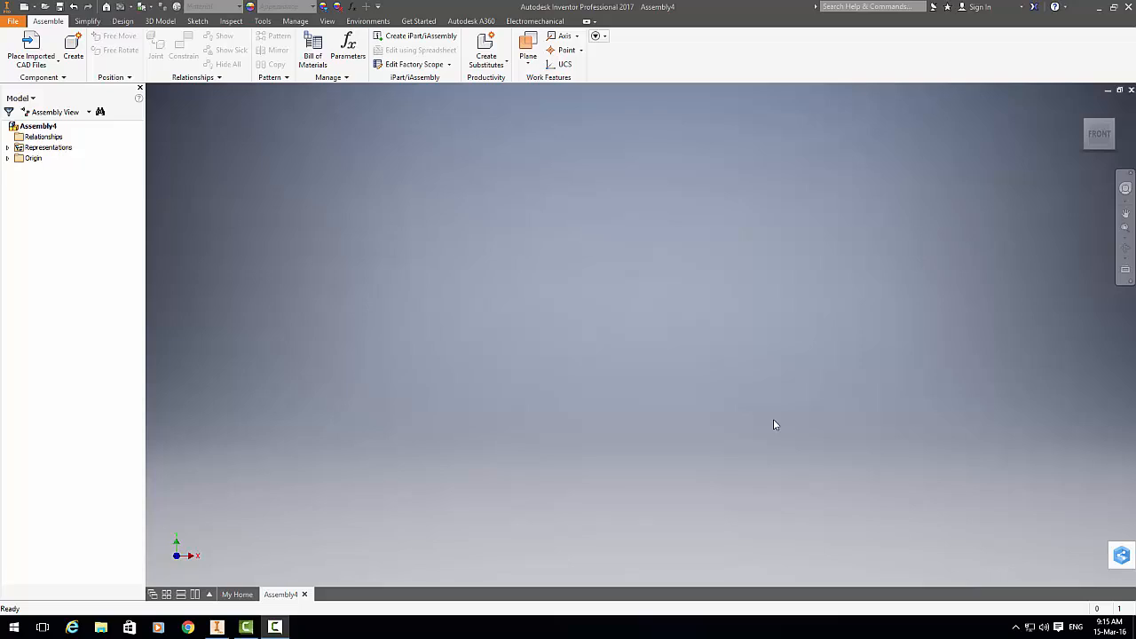
pyautogui.moveTo(735, 410)
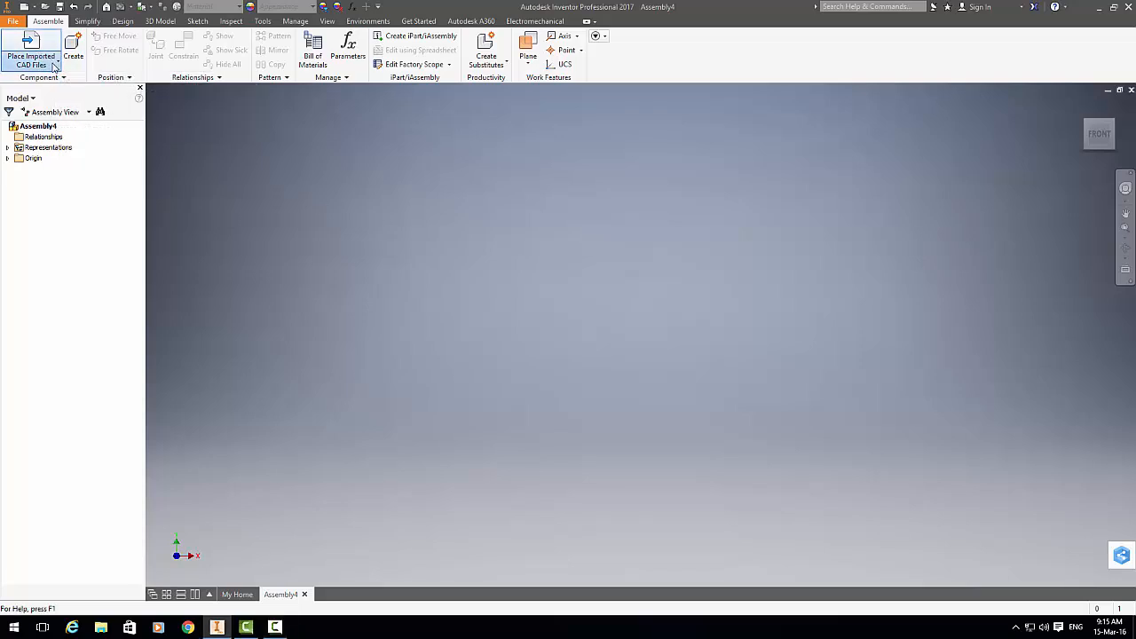
# Step: Import motor.prt.1 into the assembly as a Reference Model
pyautogui.click(15, 44)
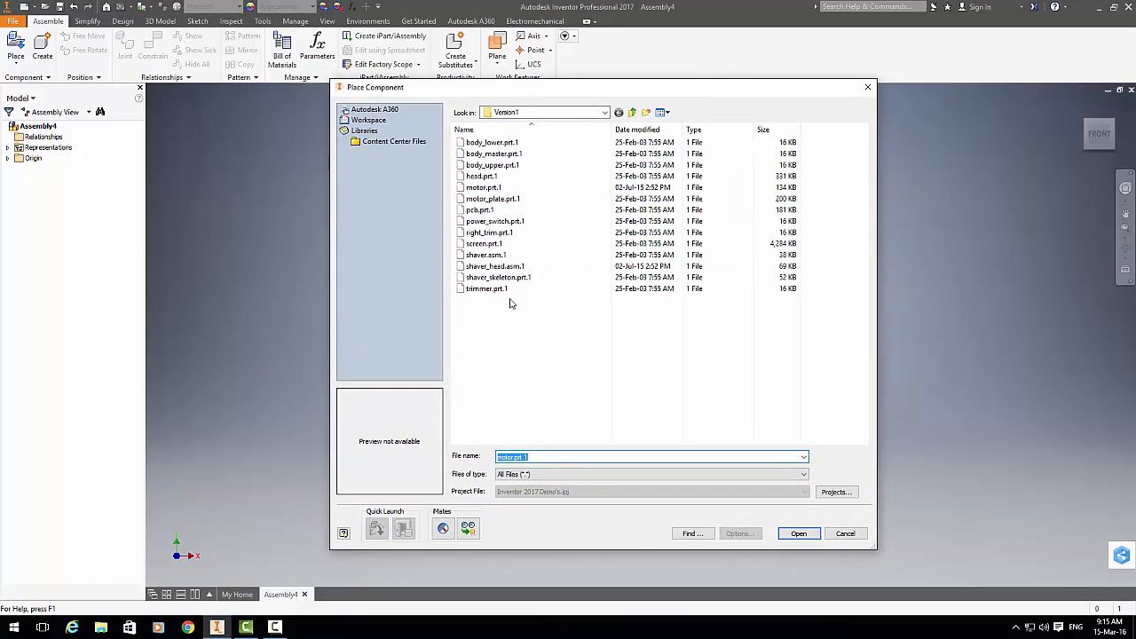
pyautogui.moveTo(253, 330)
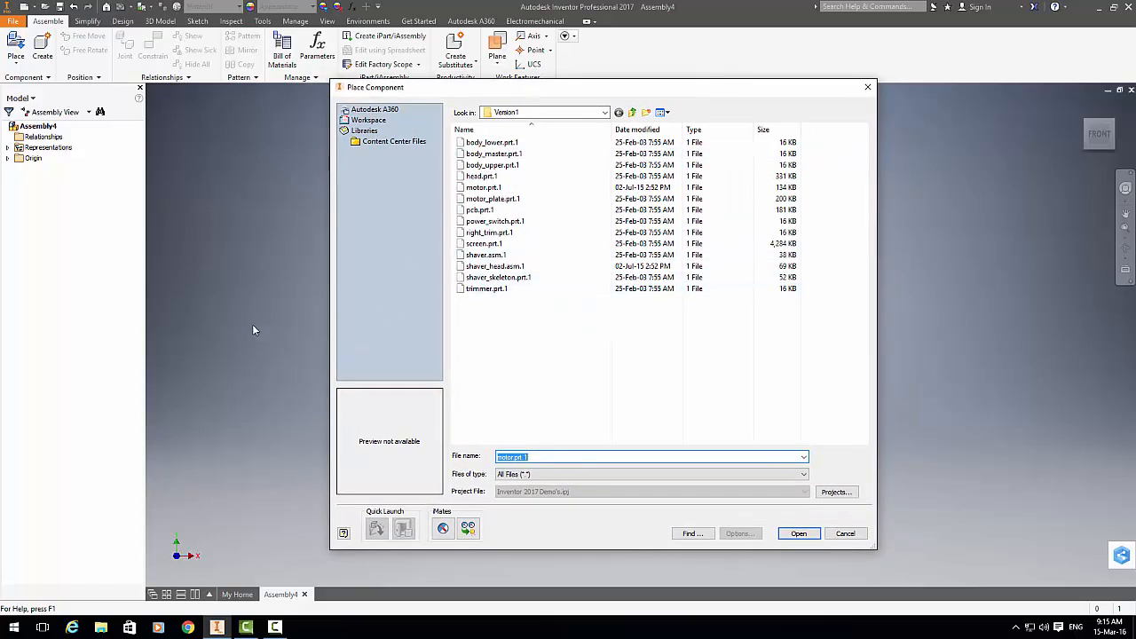
pyautogui.moveTo(536, 233)
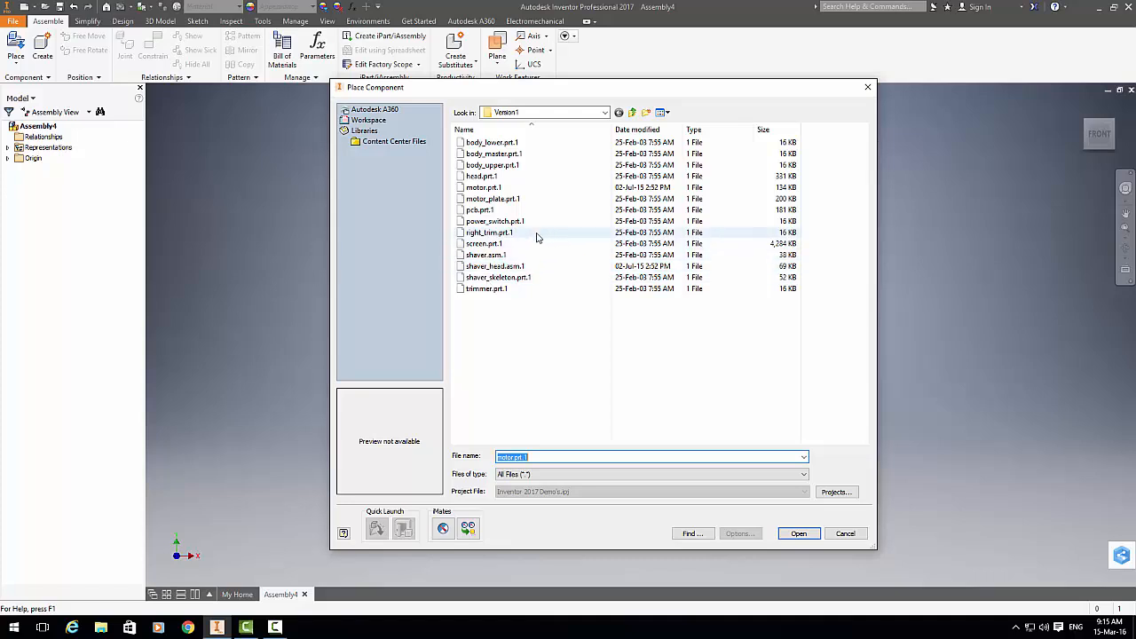
pyautogui.click(483, 187)
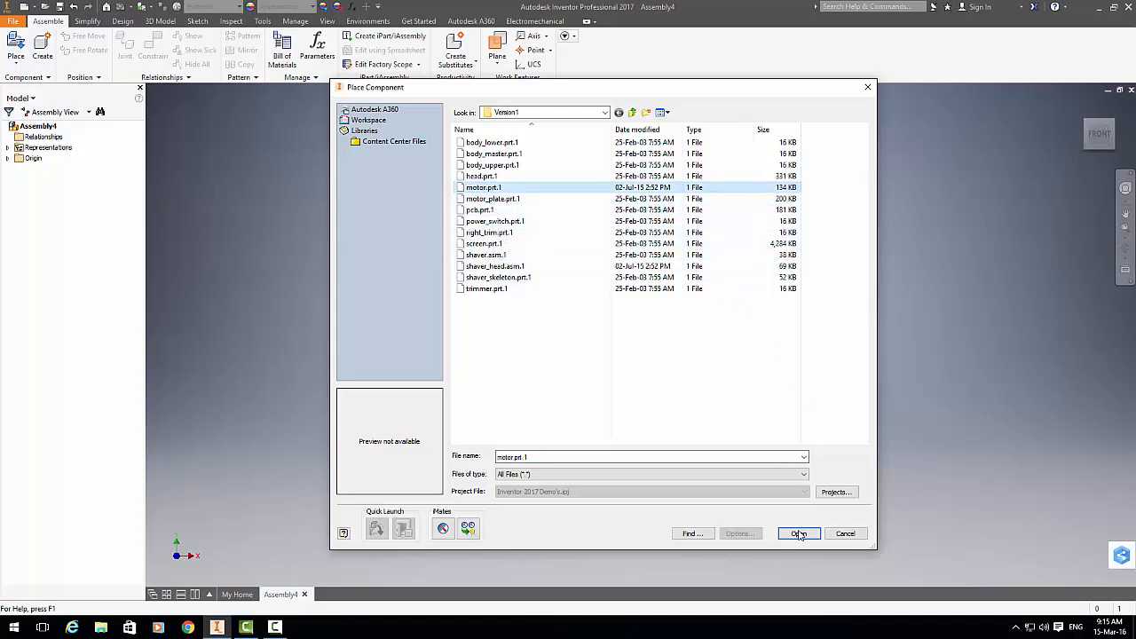
pyautogui.click(797, 533)
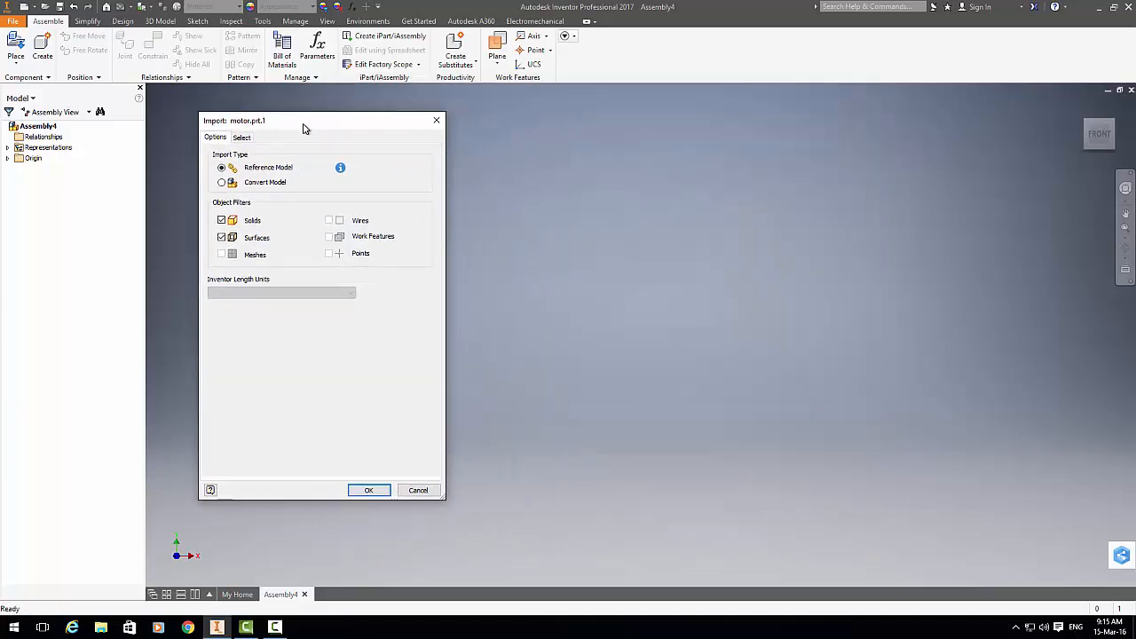
pyautogui.moveTo(333, 187)
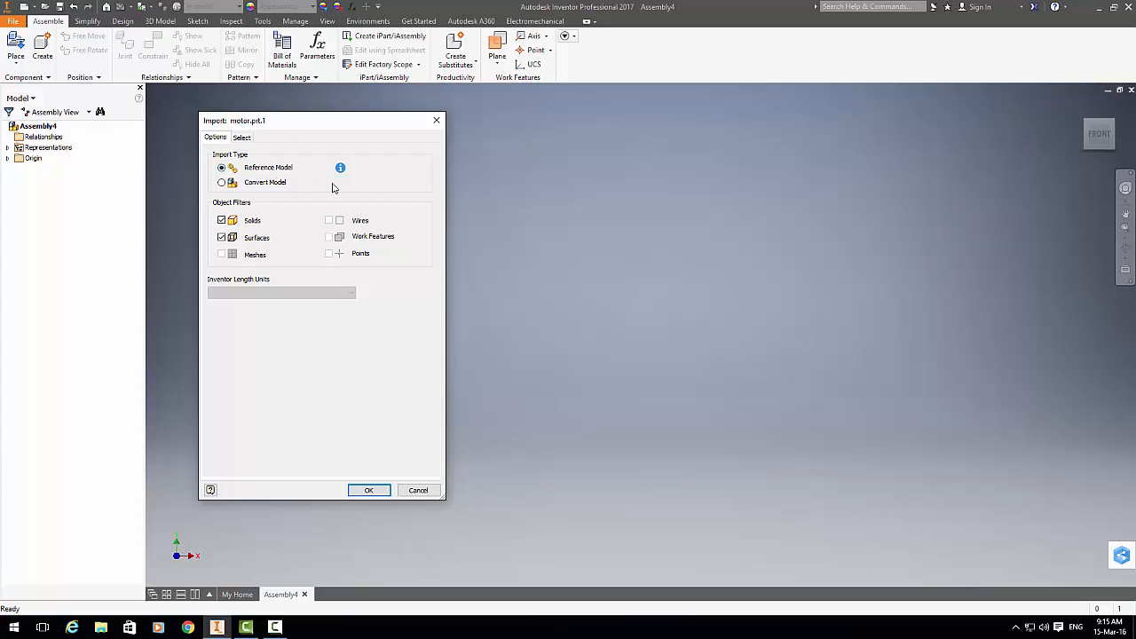
pyautogui.moveTo(368, 490)
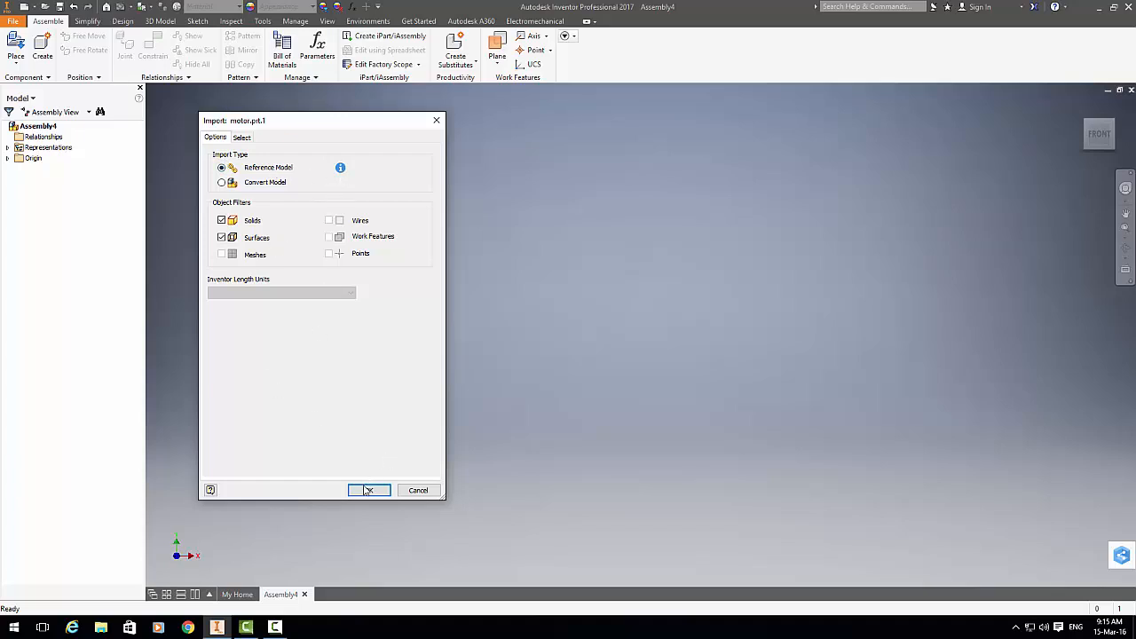
pyautogui.click(369, 490)
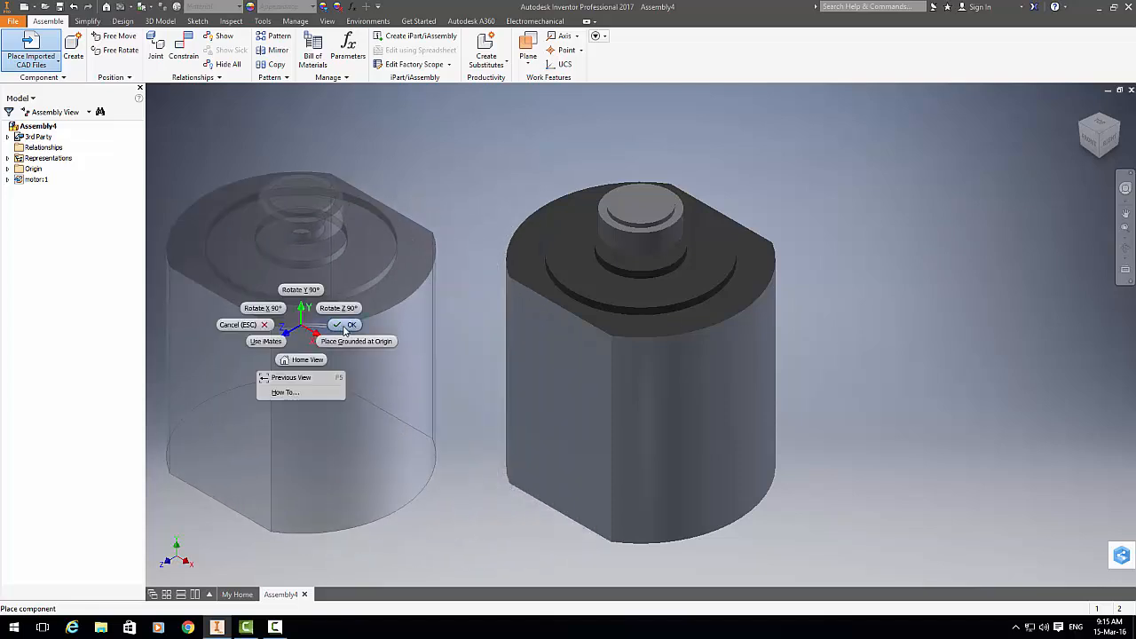
# Step: Confirm the motor's placement so motor:1 sits grounded in Assembly4
pyautogui.click(345, 325)
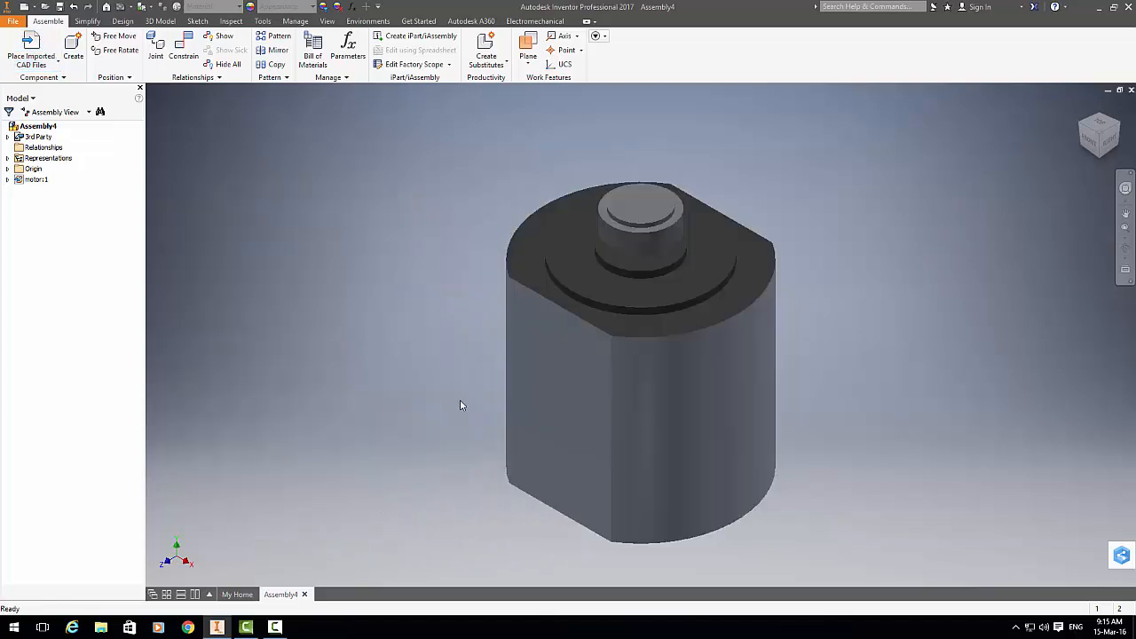
pyautogui.moveTo(364, 373)
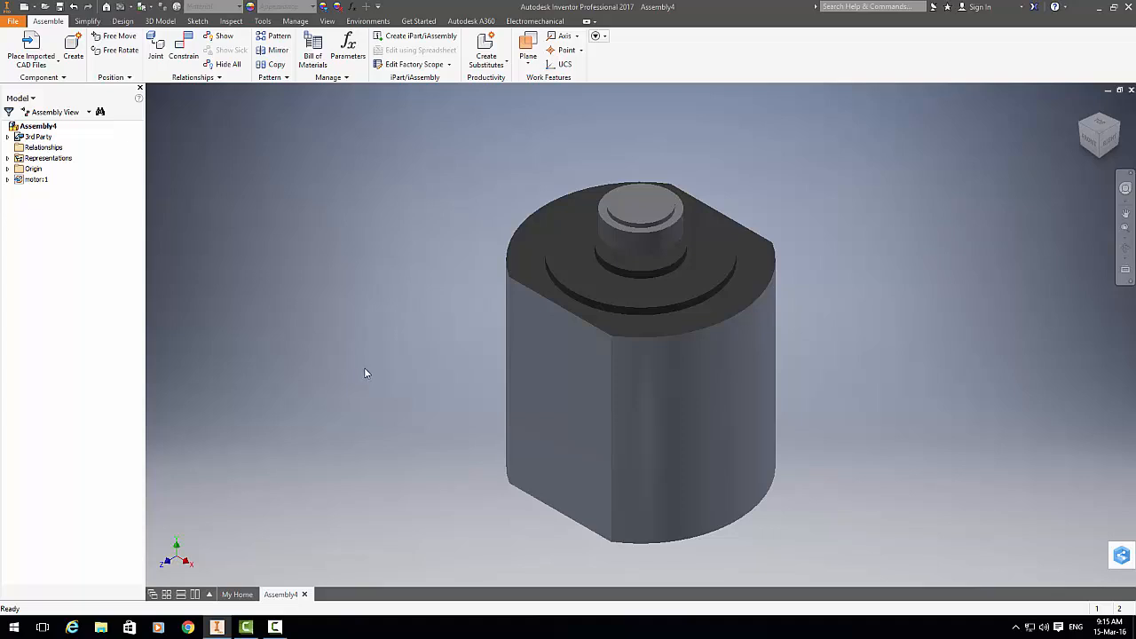
pyautogui.moveTo(234, 339)
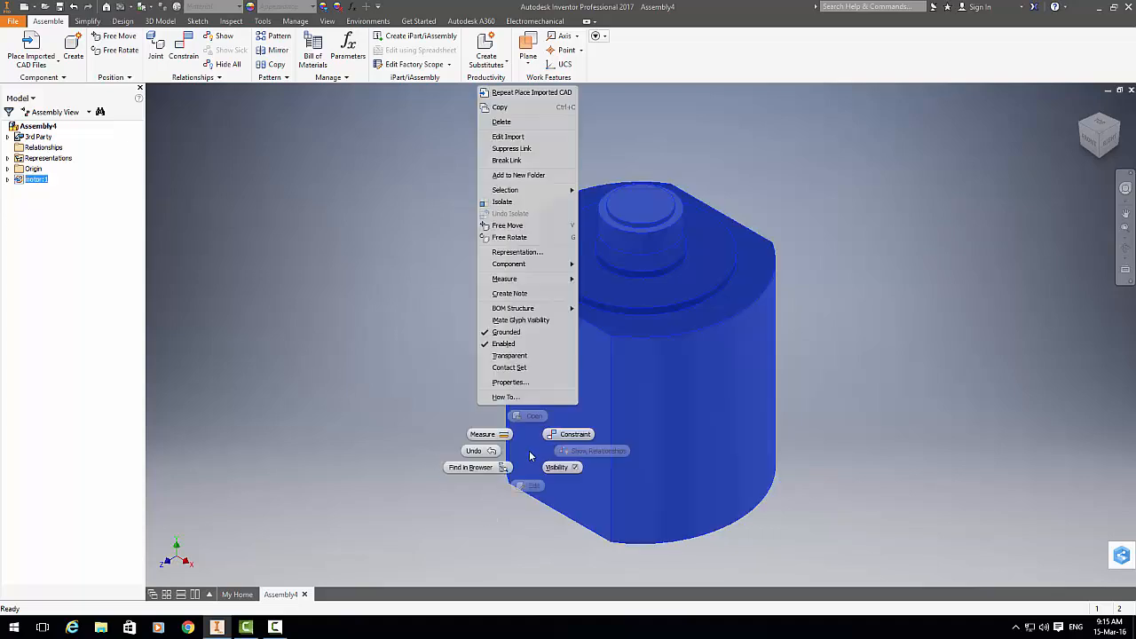
# Step: In the motor's iProperties, set Description to Inventor-Motor and Designer to Inventor
pyautogui.click(510, 382)
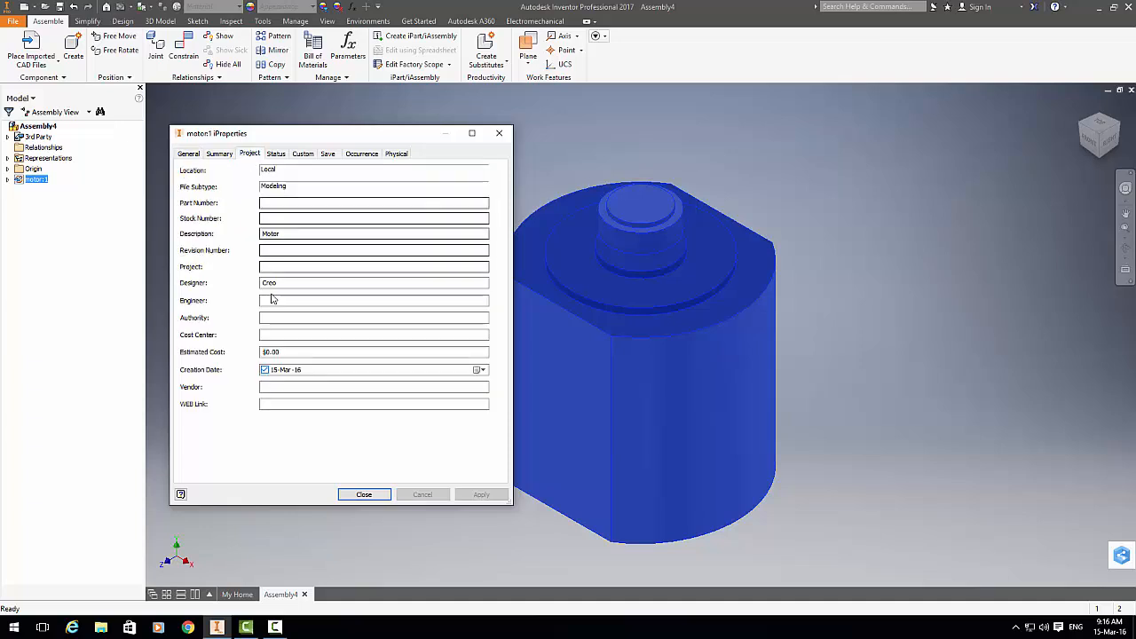
pyautogui.moveTo(302, 332)
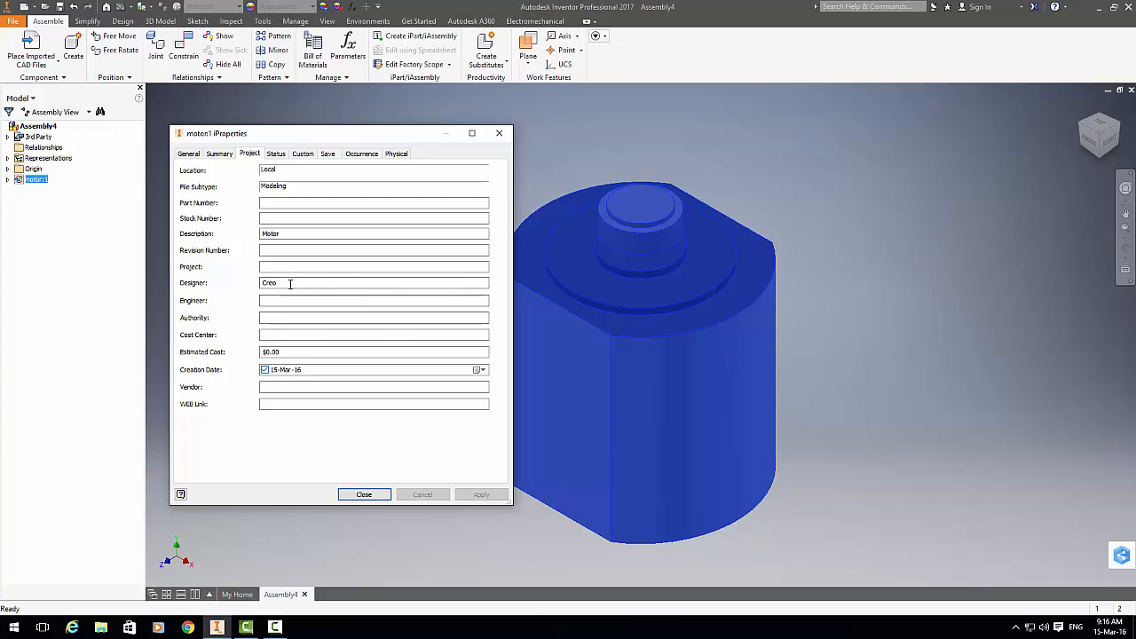
pyautogui.moveTo(302, 144)
pyautogui.write('Inventor-')
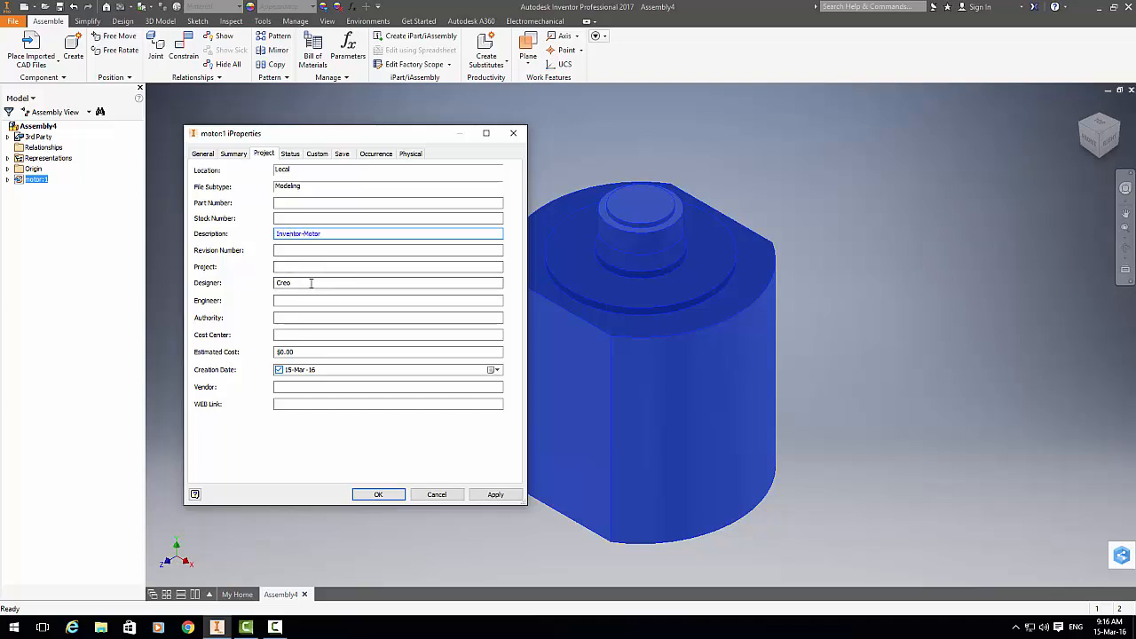
pyautogui.tripleClick(388, 282)
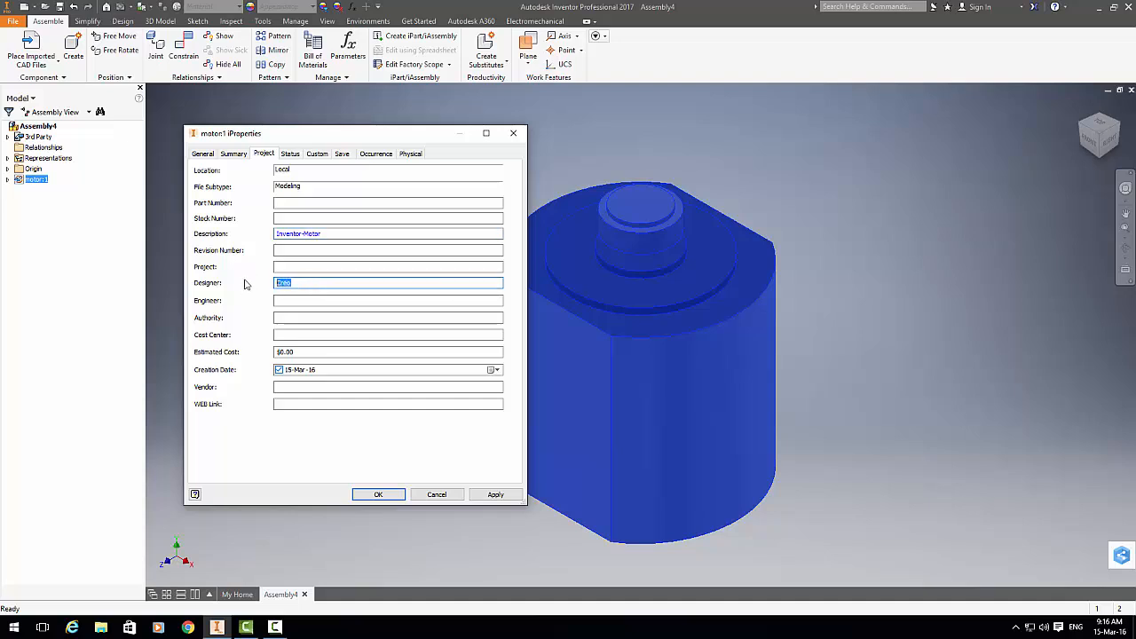
pyautogui.write('Ini')
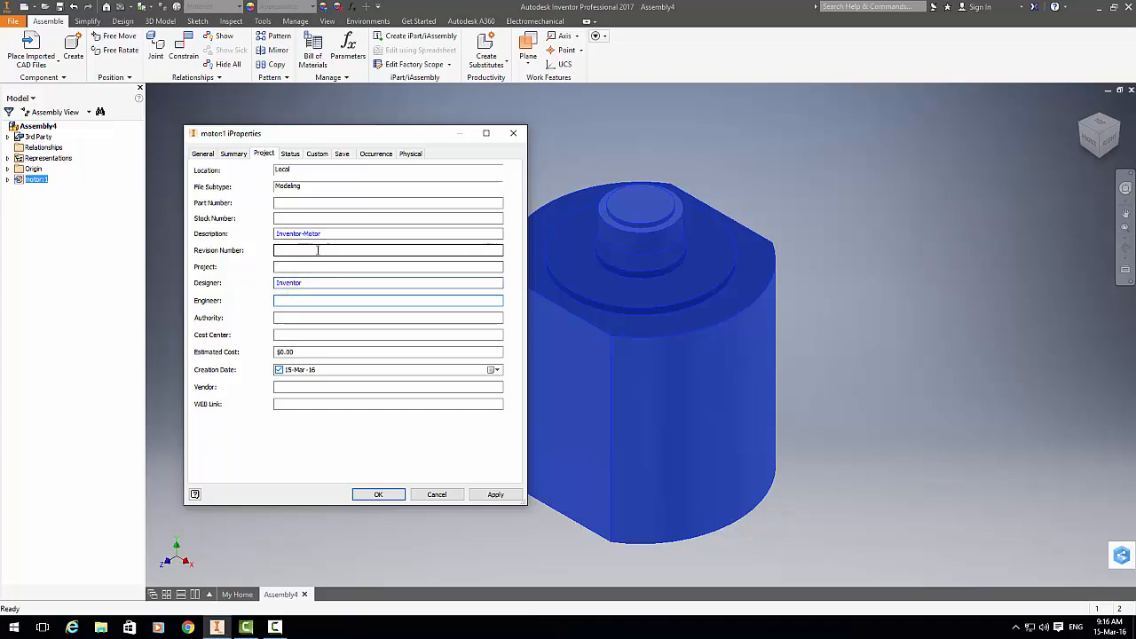
pyautogui.click(387, 300)
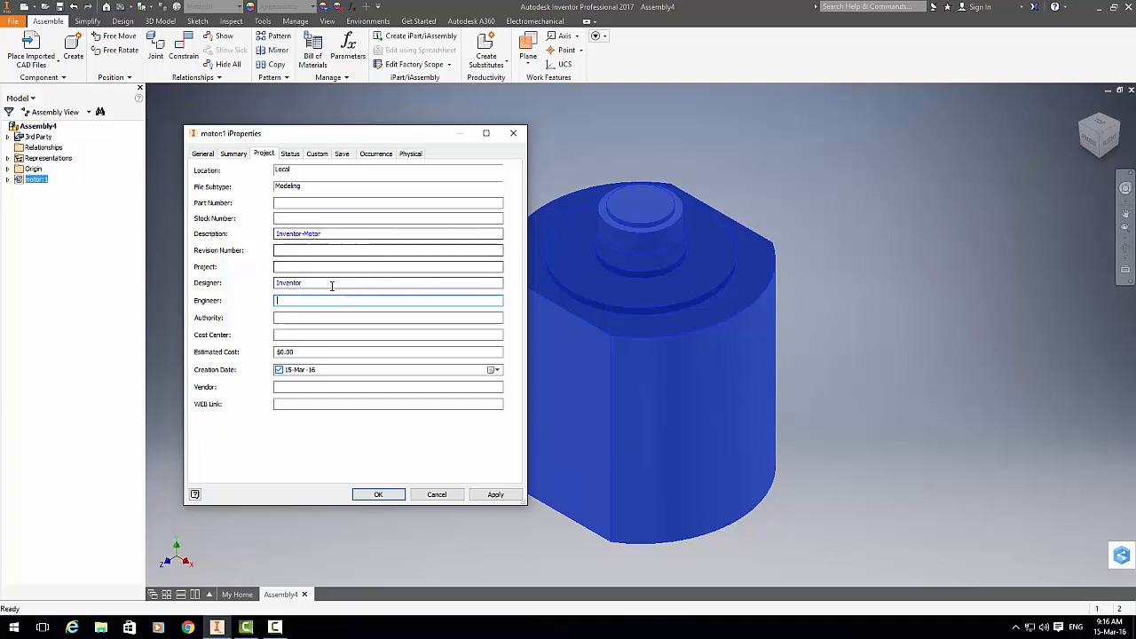
pyautogui.moveTo(307, 298)
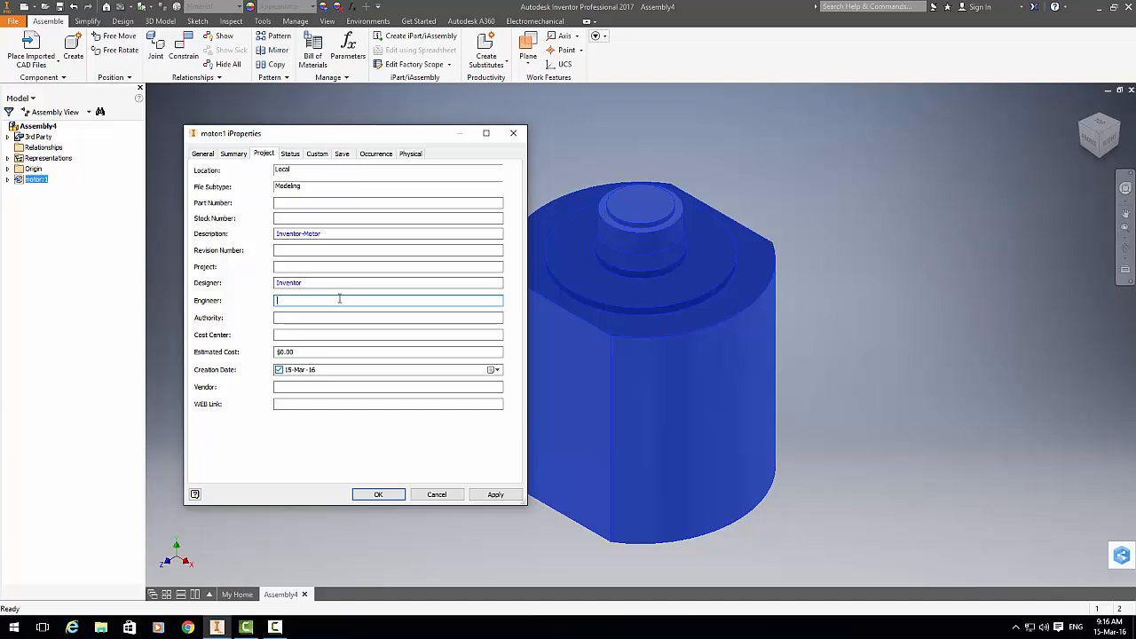
# Step: Restore Designer from source, re-enter Inventor, and apply the iProperties changes
pyautogui.rightClick(302, 289)
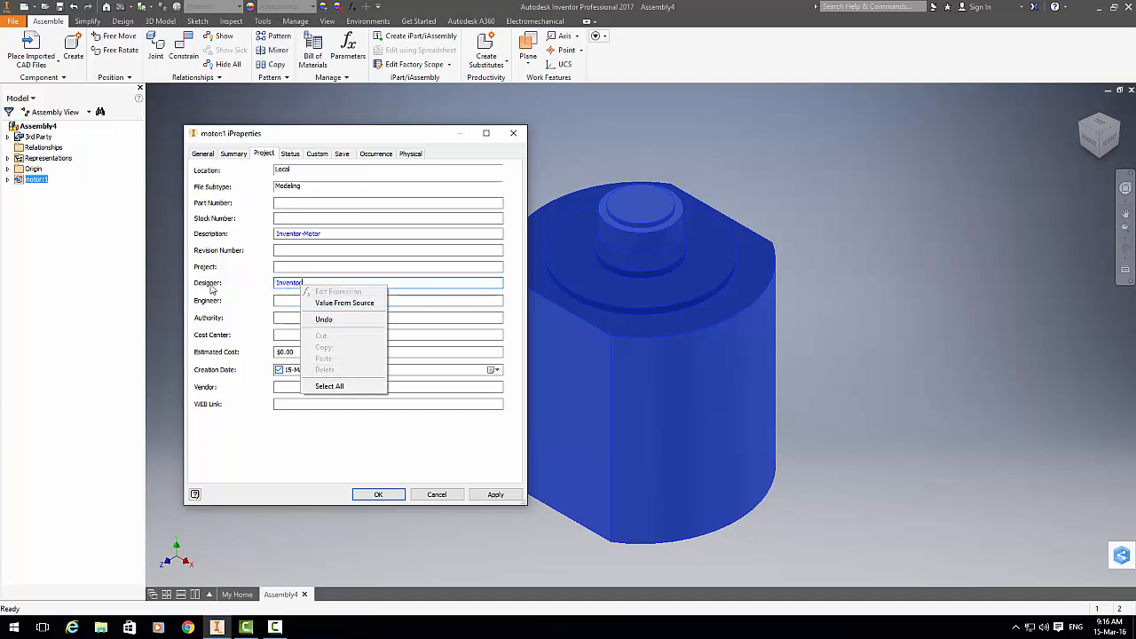
pyautogui.moveTo(345, 303)
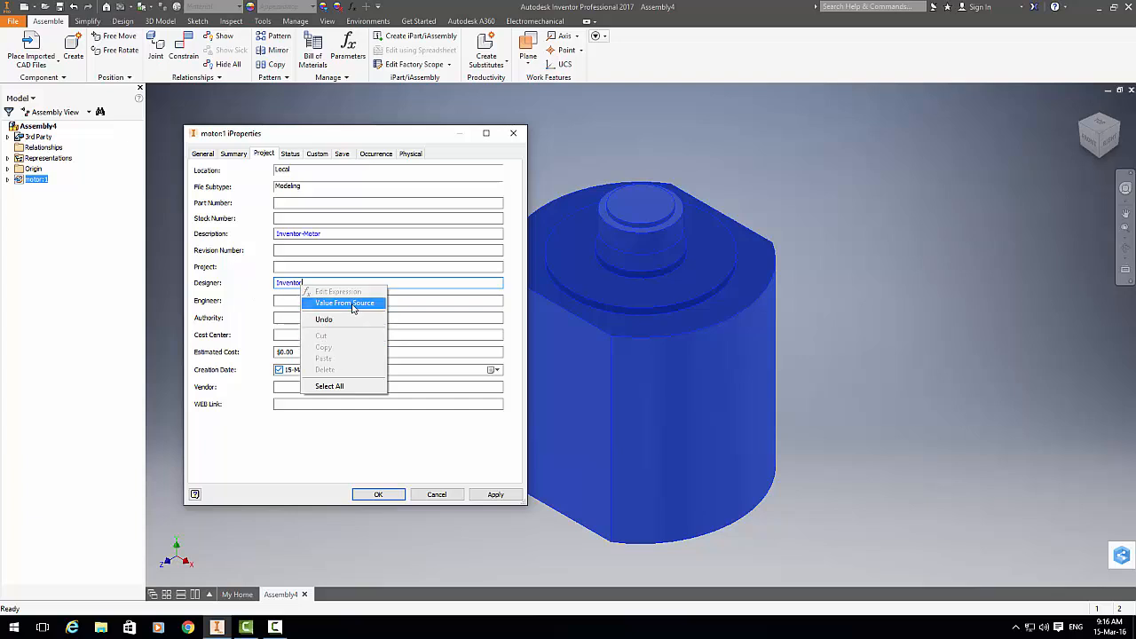
pyautogui.click(345, 303)
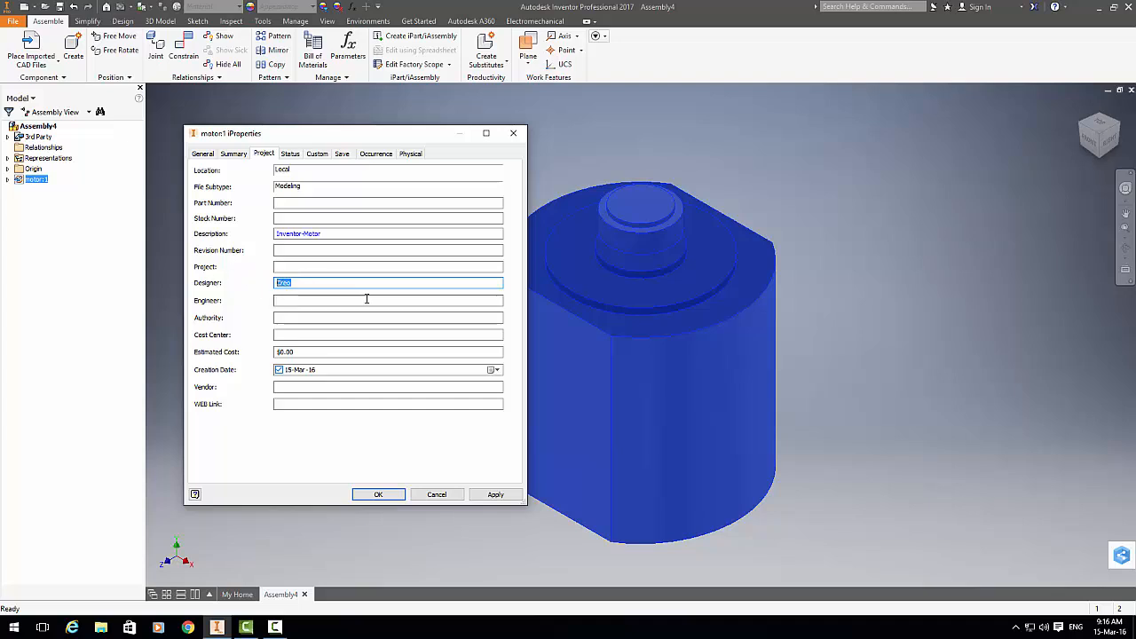
pyautogui.write('Inventor')
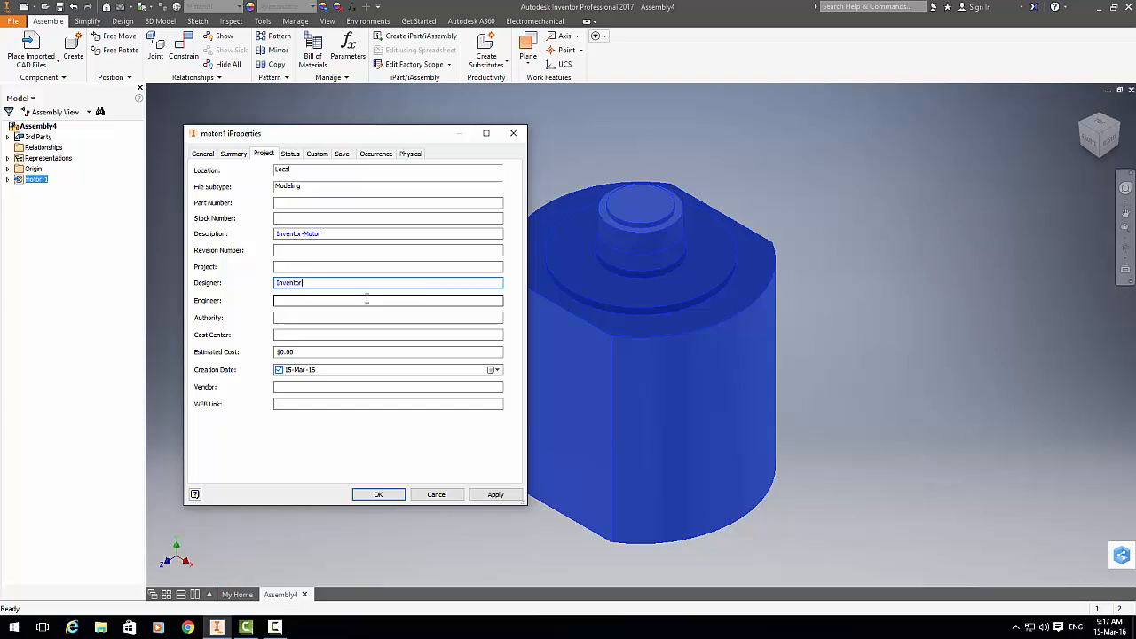
pyautogui.click(495, 495)
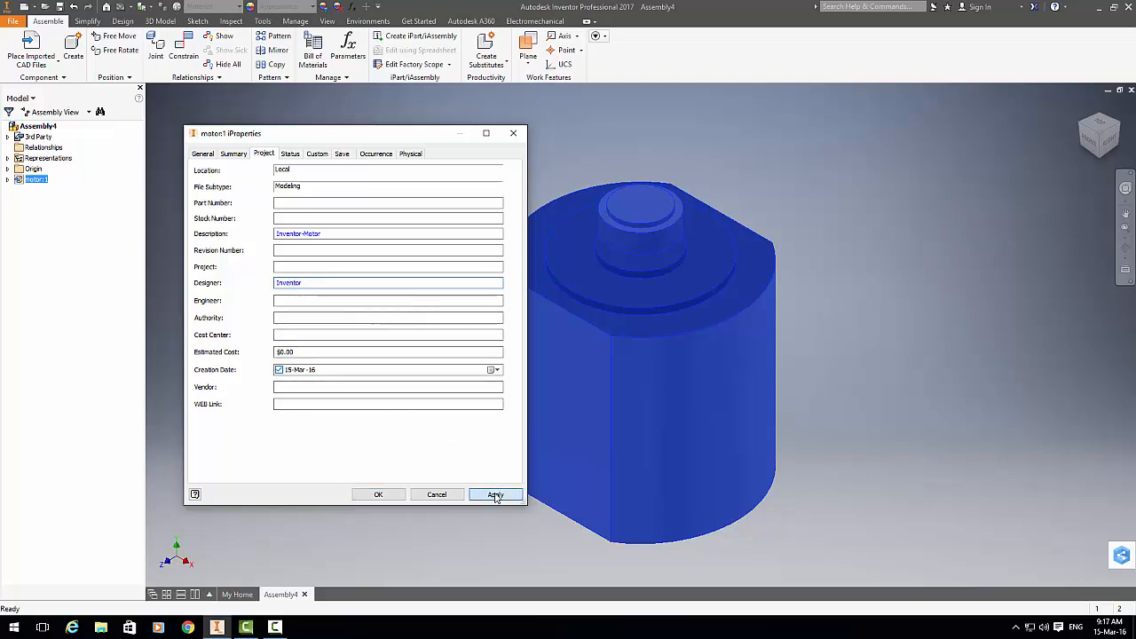
pyautogui.click(496, 495)
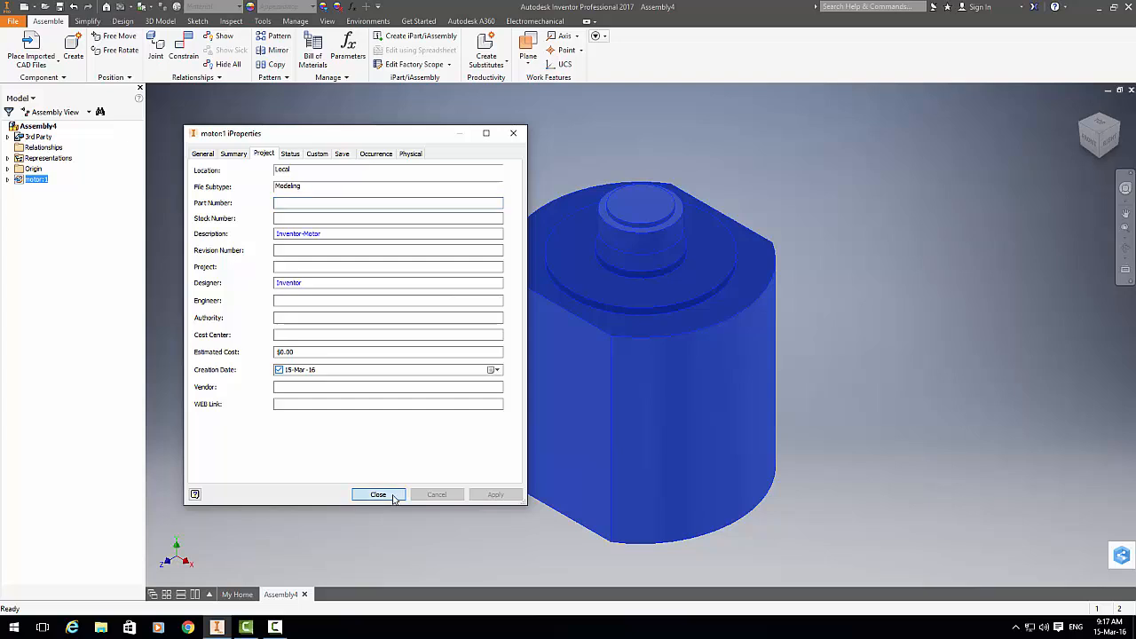
# Step: Close iProperties and enable the Structured BOM view listing motor, quantity 1
pyautogui.click(378, 495)
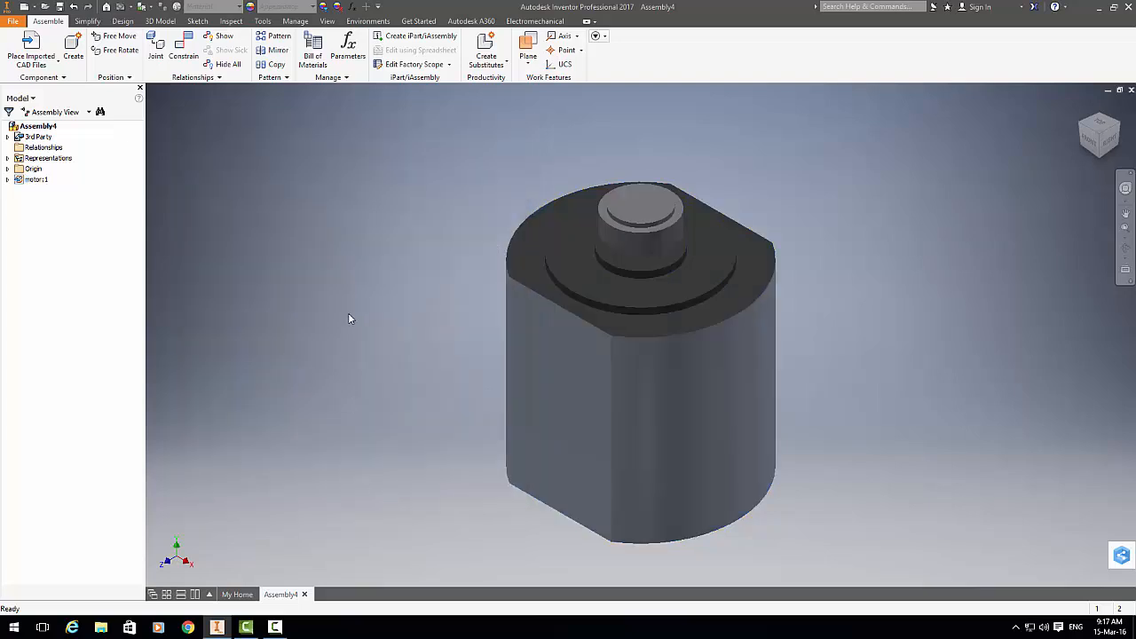
pyautogui.moveTo(362, 238)
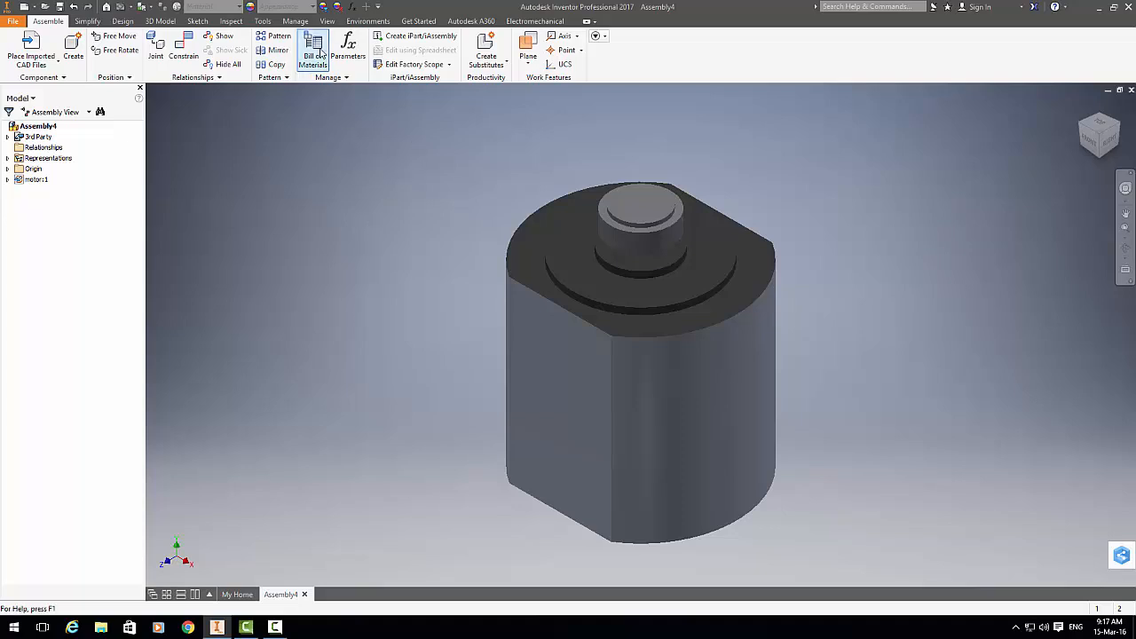
pyautogui.click(311, 50)
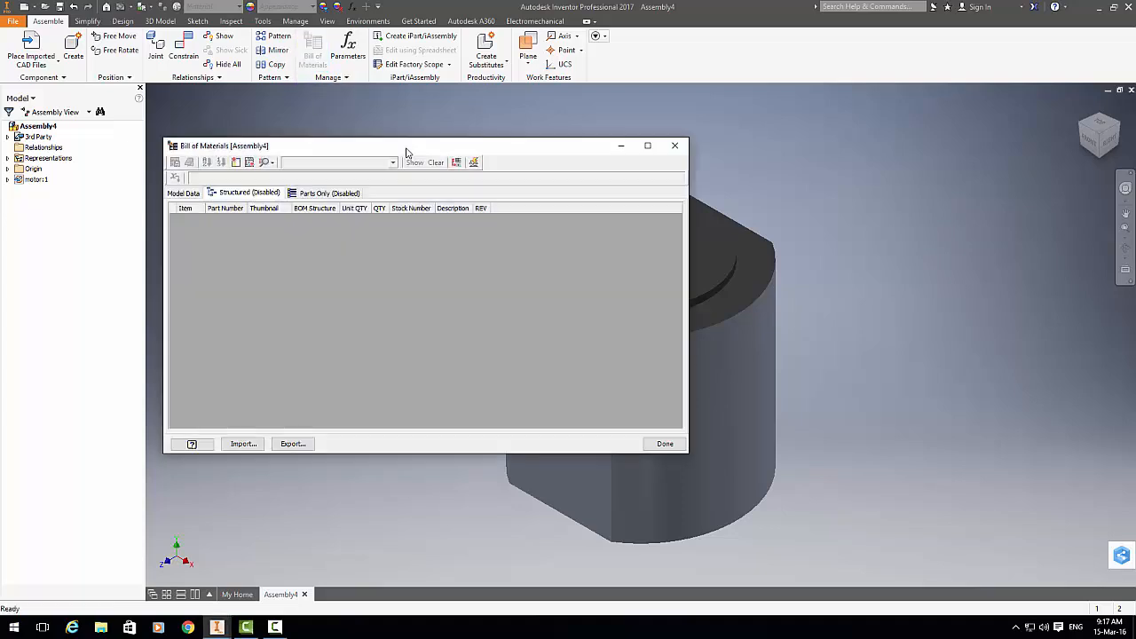
pyautogui.moveTo(405, 145); pyautogui.dragTo(487, 138)
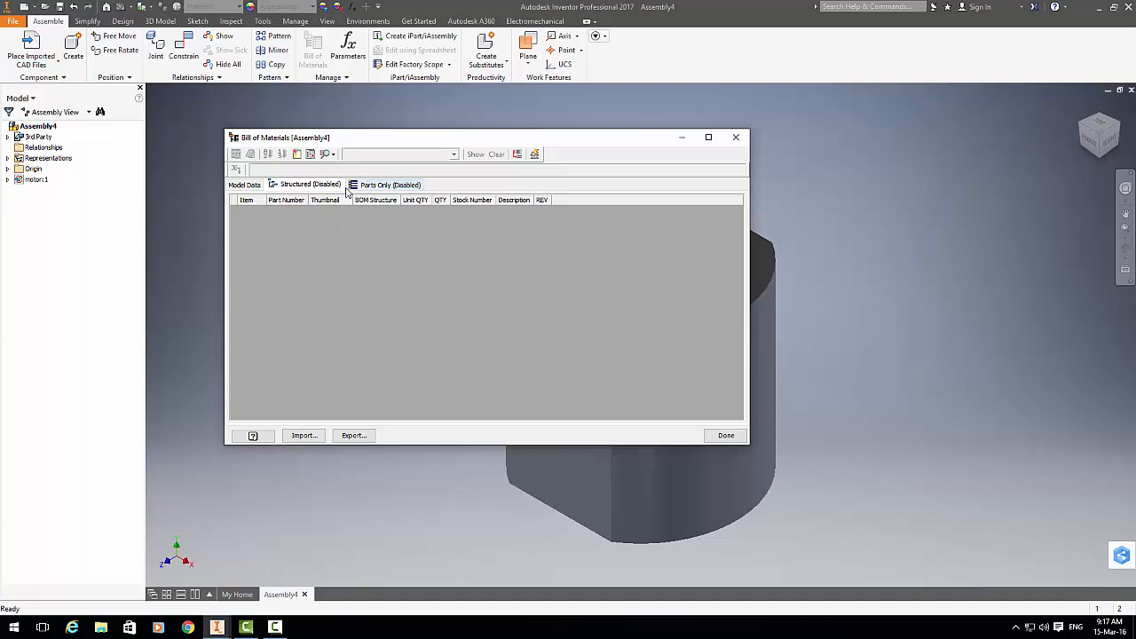
pyautogui.click(295, 185)
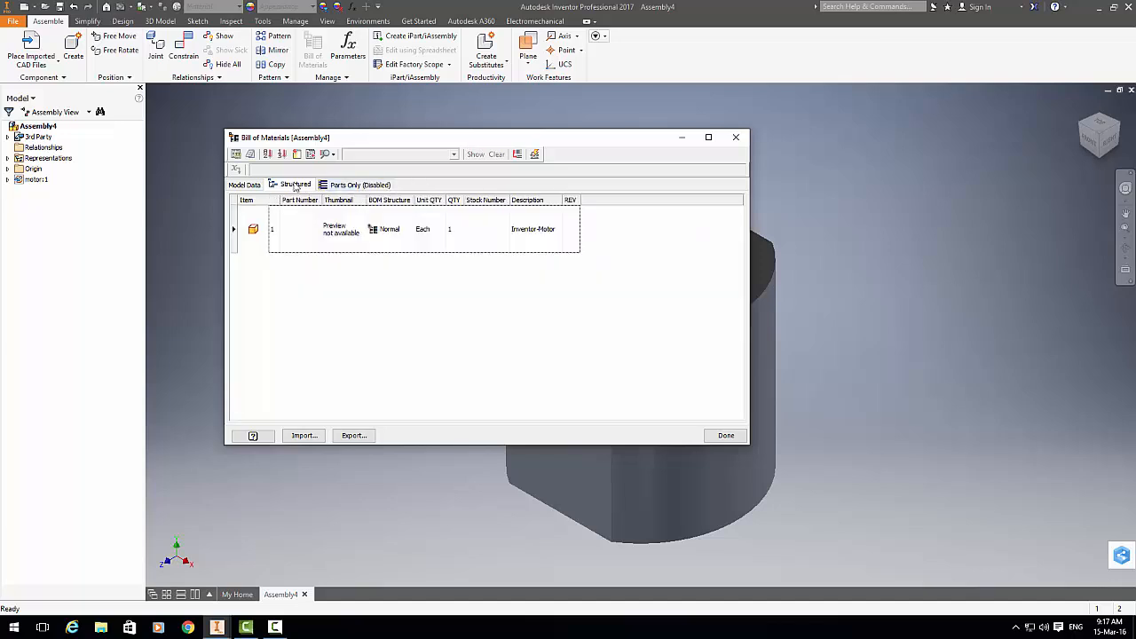
pyautogui.moveTo(247, 258)
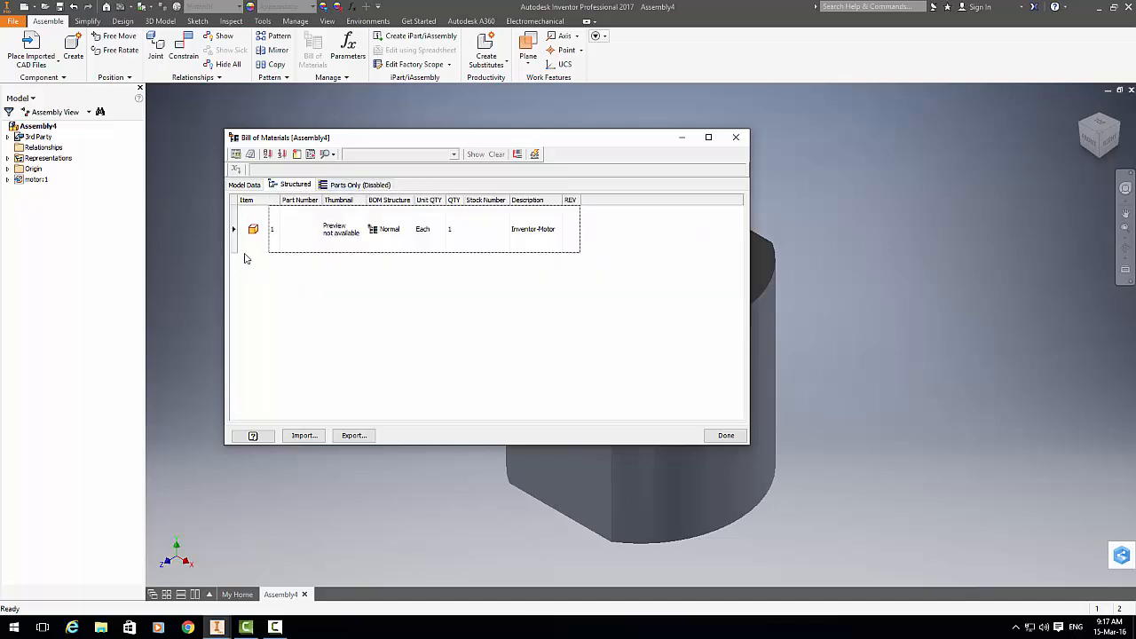
pyautogui.moveTo(532, 229)
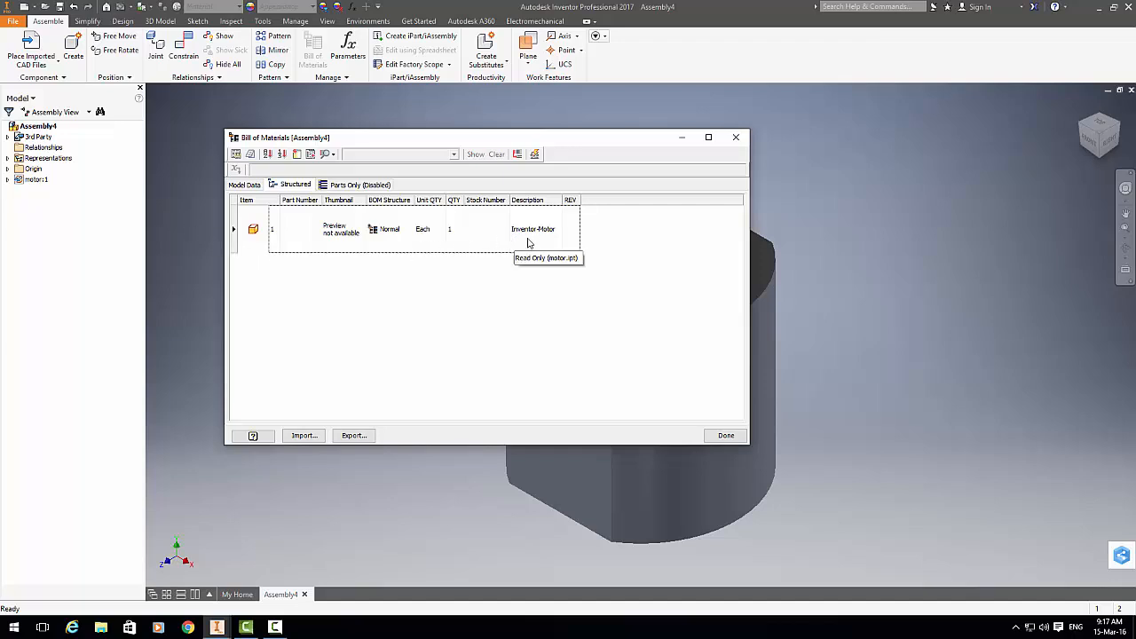
pyautogui.moveTo(533, 240)
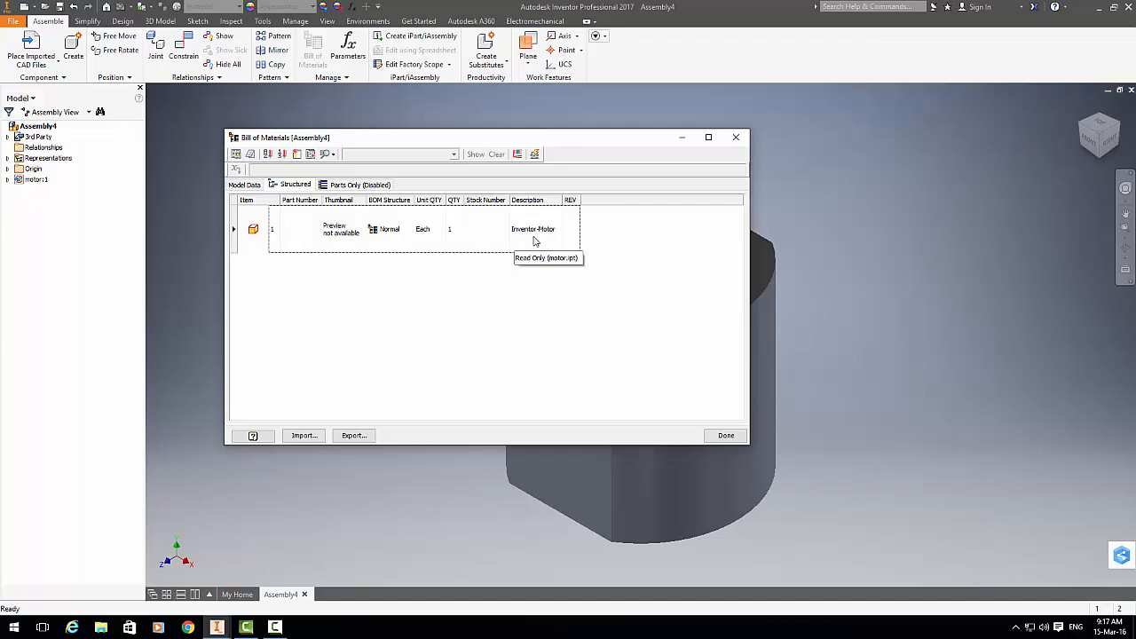
pyautogui.moveTo(548, 273)
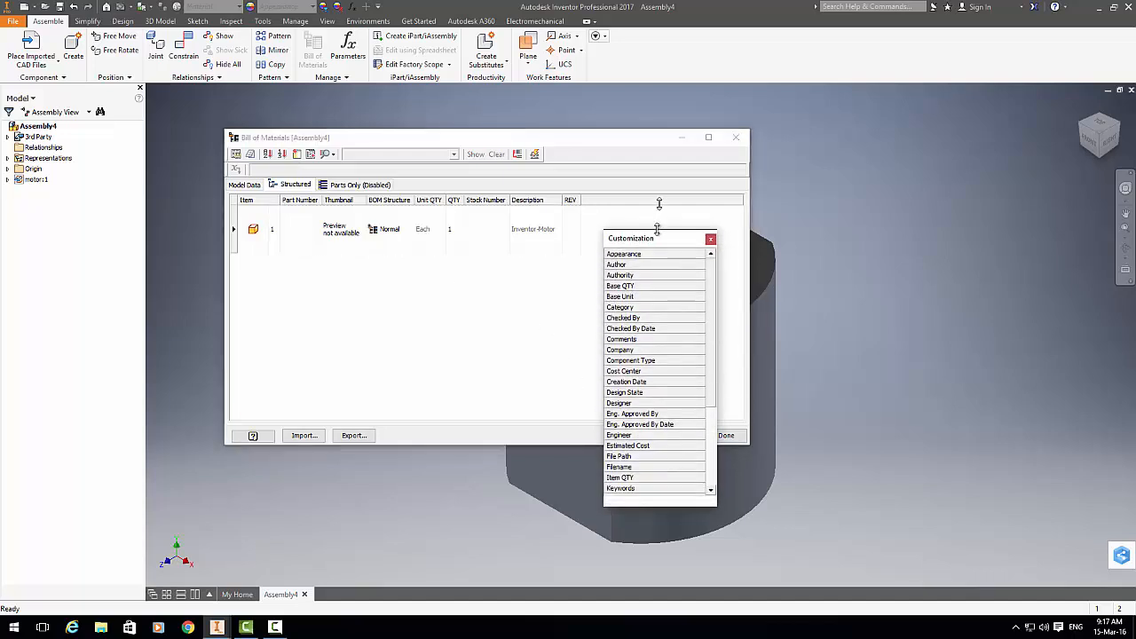
# Step: Add a Designer column showing Inventor to the structured BOM, then close the BOM
pyautogui.moveTo(657, 238); pyautogui.dragTo(657, 187)
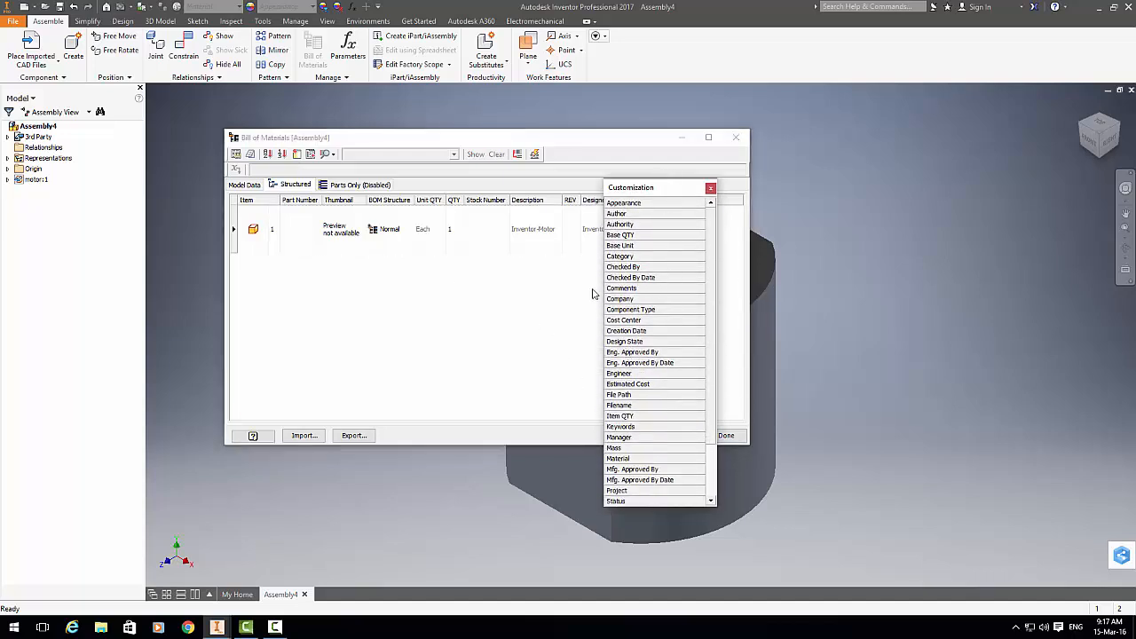
pyautogui.click(711, 187)
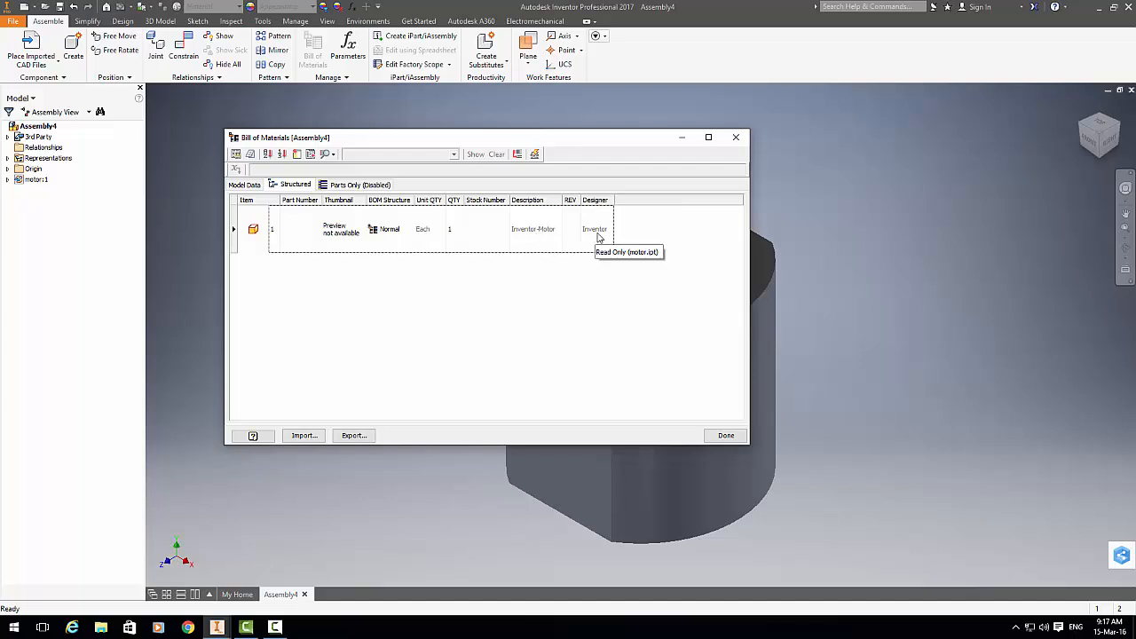
pyautogui.moveTo(725, 456)
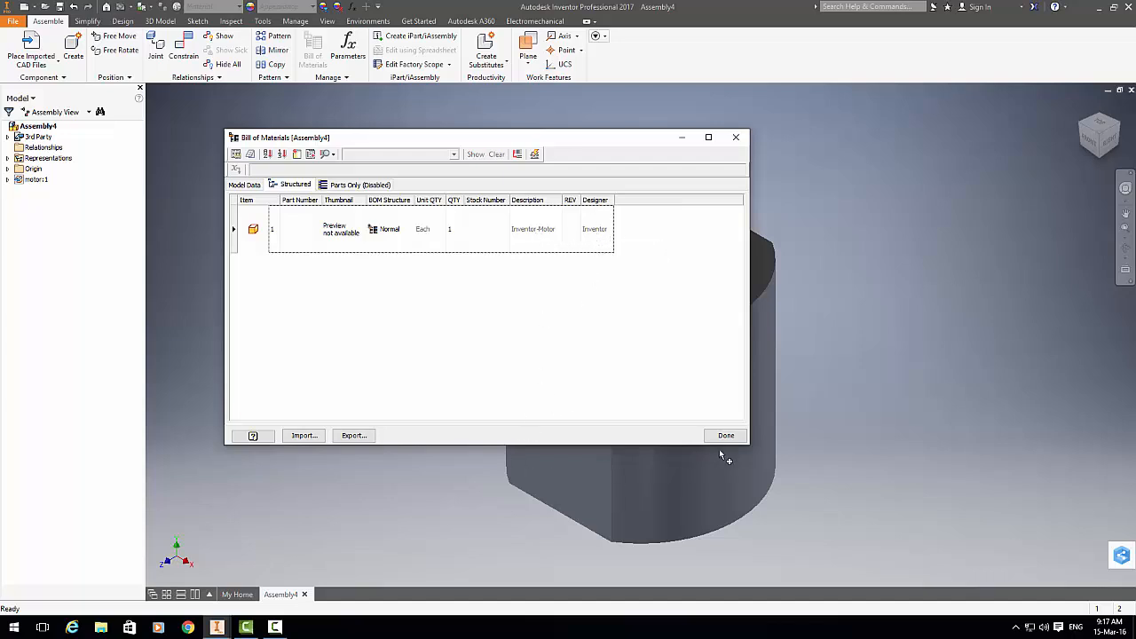
pyautogui.click(726, 435)
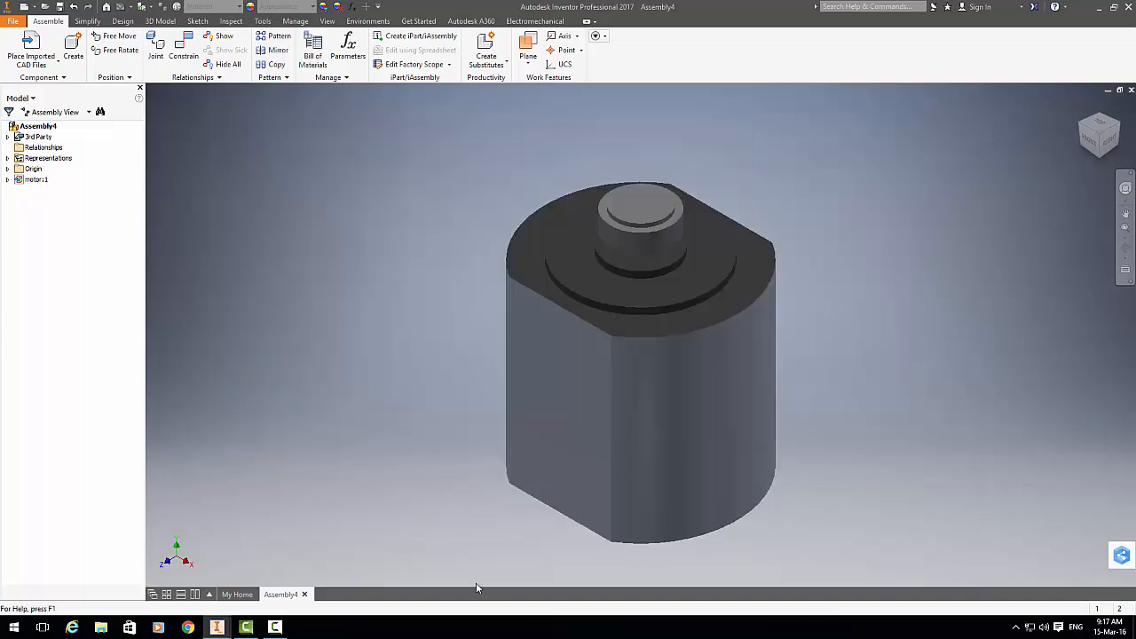
pyautogui.moveTo(282, 594)
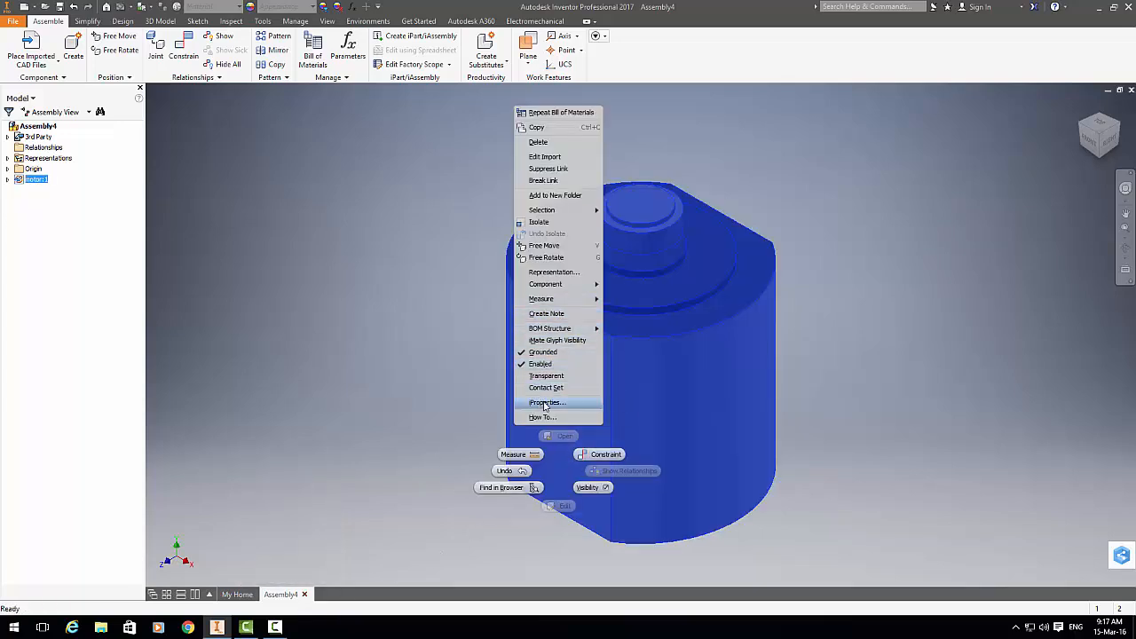
pyautogui.click(546, 402)
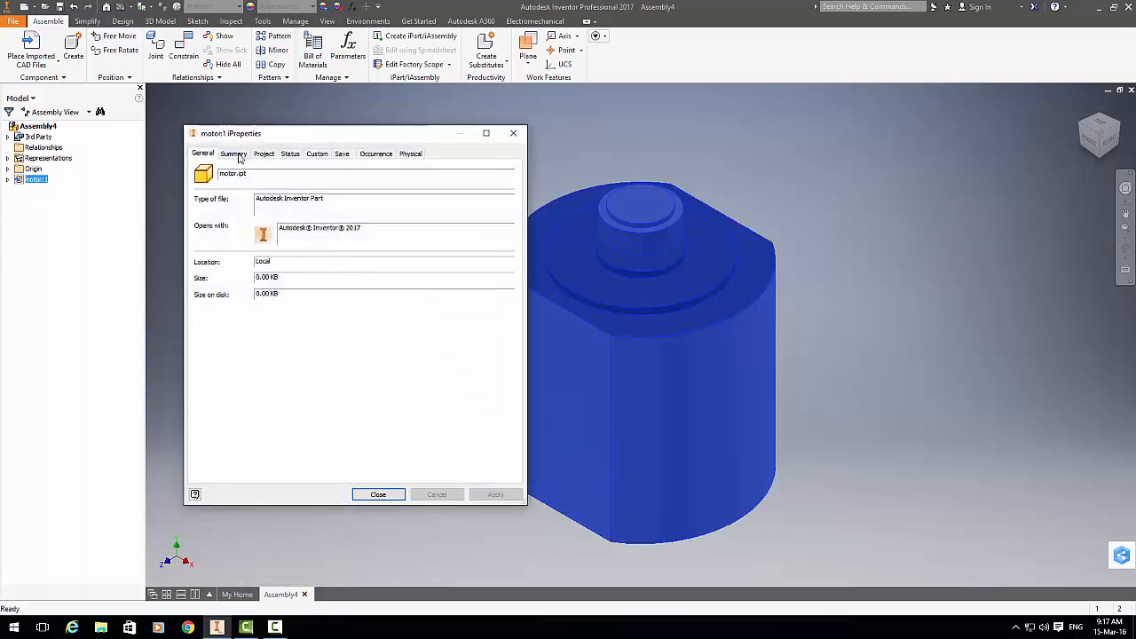
pyautogui.click(264, 154)
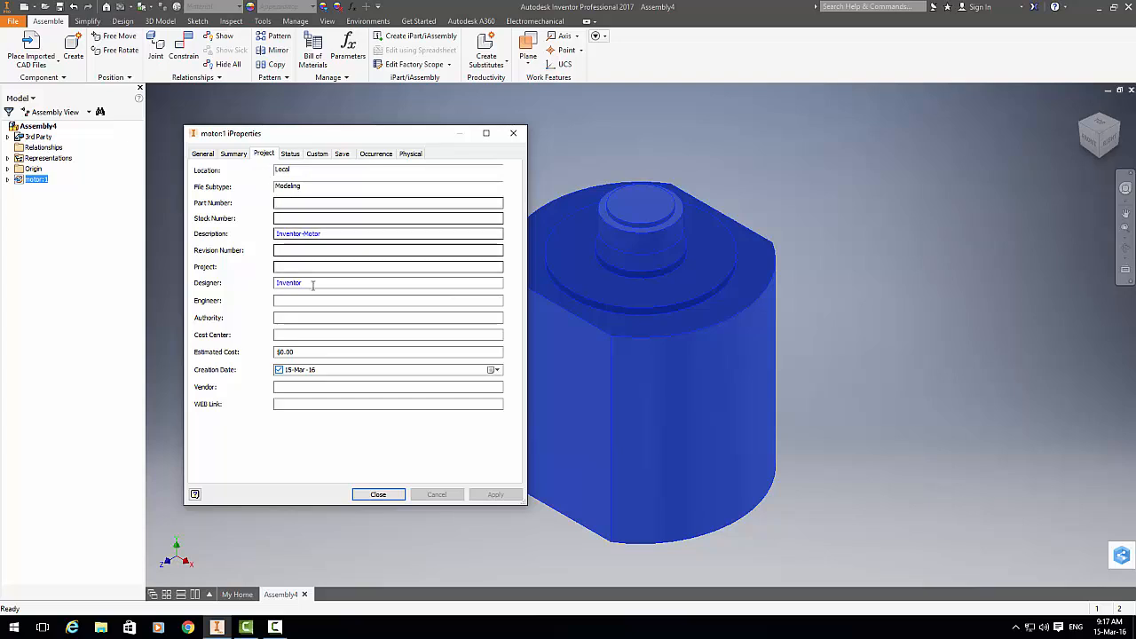
pyautogui.moveTo(341, 154)
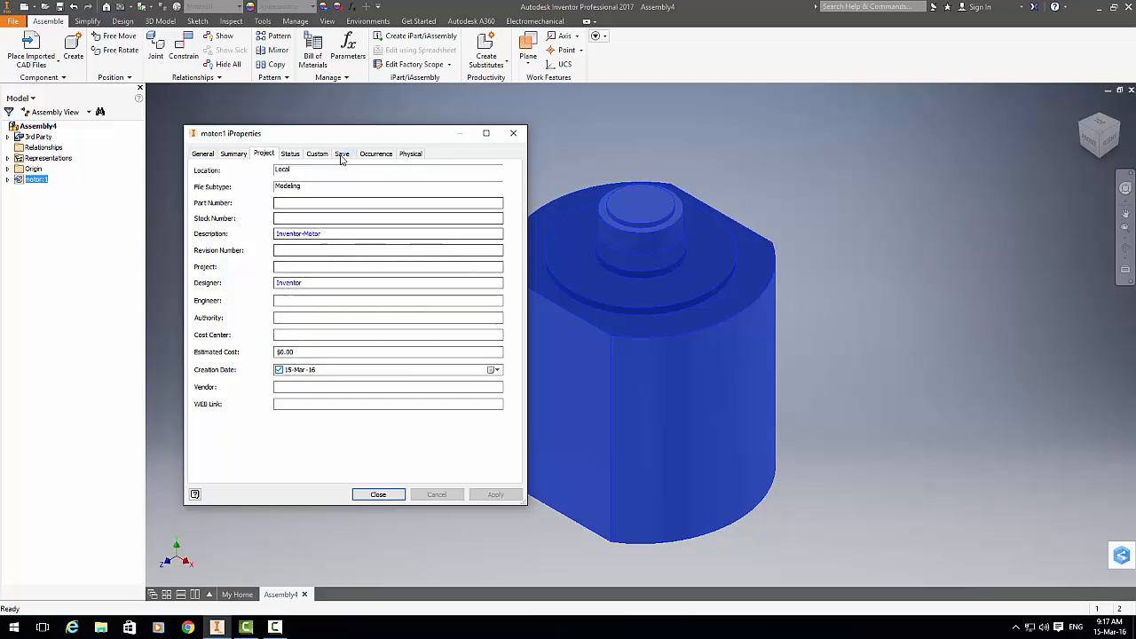
pyautogui.click(317, 153)
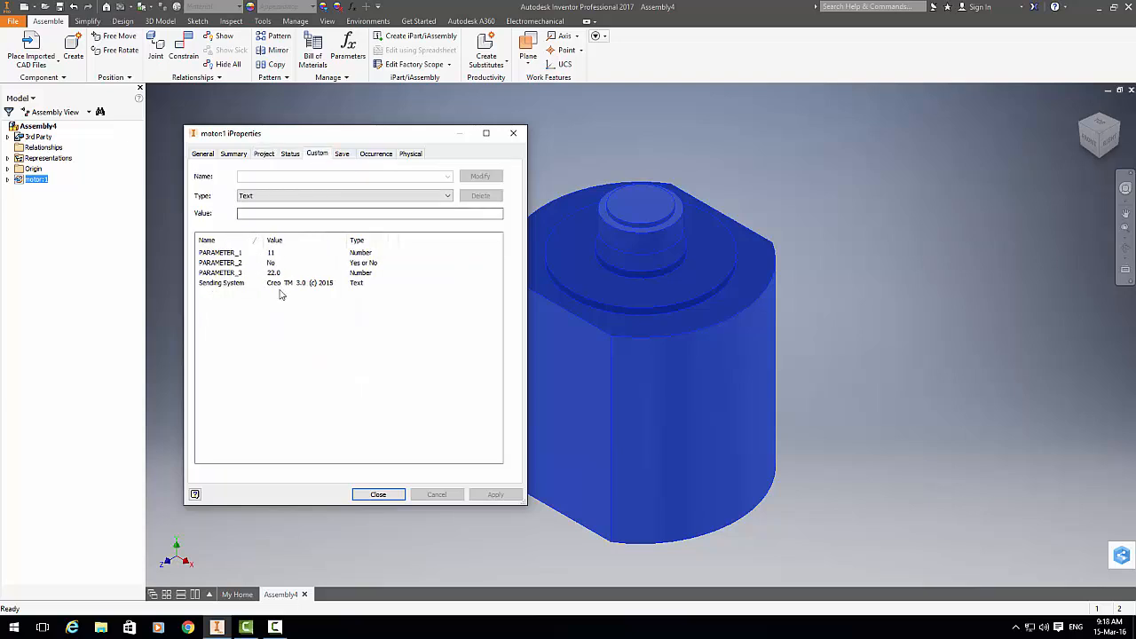
pyautogui.moveTo(270, 330)
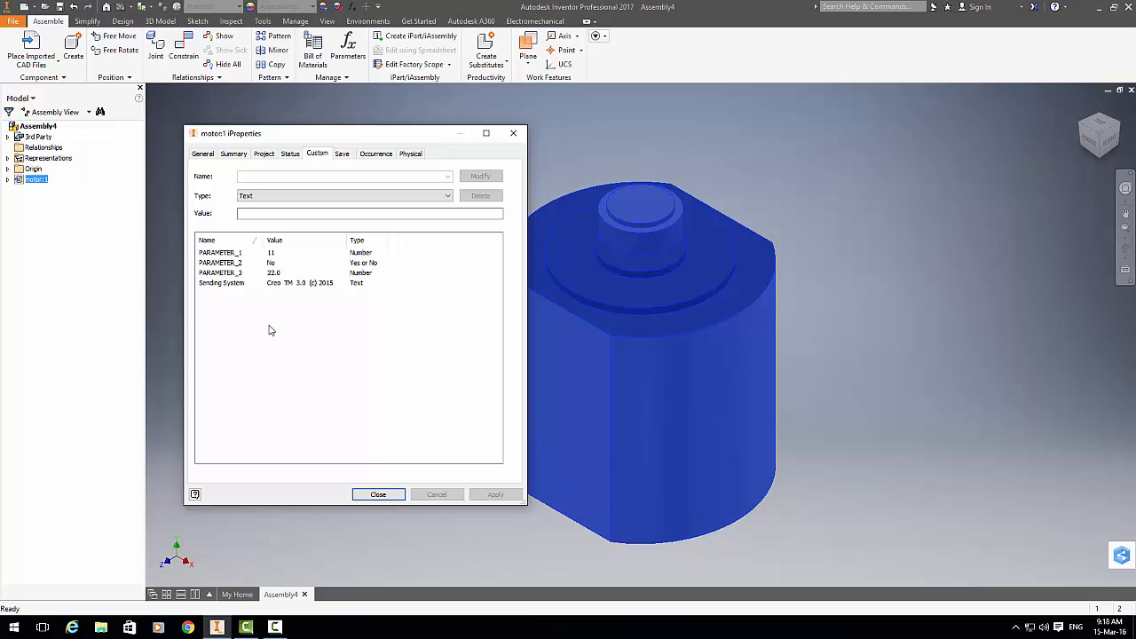
pyautogui.moveTo(284, 379)
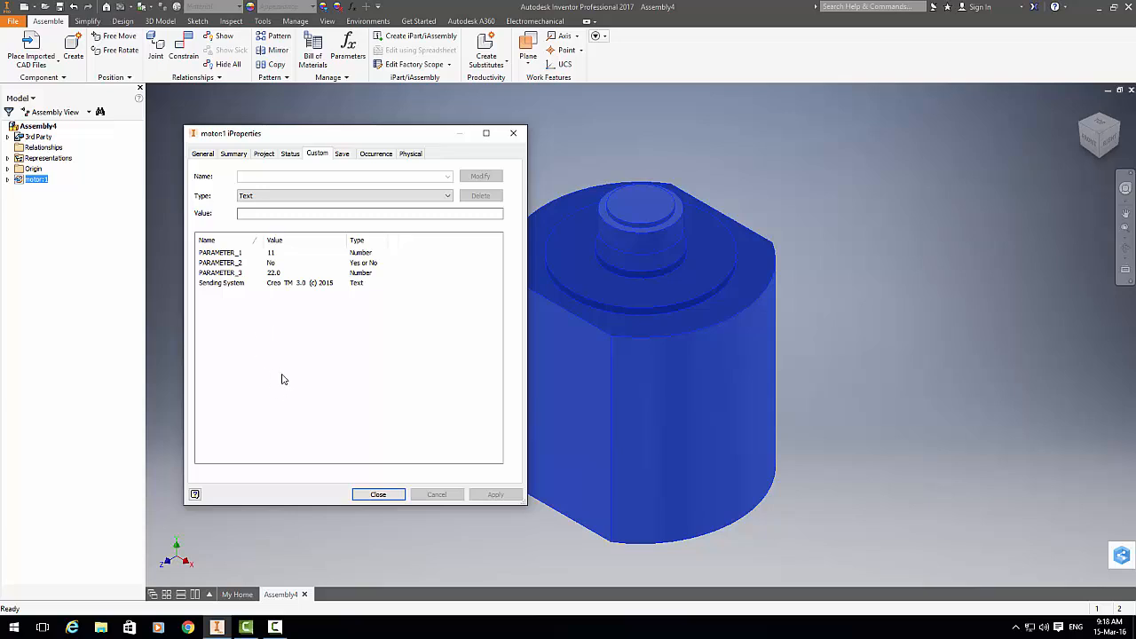
pyautogui.click(377, 495)
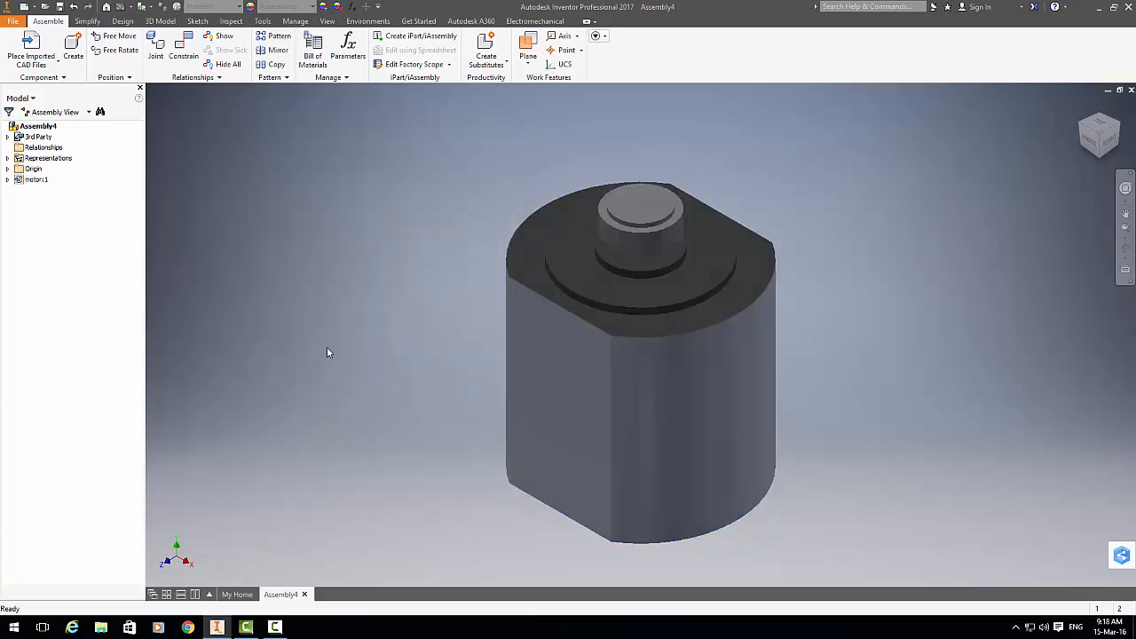
pyautogui.moveTo(304, 216)
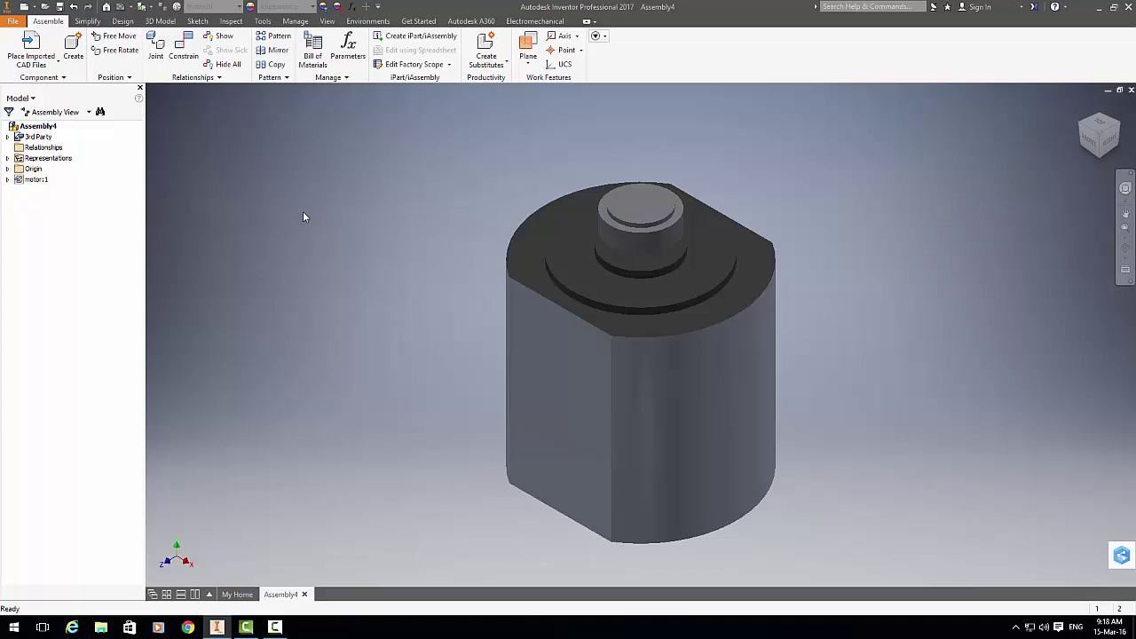
pyautogui.moveTo(300, 380)
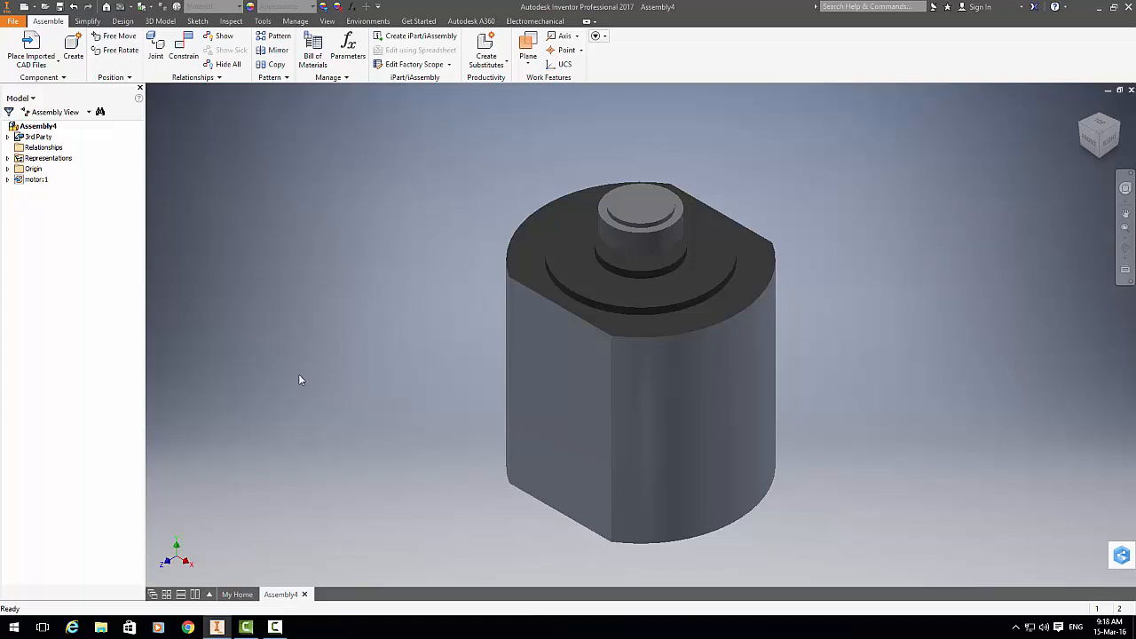
pyautogui.moveTo(389, 301)
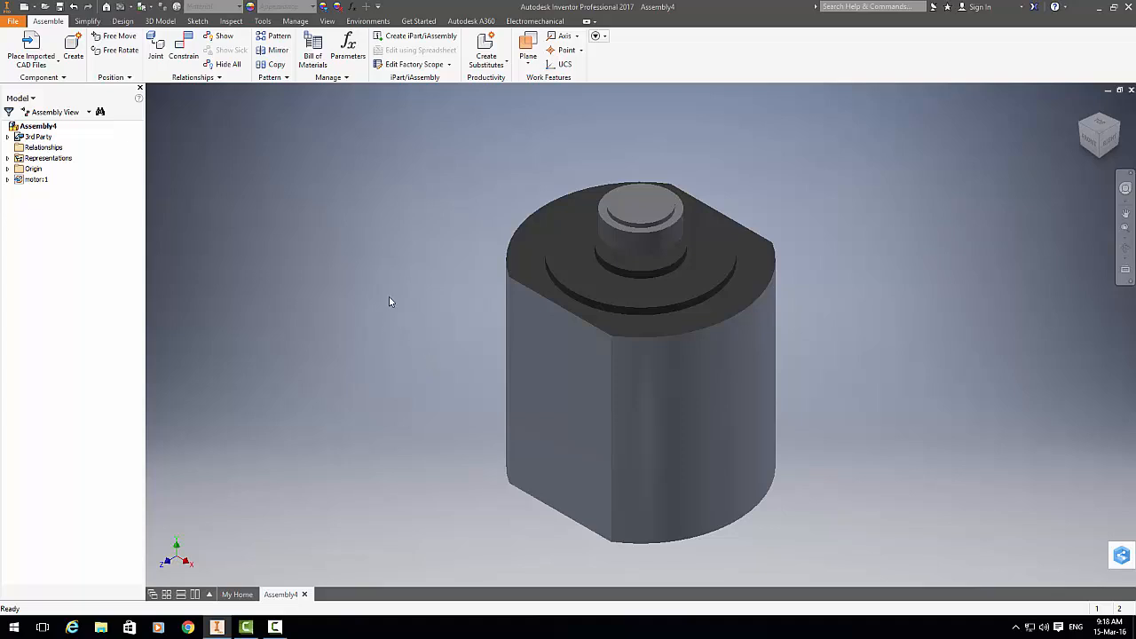
# Step: Save the motor assembly as Creo.iam in the Workspace folder
pyautogui.click(12, 20)
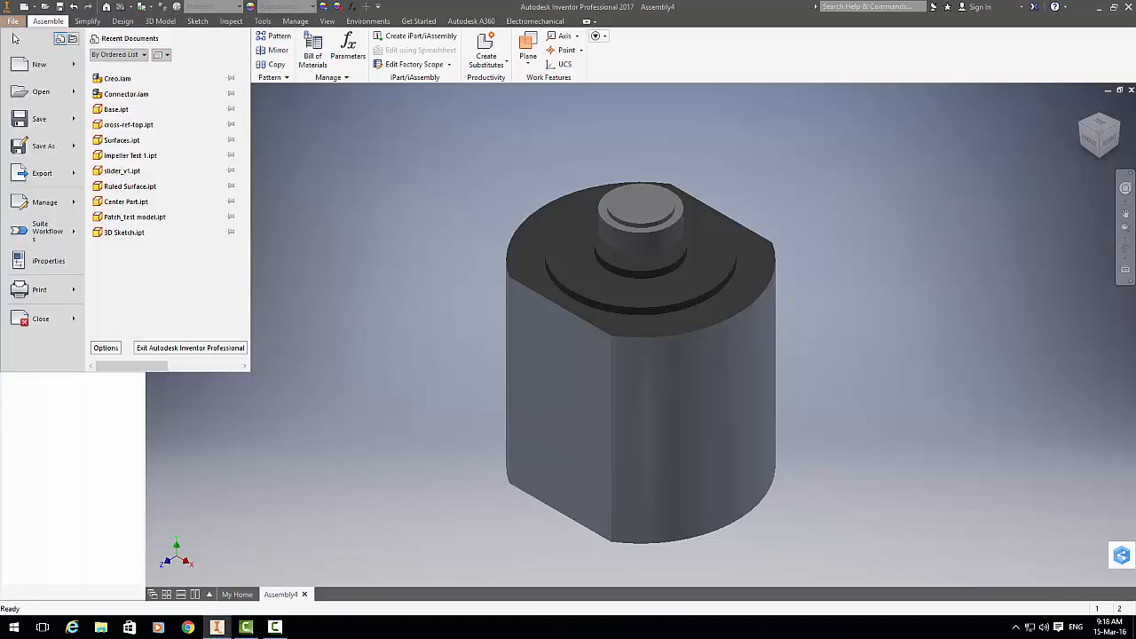
pyautogui.click(39, 146)
pyautogui.write('Creo')
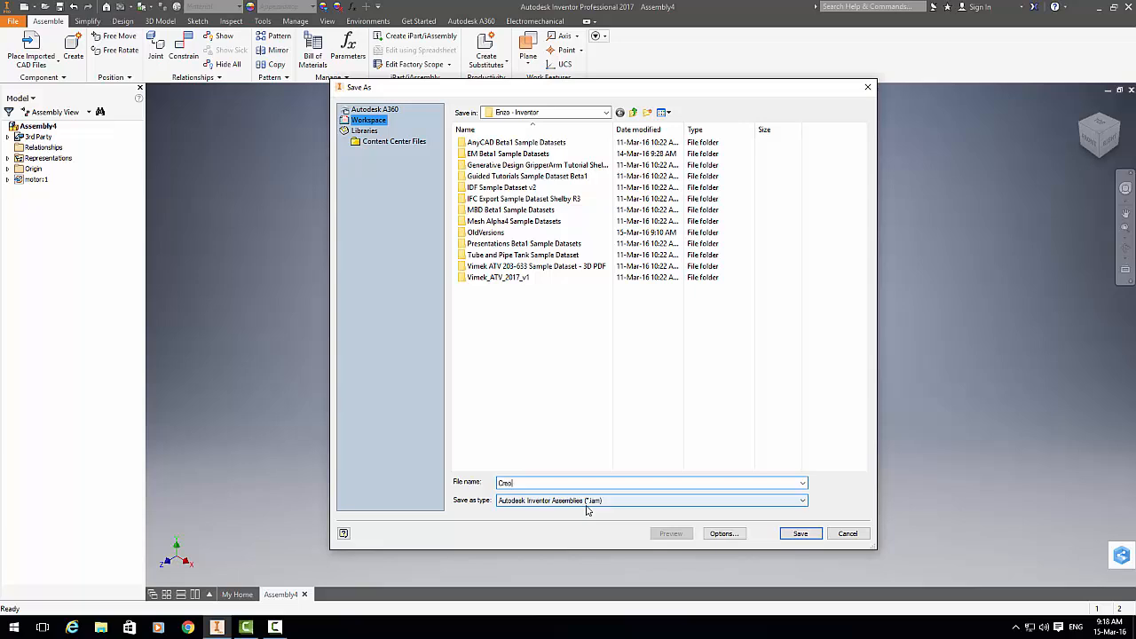
pyautogui.click(799, 533)
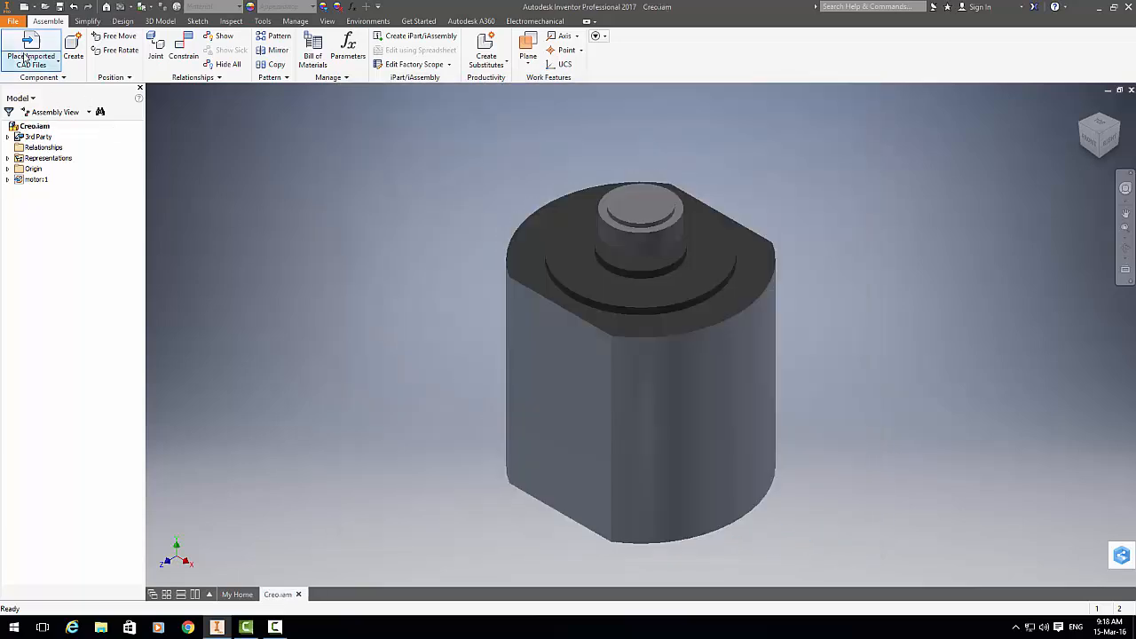
# Step: Create a new drawing from the ANSI inch template
pyautogui.click(12, 21)
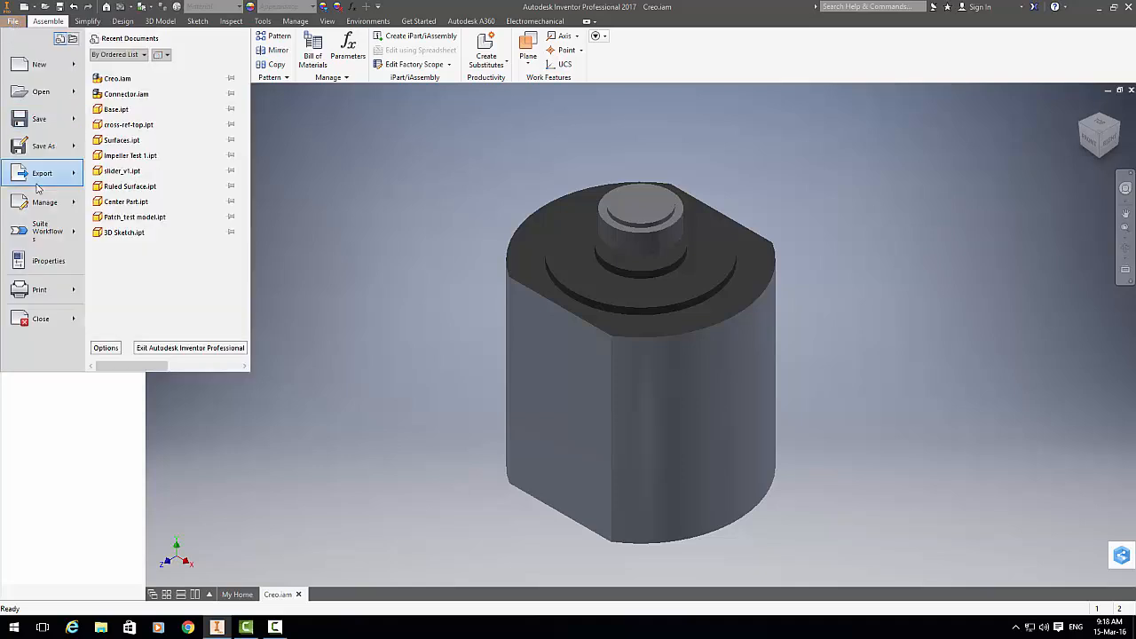
pyautogui.moveTo(39, 64)
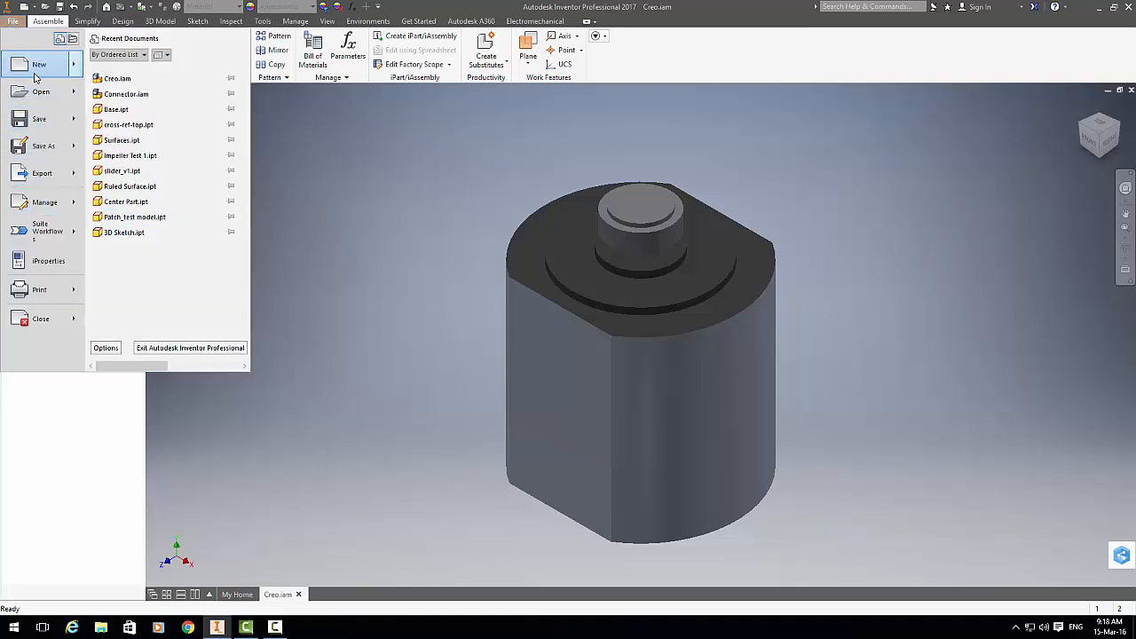
pyautogui.click(39, 64)
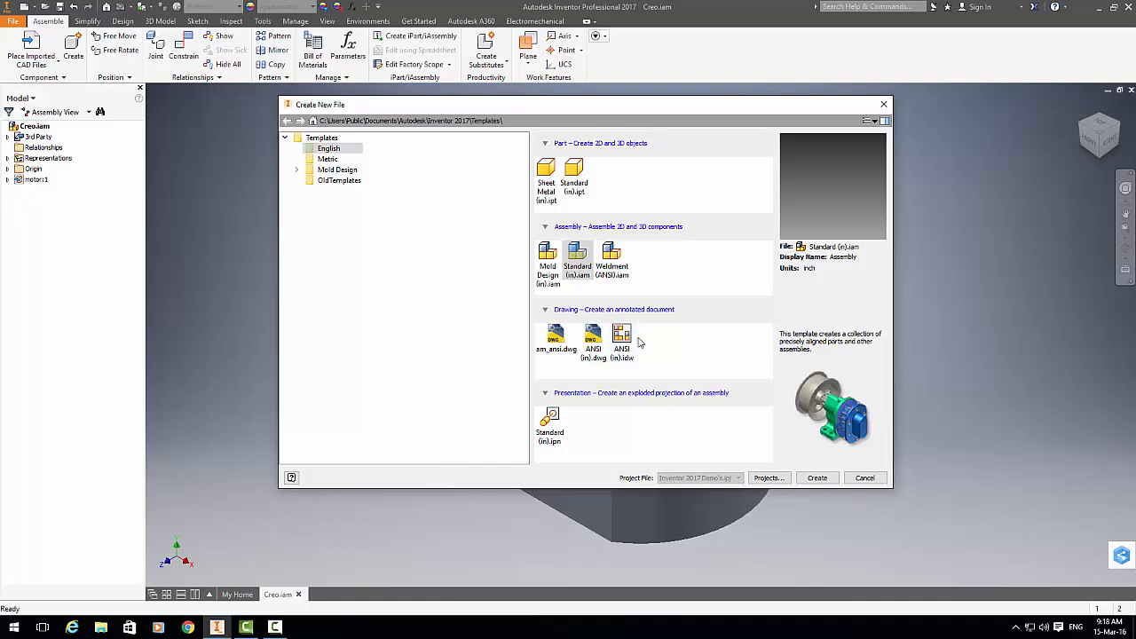
pyautogui.click(621, 342)
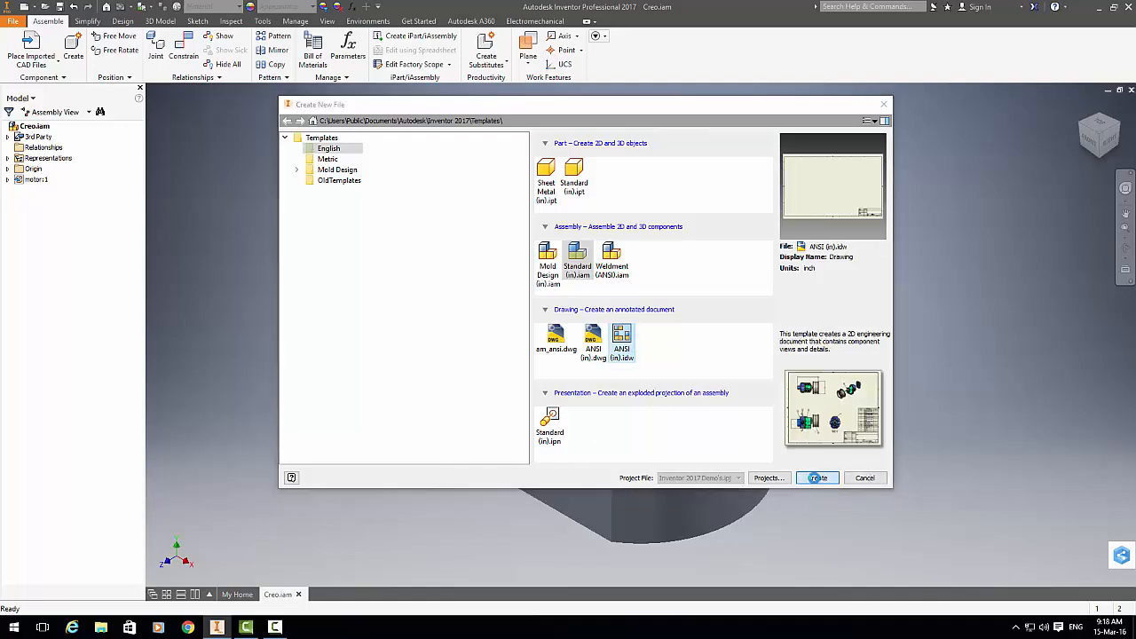
pyautogui.click(816, 477)
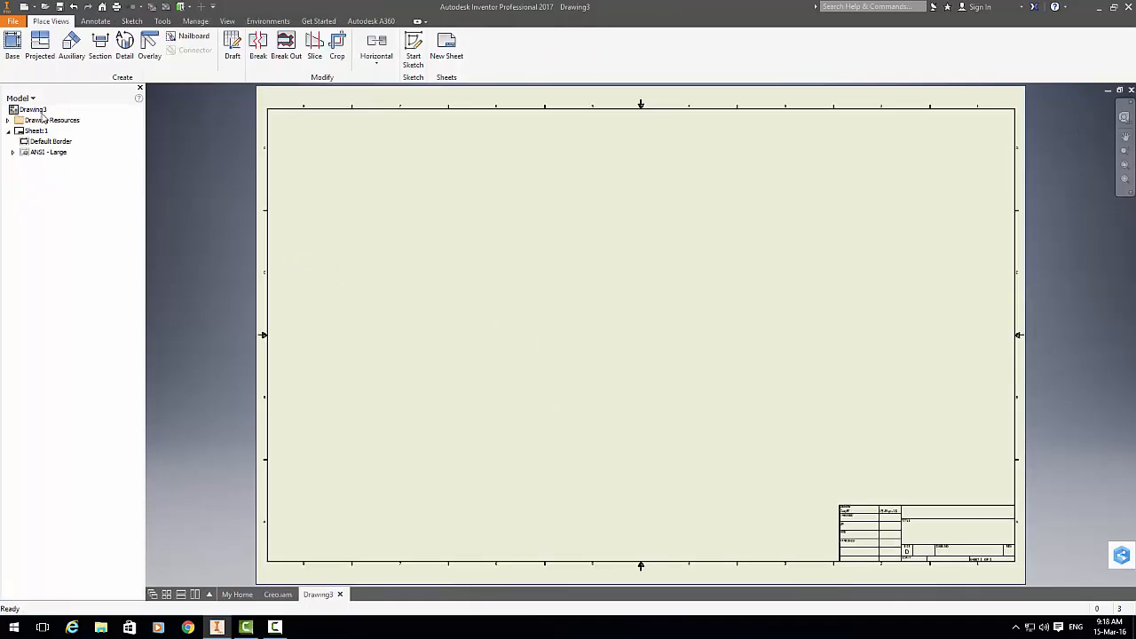
# Step: Place a front base view of Creo.iam on the sheet and reposition it
pyautogui.click(12, 44)
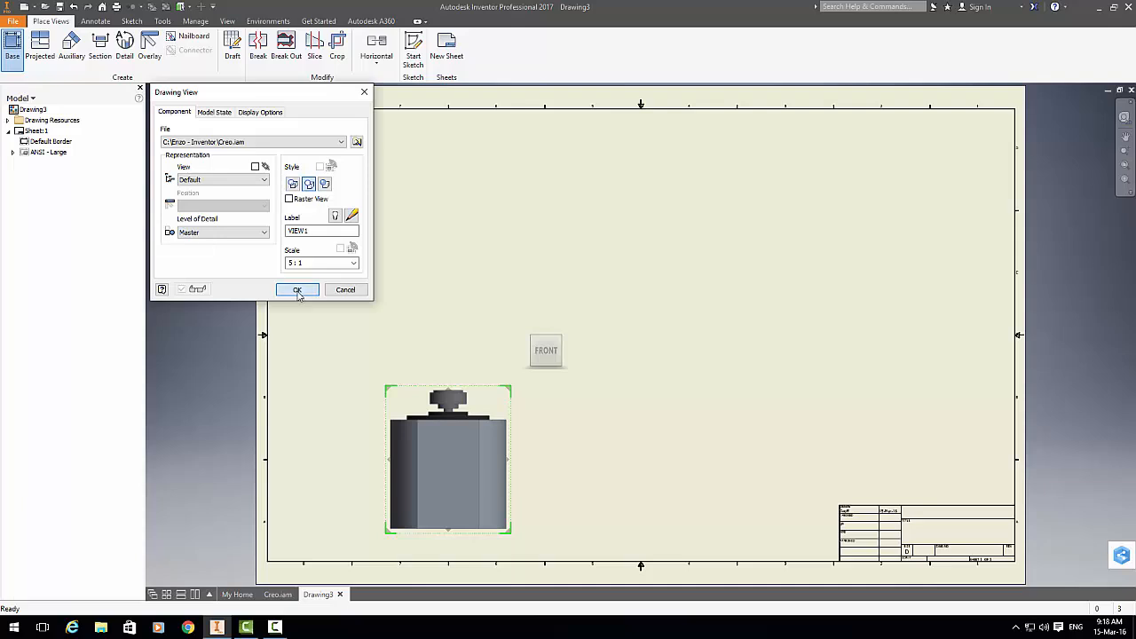
pyautogui.click(297, 289)
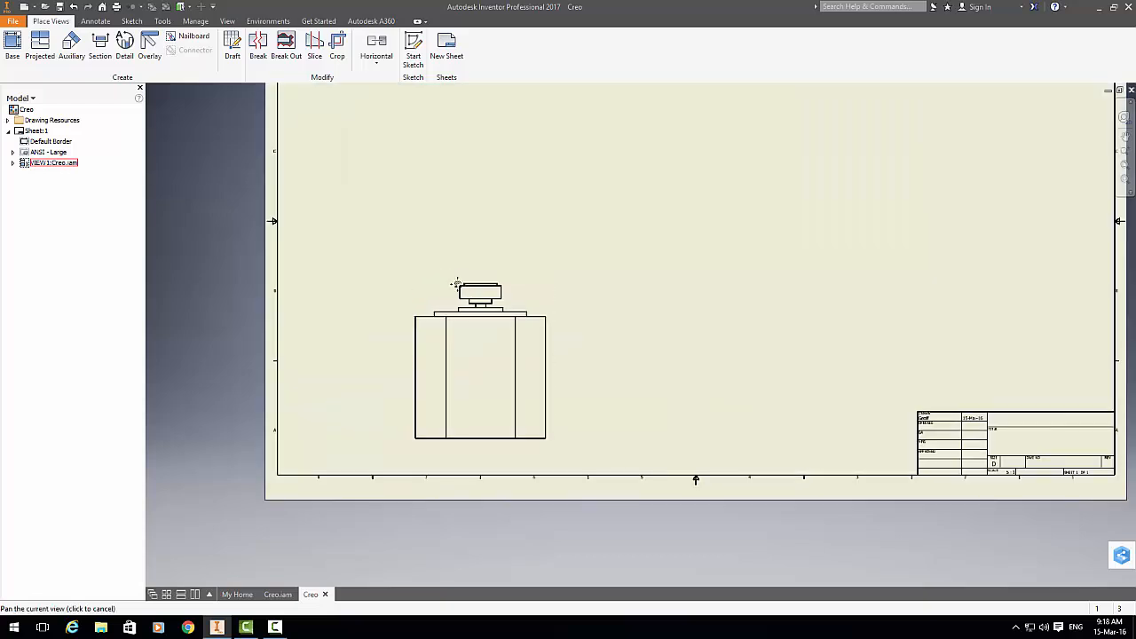
pyautogui.click(95, 20)
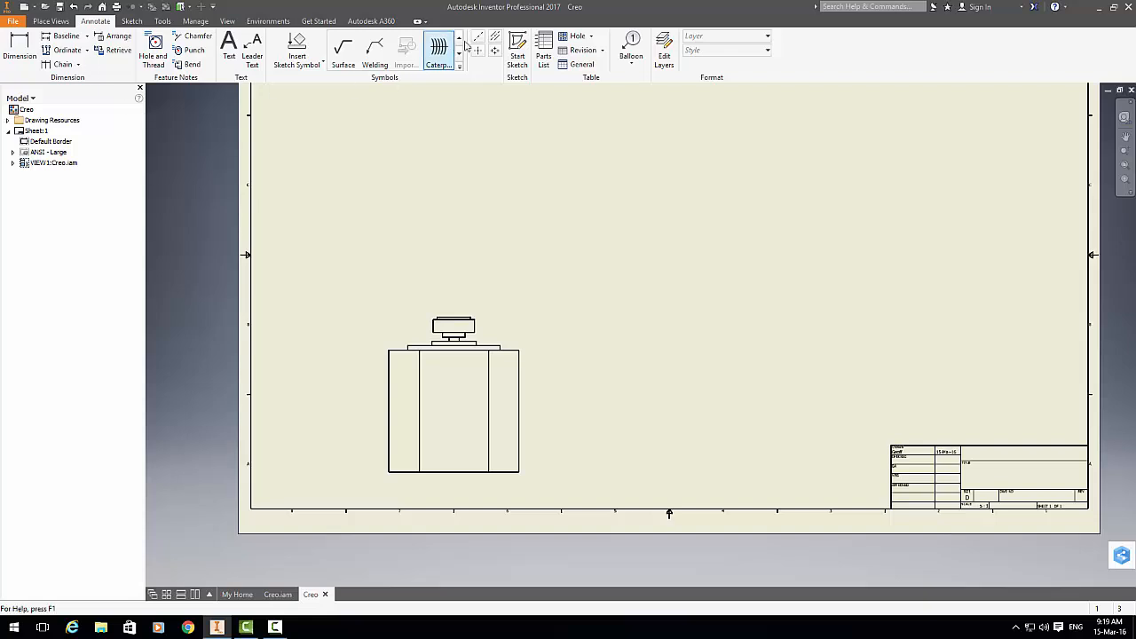
# Step: Insert a parts list for Creo.iam showing motor, quantity 1, Inventor-Motor
pyautogui.click(543, 51)
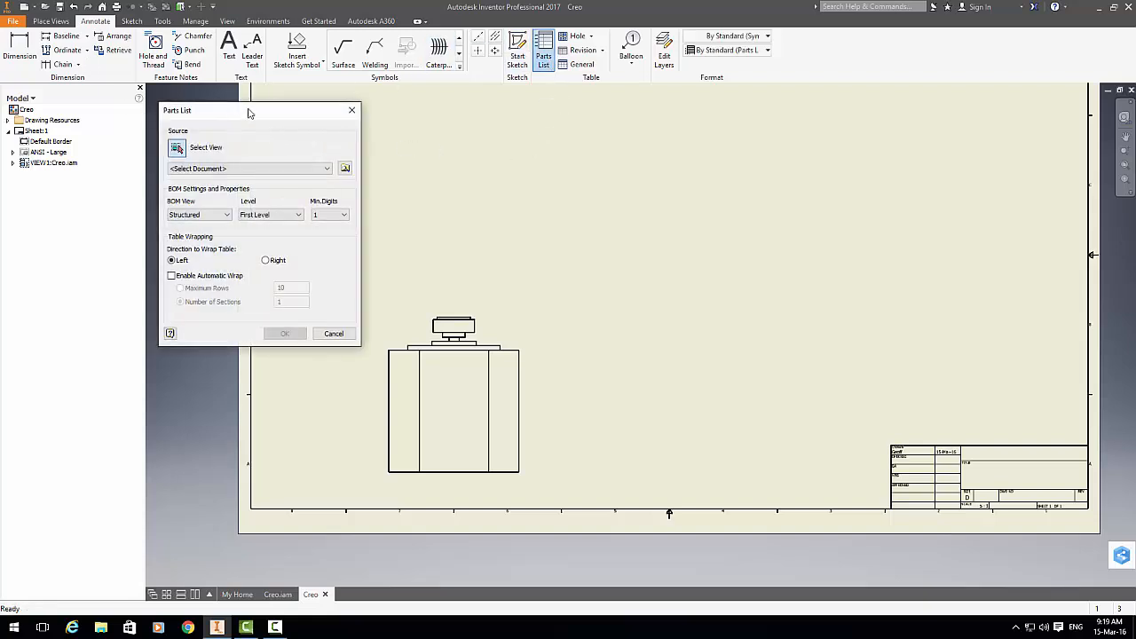
pyautogui.moveTo(251, 111); pyautogui.dragTo(195, 127)
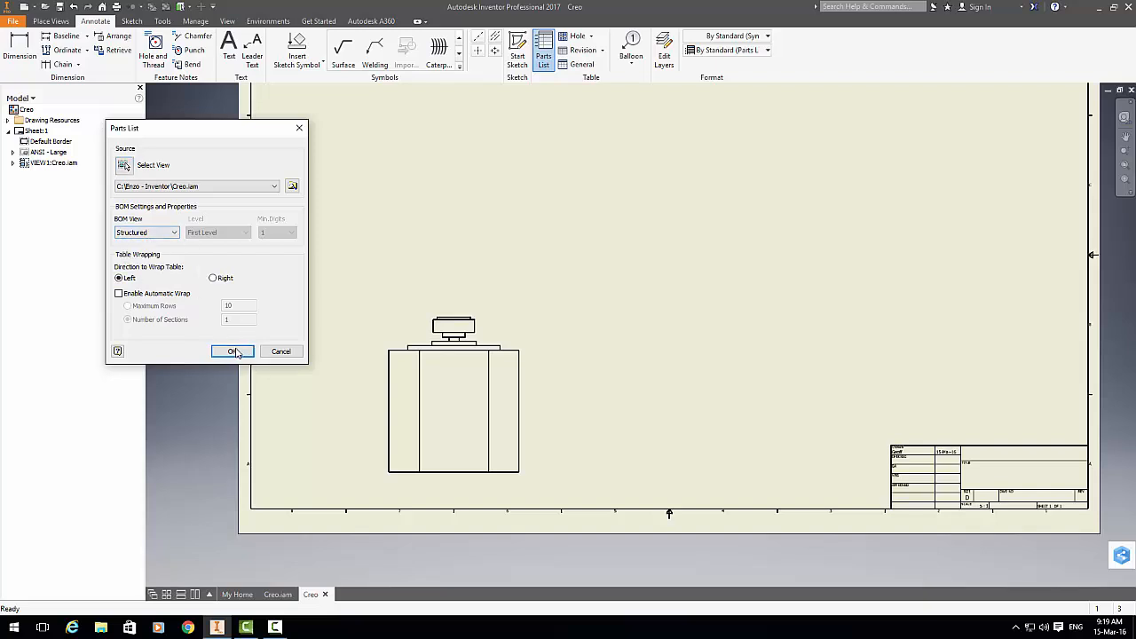
pyautogui.click(232, 350)
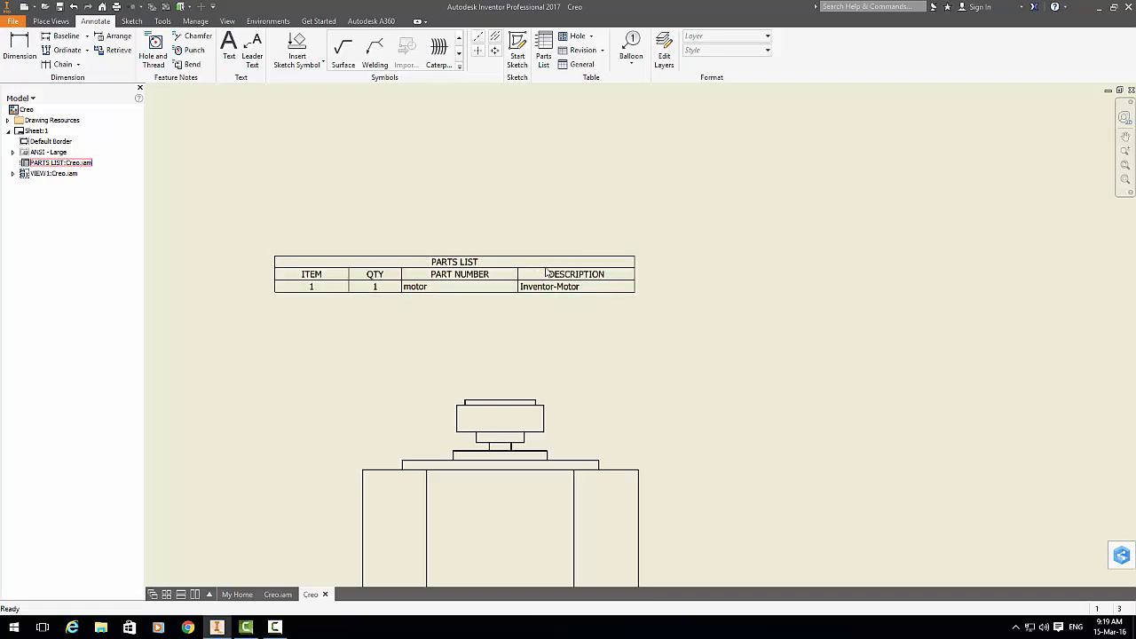
# Step: Edit the parts list to add a DESIGNER column showing Inventor
pyautogui.rightClick(455, 273)
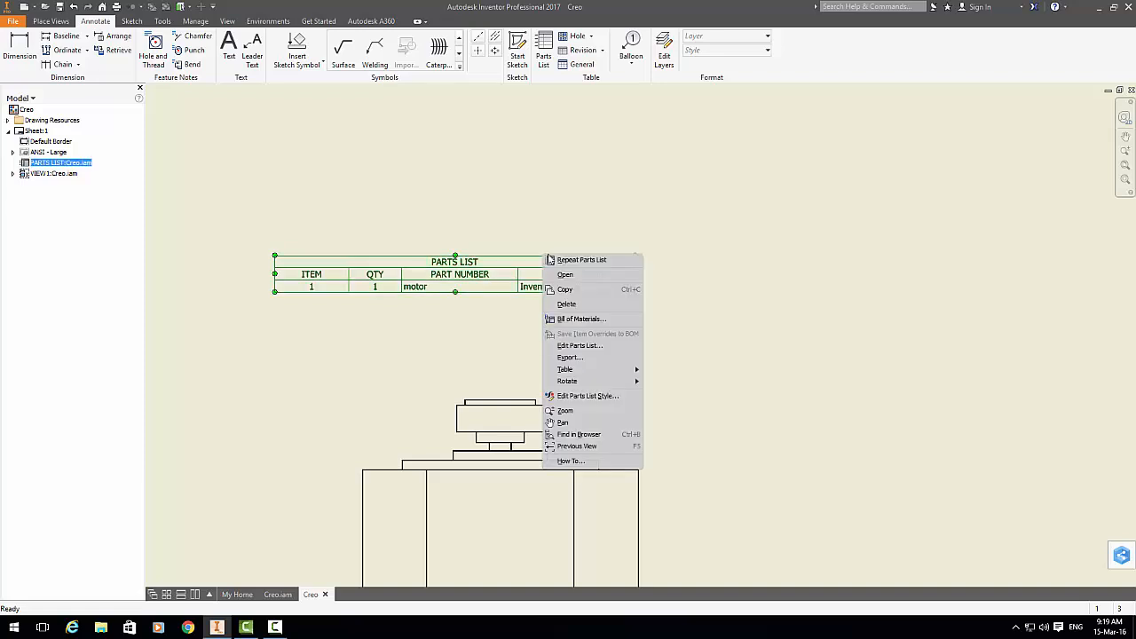
pyautogui.moveTo(585, 396)
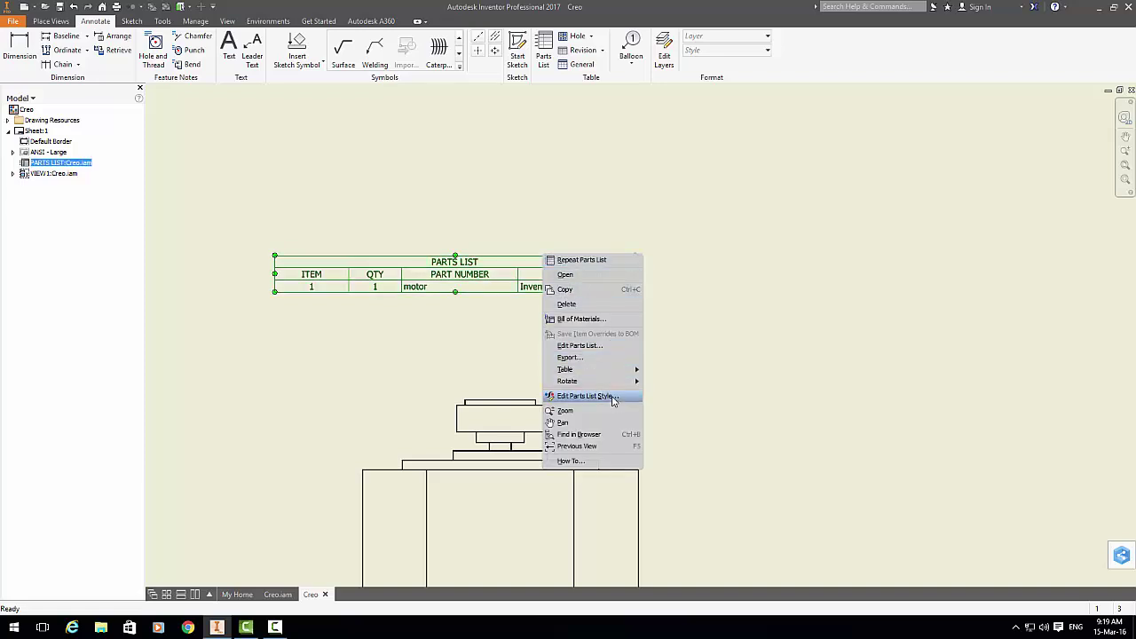
pyautogui.moveTo(616, 422)
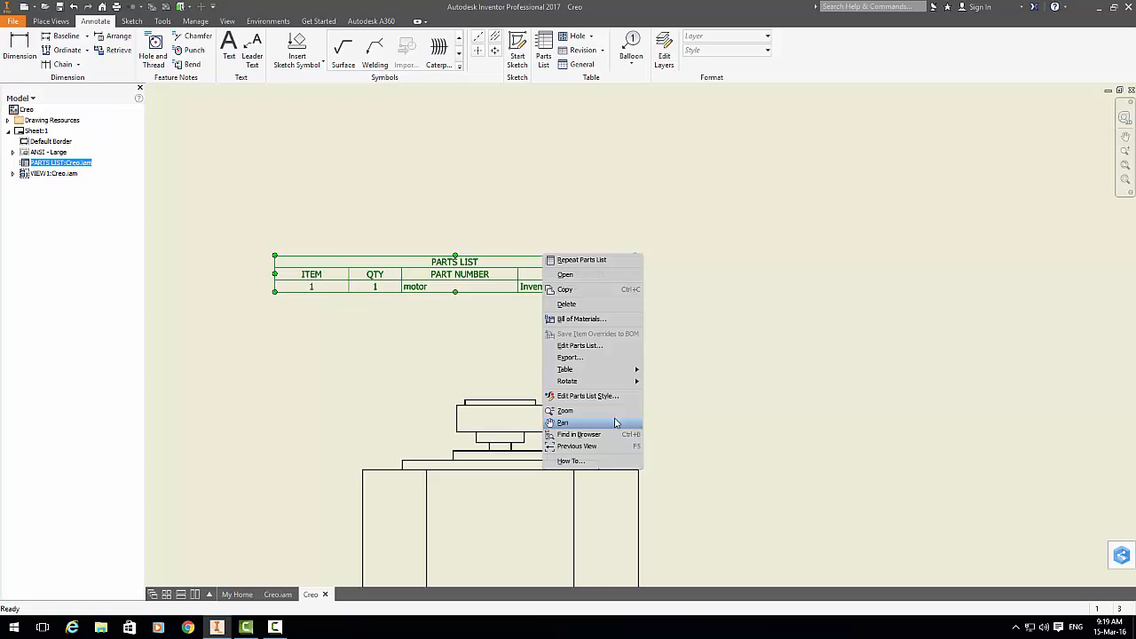
pyautogui.click(577, 345)
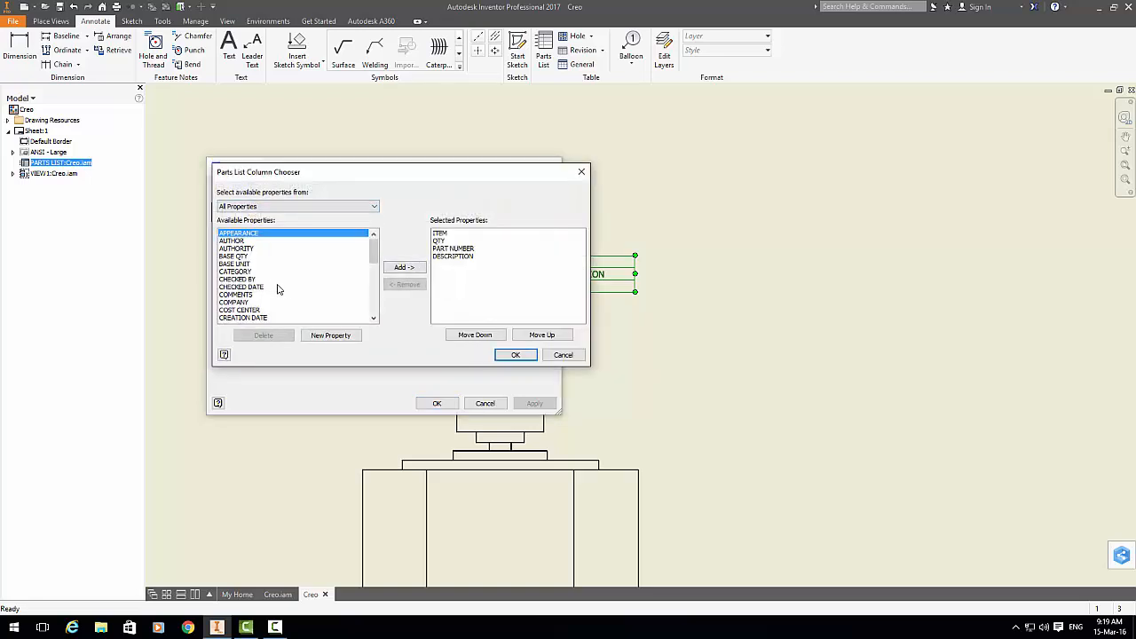
pyautogui.scroll(-3)
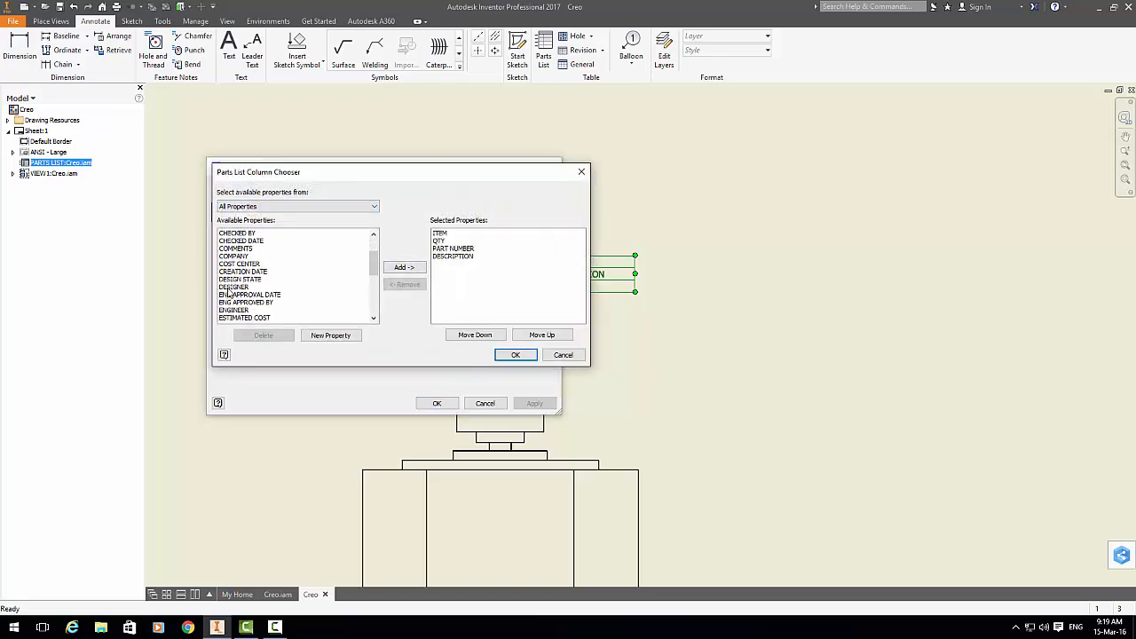
pyautogui.click(403, 268)
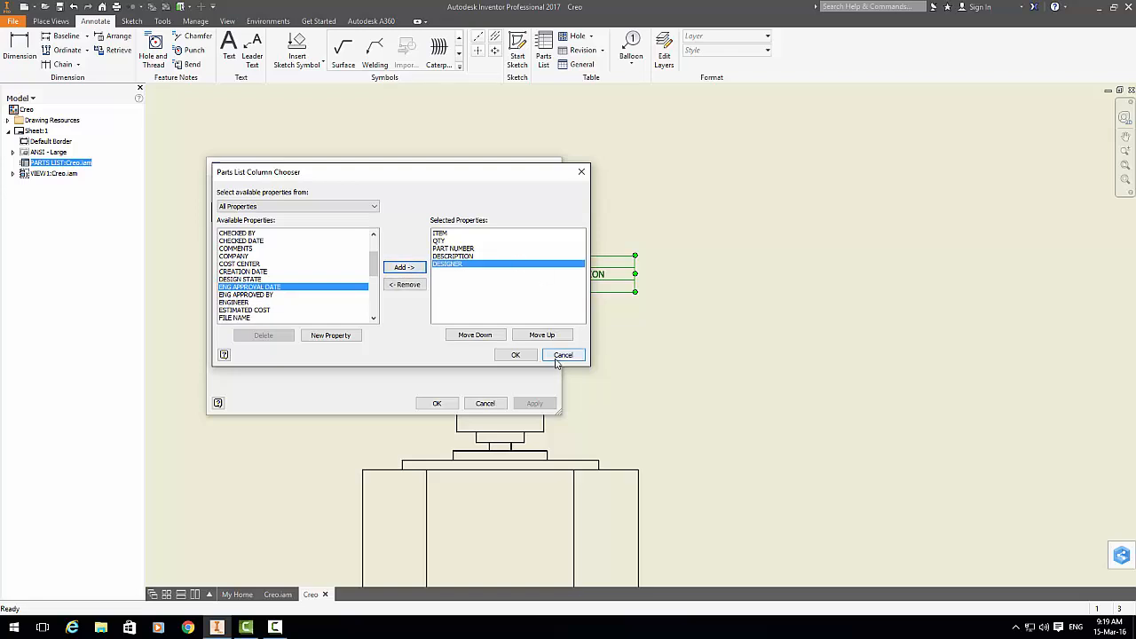
pyautogui.click(562, 354)
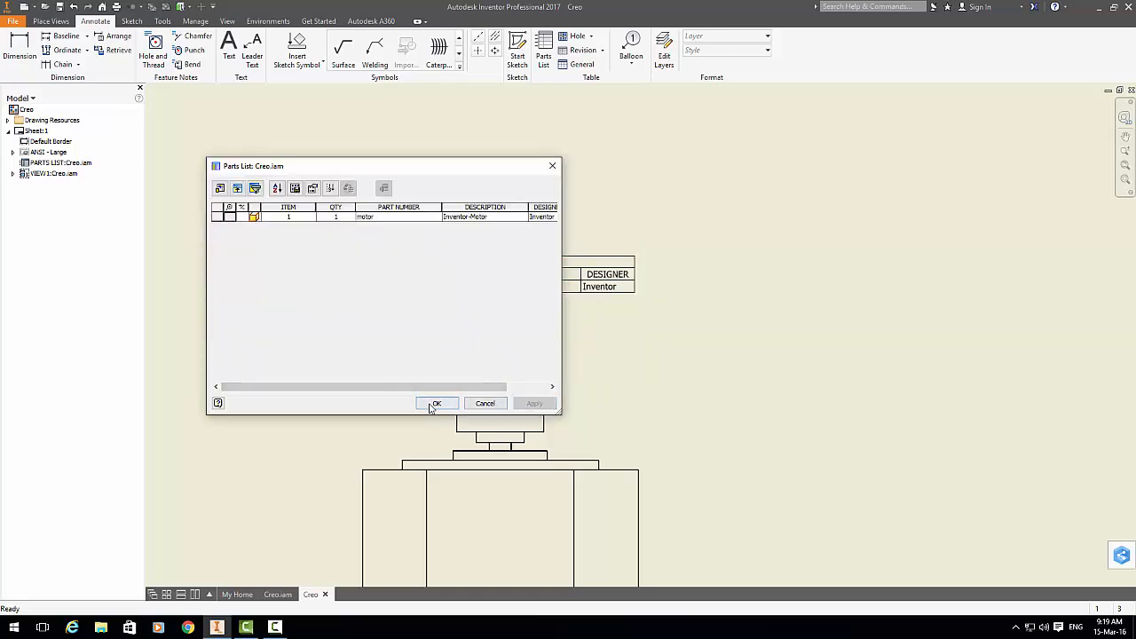
pyautogui.click(436, 403)
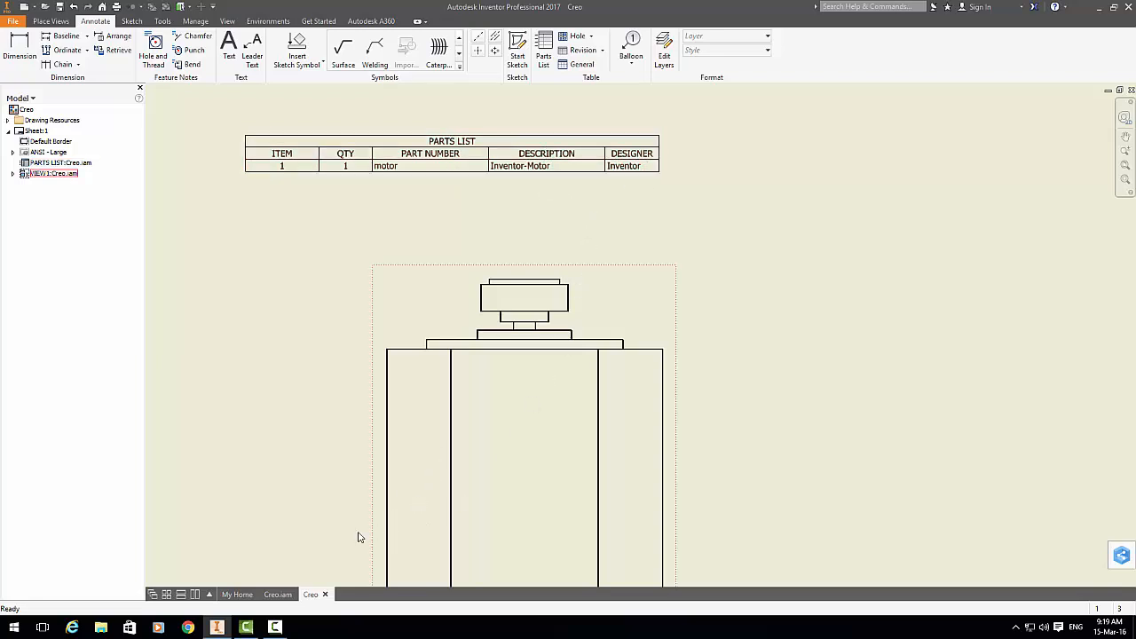
# Step: In Creo.iam, open motor1's iProperties and browse its Summary and other tabs
pyautogui.click(277, 594)
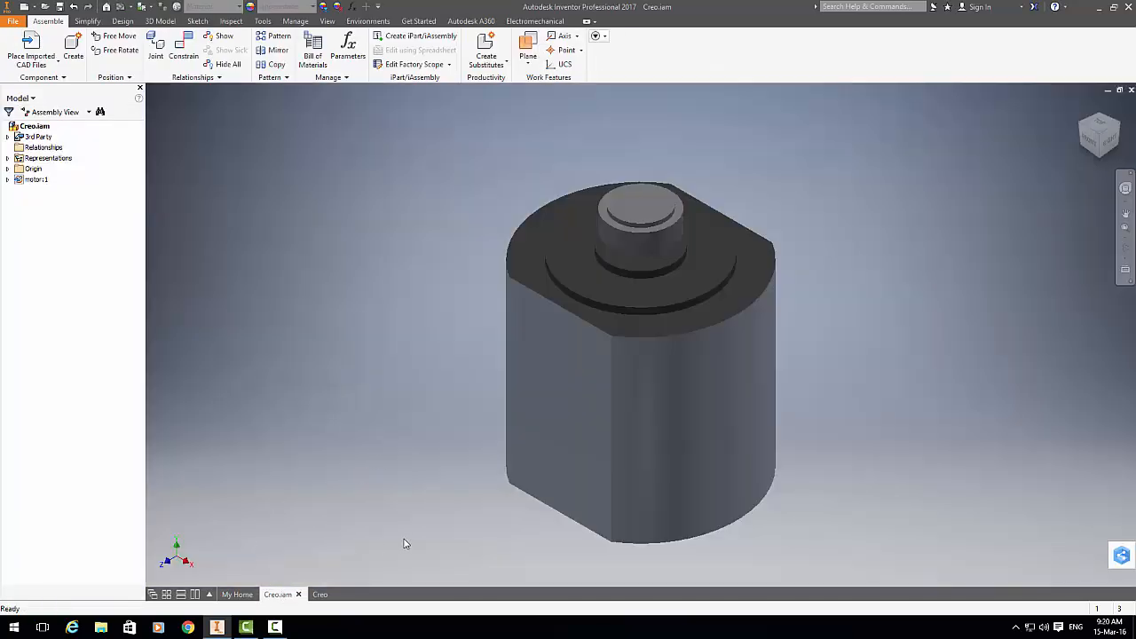
pyautogui.rightClick(639, 356)
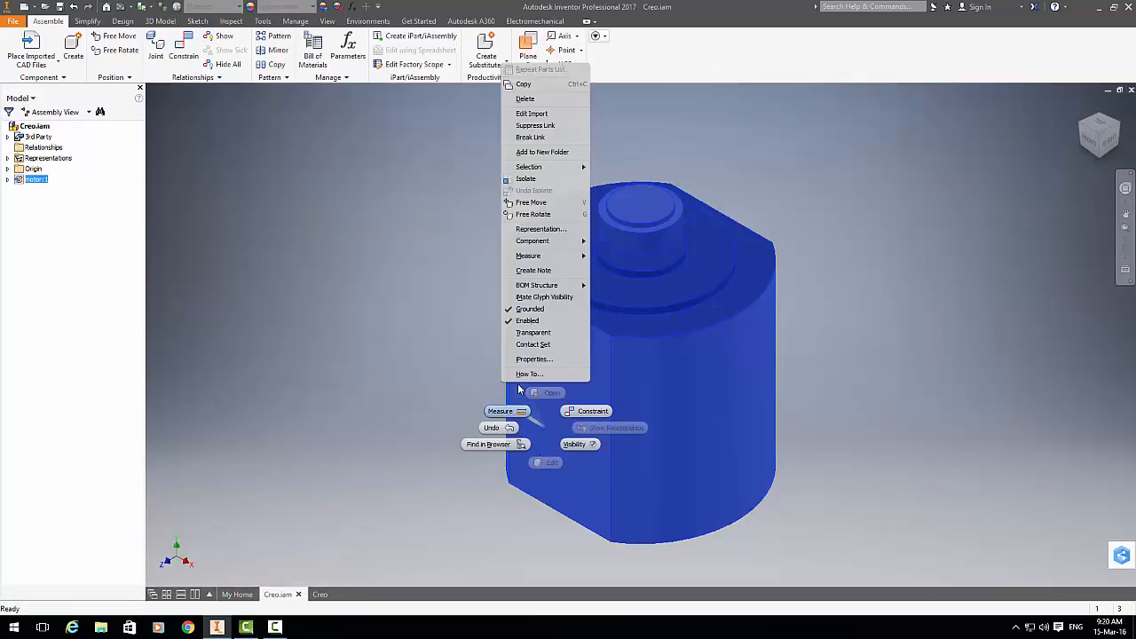
pyautogui.click(534, 359)
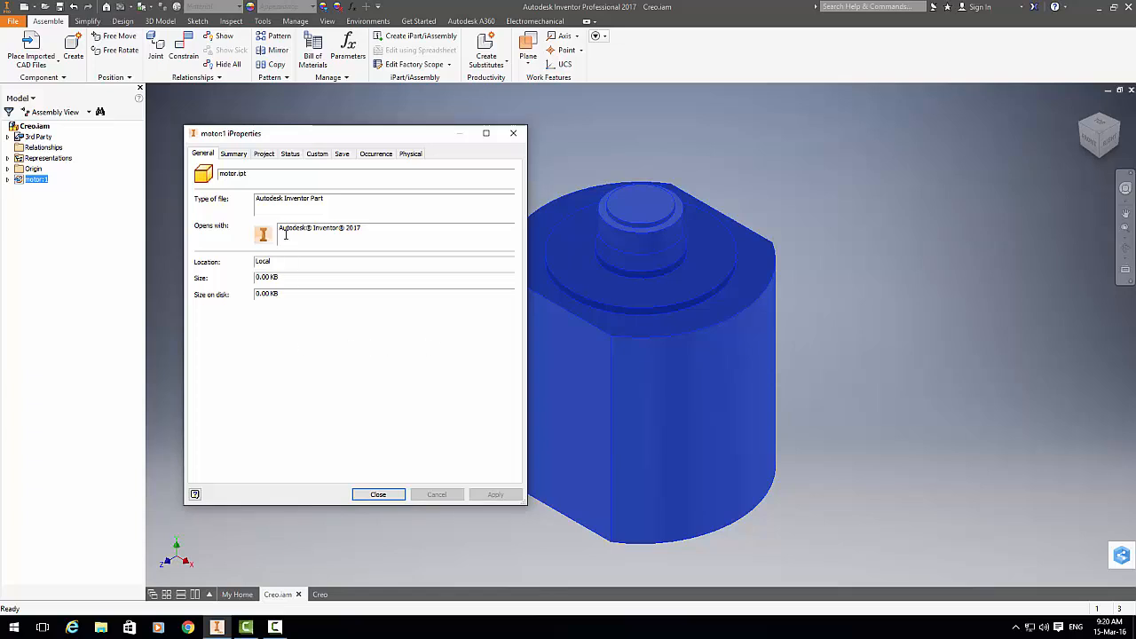
pyautogui.click(233, 153)
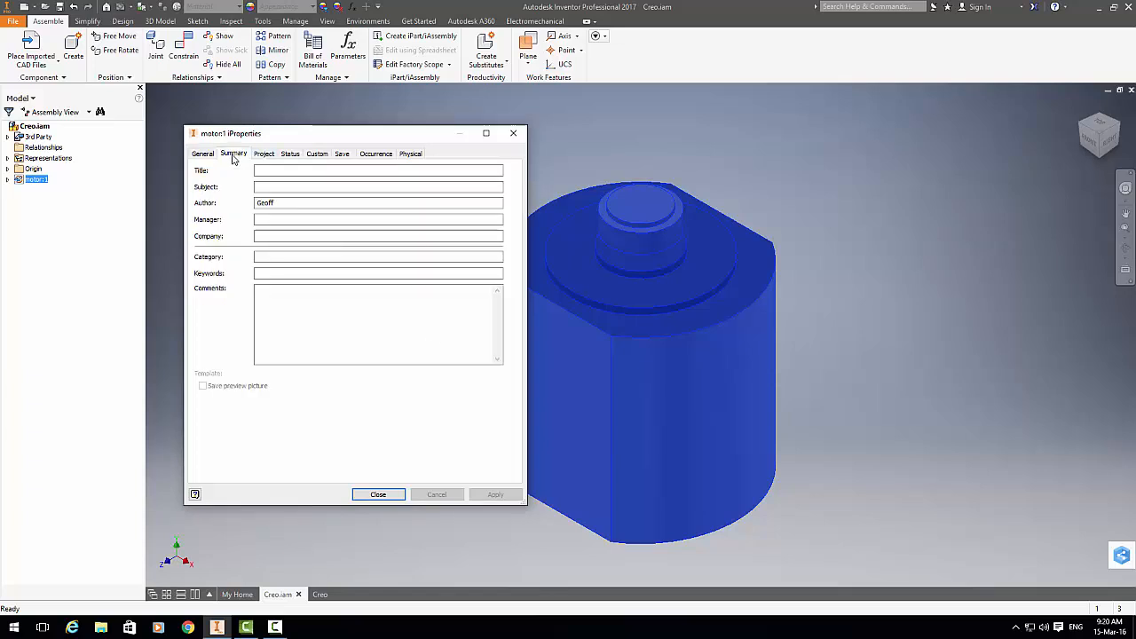
pyautogui.click(264, 153)
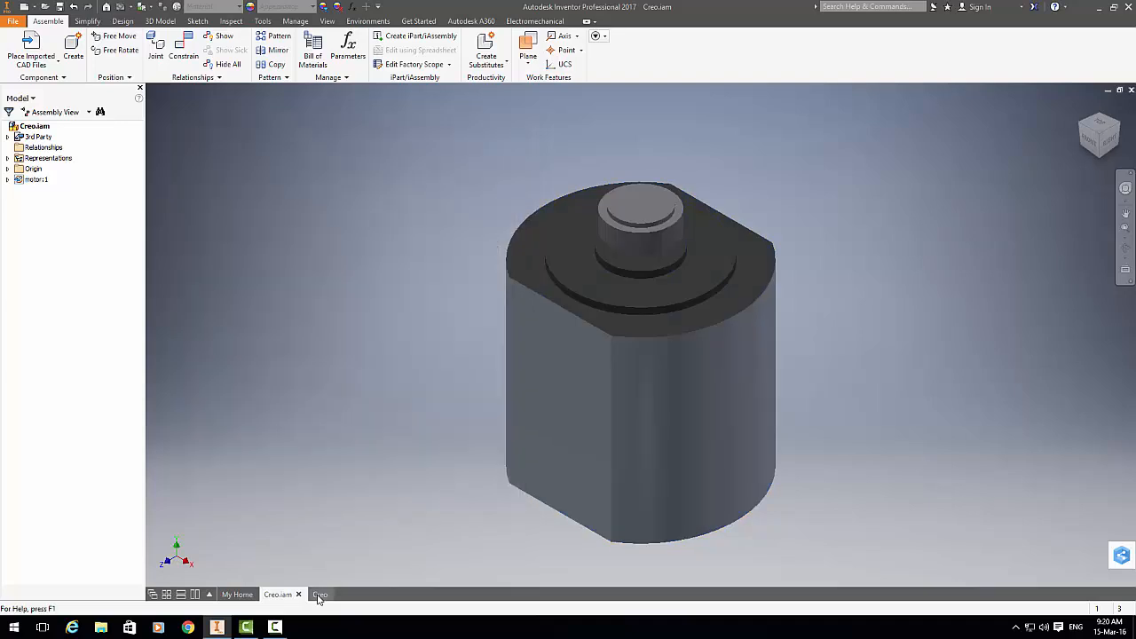
# Step: Return to the Creo drawing and select the parts list listing Creo as designer
pyautogui.click(320, 595)
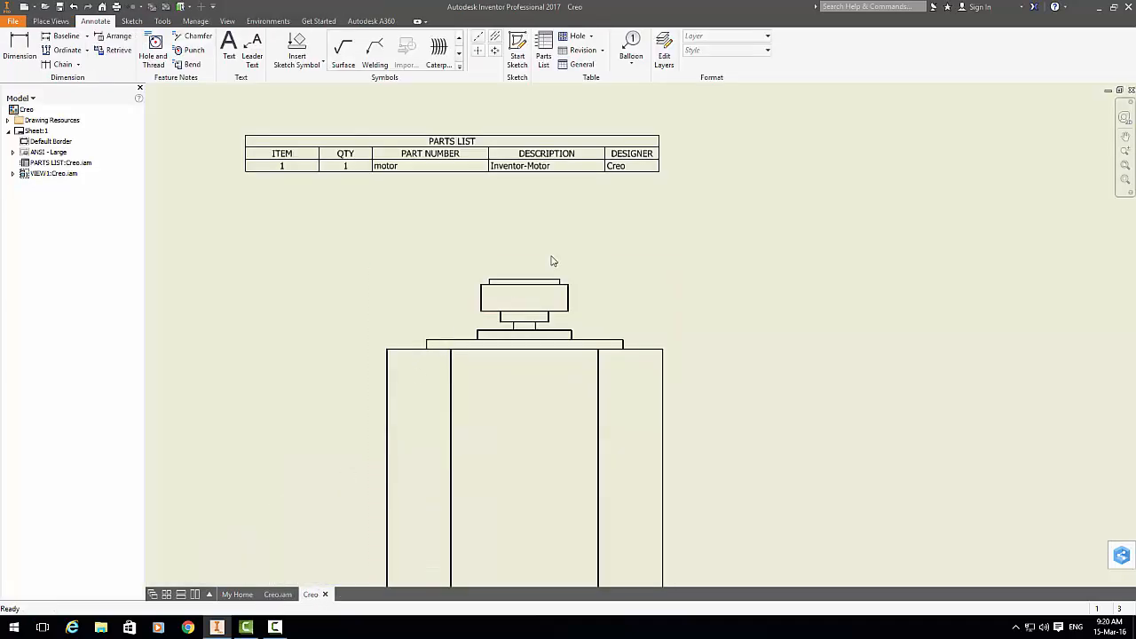
pyautogui.moveTo(531, 260)
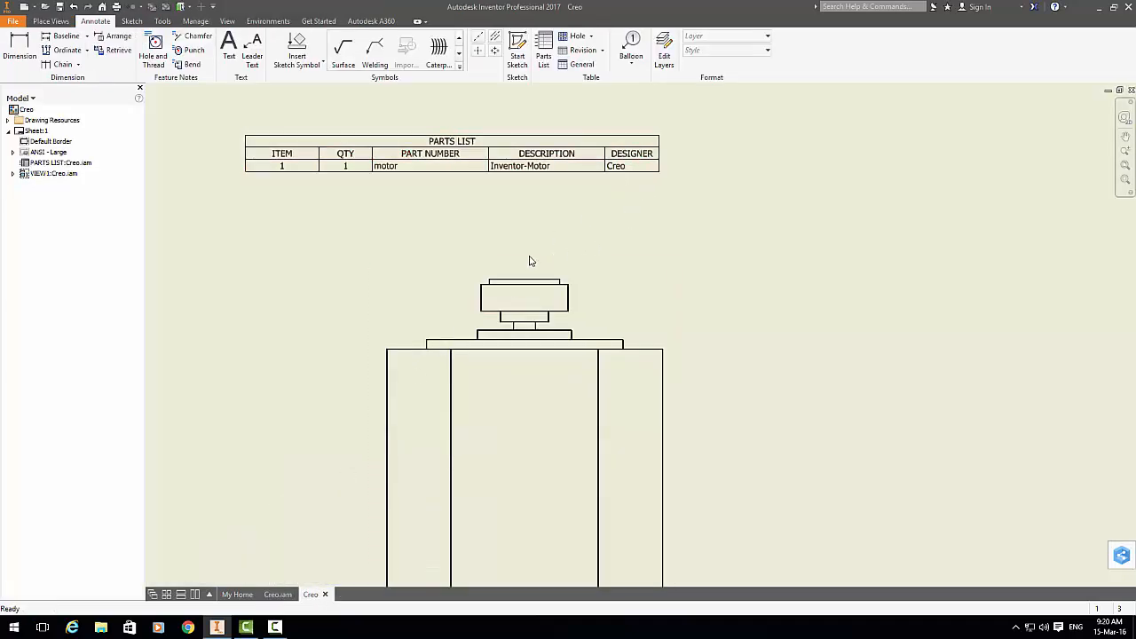
pyautogui.click(451, 142)
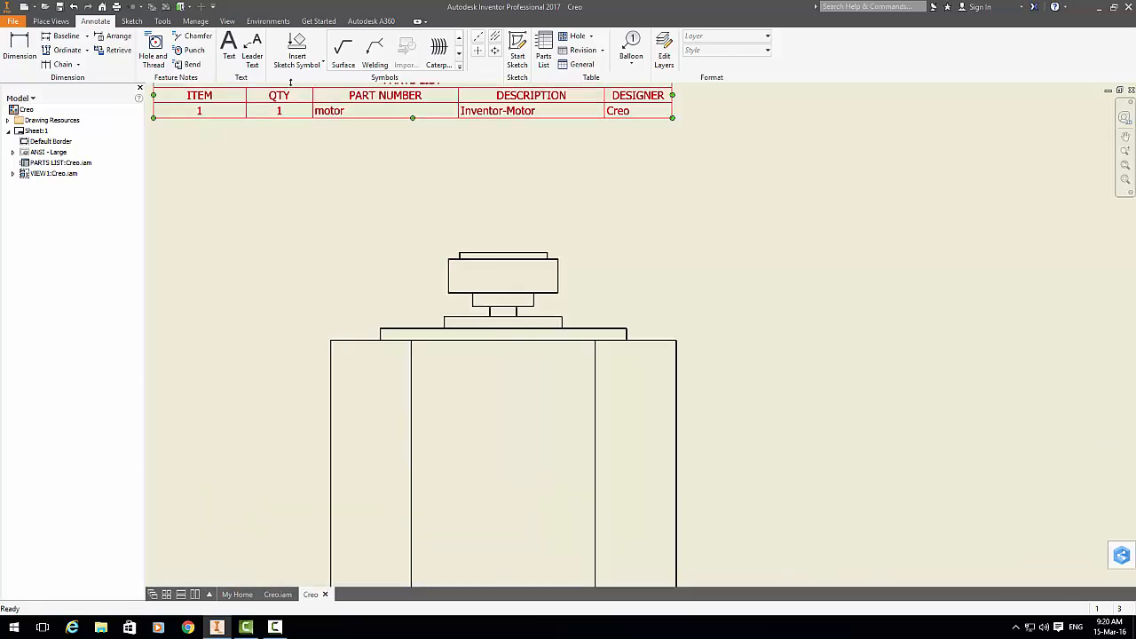
# Step: Add a leader note on the motor view inserting the model's DESIGNER property (Creo)
pyautogui.click(253, 49)
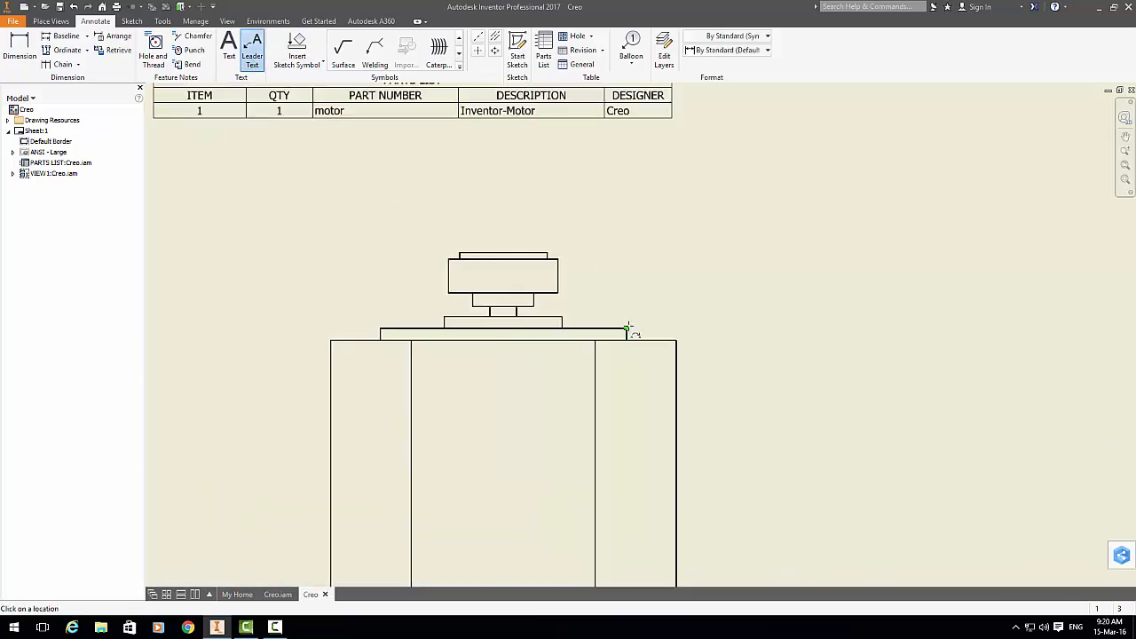
pyautogui.rightClick(628, 326)
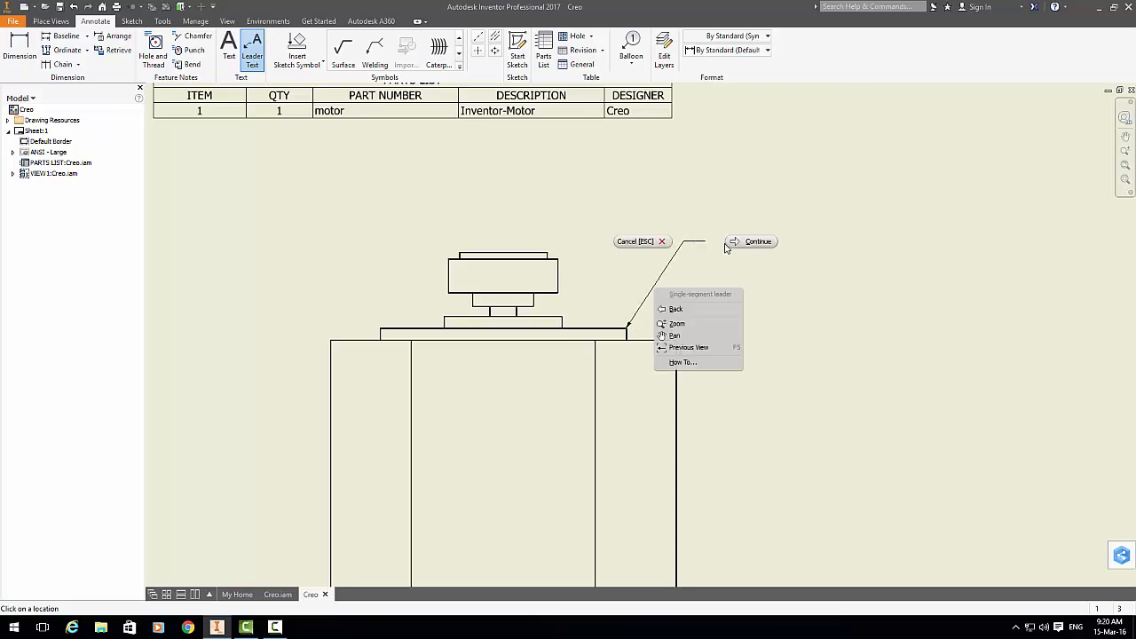
pyautogui.click(757, 241)
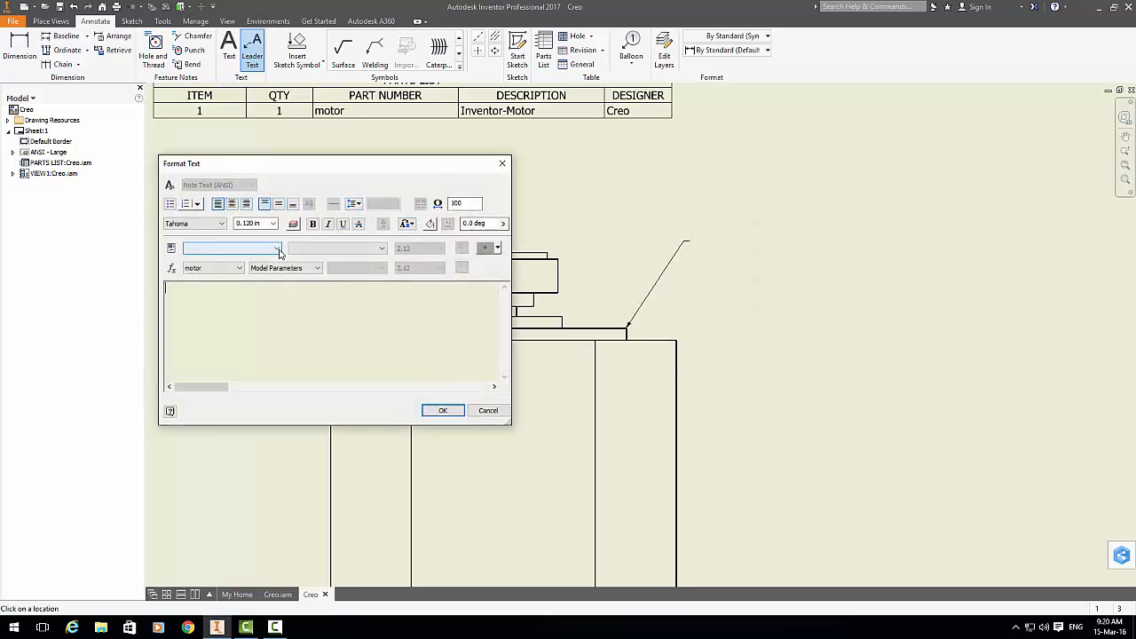
pyautogui.click(276, 248)
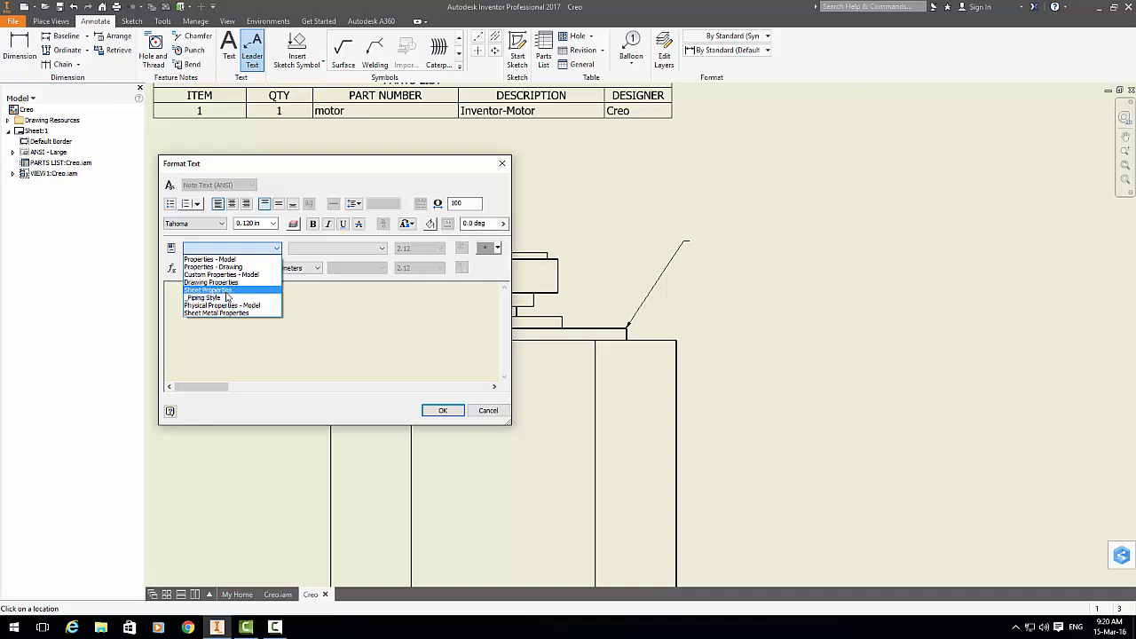
pyautogui.click(211, 259)
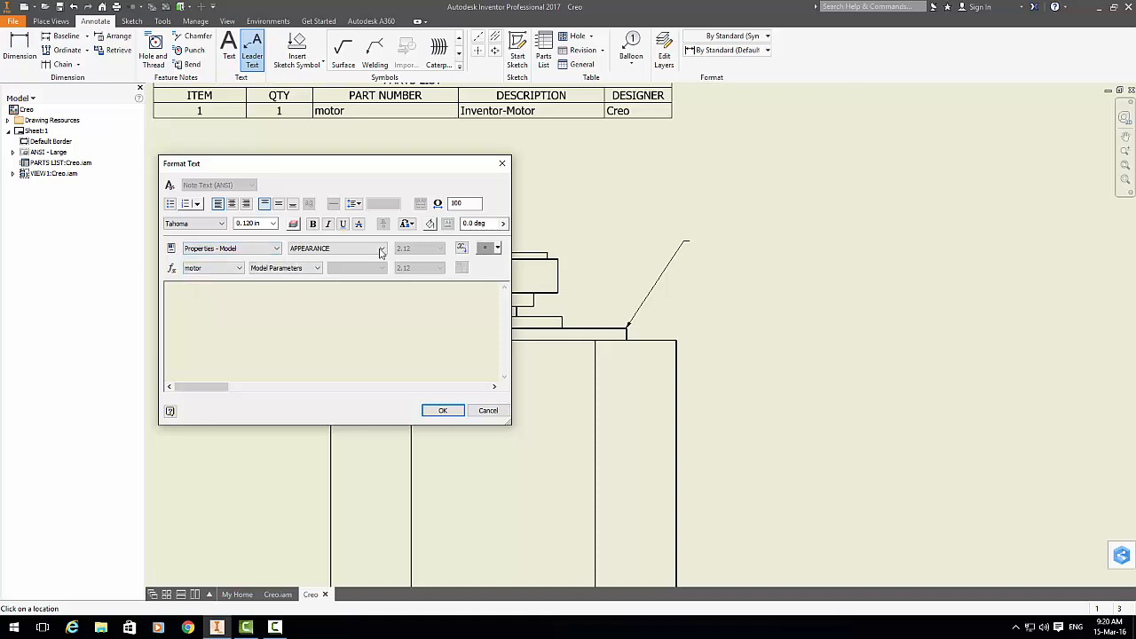
pyautogui.click(381, 247)
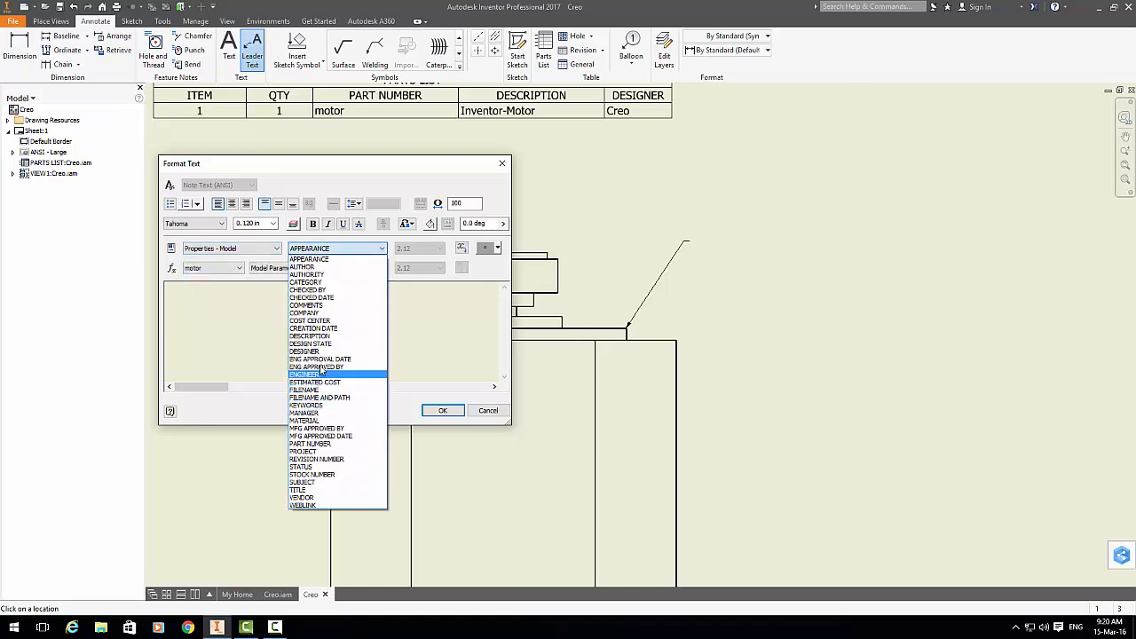
pyautogui.click(306, 350)
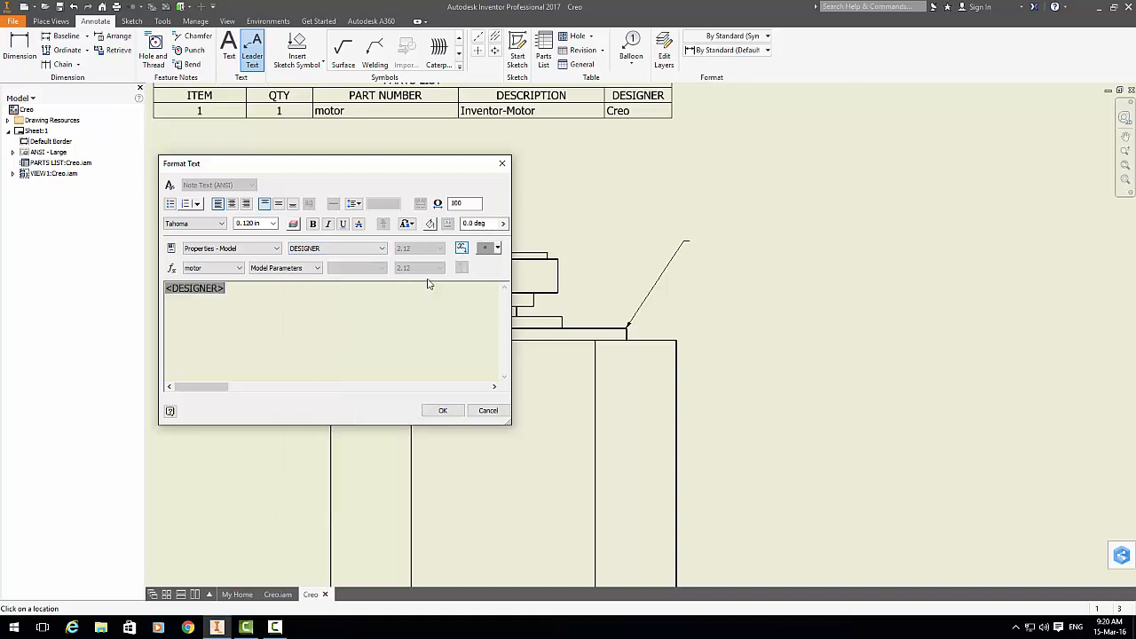
pyautogui.click(443, 410)
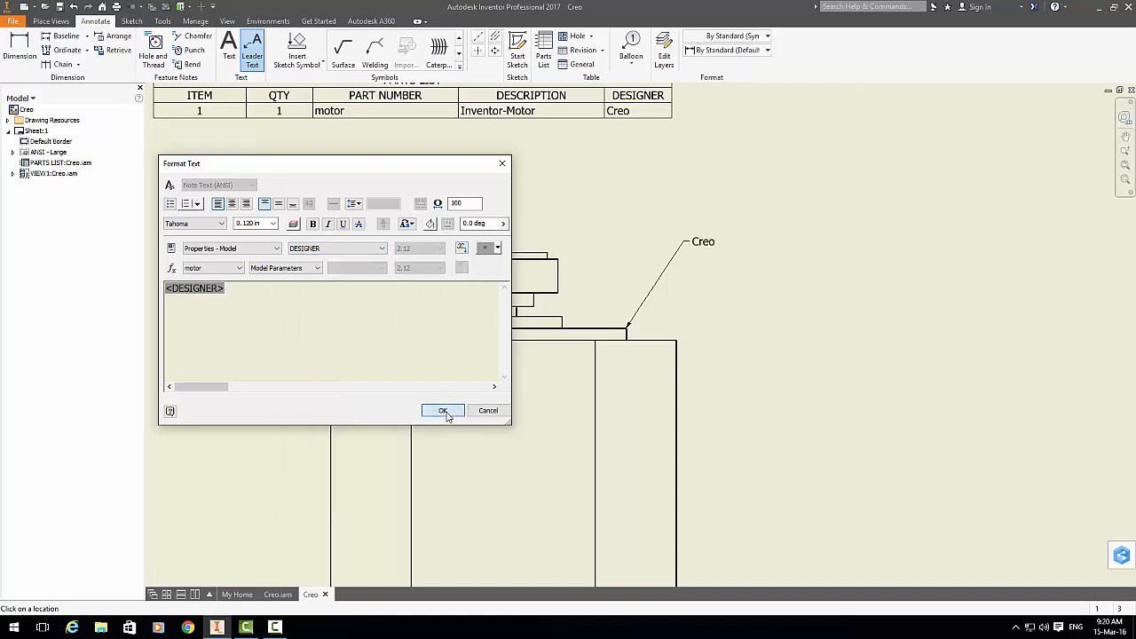
pyautogui.click(443, 411)
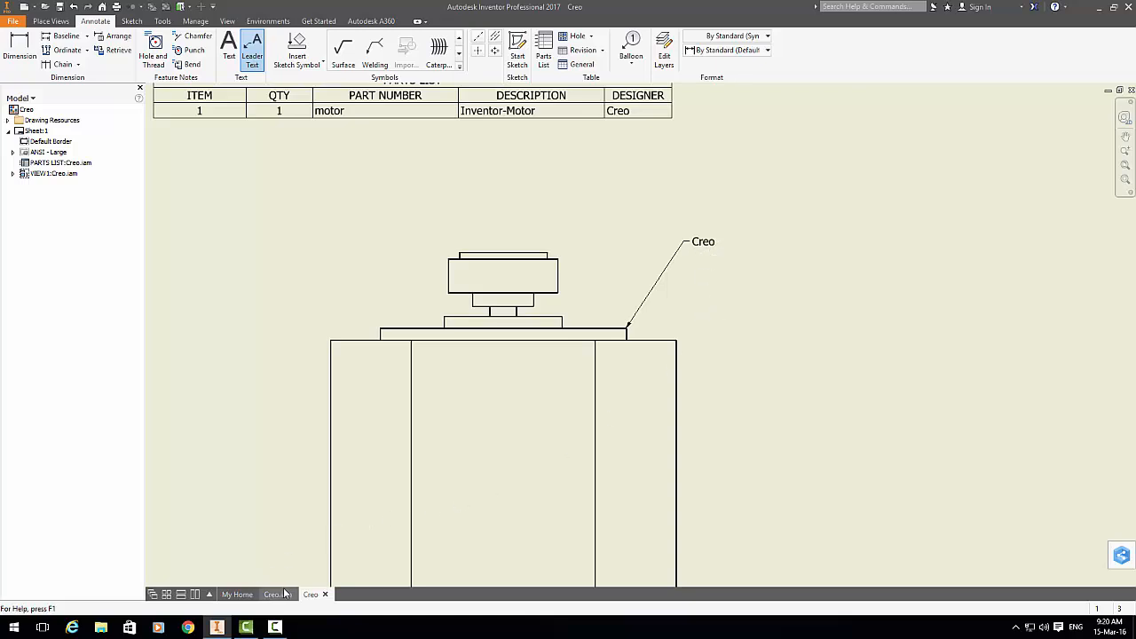
pyautogui.click(277, 594)
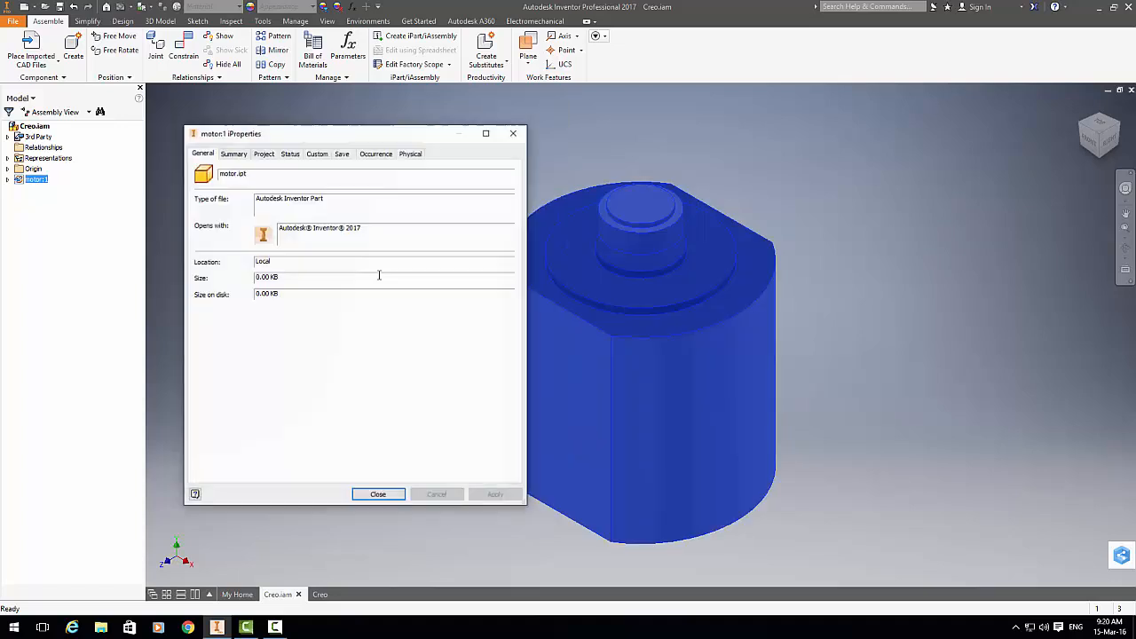
# Step: Set the motor's Designer iProperty to 'Inventor' on the Project tab, apply and close
pyautogui.click(263, 154)
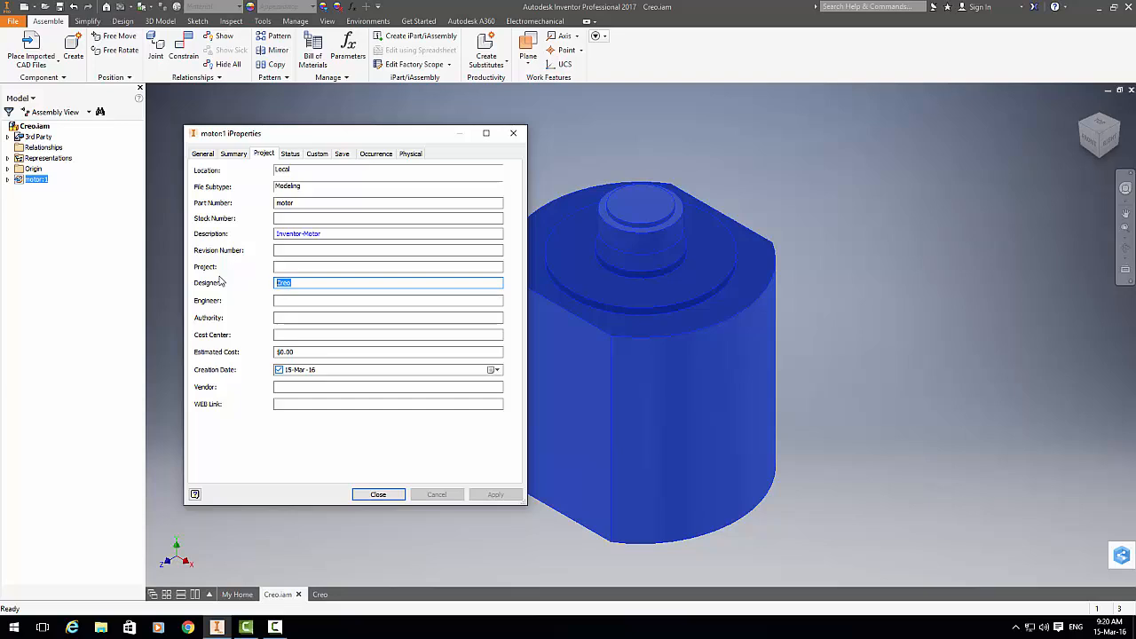
pyautogui.write('Inventor')
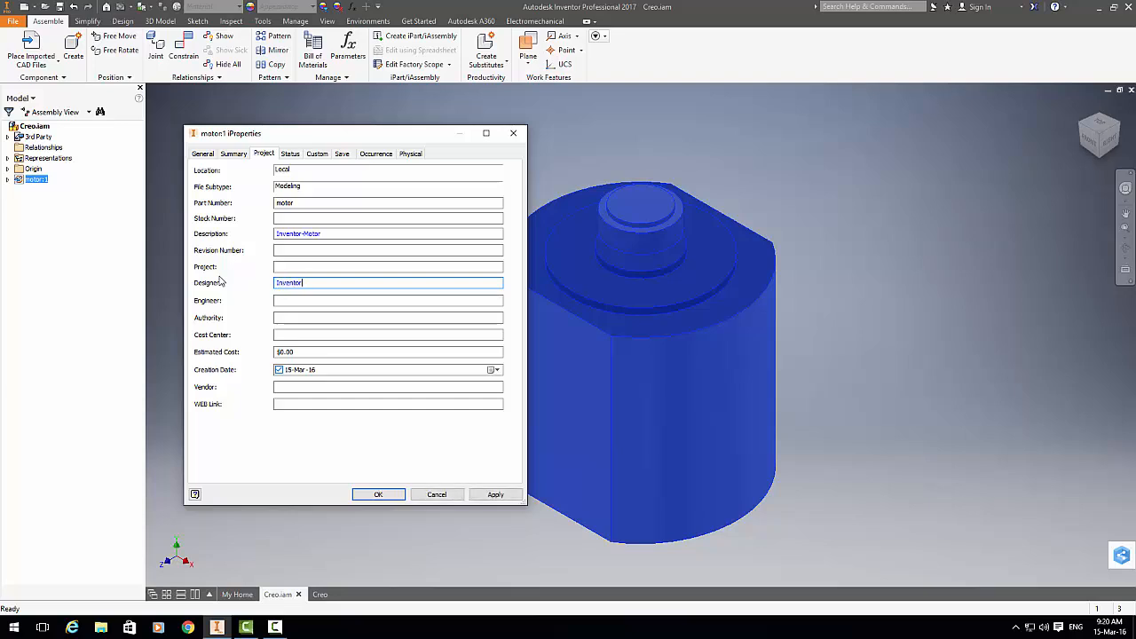
pyautogui.click(388, 300)
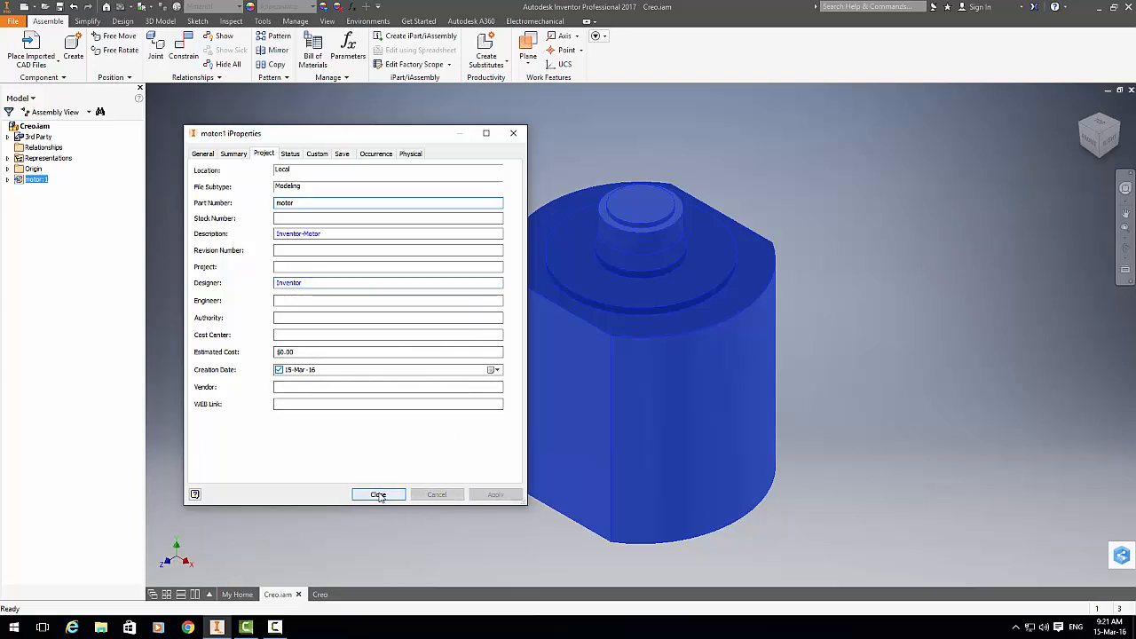
pyautogui.click(378, 494)
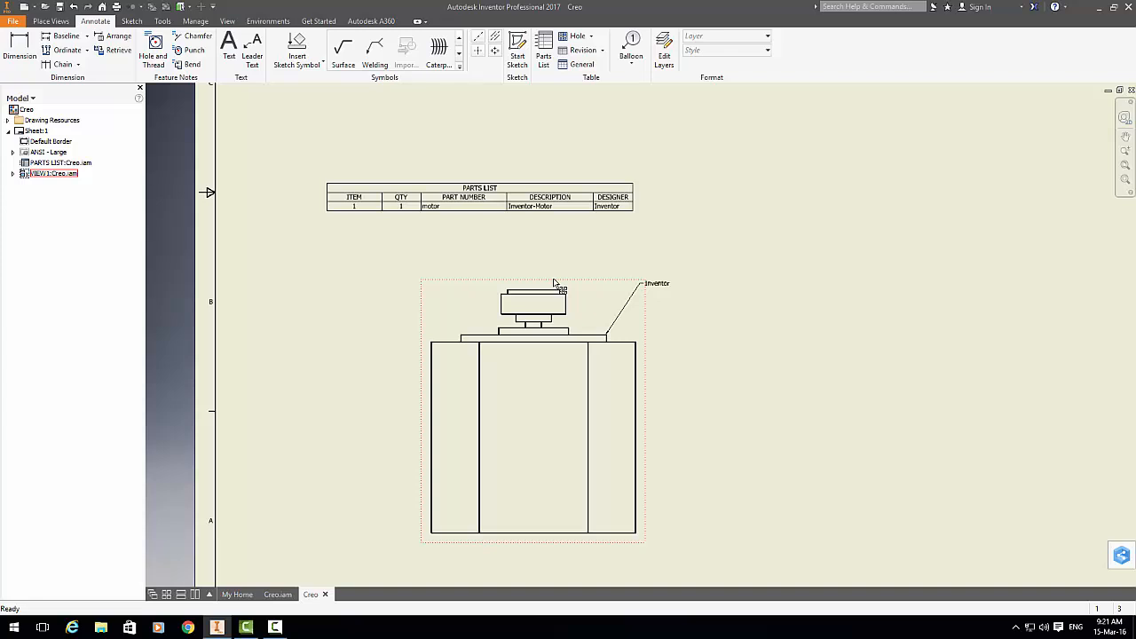
# Step: Deselect the drawing view and switch to another open document, Part45
pyautogui.click(276, 361)
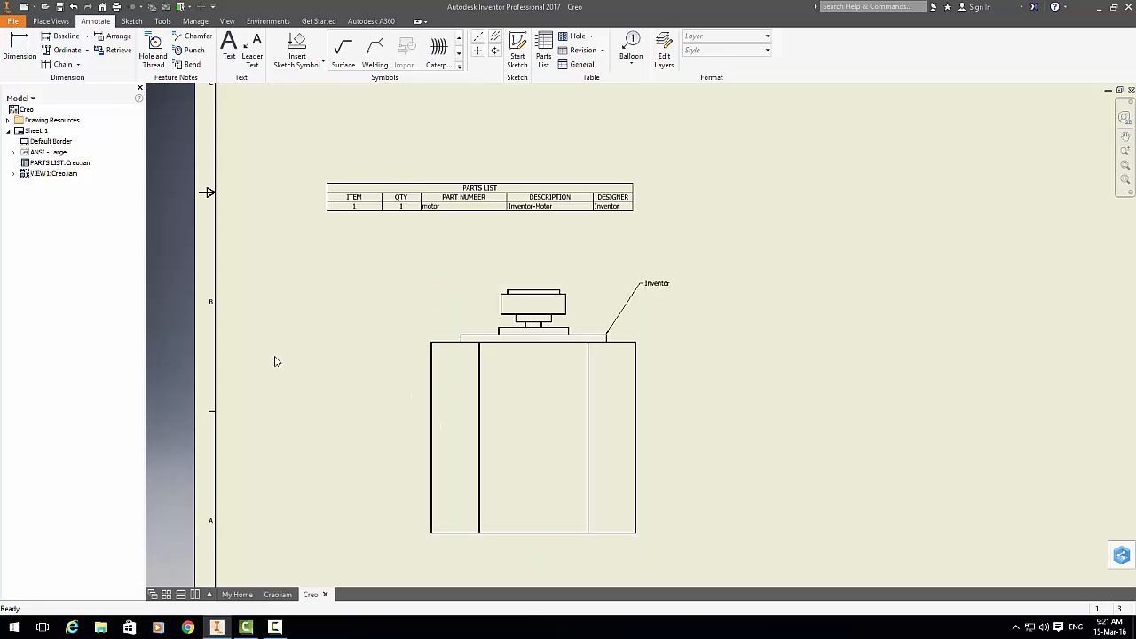
pyautogui.click(273, 594)
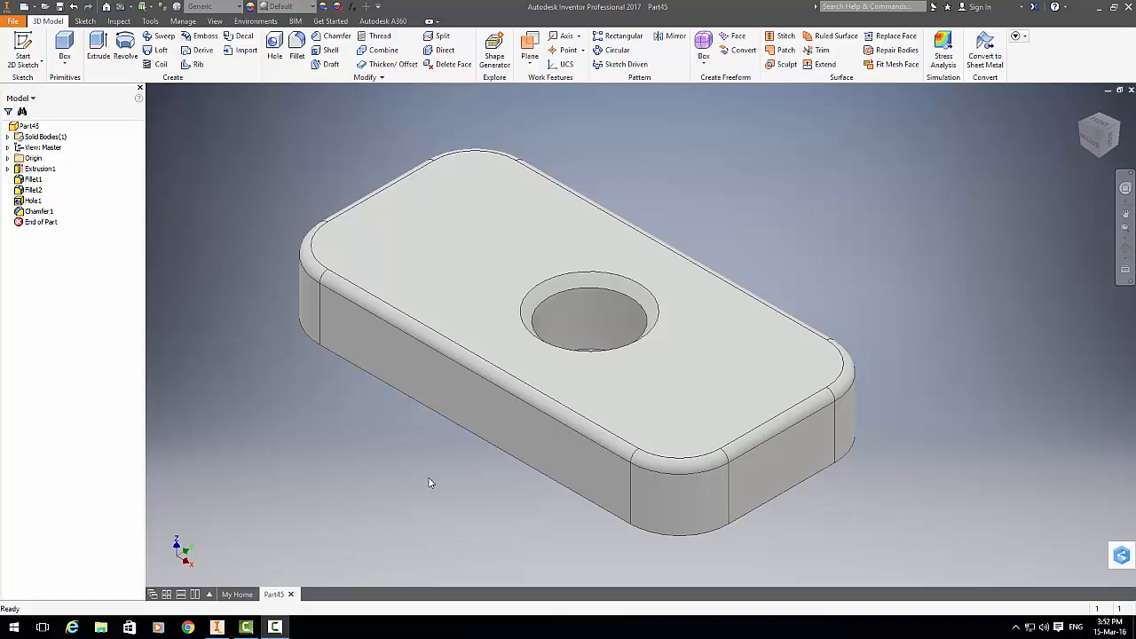
pyautogui.moveTo(262, 222)
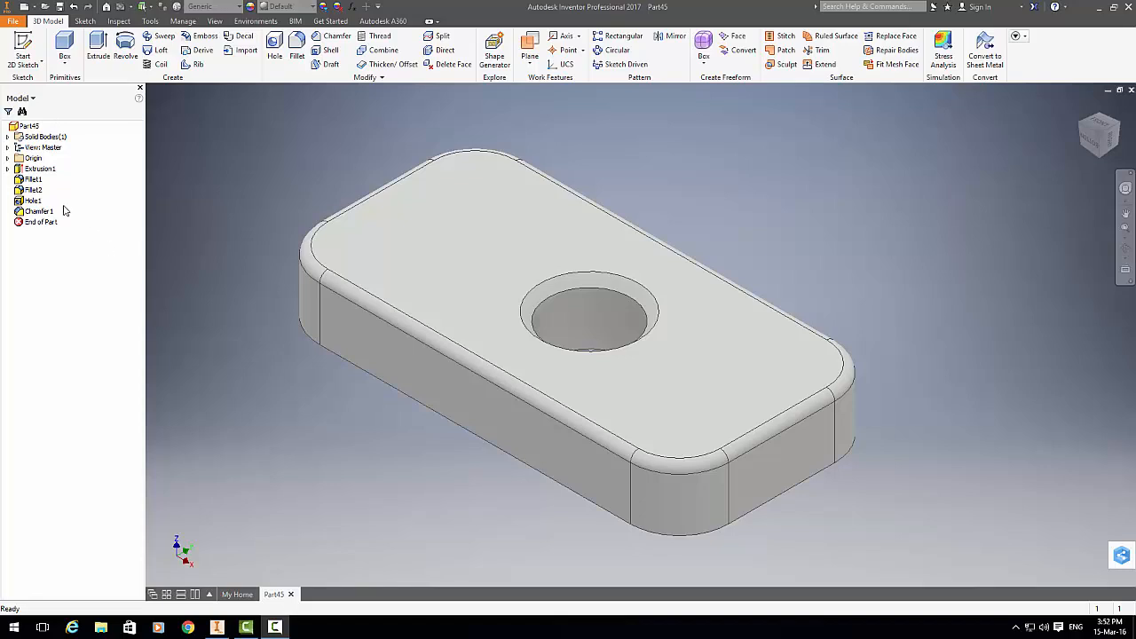
# Step: Highlight Extrusion1, Fillet1, Fillet2, Hole1 and Chamfer1 in Part45's browser, then clear the highlight
pyautogui.click(40, 169)
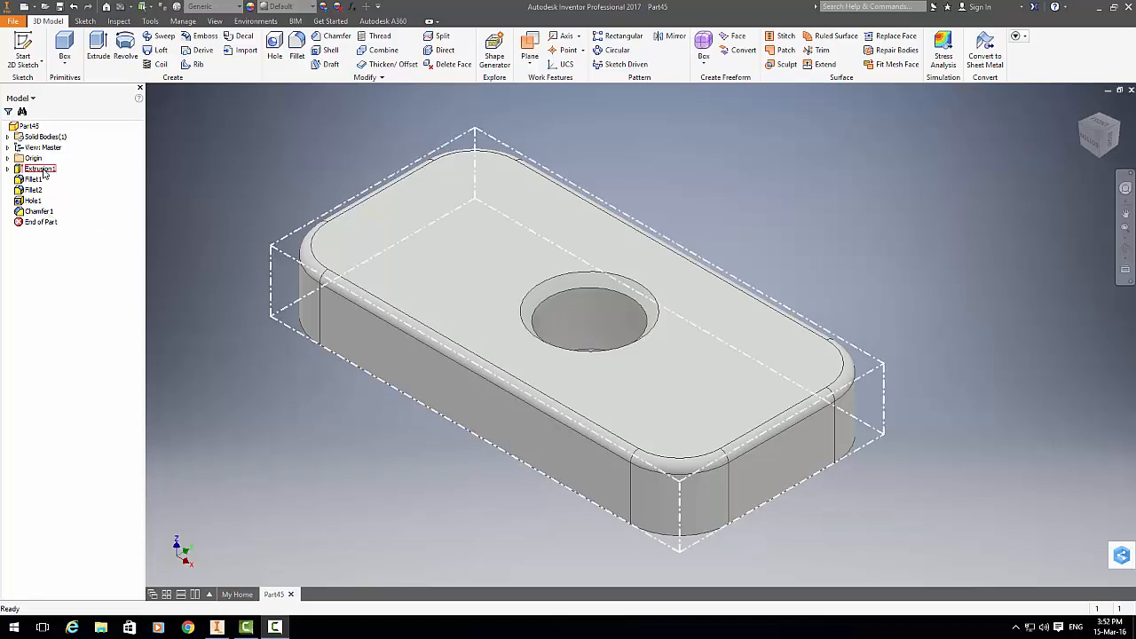
pyautogui.click(33, 180)
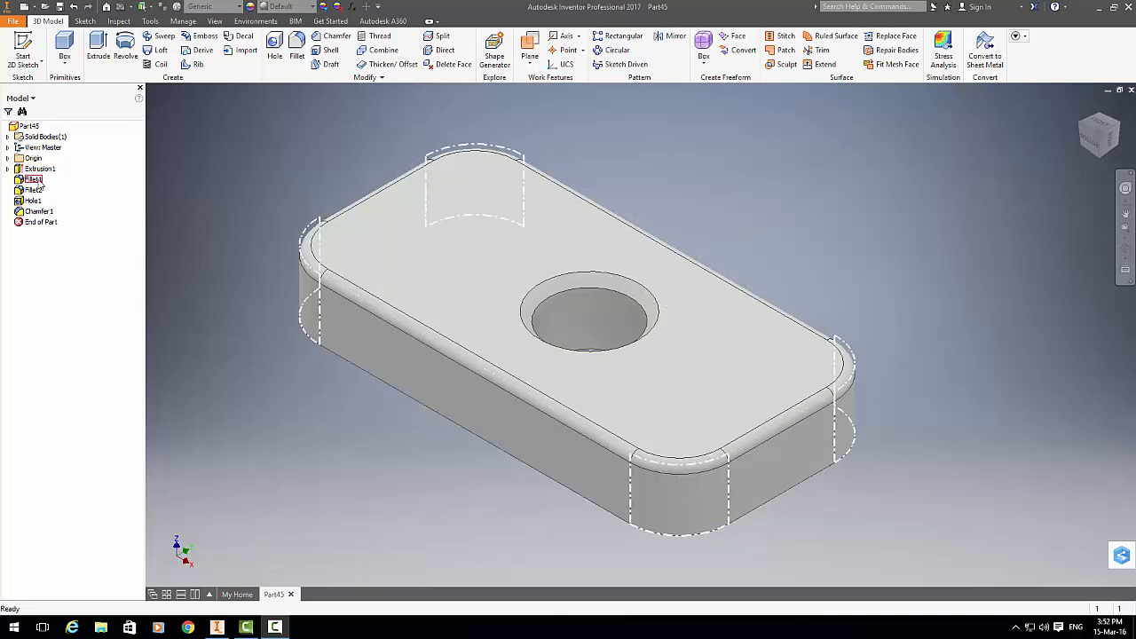
pyautogui.click(32, 190)
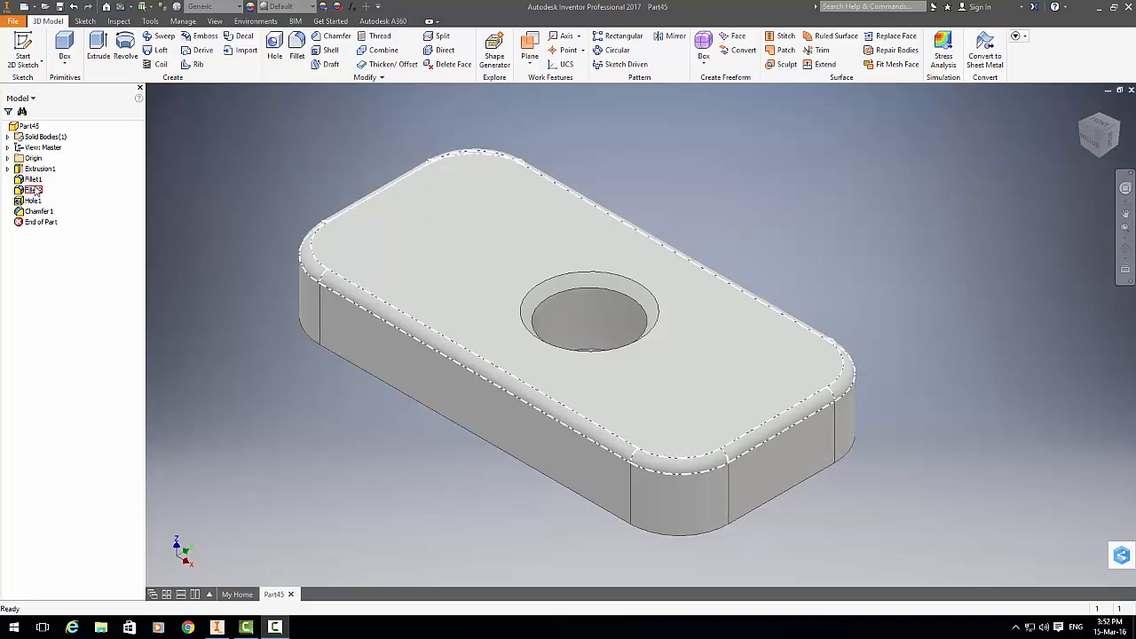
pyautogui.click(33, 199)
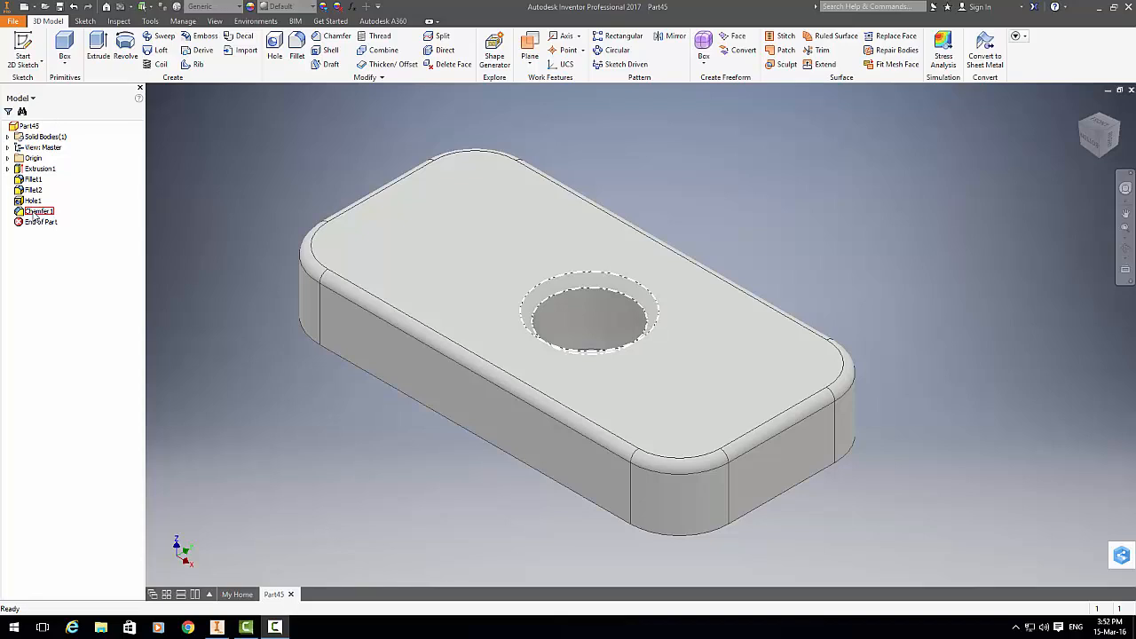
pyautogui.click(543, 215)
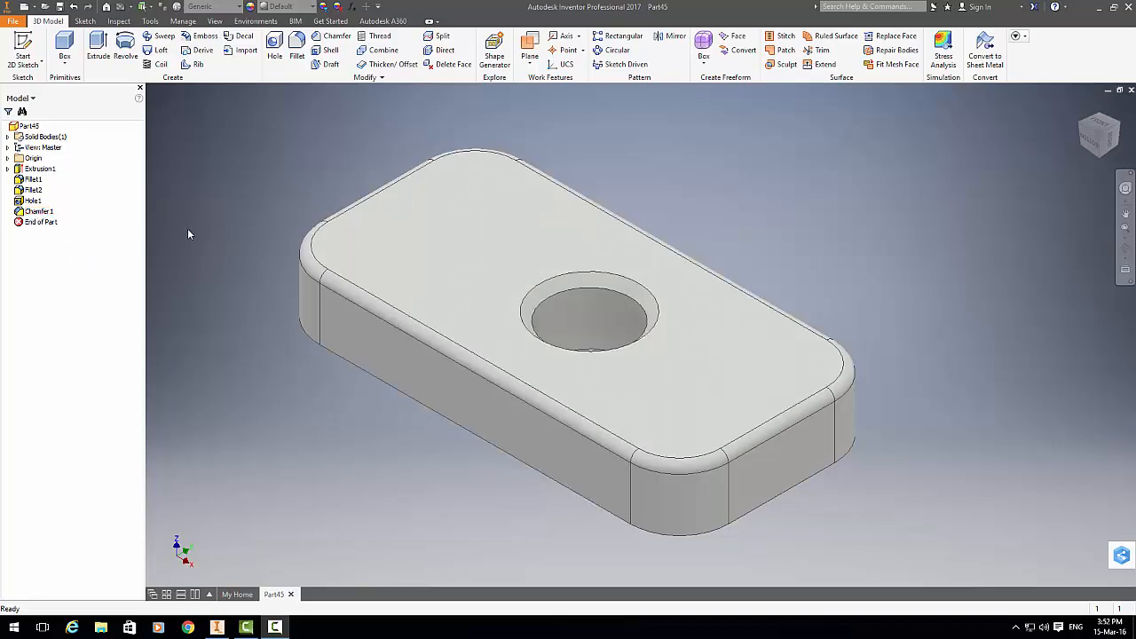
pyautogui.click(38, 211)
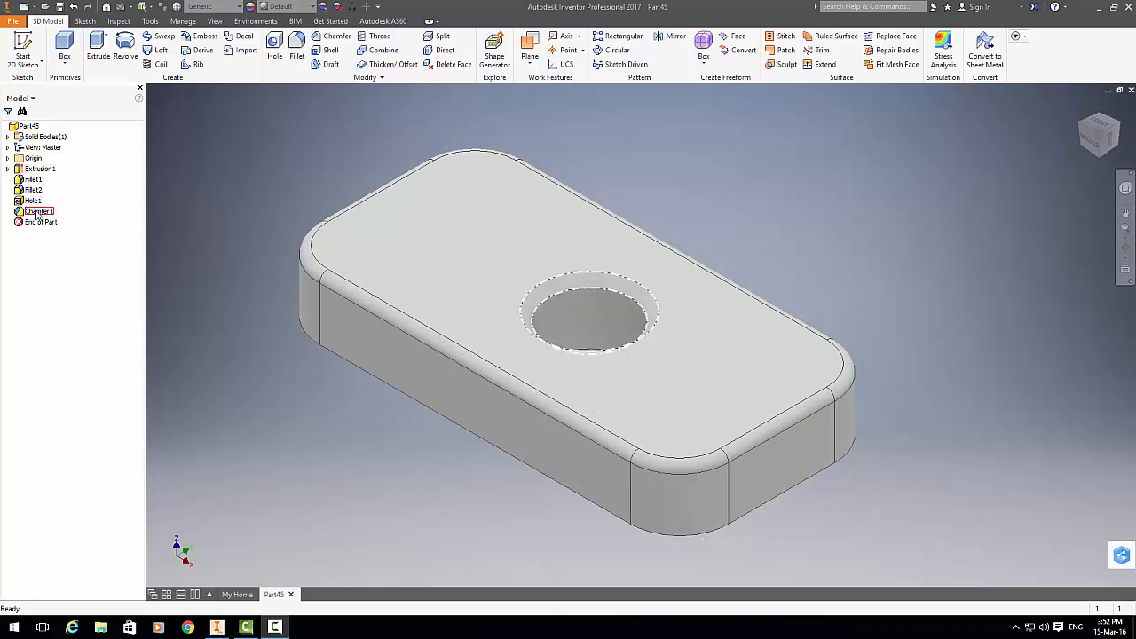
# Step: Show Chamfer1's Relationships: parents Extrusion1 and Hole1, no children
pyautogui.click(37, 211)
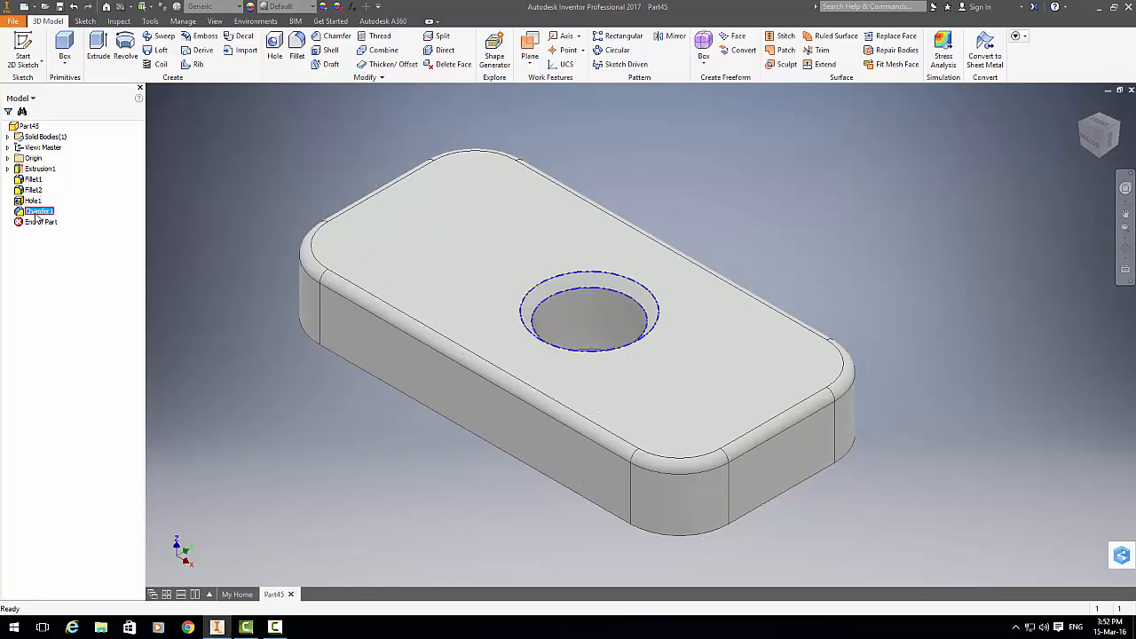
pyautogui.rightClick(38, 211)
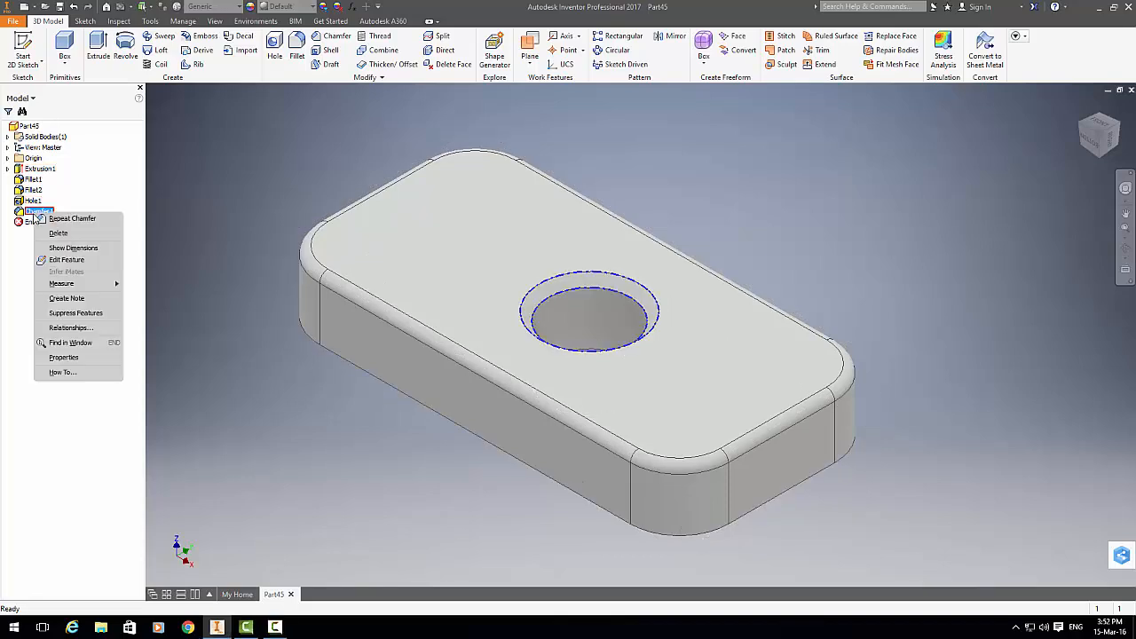
pyautogui.moveTo(70, 328)
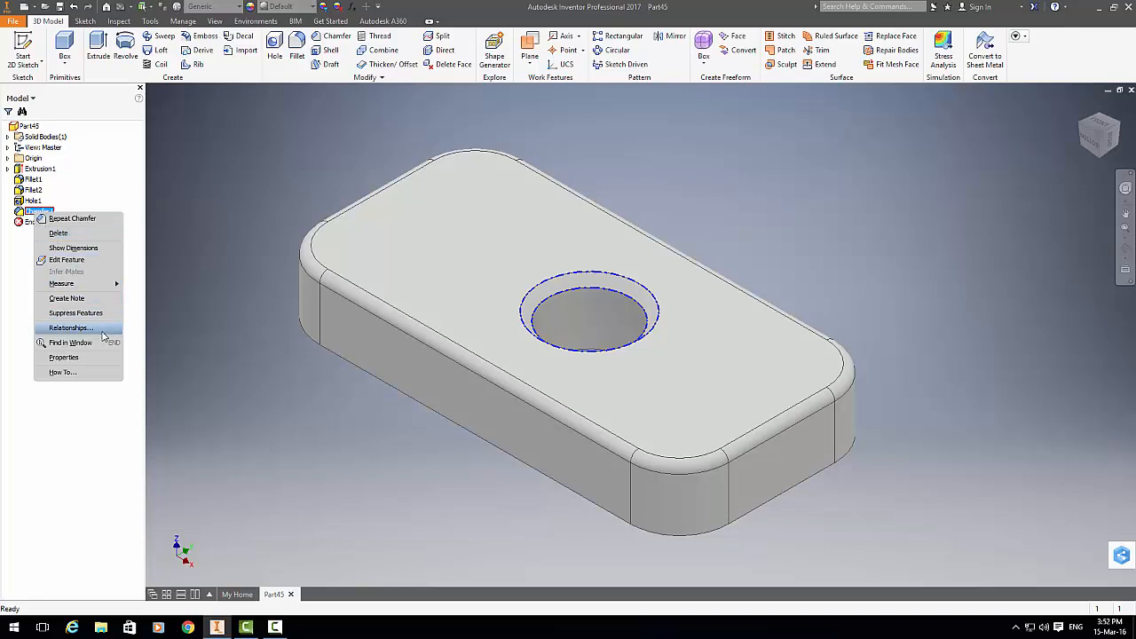
pyautogui.click(70, 328)
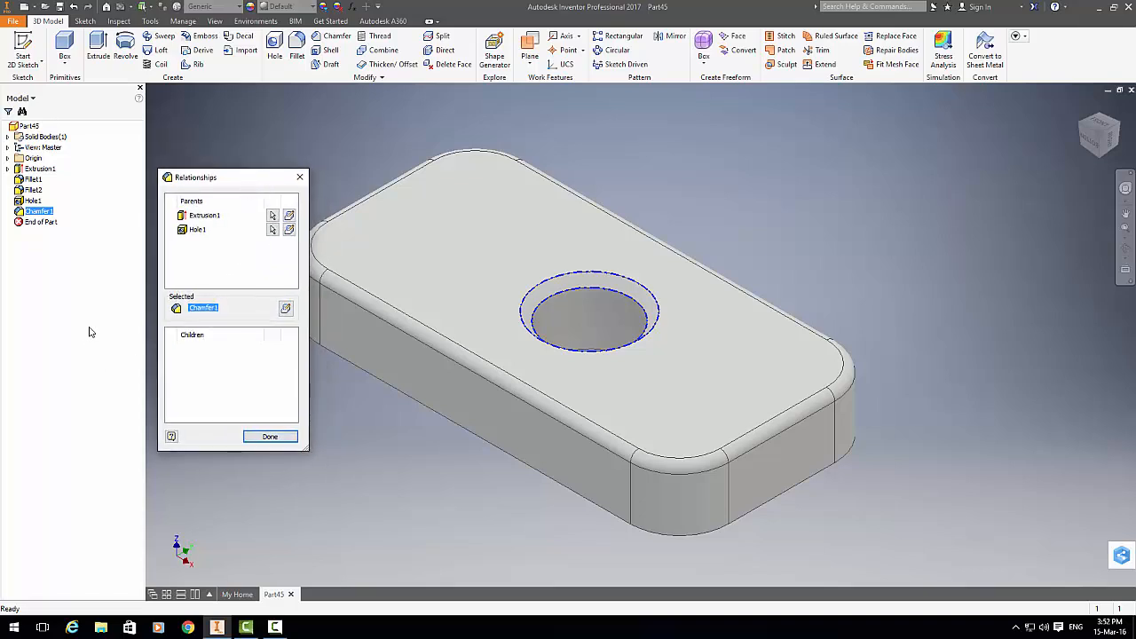
pyautogui.moveTo(136, 324)
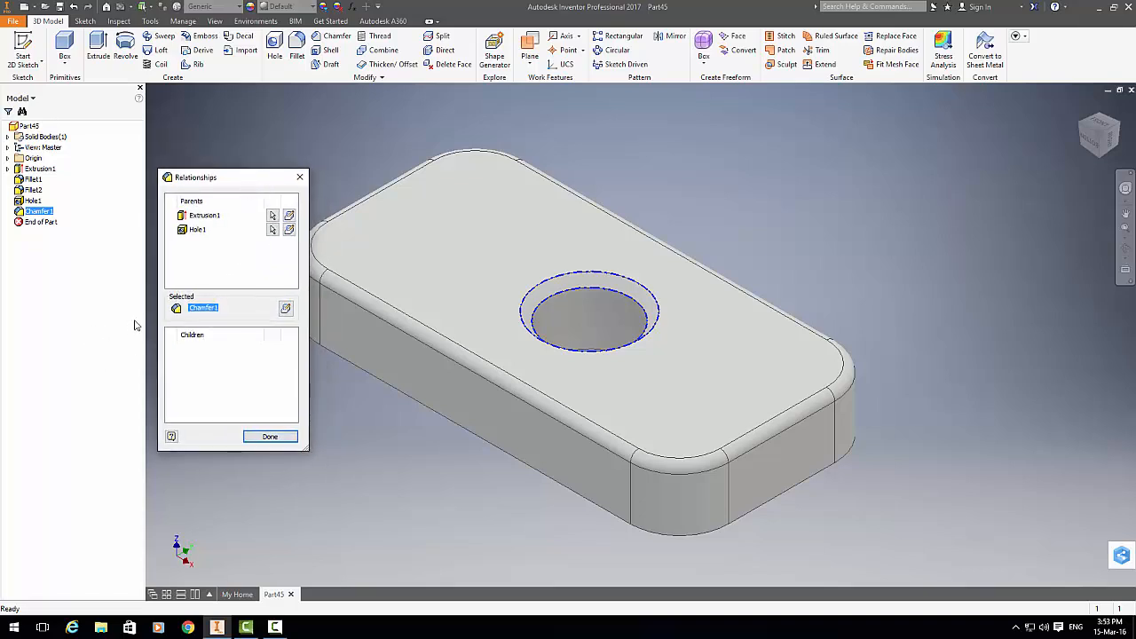
pyautogui.moveTo(222, 369)
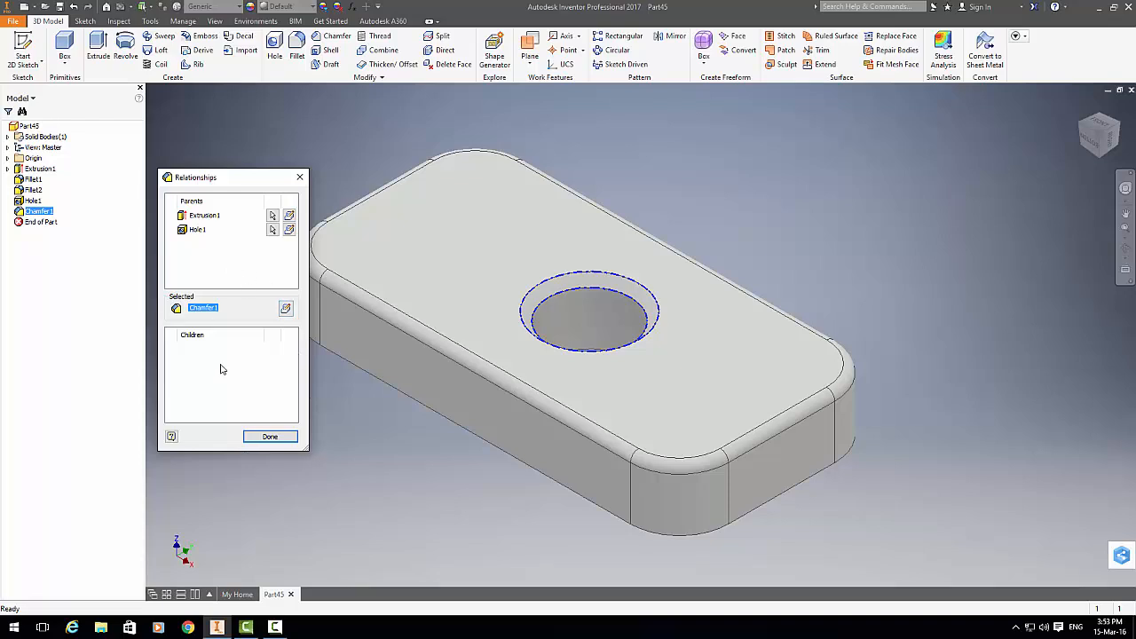
pyautogui.moveTo(199, 314)
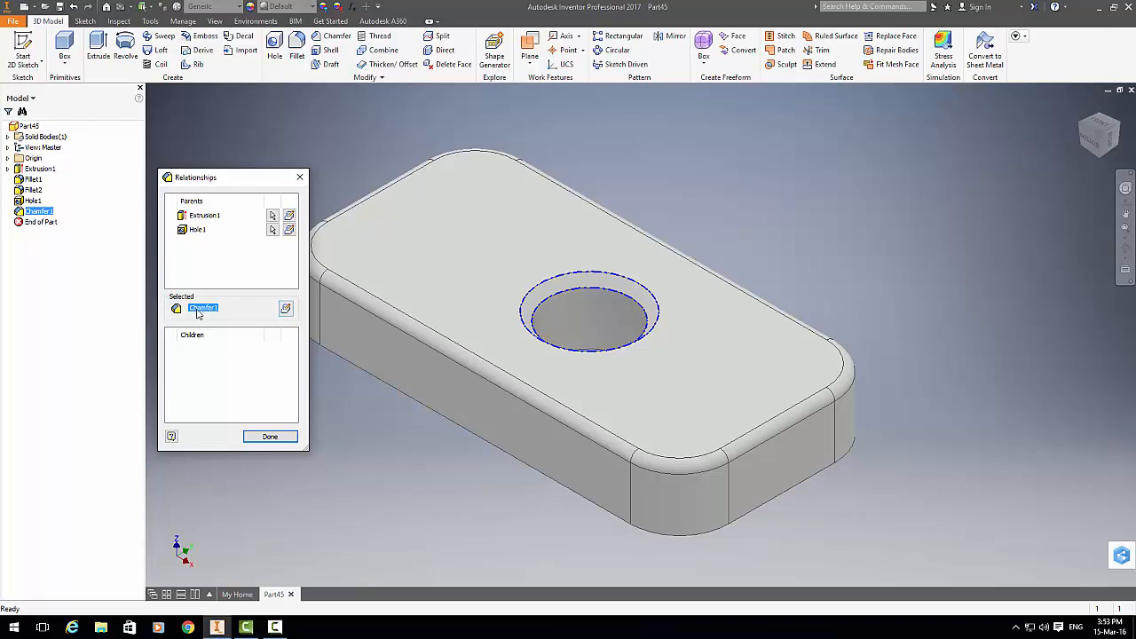
pyautogui.moveTo(193, 297)
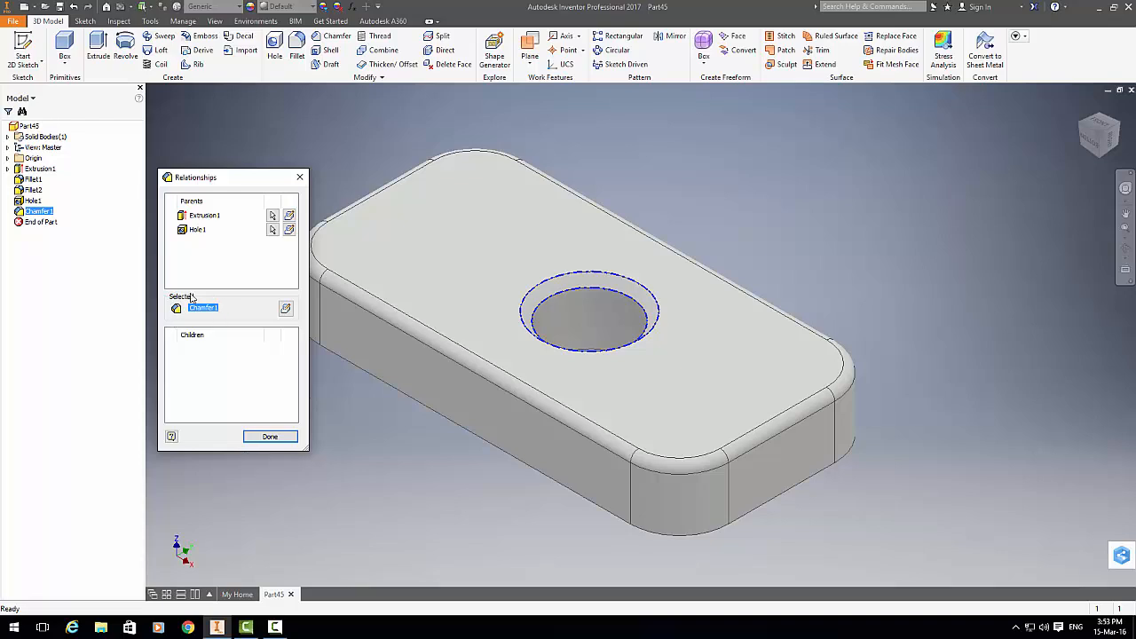
pyautogui.moveTo(25, 233)
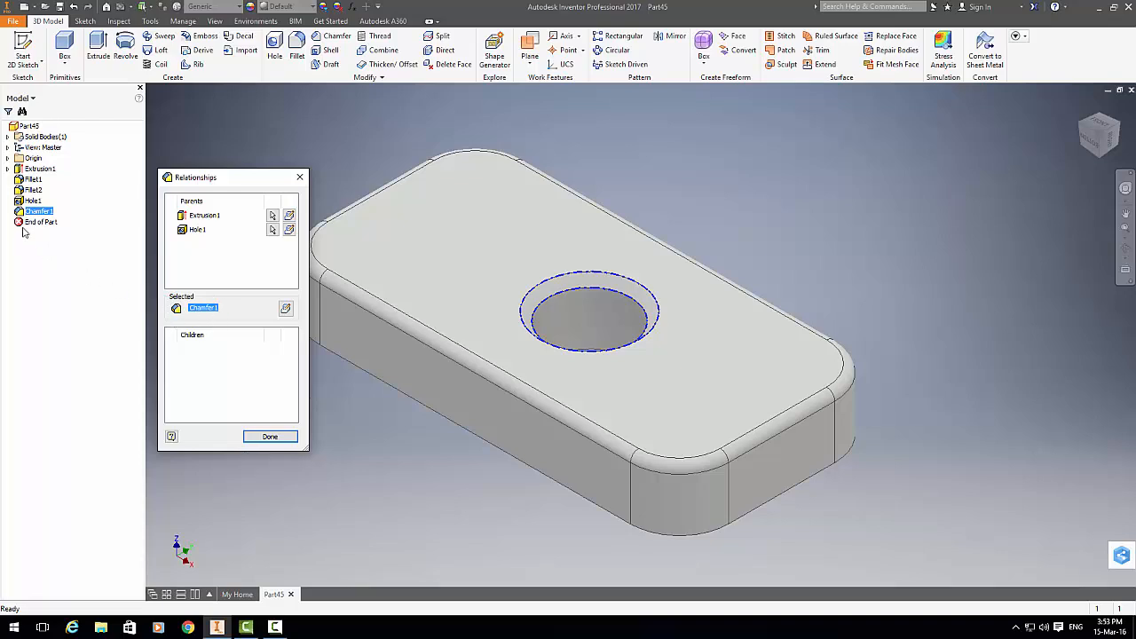
pyautogui.moveTo(44, 222)
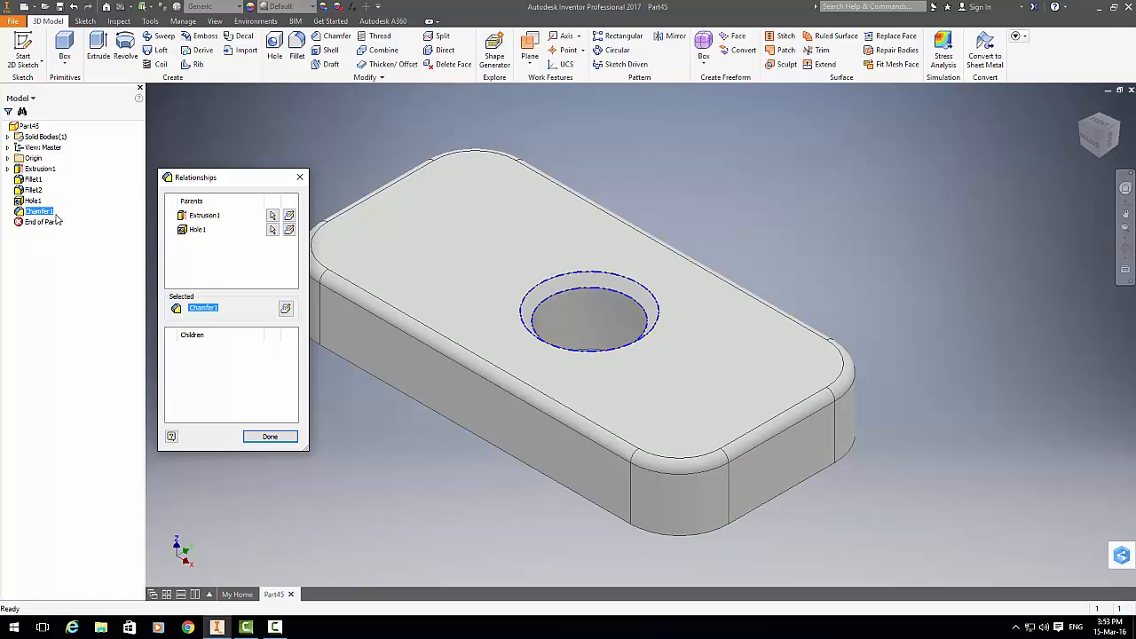
pyautogui.moveTo(208, 254)
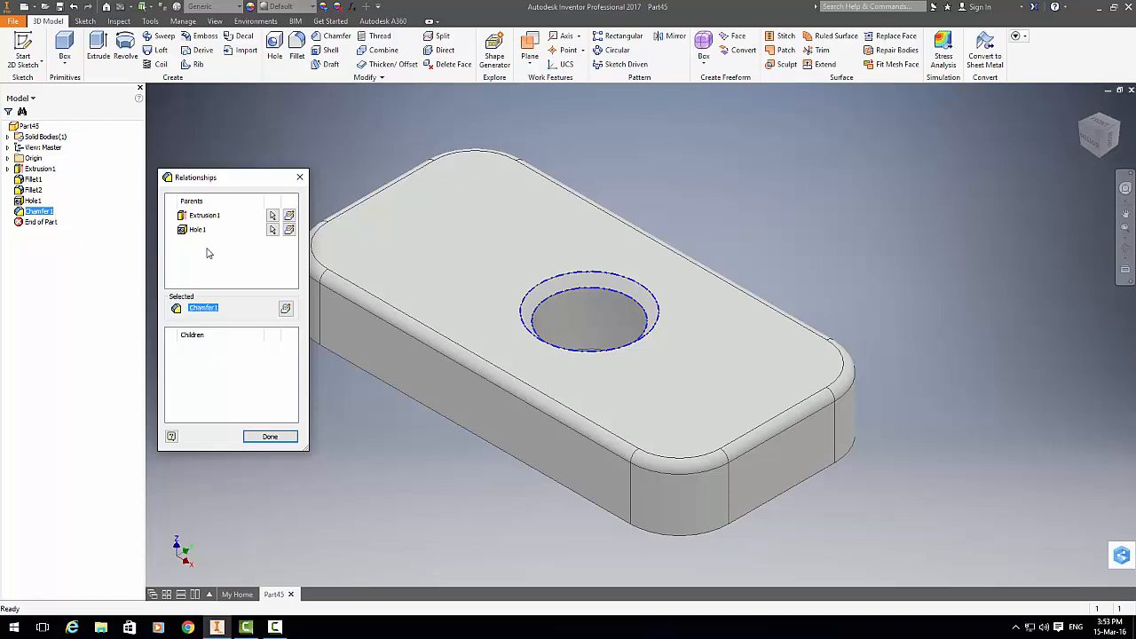
pyautogui.moveTo(222, 240)
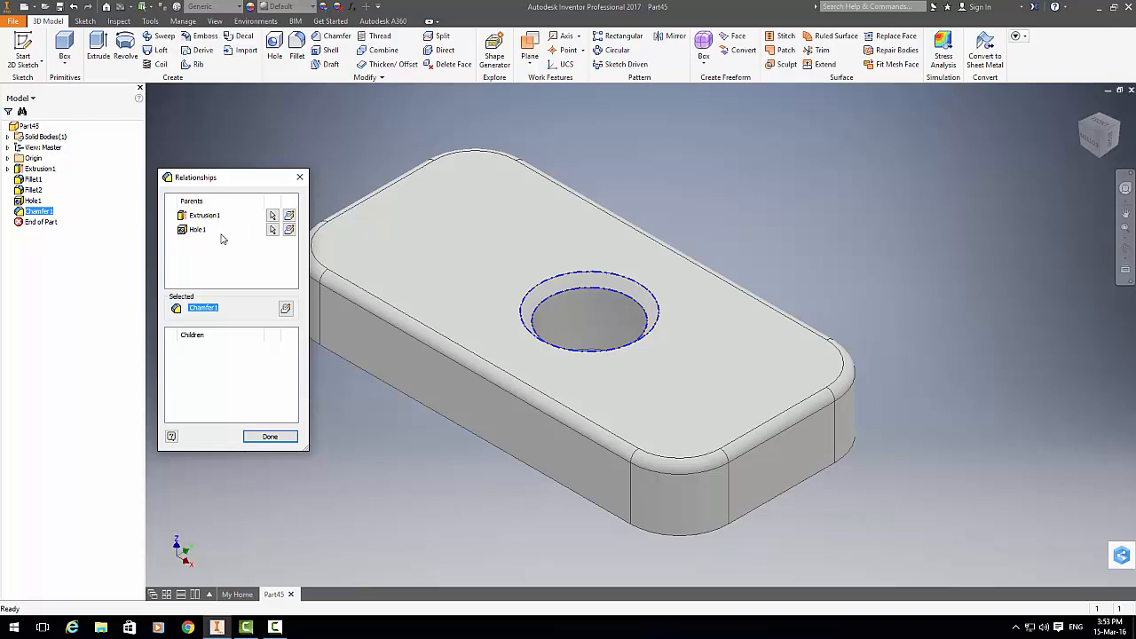
pyautogui.moveTo(233, 382)
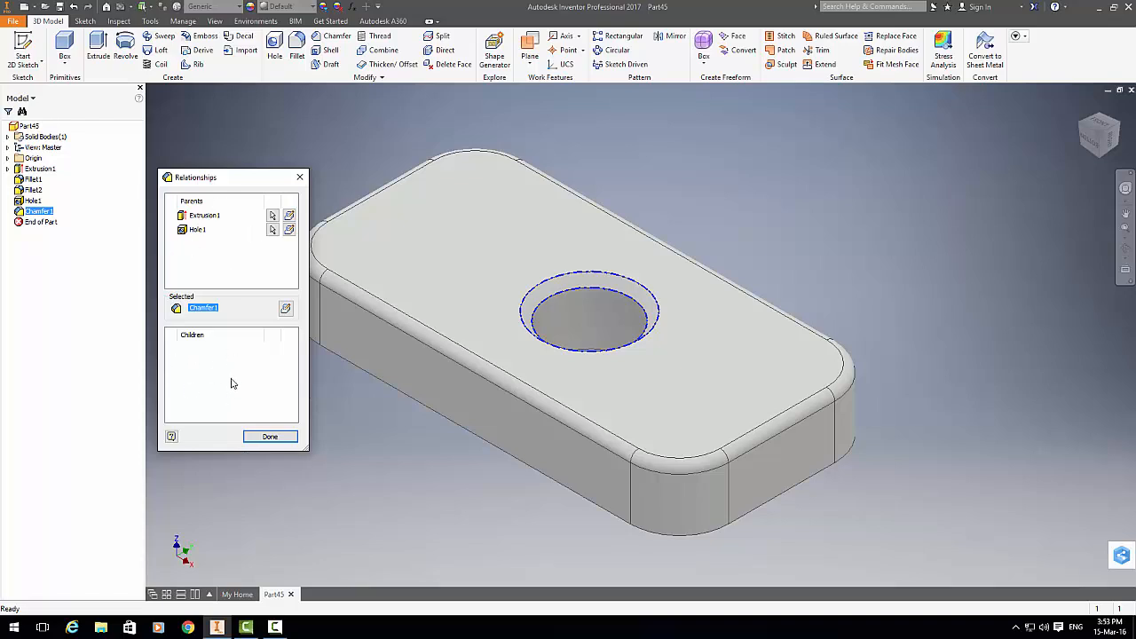
pyautogui.moveTo(211, 270)
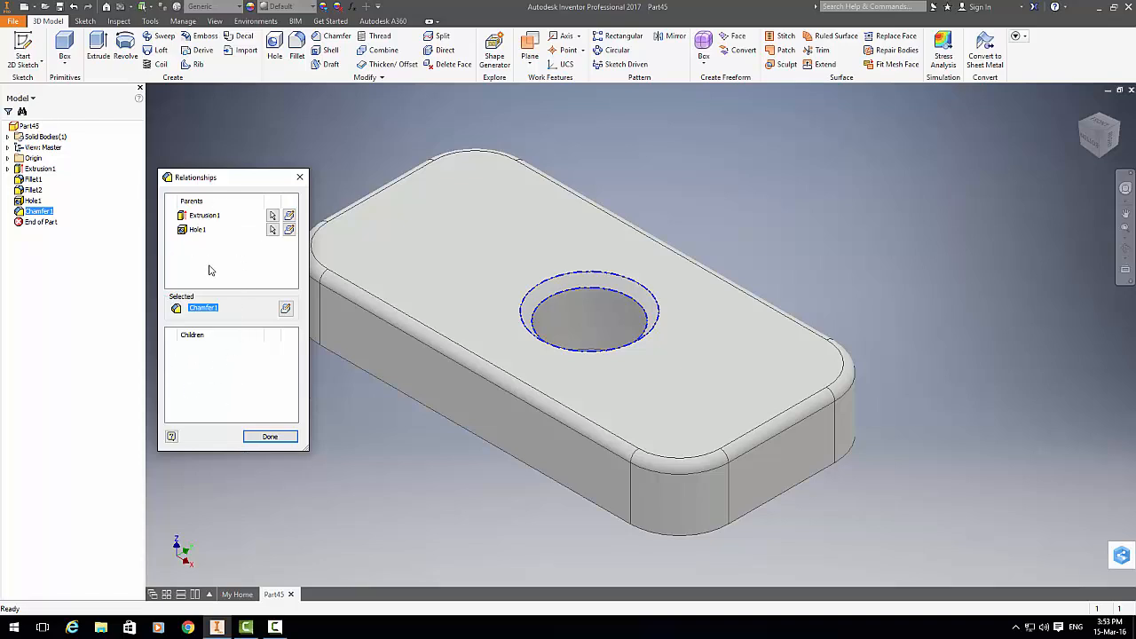
pyautogui.moveTo(198, 235)
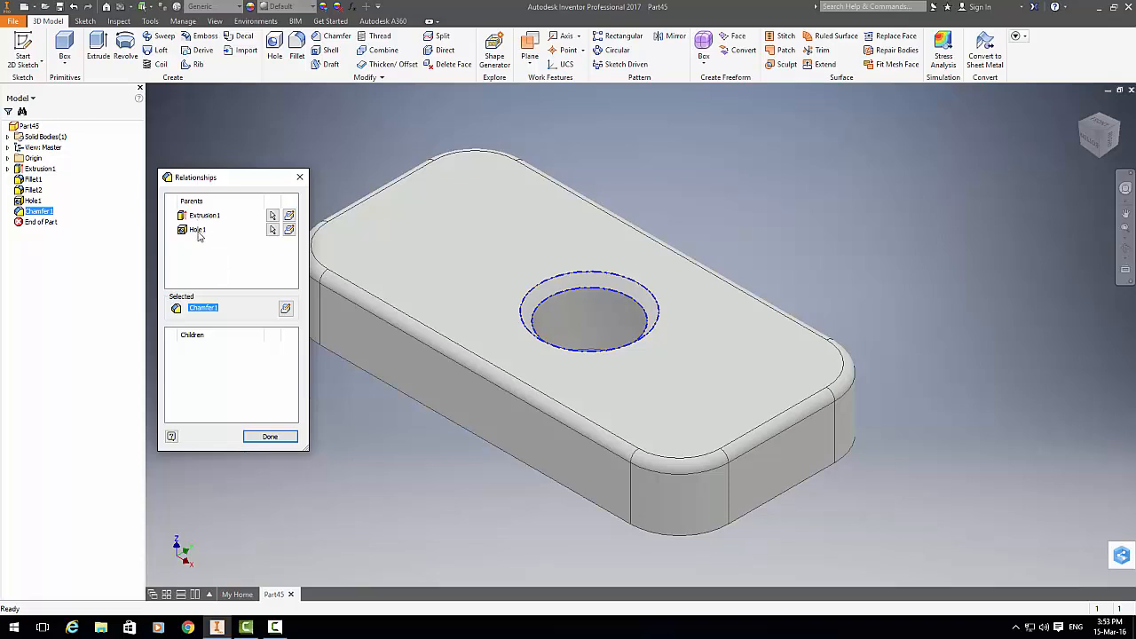
pyautogui.moveTo(199, 238)
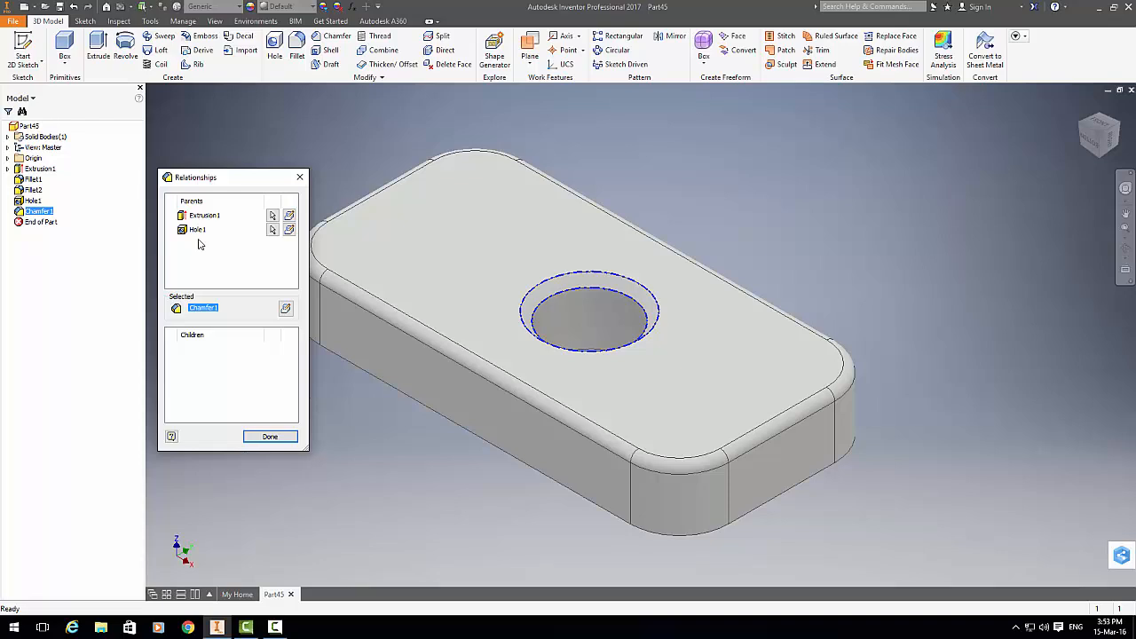
pyautogui.moveTo(207, 258)
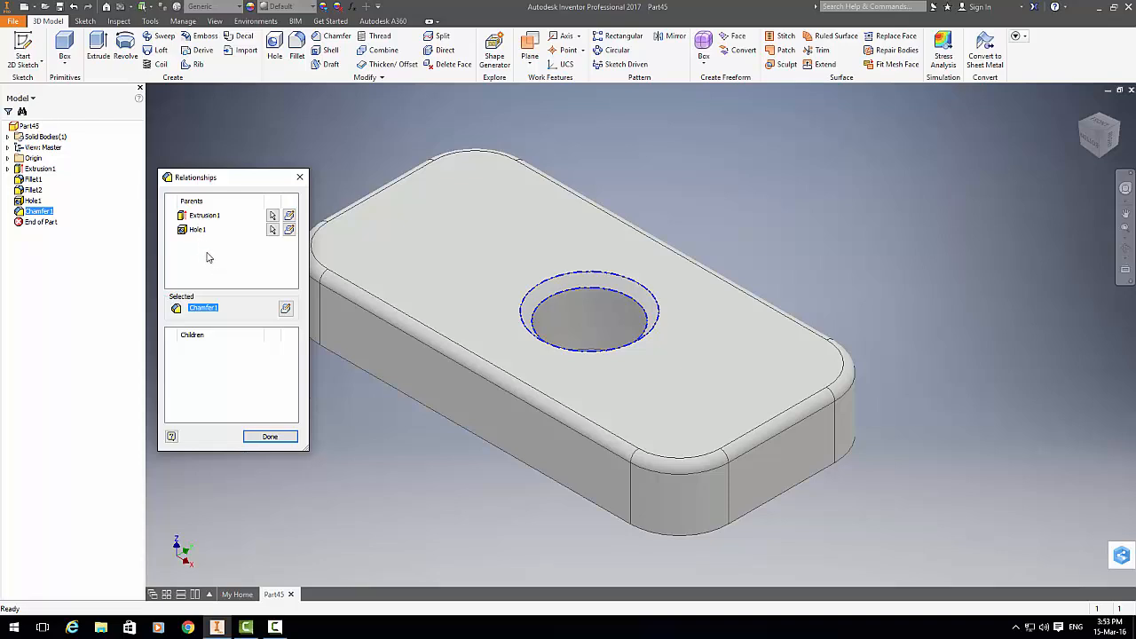
pyautogui.moveTo(194, 237)
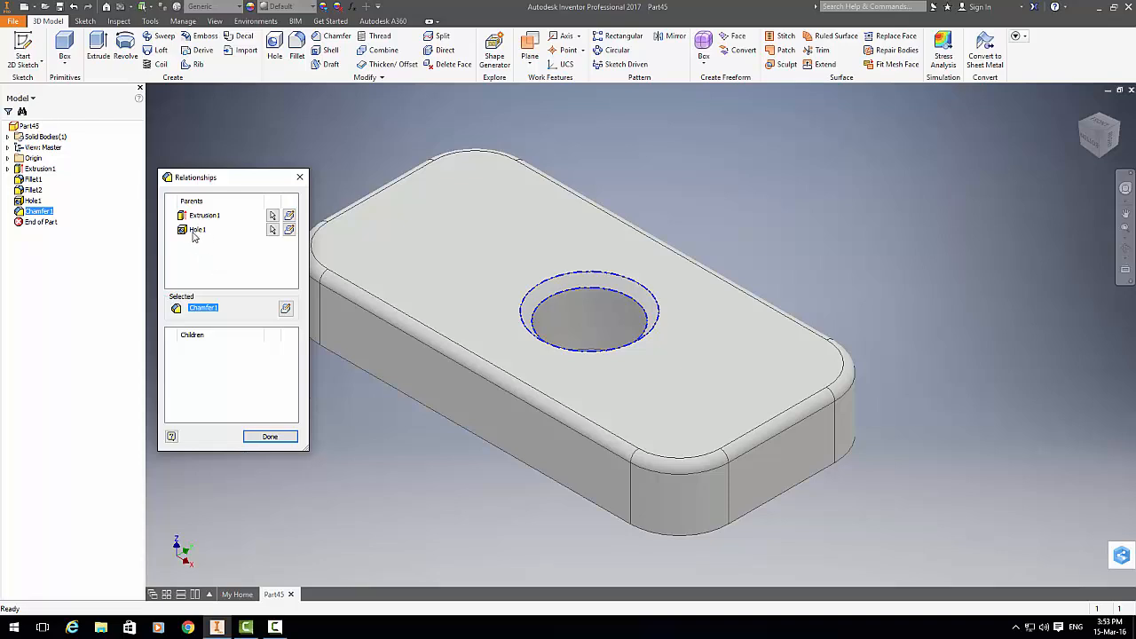
pyautogui.moveTo(206, 219)
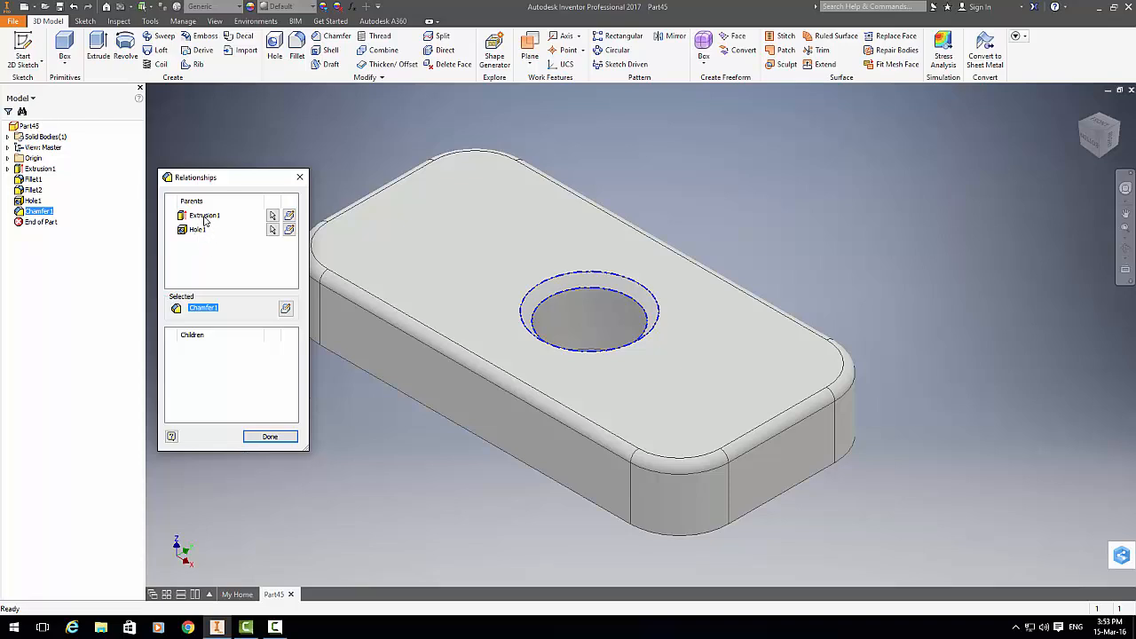
pyautogui.moveTo(209, 310)
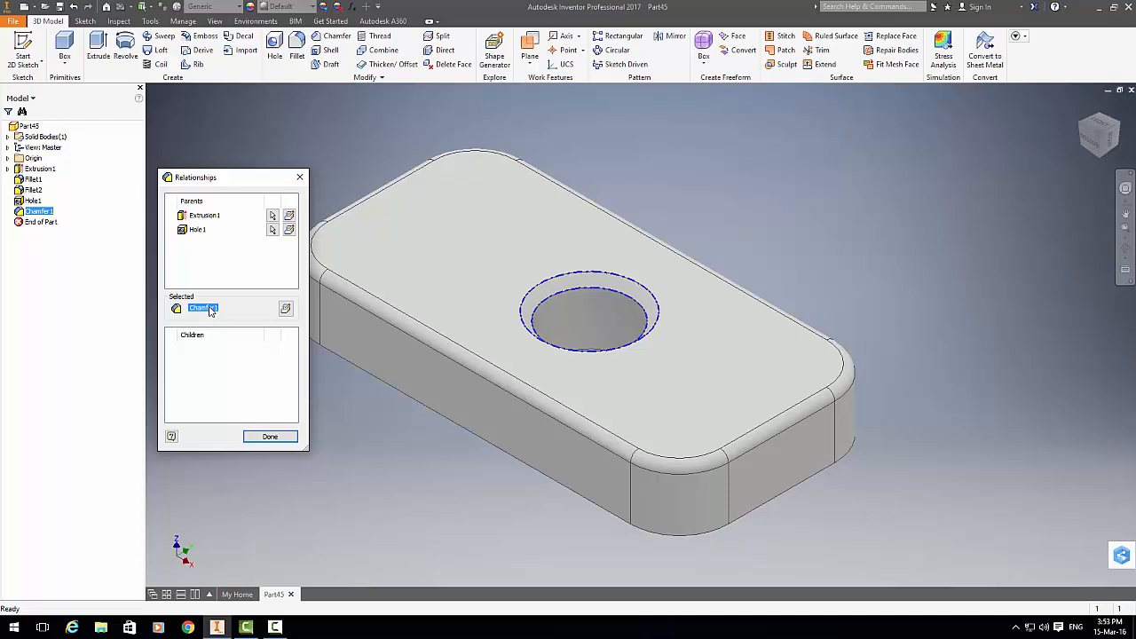
pyautogui.moveTo(216, 389)
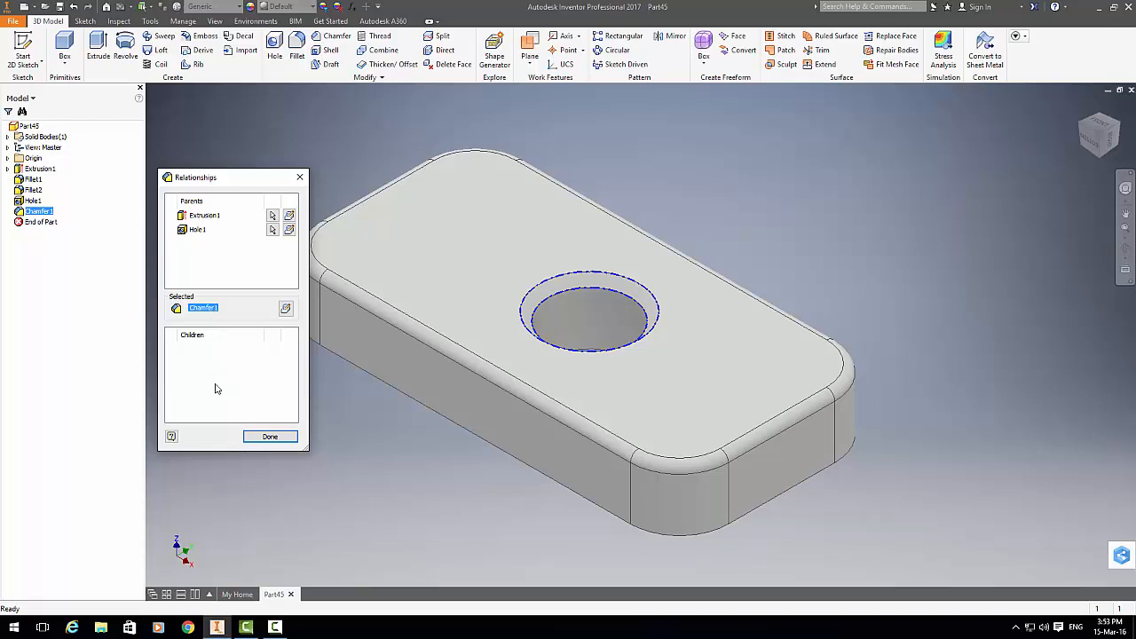
pyautogui.moveTo(22, 217)
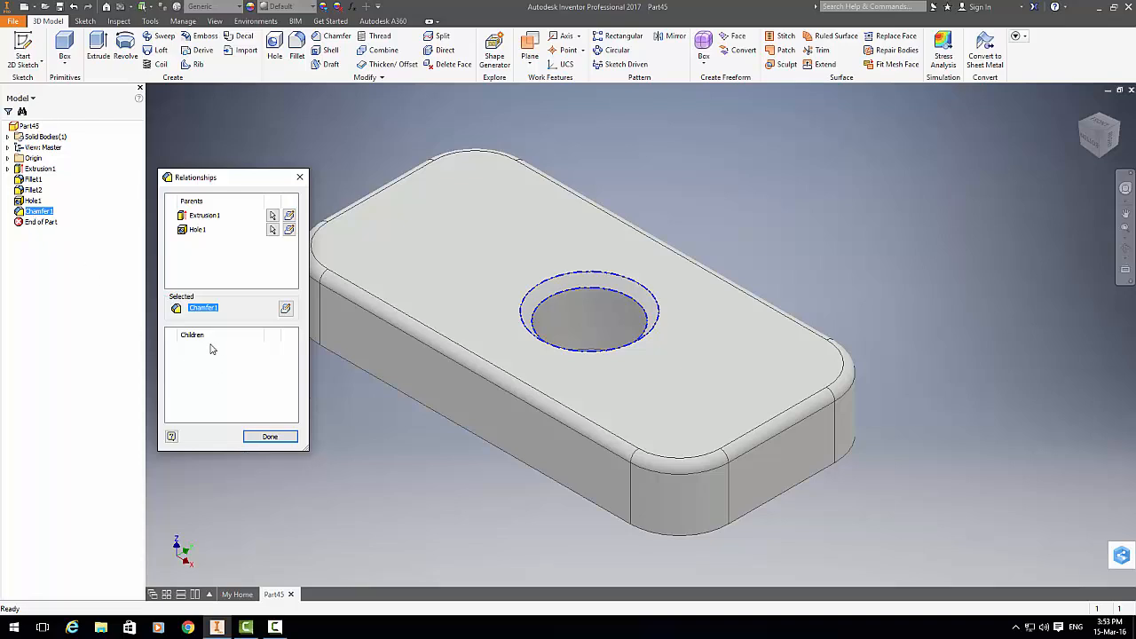
pyautogui.moveTo(175, 252)
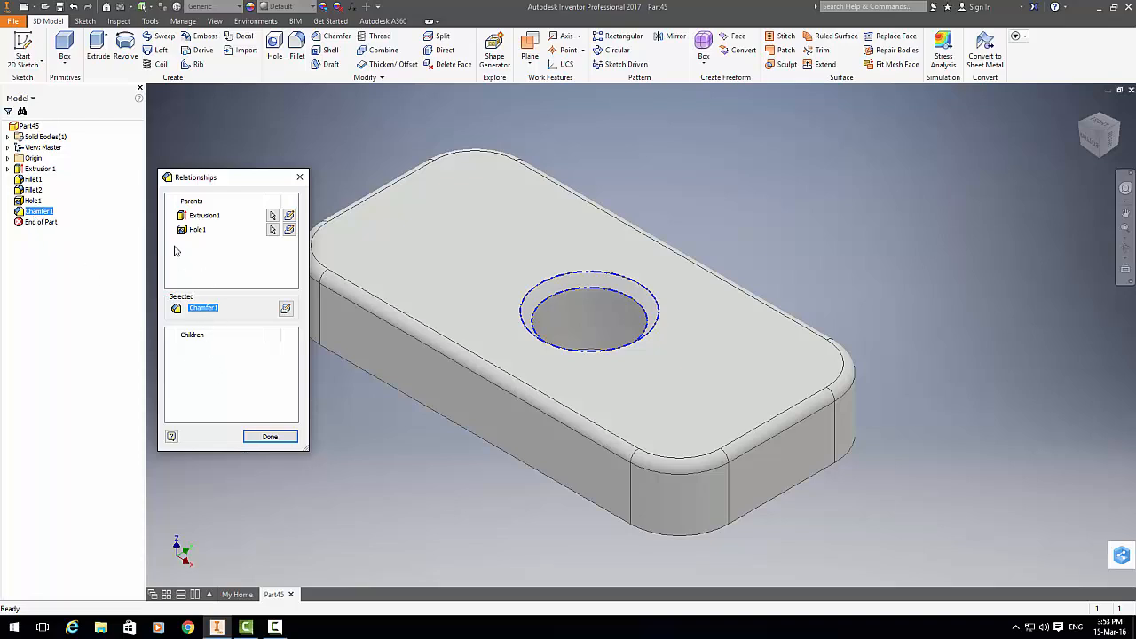
pyautogui.moveTo(207, 225)
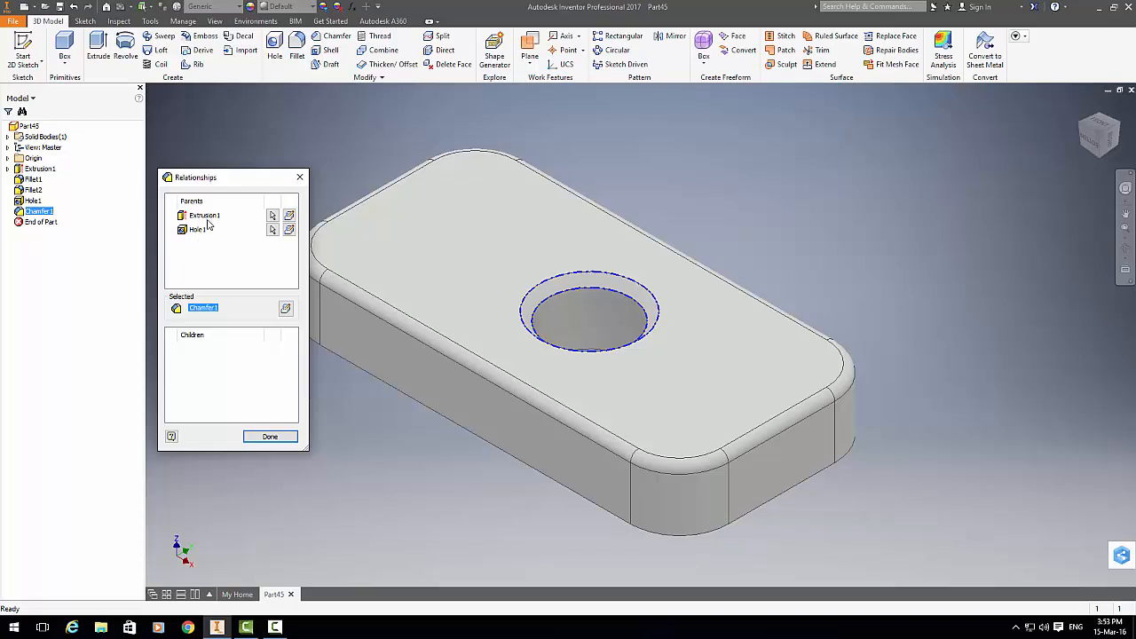
pyautogui.moveTo(421, 335)
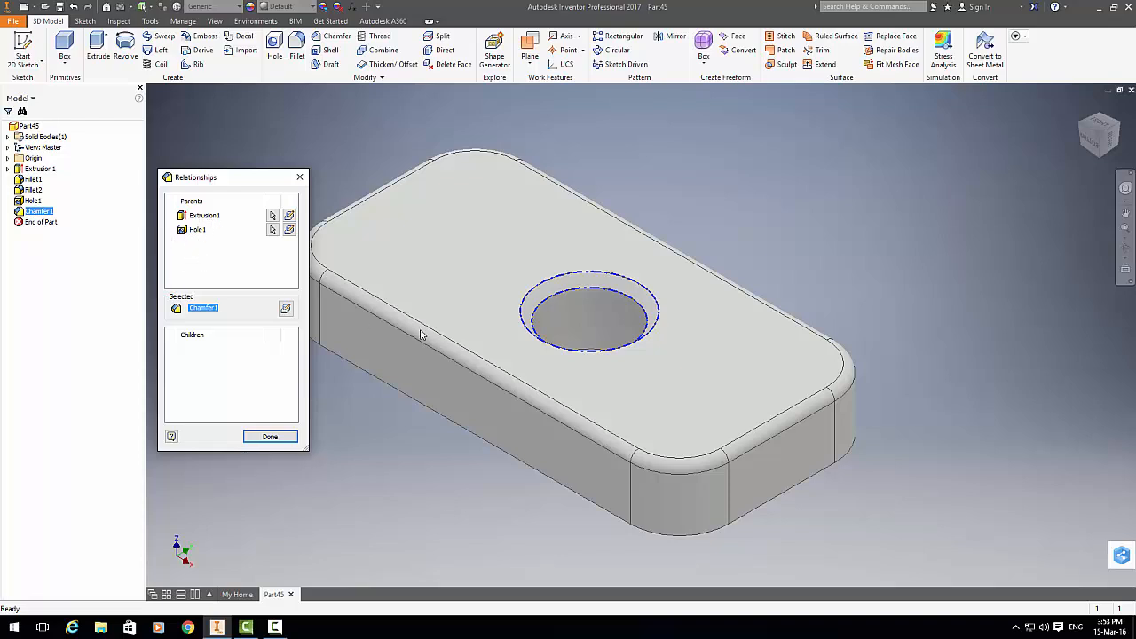
pyautogui.moveTo(600, 336)
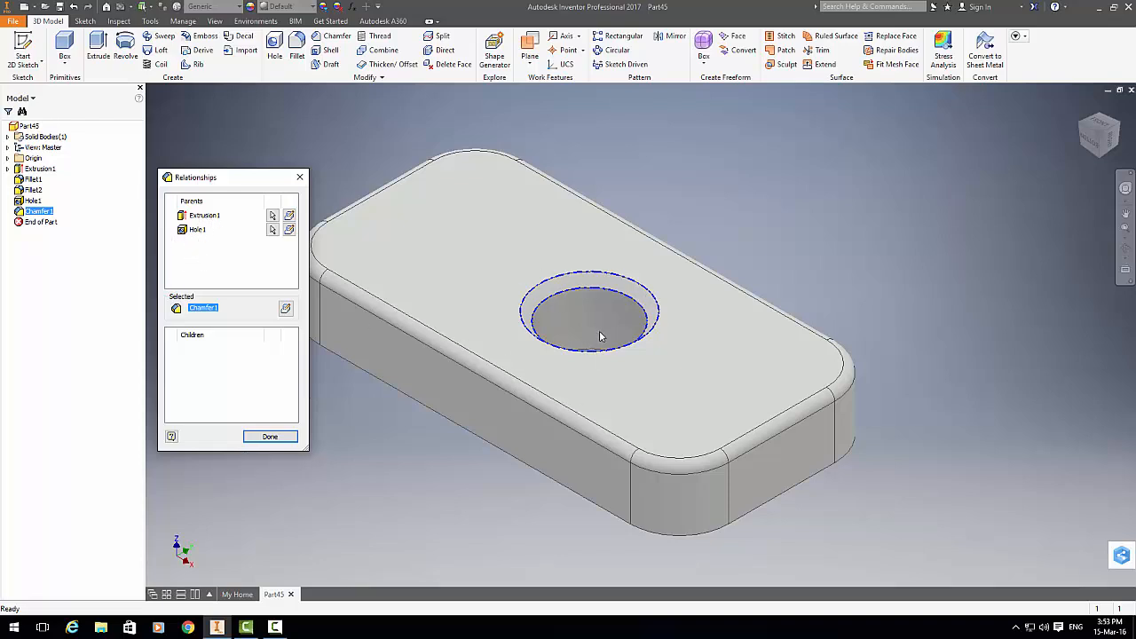
pyautogui.moveTo(557, 300)
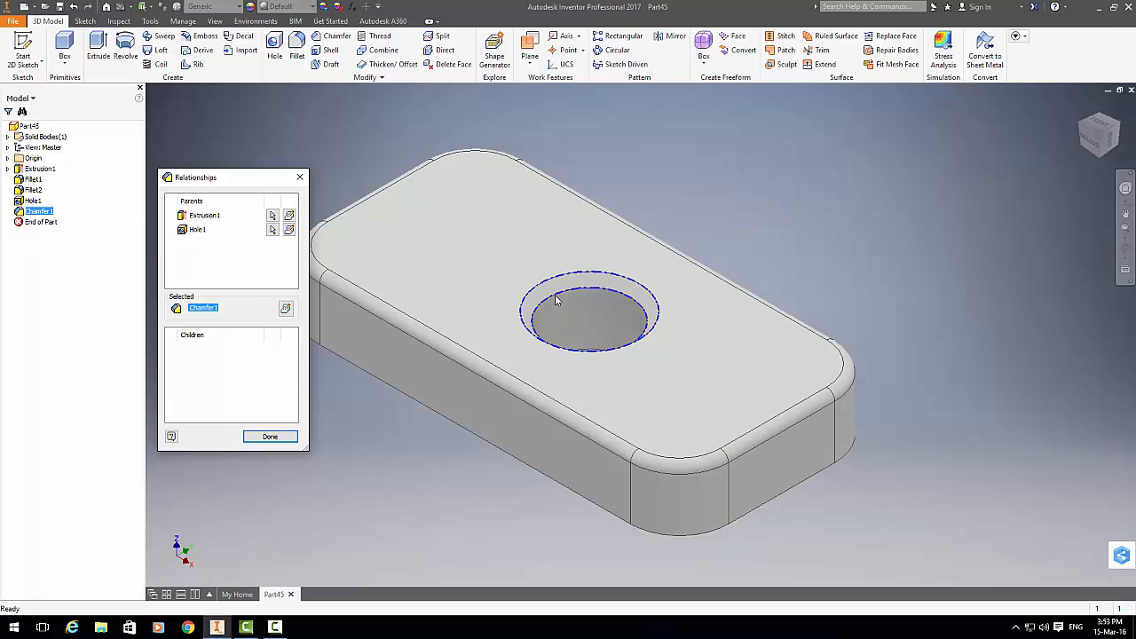
pyautogui.moveTo(222, 227)
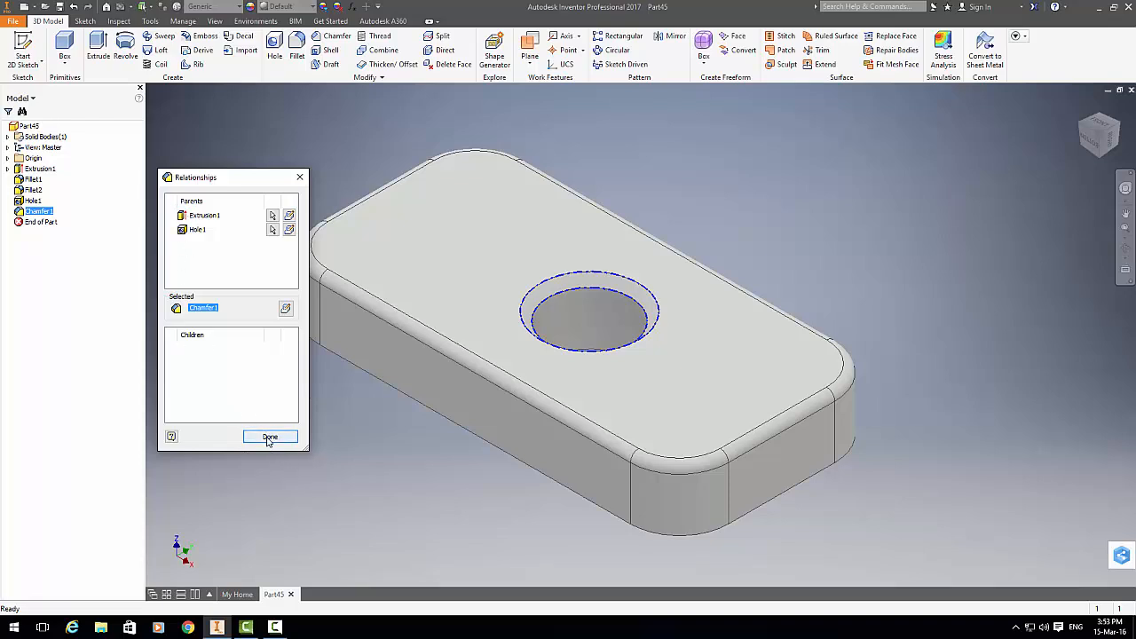
# Step: Close Chamfer1's relationships and show Hole1's: parents Extrusion1 and Fillet2, child Chamfer1
pyautogui.click(270, 437)
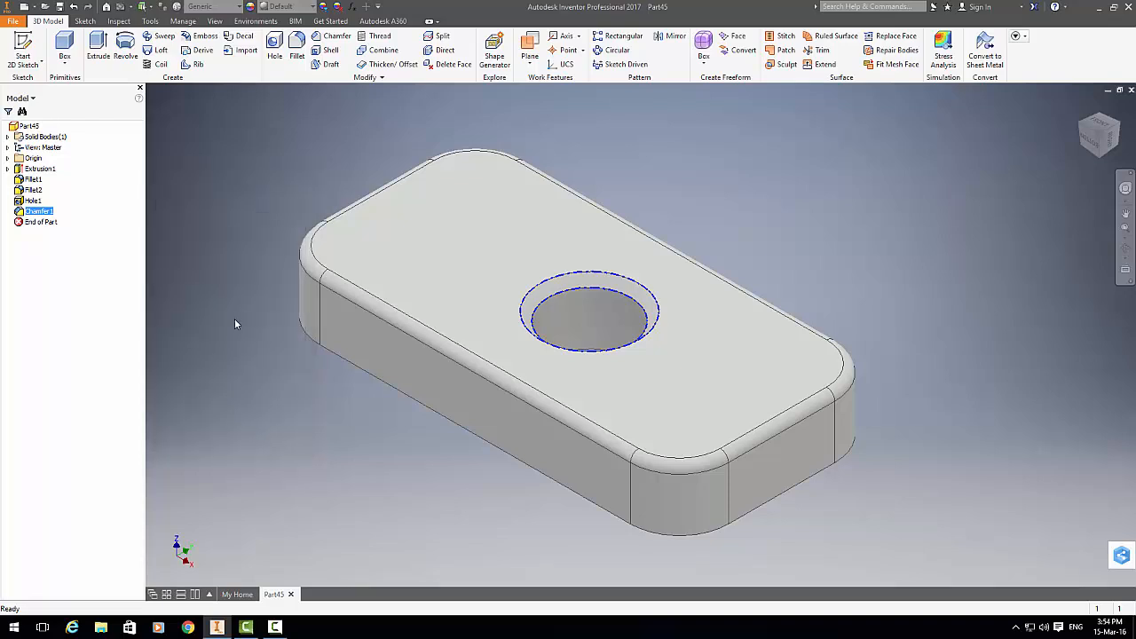
pyautogui.click(32, 200)
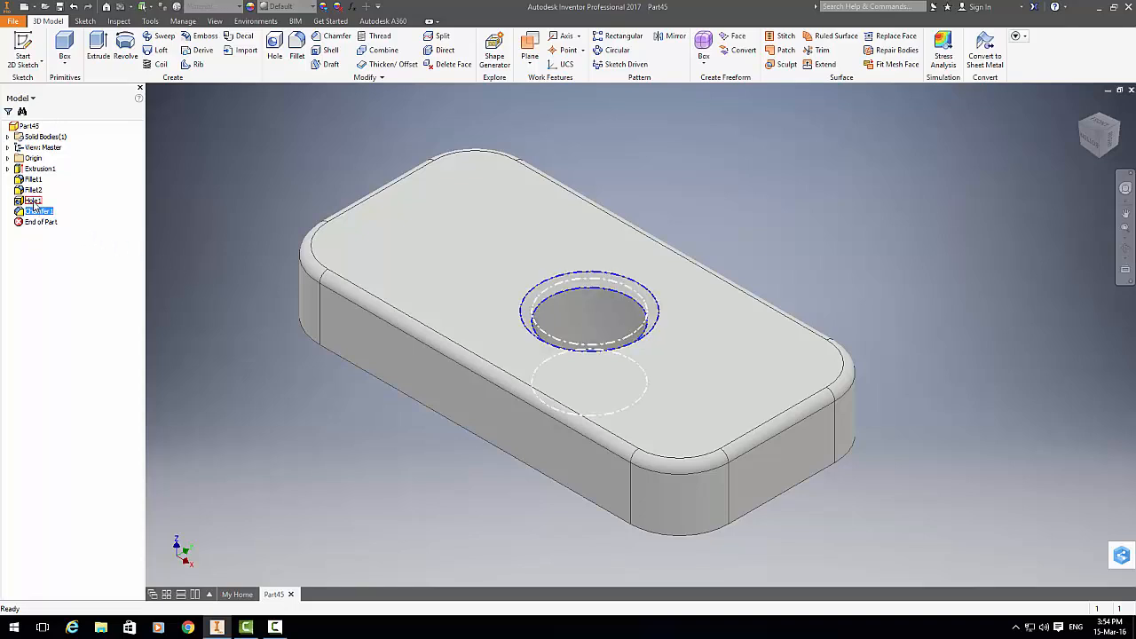
pyautogui.rightClick(33, 201)
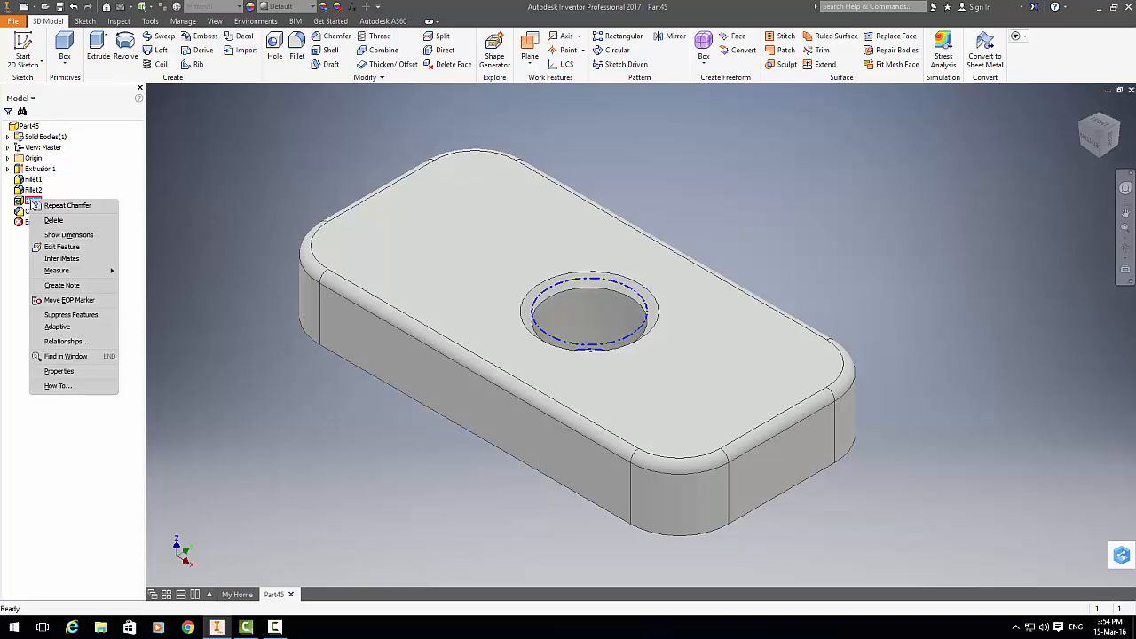
pyautogui.moveTo(64, 341)
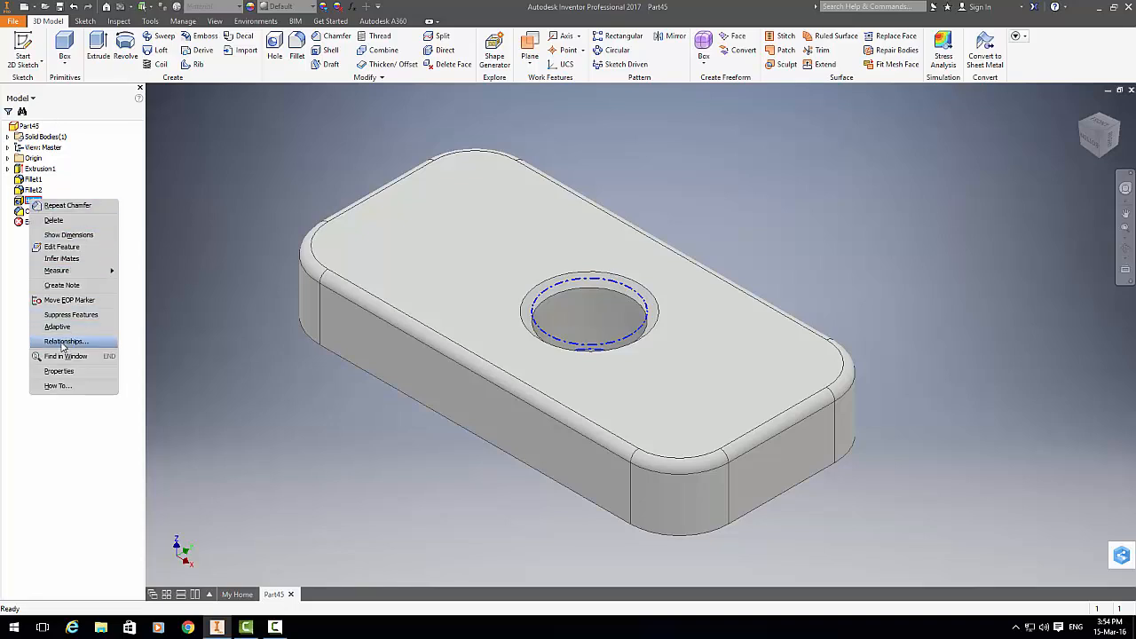
pyautogui.click(65, 341)
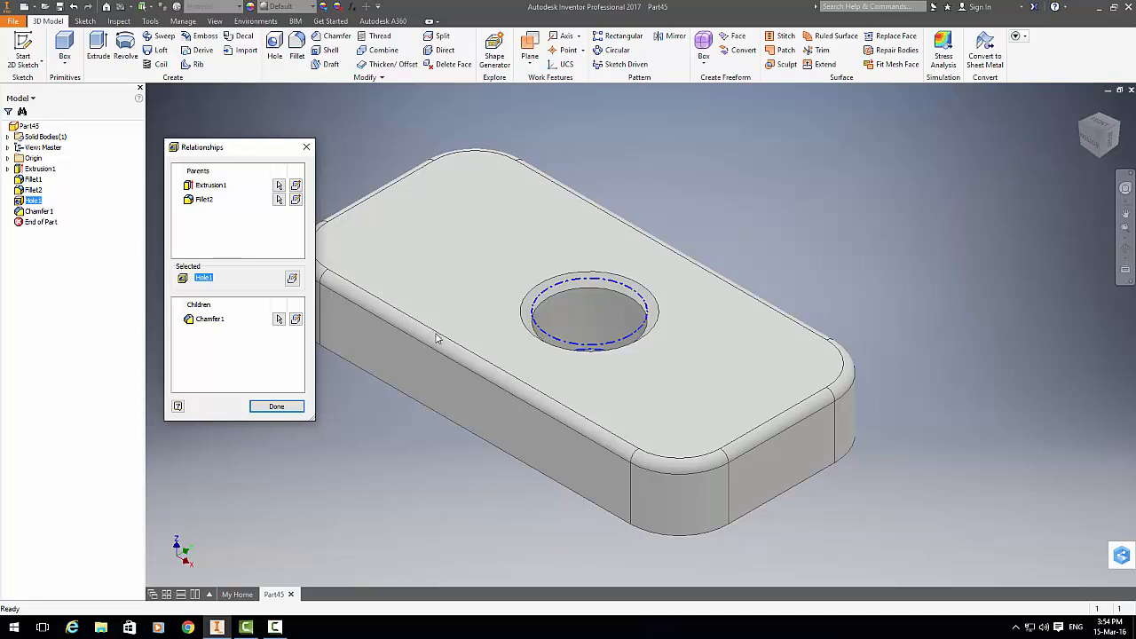
pyautogui.moveTo(235, 197)
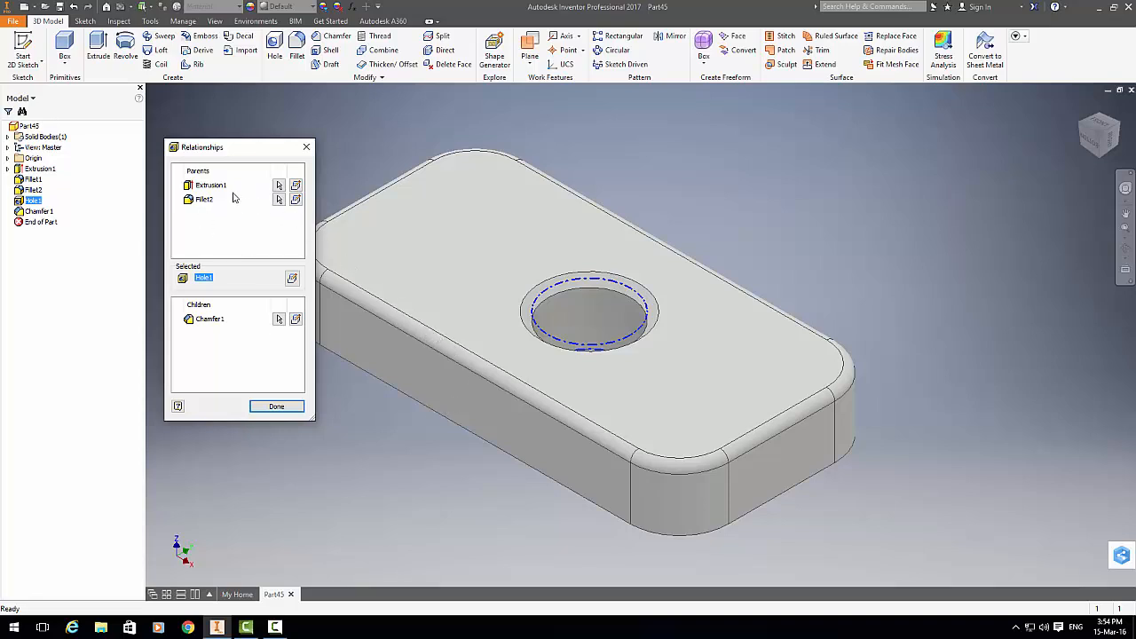
pyautogui.moveTo(215, 208)
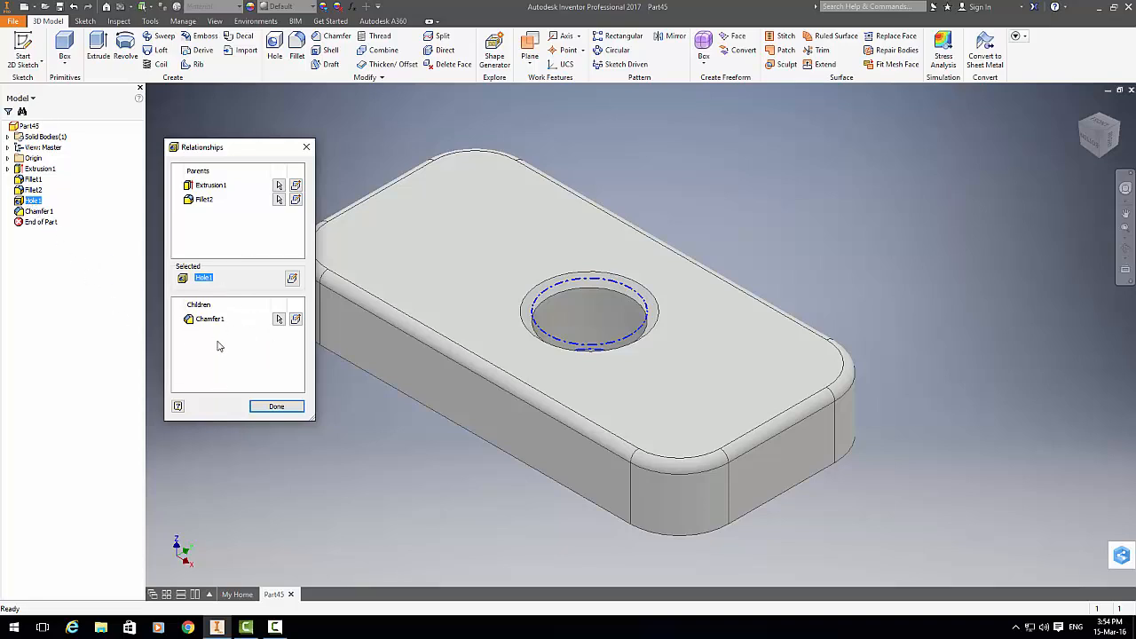
pyautogui.moveTo(200, 332)
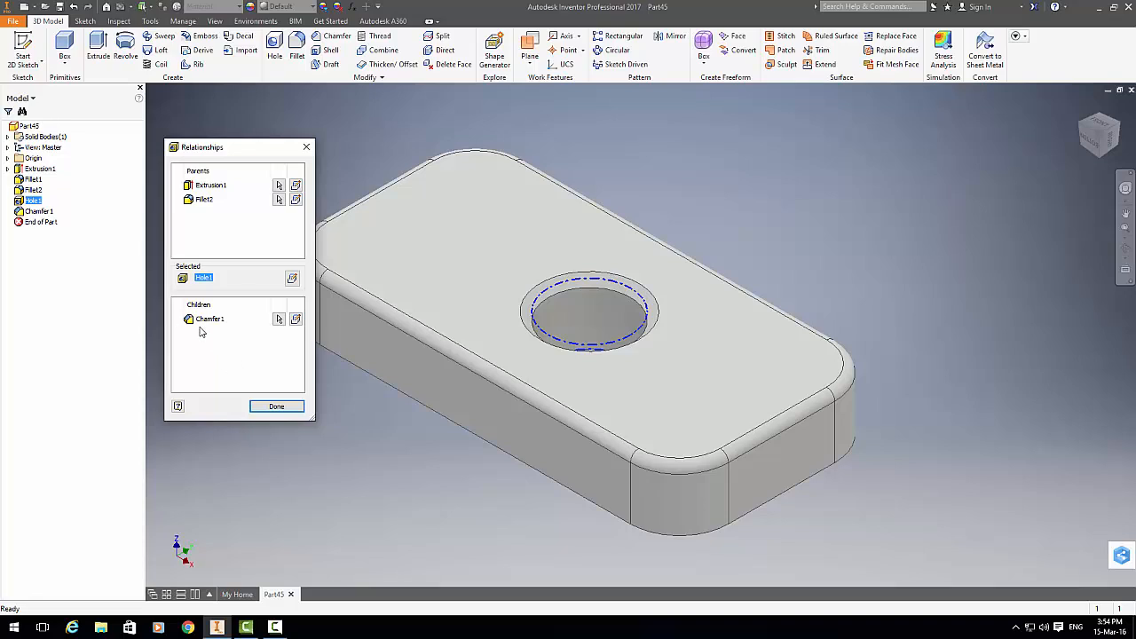
pyautogui.moveTo(225, 332)
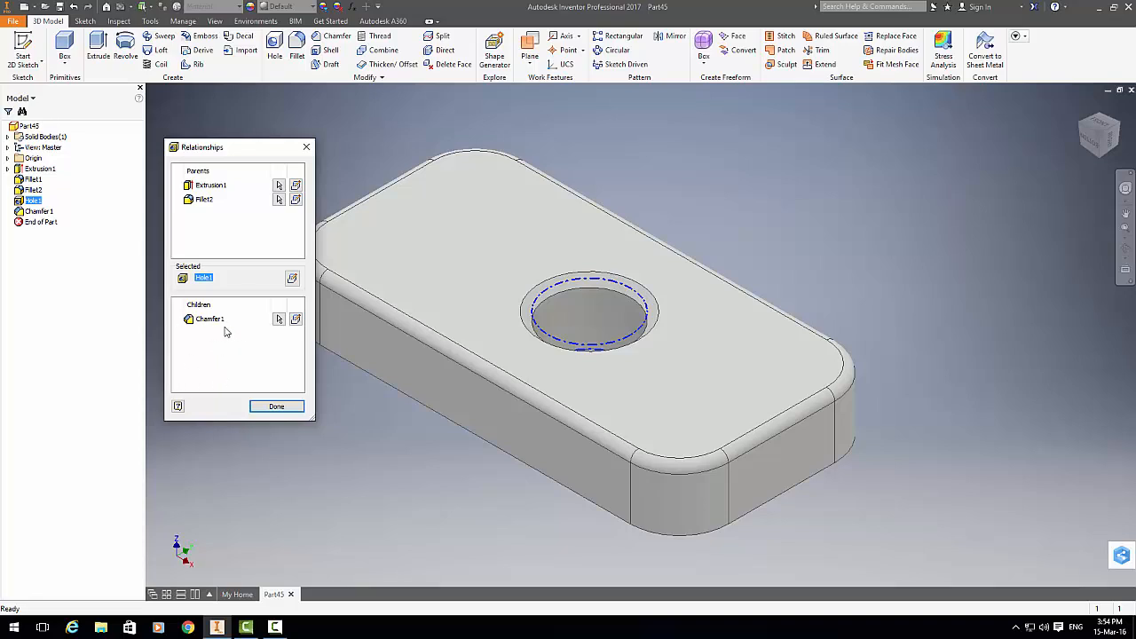
pyautogui.moveTo(245, 370)
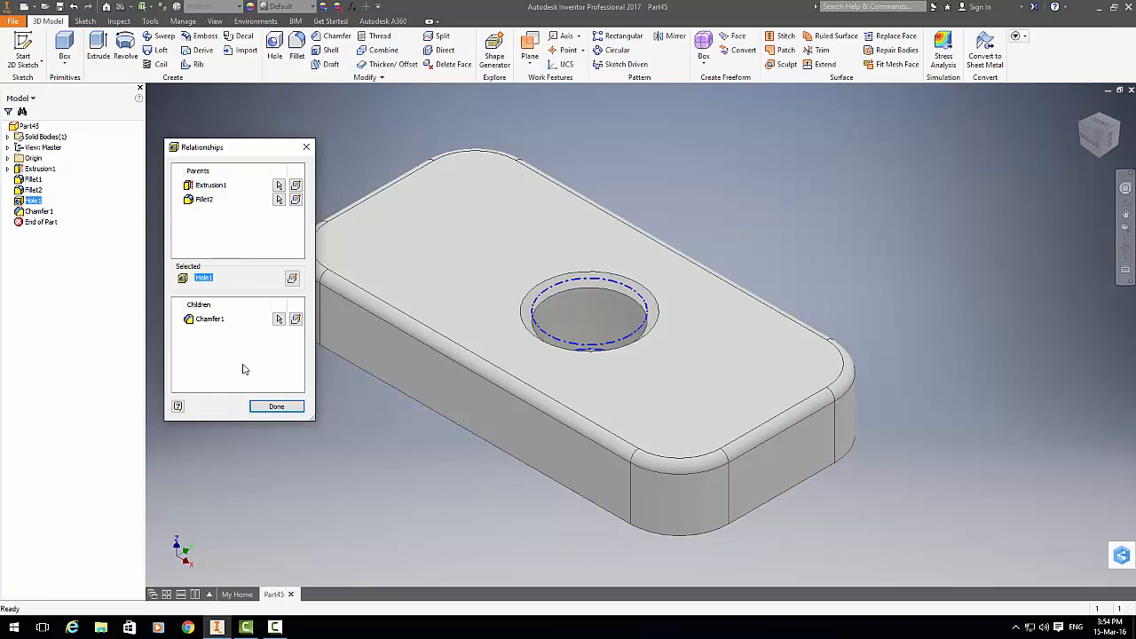
pyautogui.moveTo(210, 323)
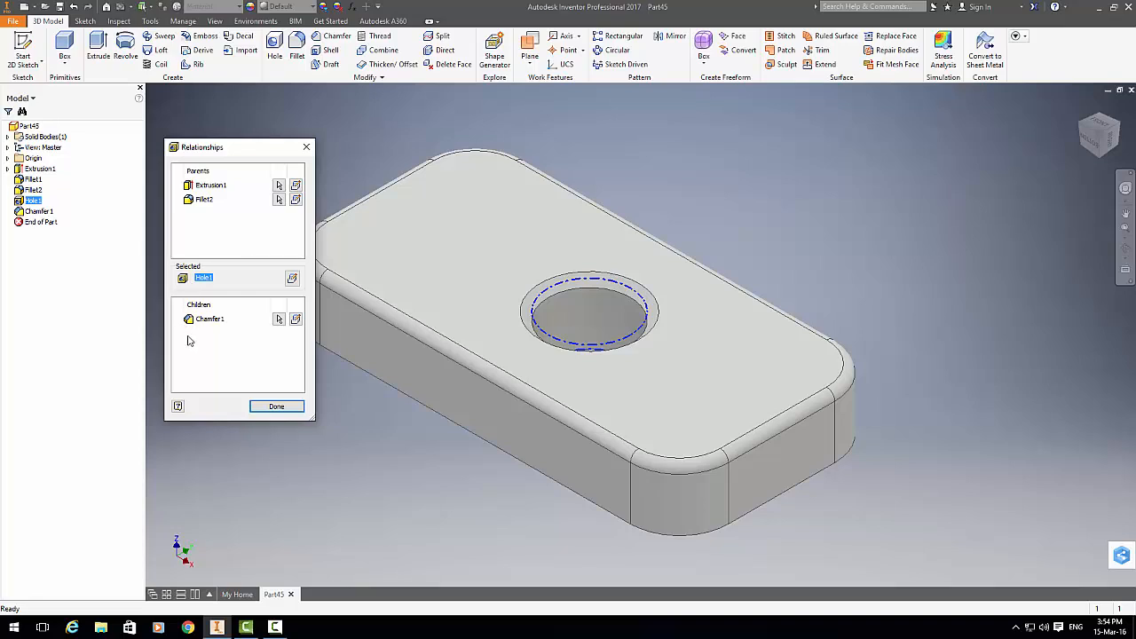
pyautogui.moveTo(545, 346)
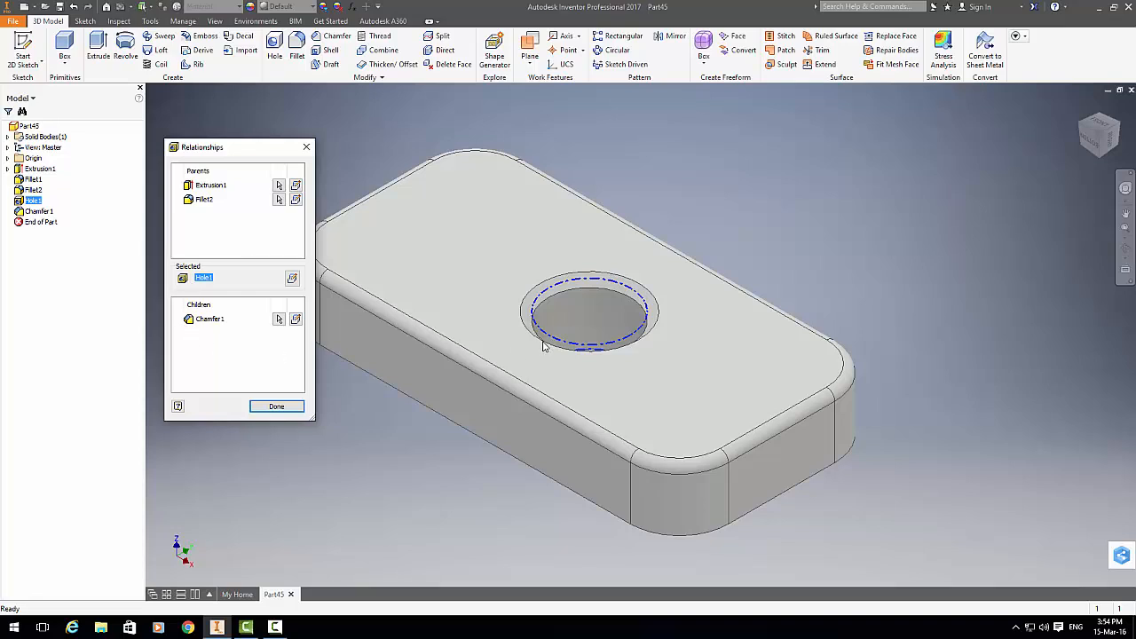
pyautogui.moveTo(208, 228)
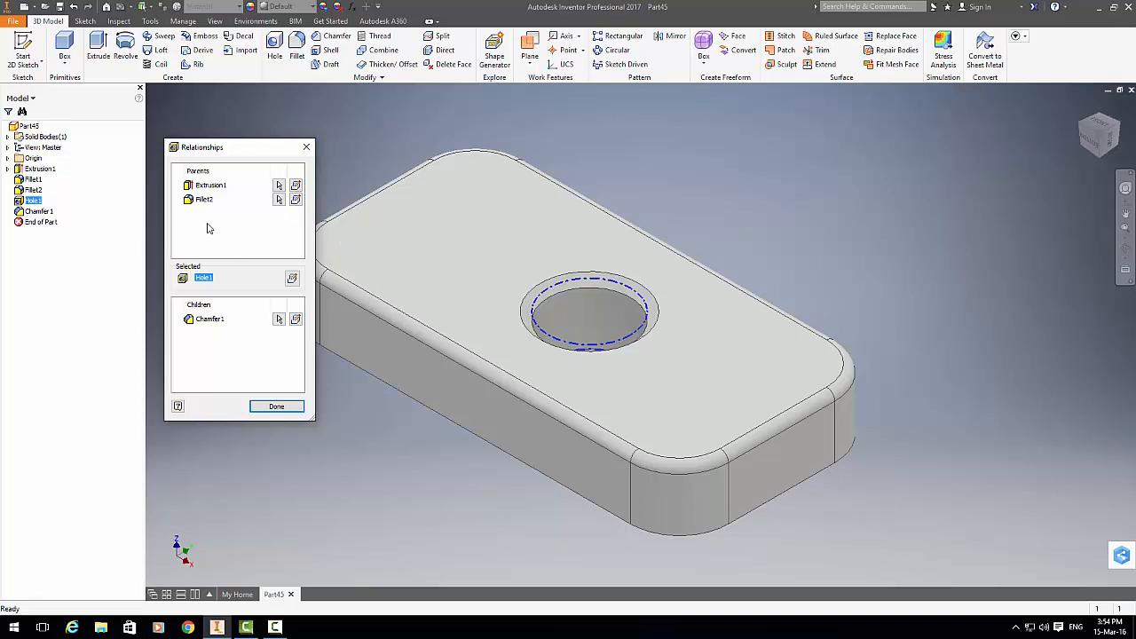
pyautogui.moveTo(209, 201)
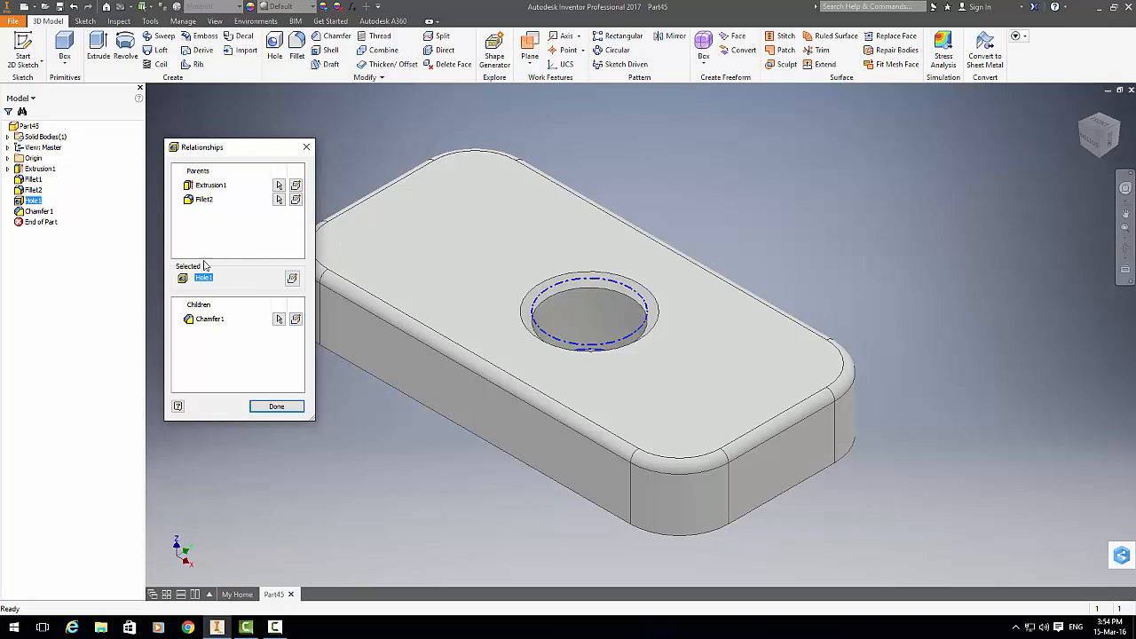
pyautogui.moveTo(218, 206)
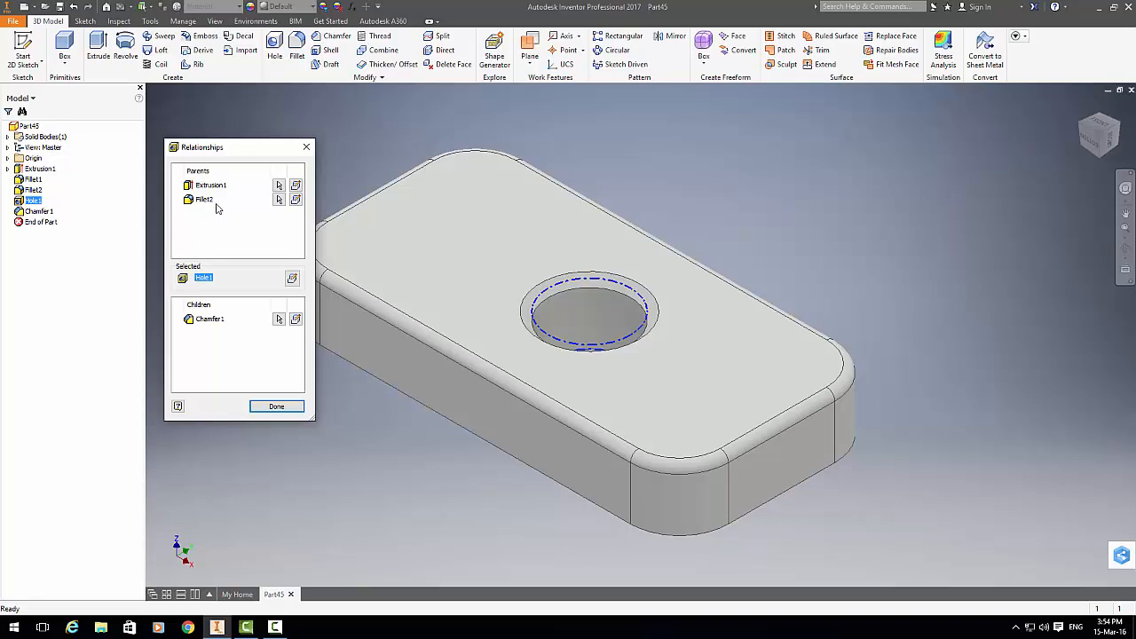
pyautogui.moveTo(206, 205)
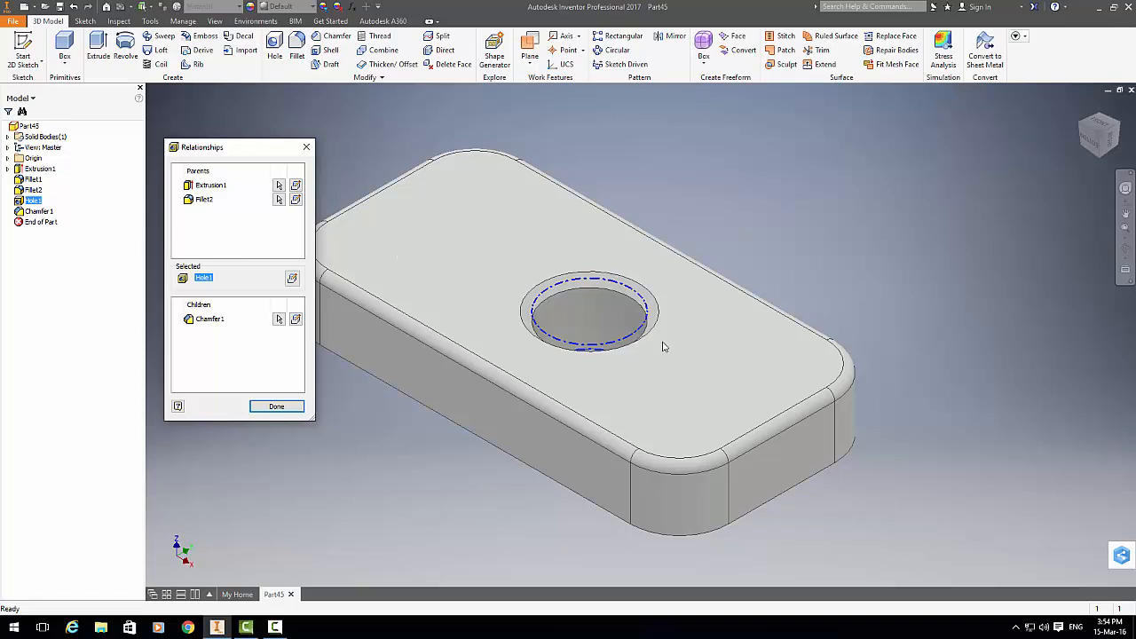
pyautogui.moveTo(578, 359)
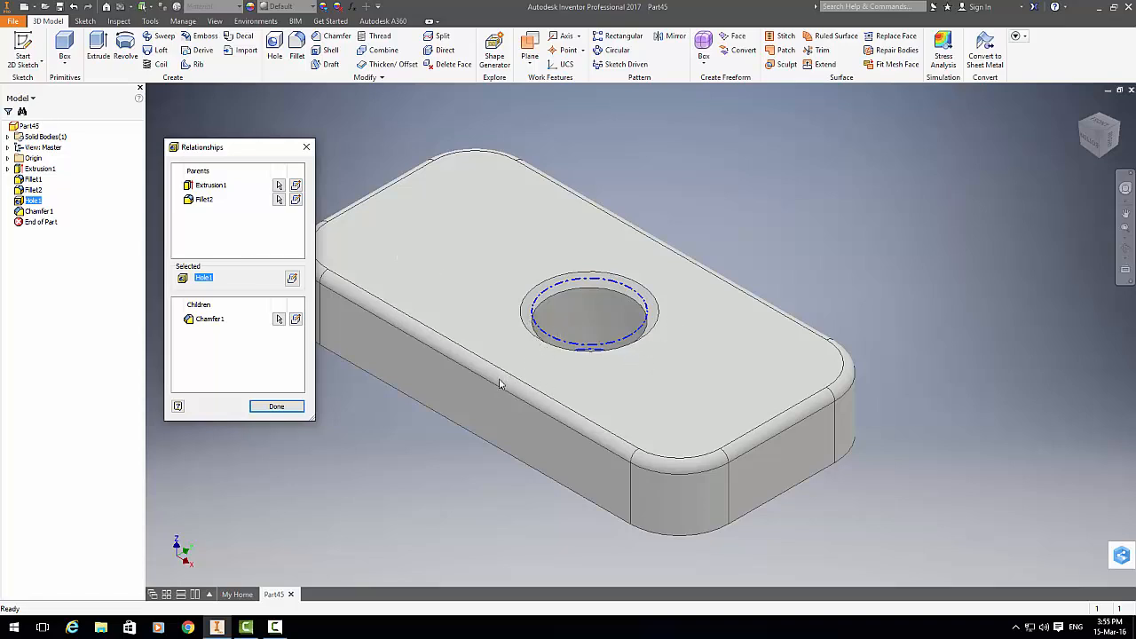
pyautogui.moveTo(468, 334)
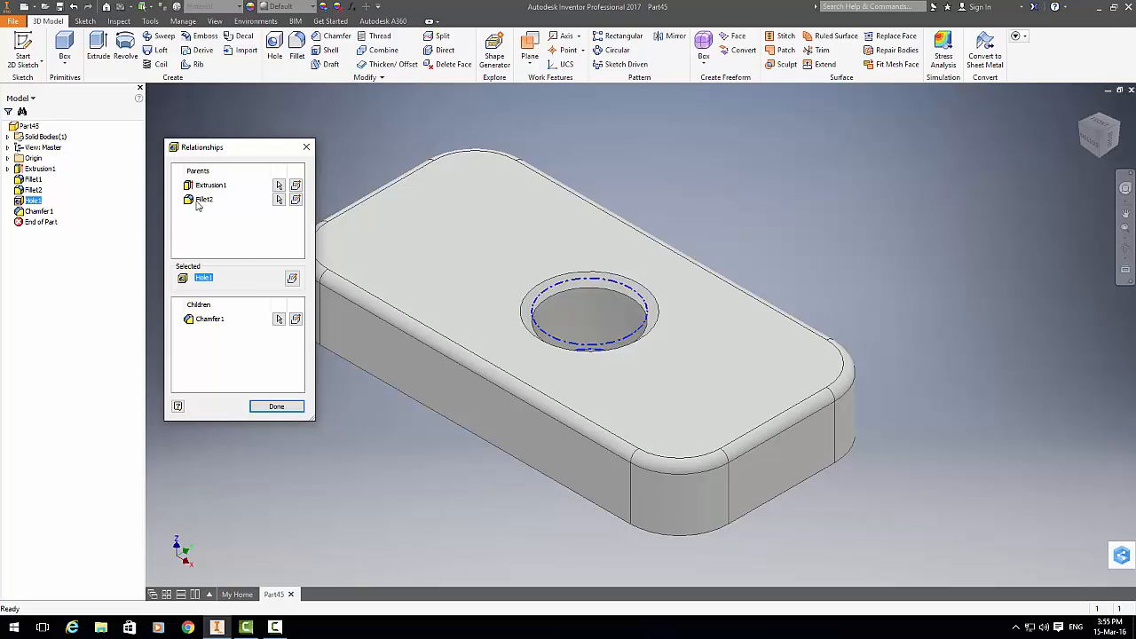
pyautogui.moveTo(460, 354)
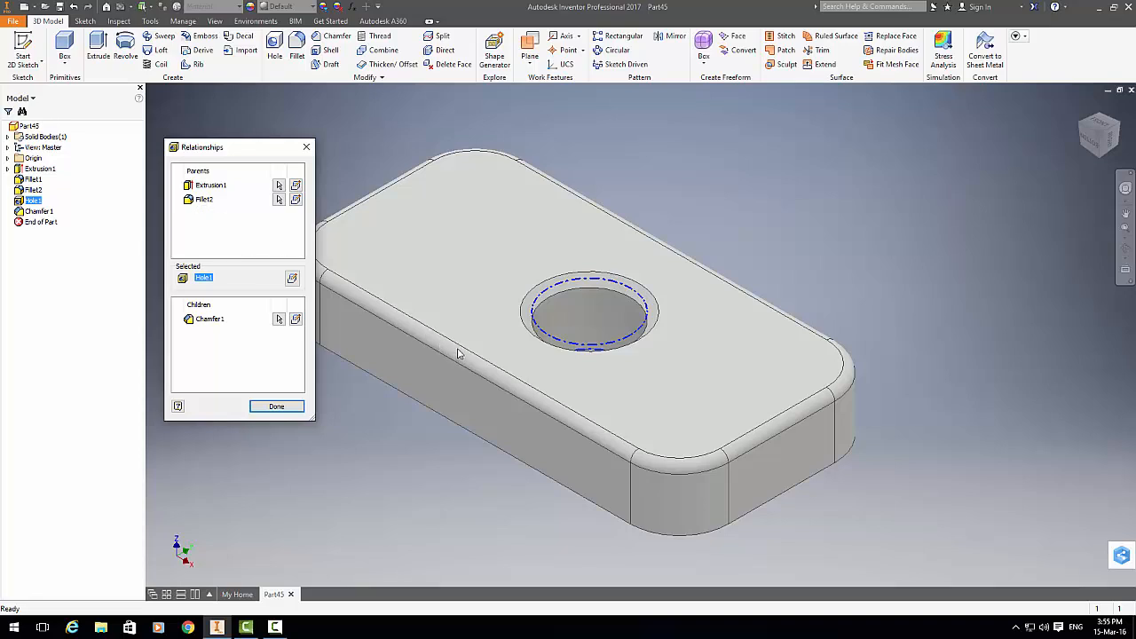
pyautogui.moveTo(264, 291)
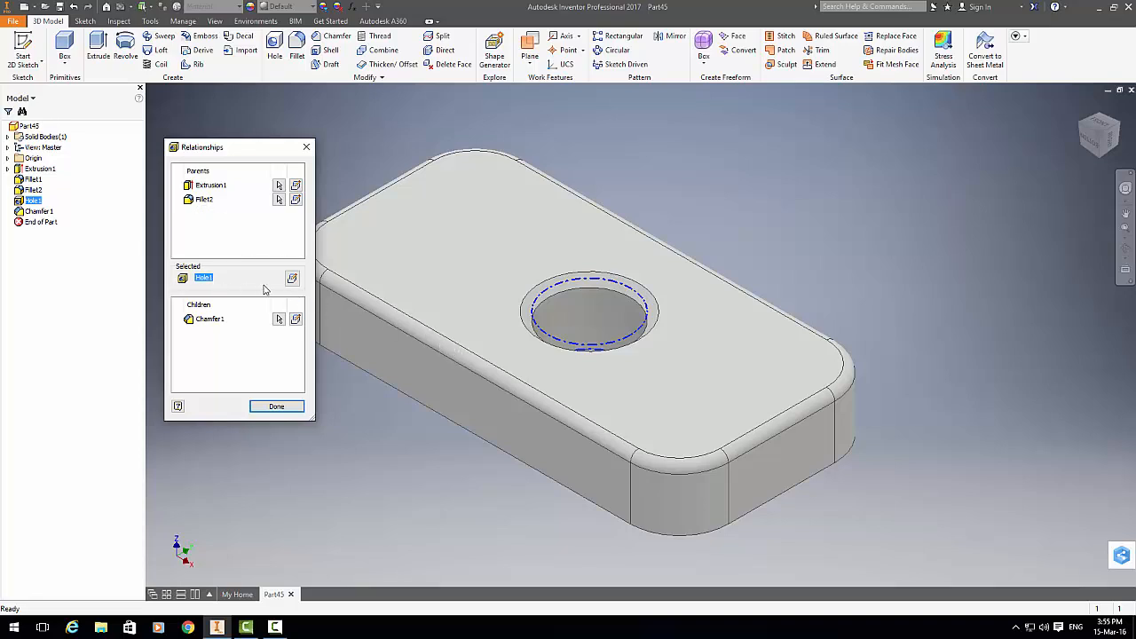
pyautogui.moveTo(292, 278)
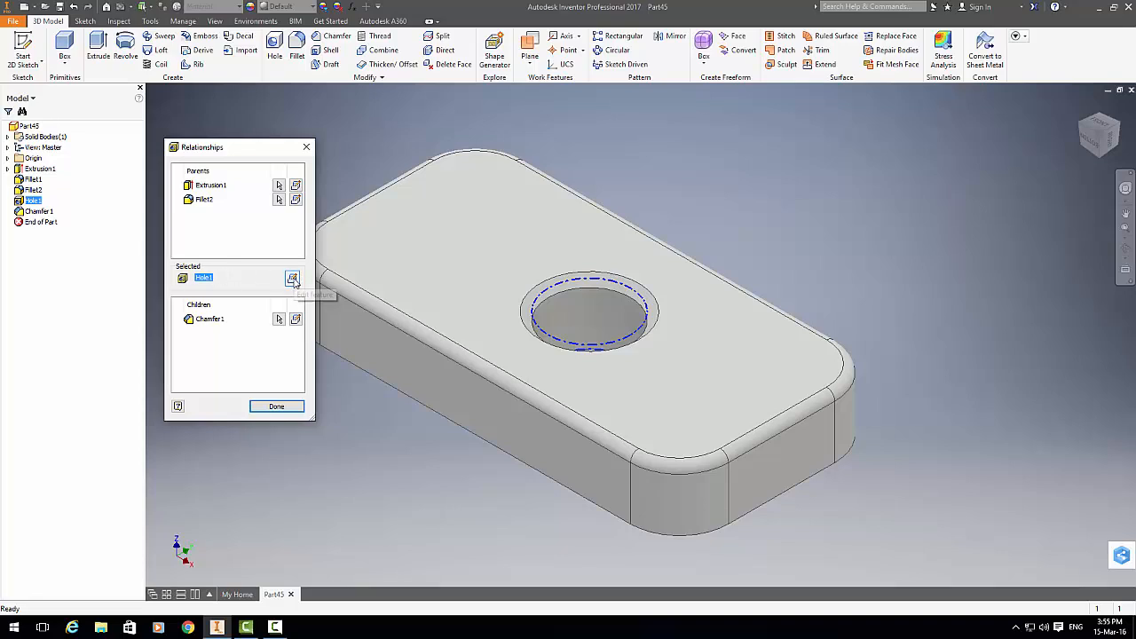
pyautogui.moveTo(293, 278)
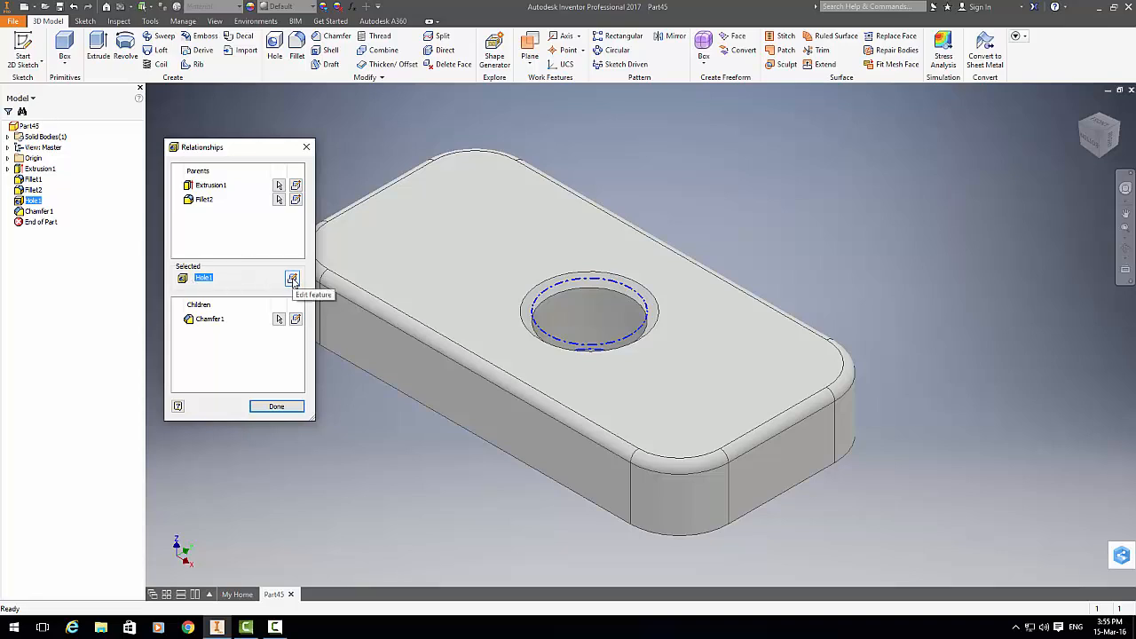
# Step: Open Hole1 for editing, inspect its linear references and Through All termination, then cancel
pyautogui.click(292, 278)
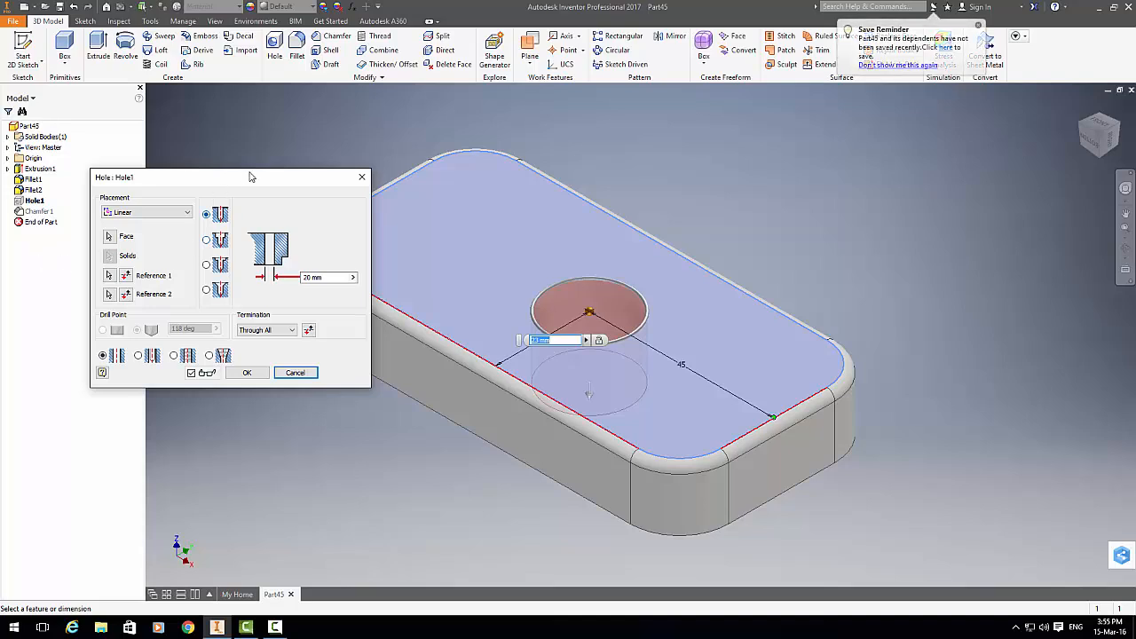
pyautogui.moveTo(251, 177); pyautogui.dragTo(295, 157)
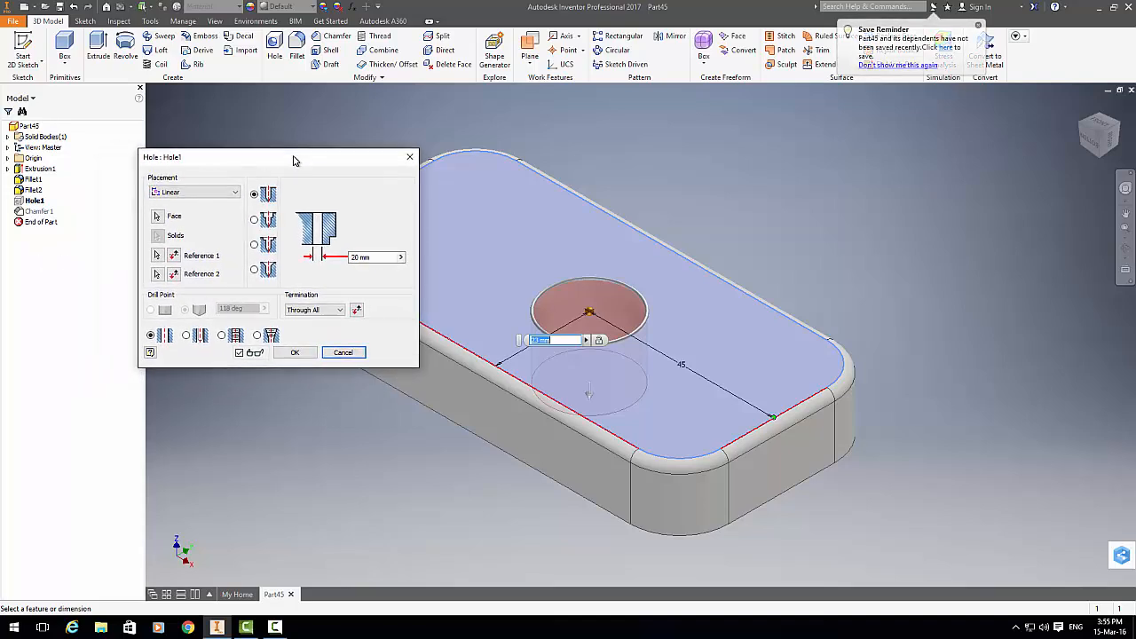
pyautogui.moveTo(295, 157); pyautogui.dragTo(262, 175)
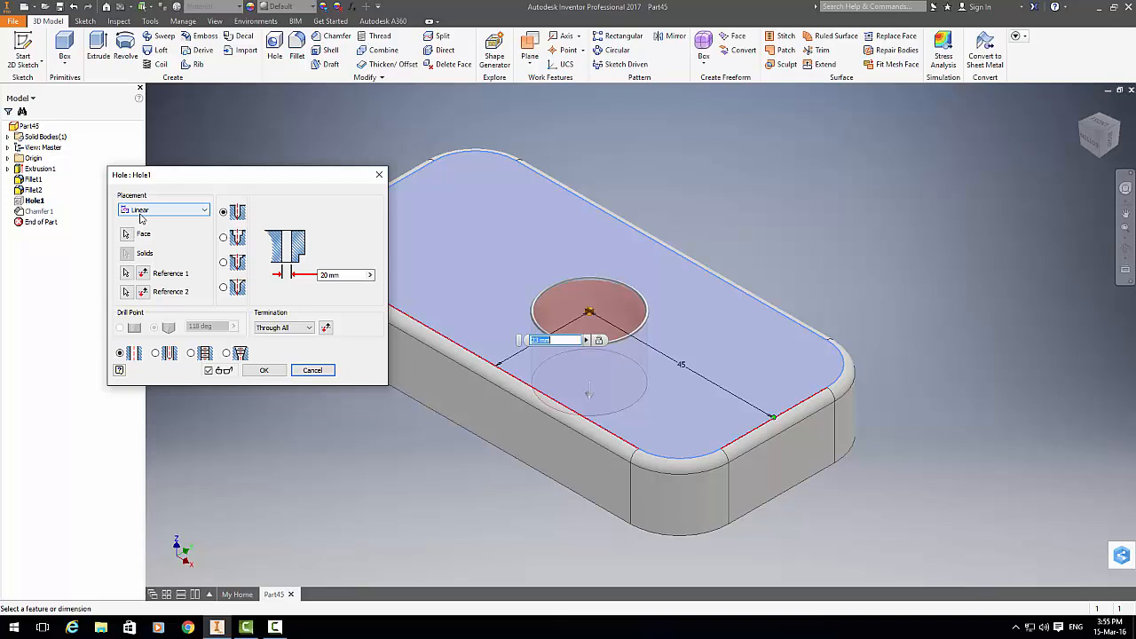
pyautogui.moveTo(154, 219)
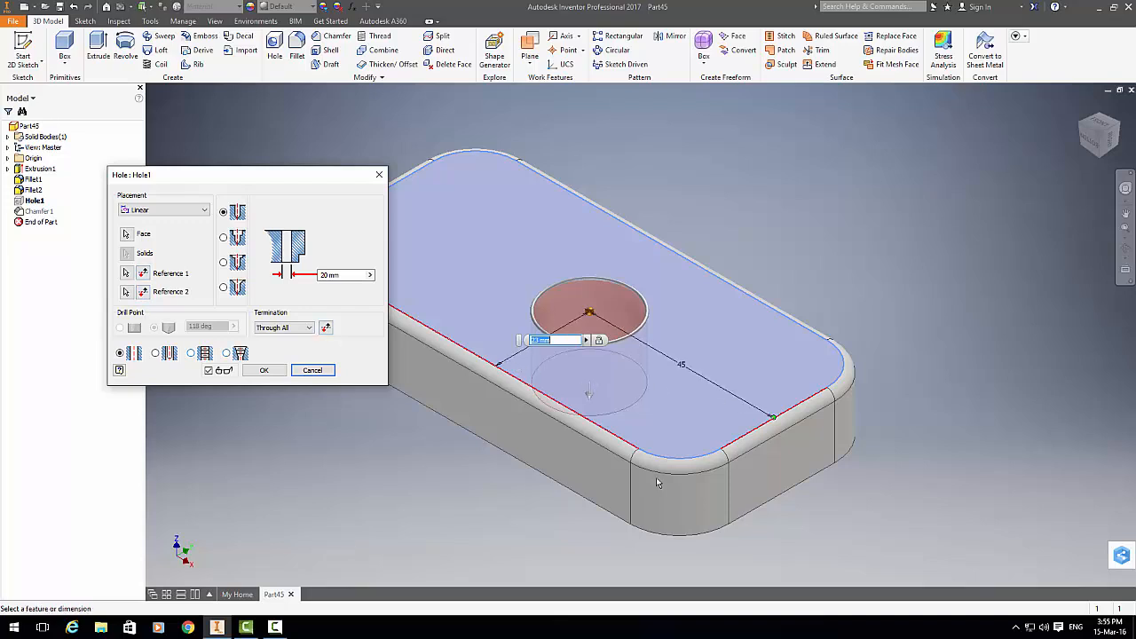
pyautogui.moveTo(626, 446)
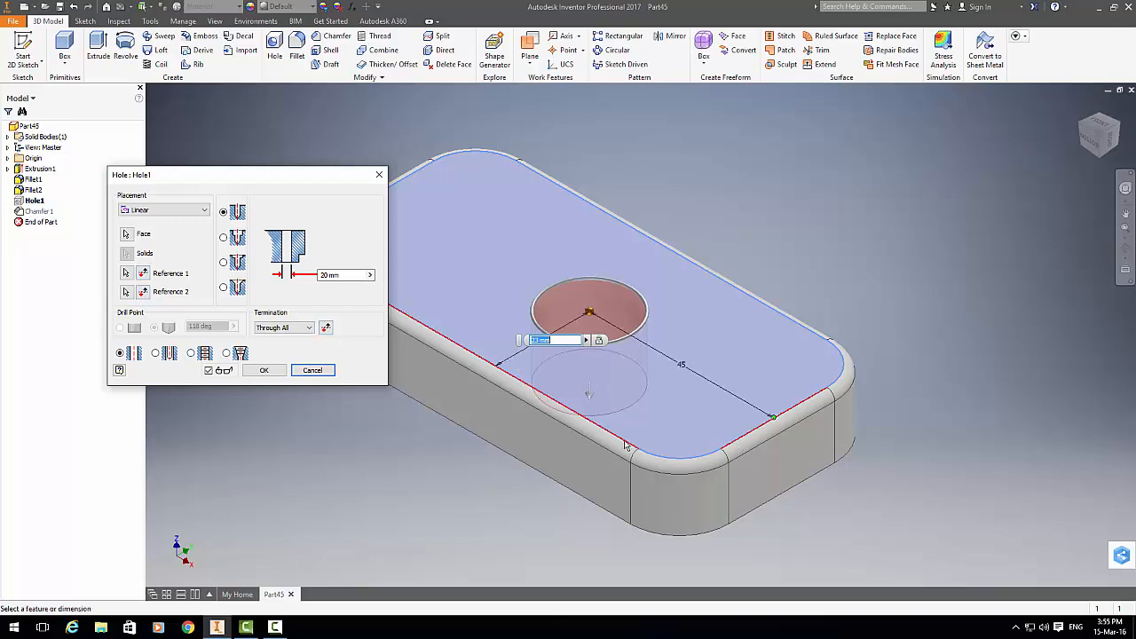
pyautogui.moveTo(497, 393)
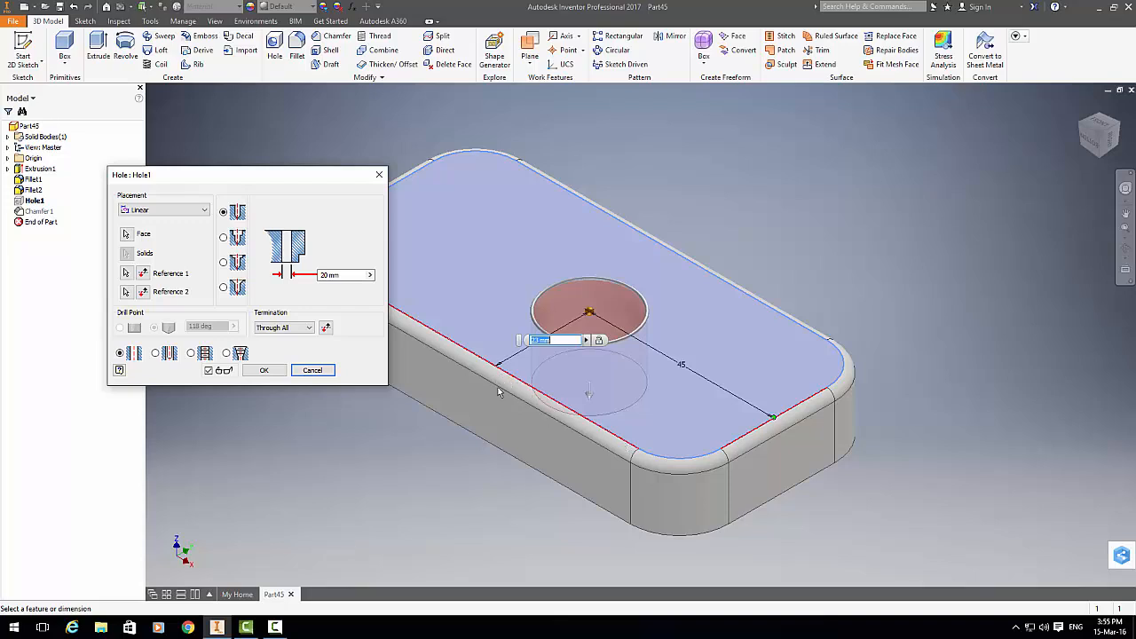
pyautogui.moveTo(484, 432)
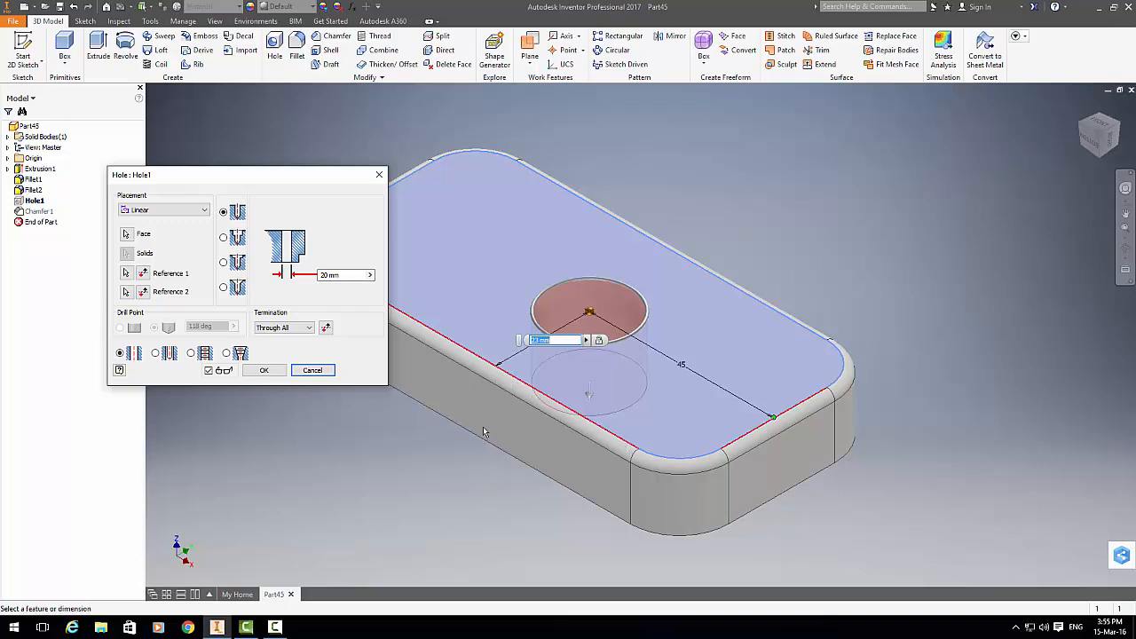
pyautogui.moveTo(602, 362)
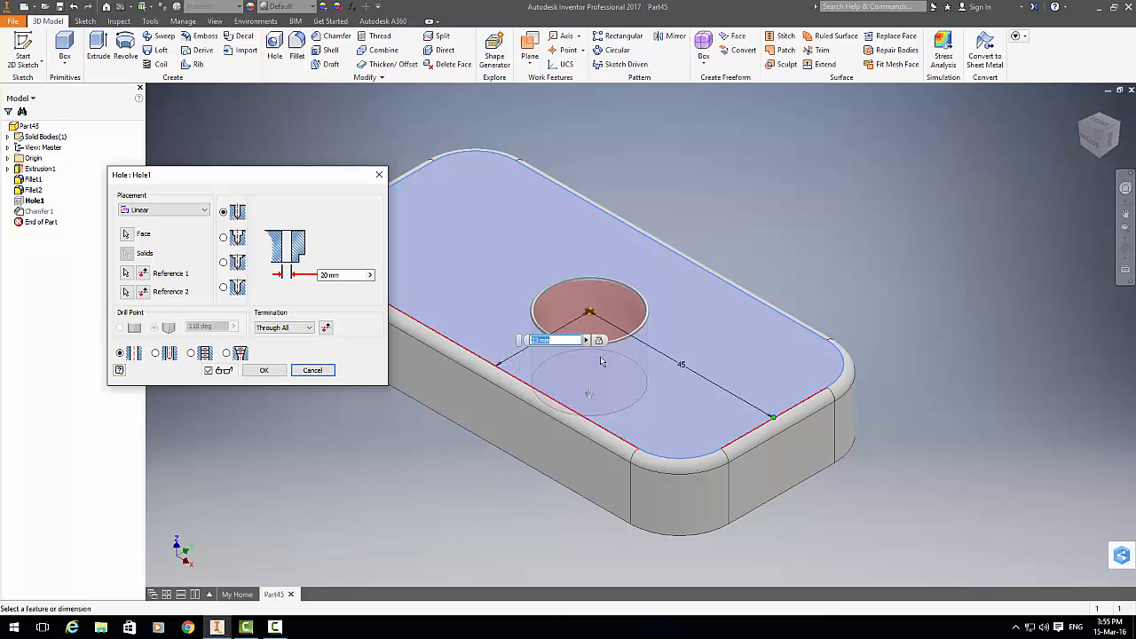
pyautogui.moveTo(677, 436)
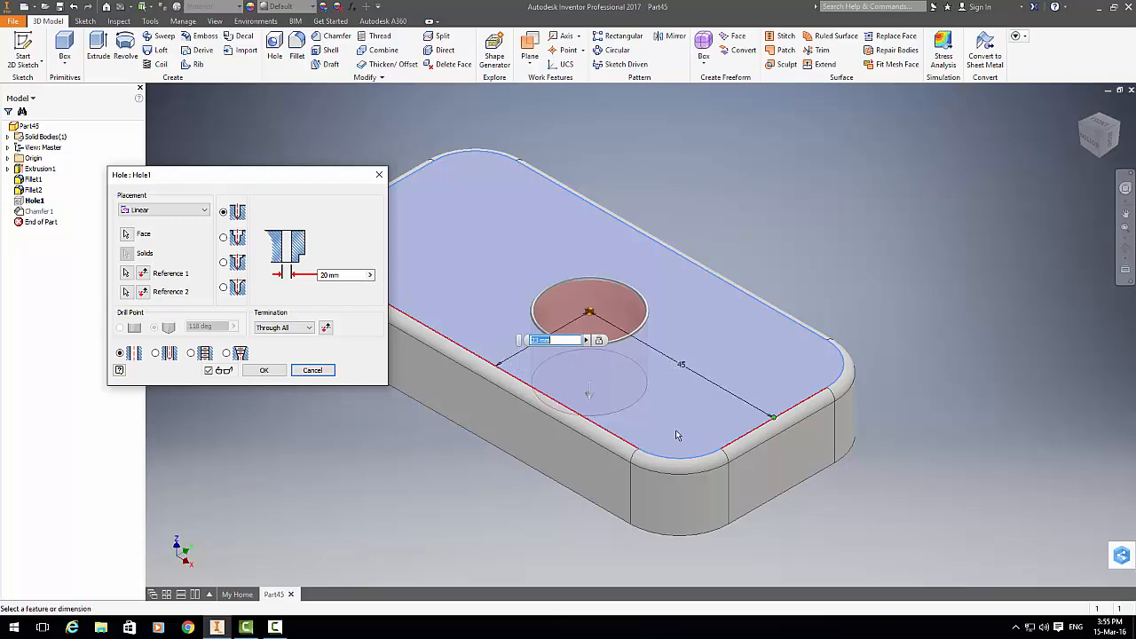
pyautogui.moveTo(625, 437)
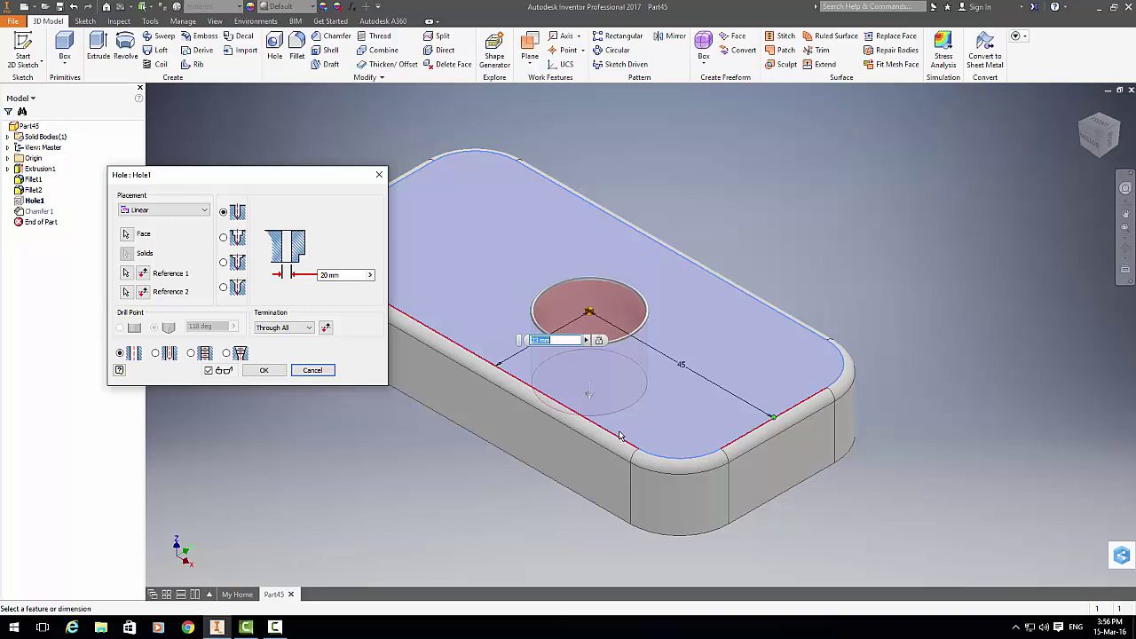
pyautogui.moveTo(506, 377)
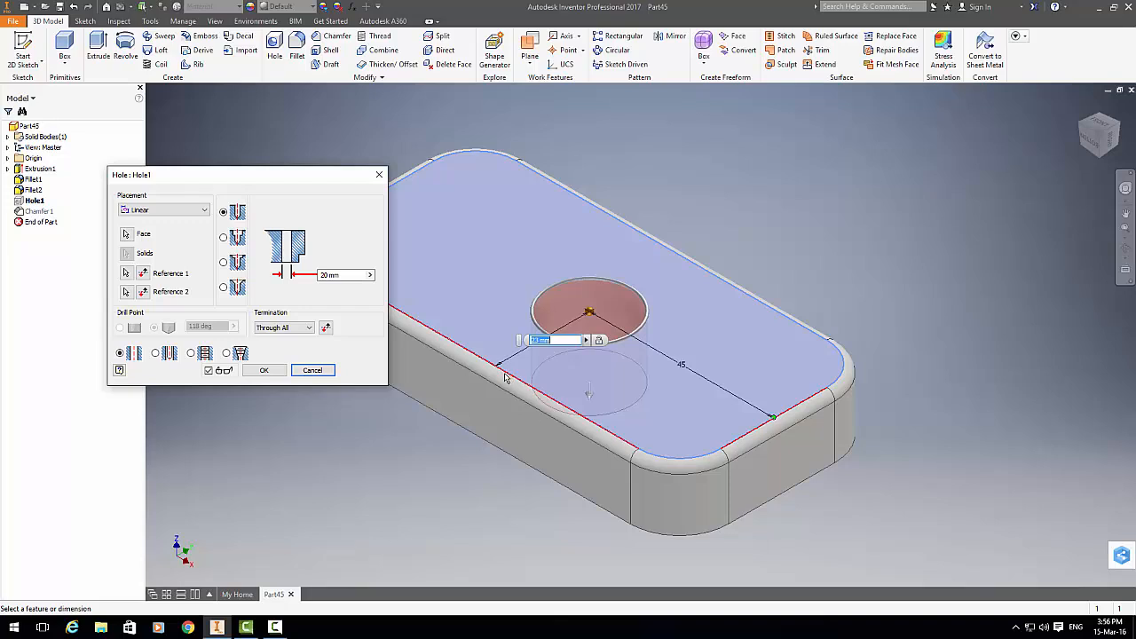
pyautogui.moveTo(584, 335)
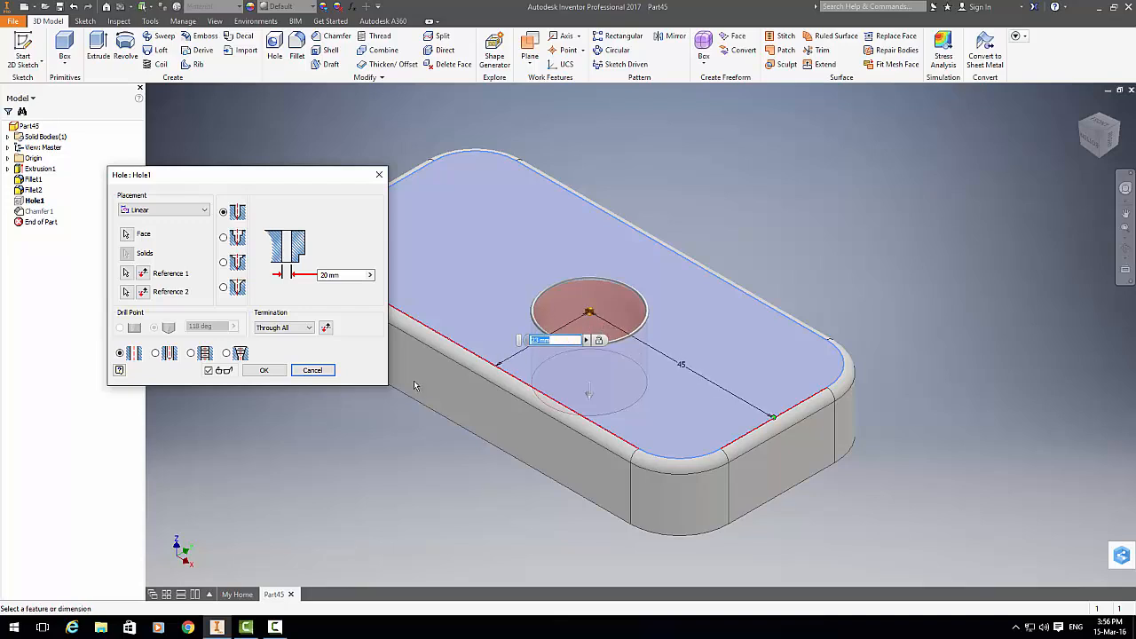
pyautogui.moveTo(333, 397)
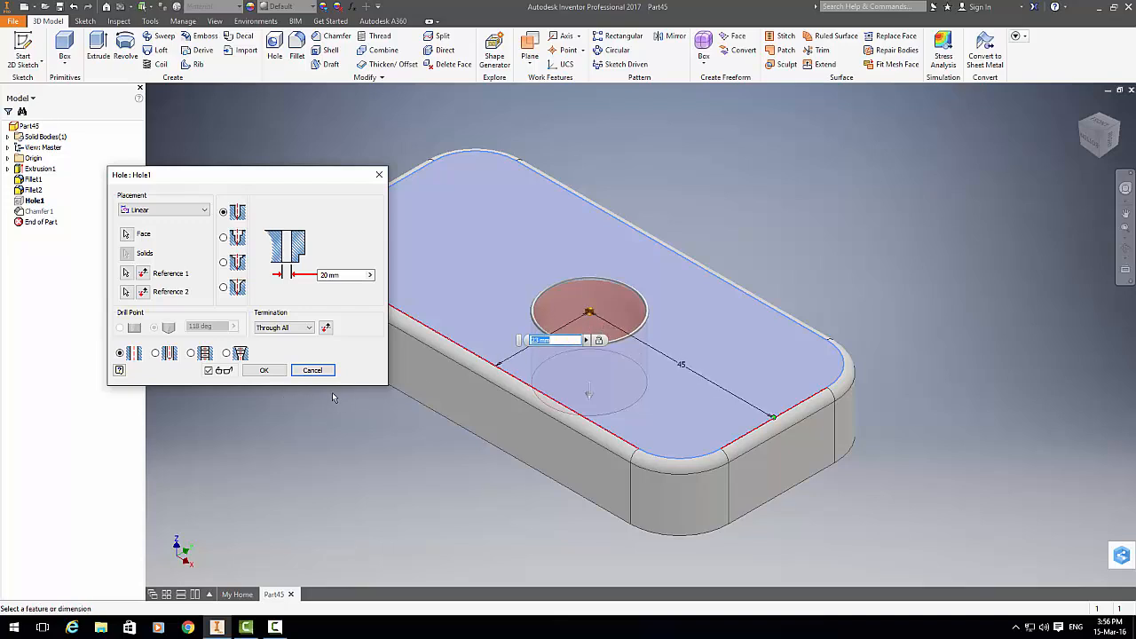
pyautogui.click(263, 371)
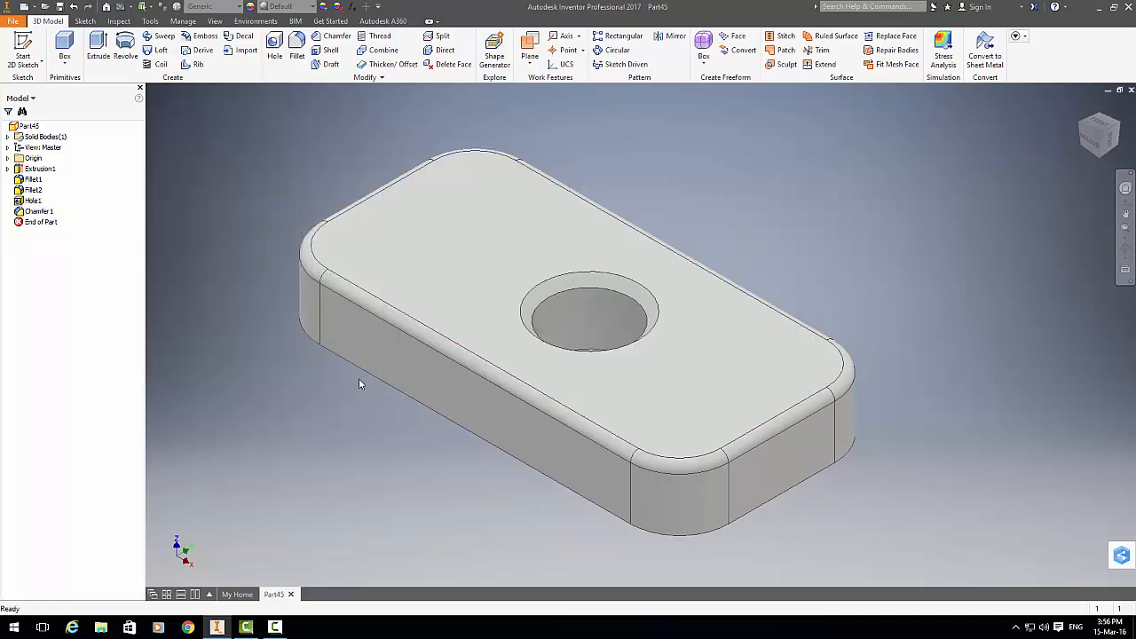
# Step: Edit Fillet2 and change its radius from 2 mm to 5 mm
pyautogui.click(38, 212)
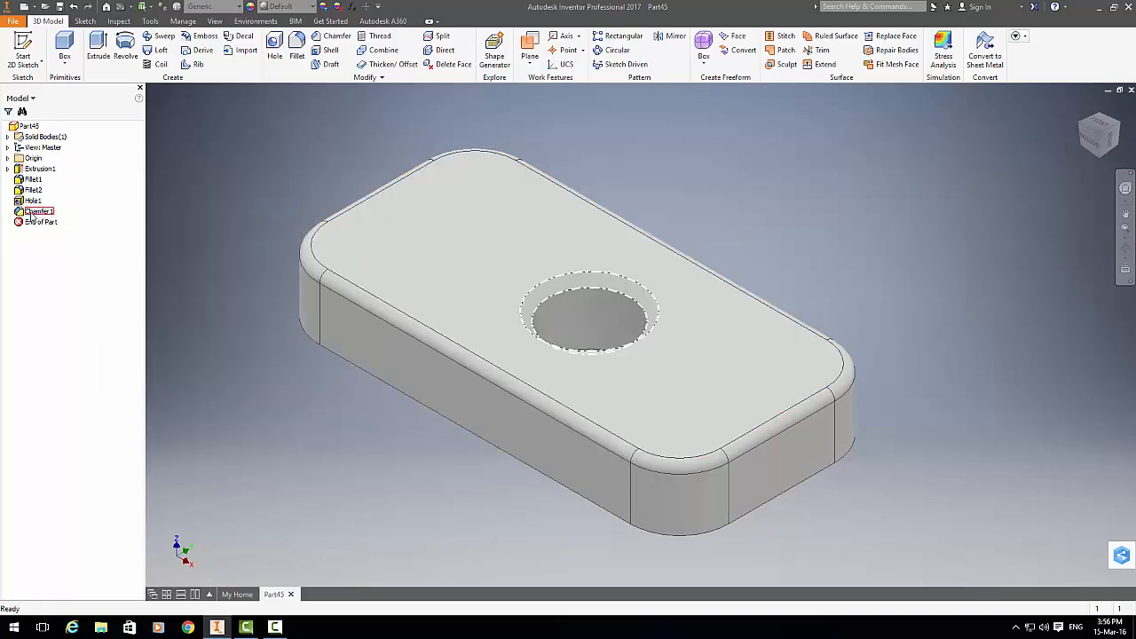
pyautogui.click(32, 190)
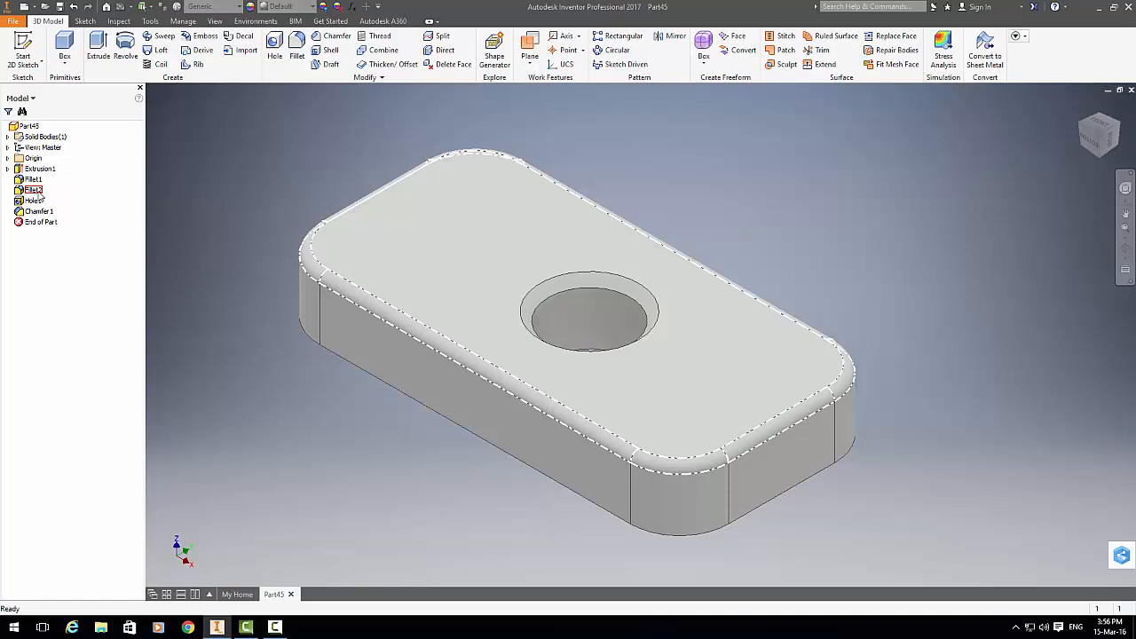
pyautogui.rightClick(32, 189)
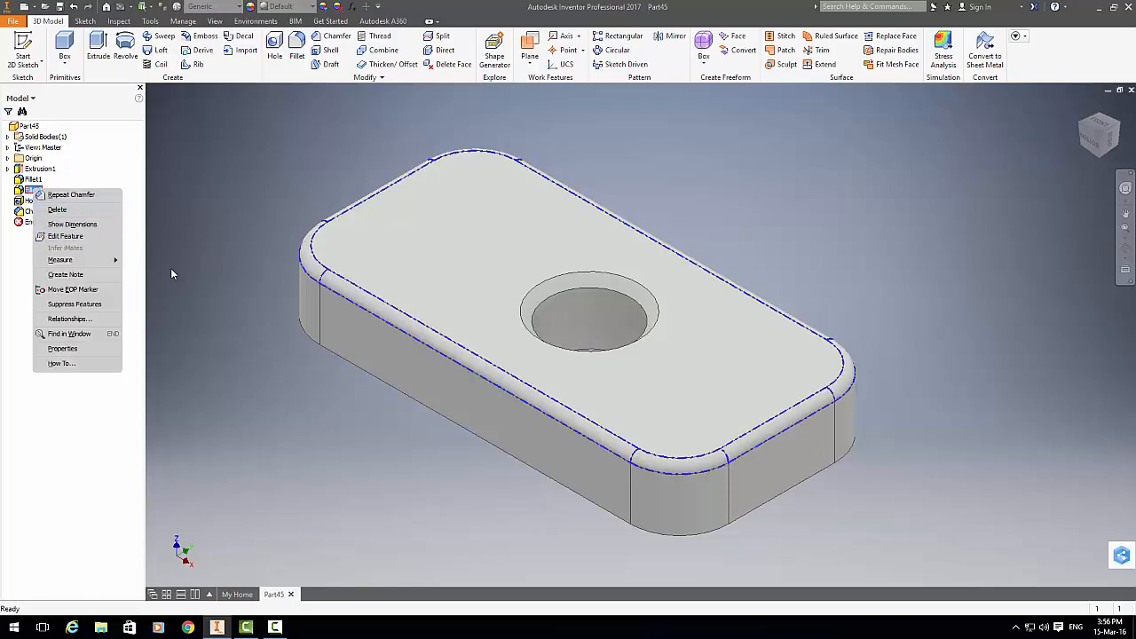
pyautogui.click(65, 236)
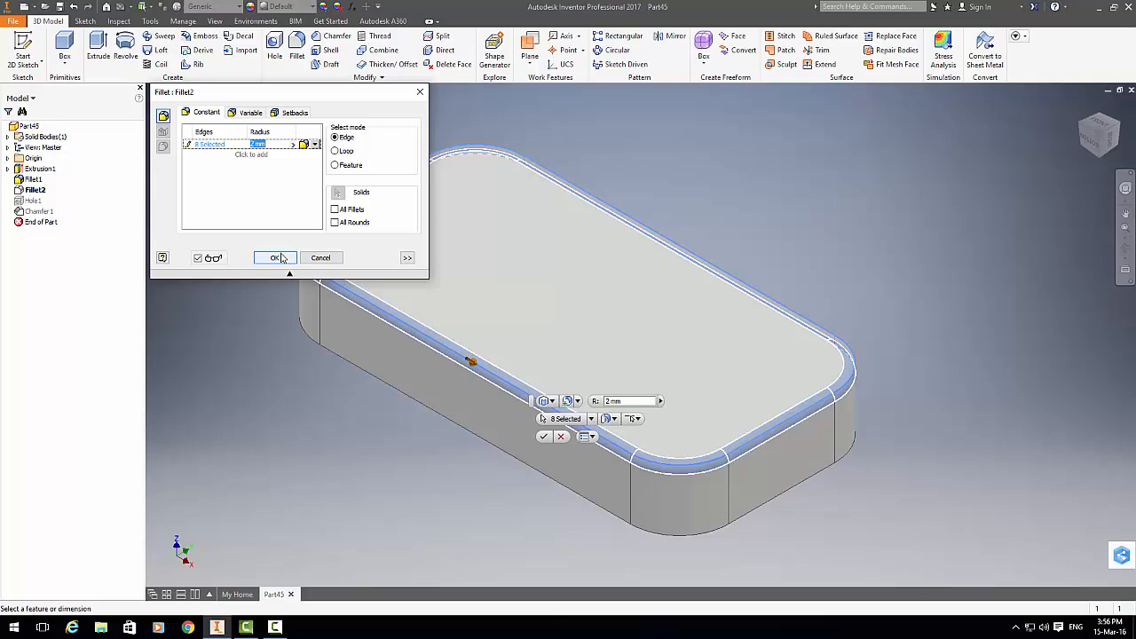
pyautogui.write('5')
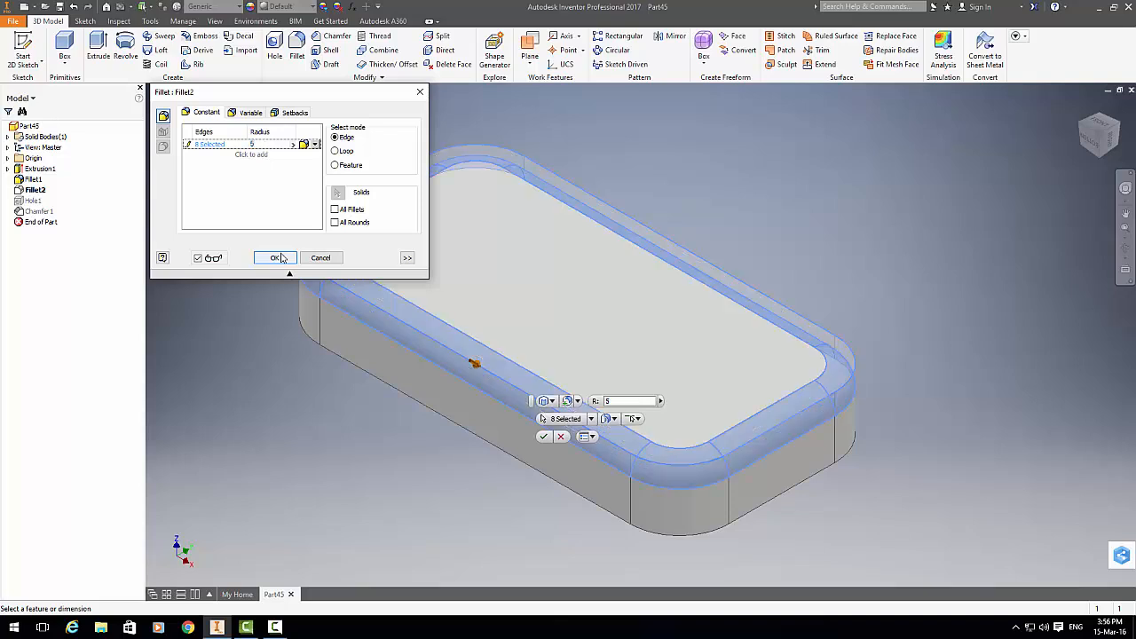
pyautogui.click(276, 258)
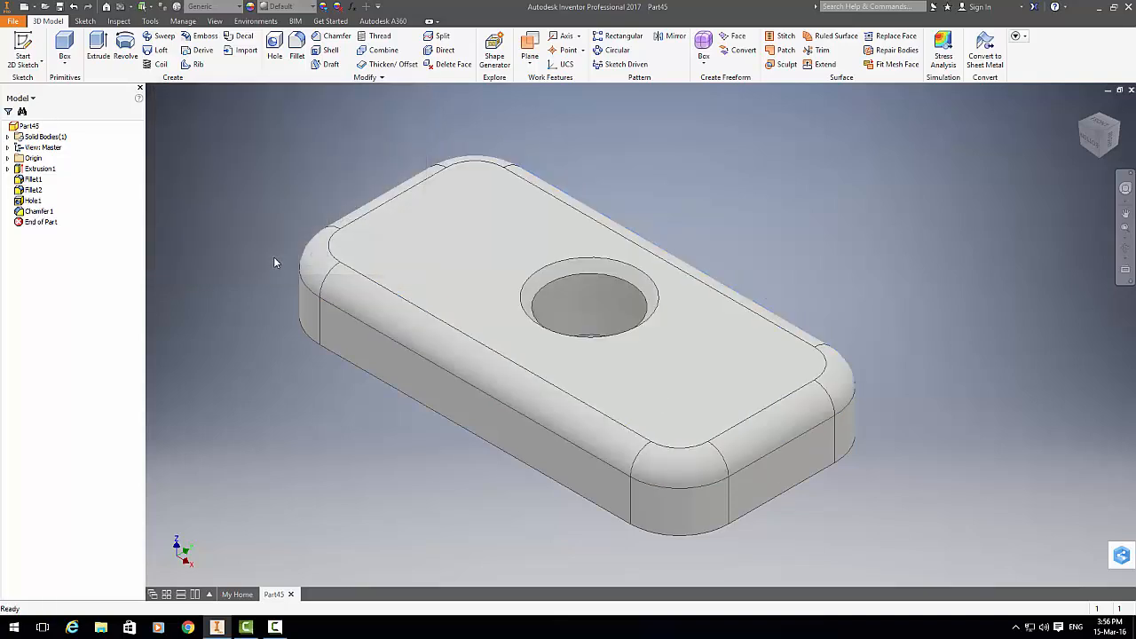
pyautogui.moveTo(114, 288)
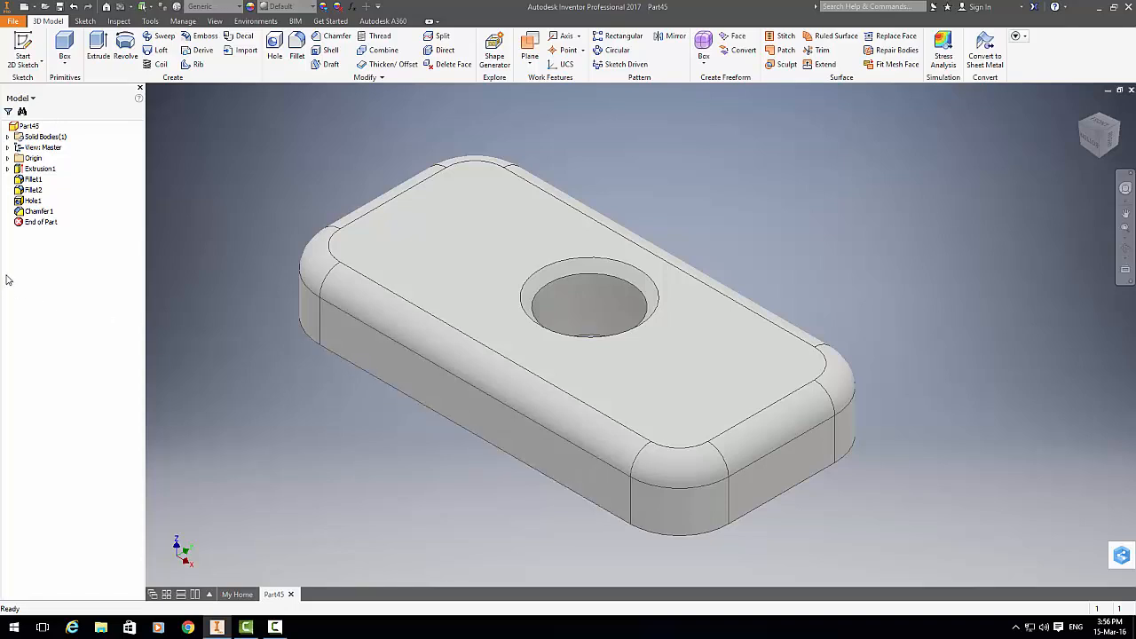
pyautogui.click(34, 201)
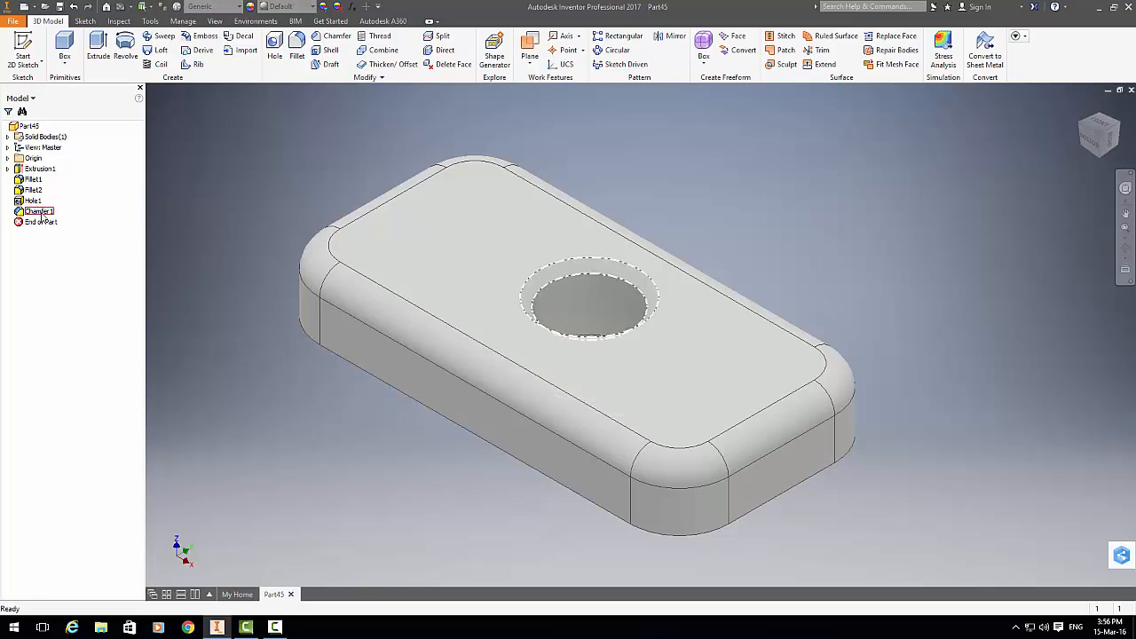
pyautogui.click(32, 200)
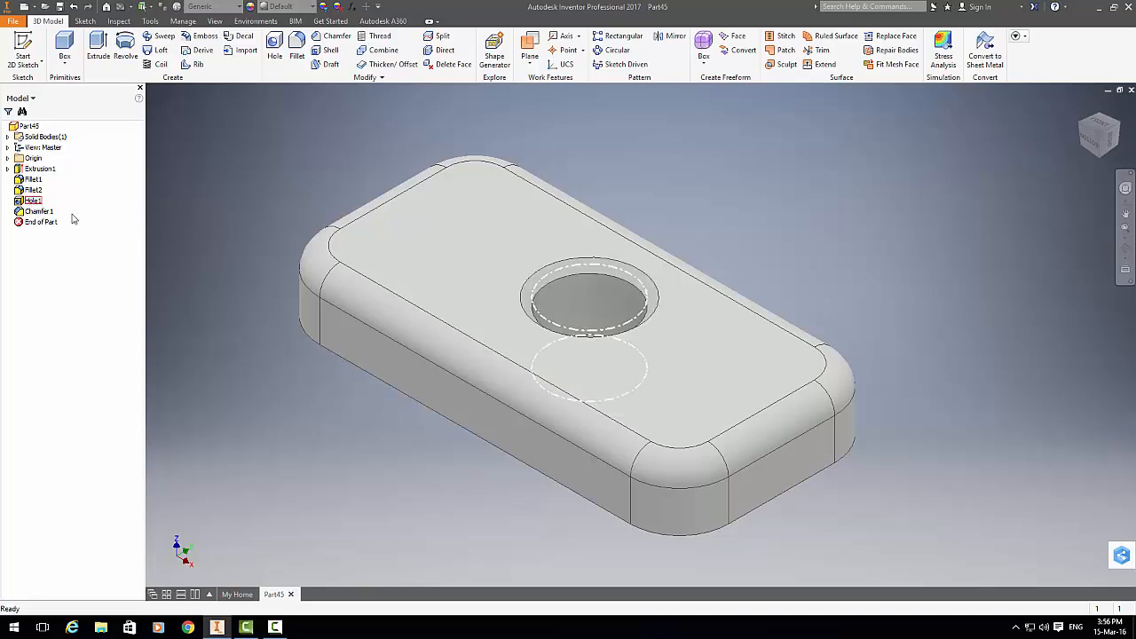
# Step: Inspect Hole1's parents Extrusion1 and Fillet2 and child Chamfer1, then close the Relationships dialog
pyautogui.rightClick(33, 201)
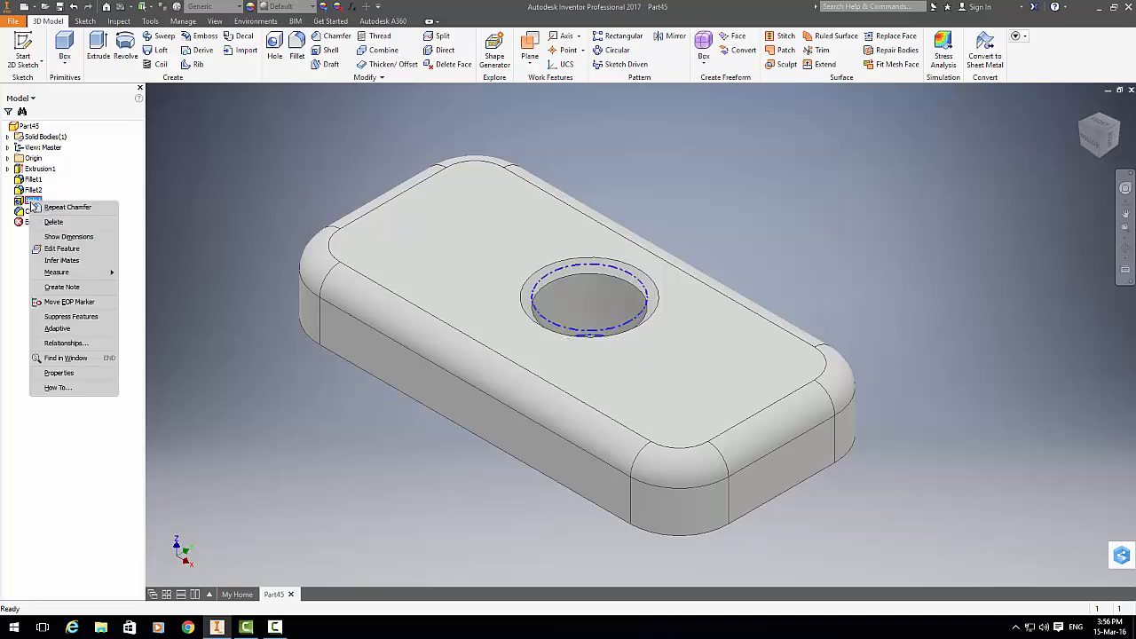
pyautogui.moveTo(100, 317)
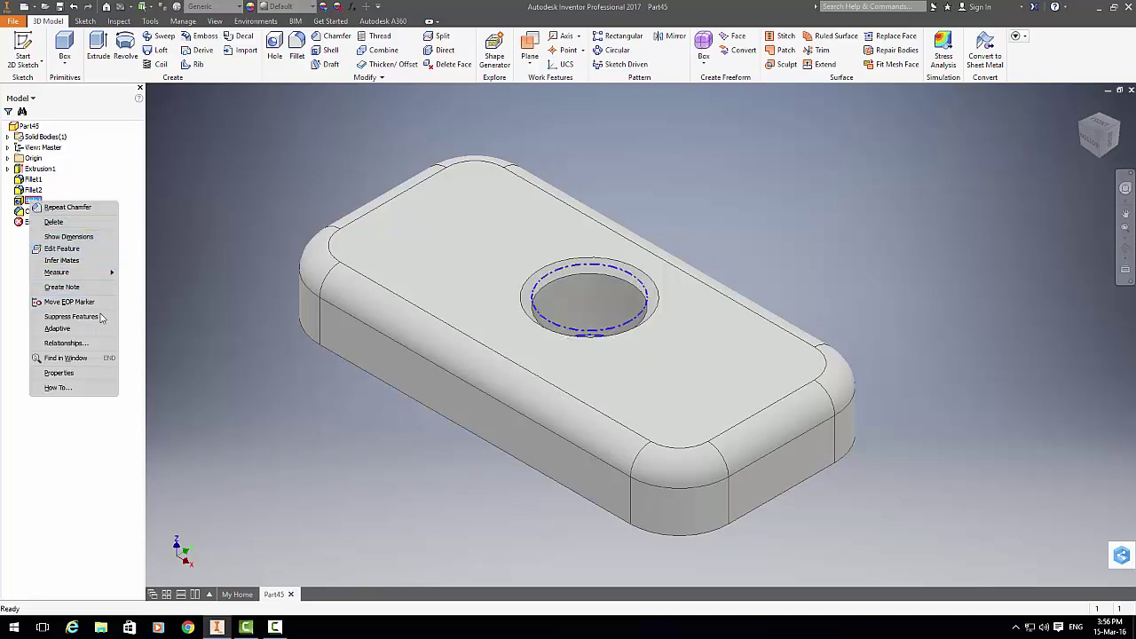
pyautogui.click(65, 343)
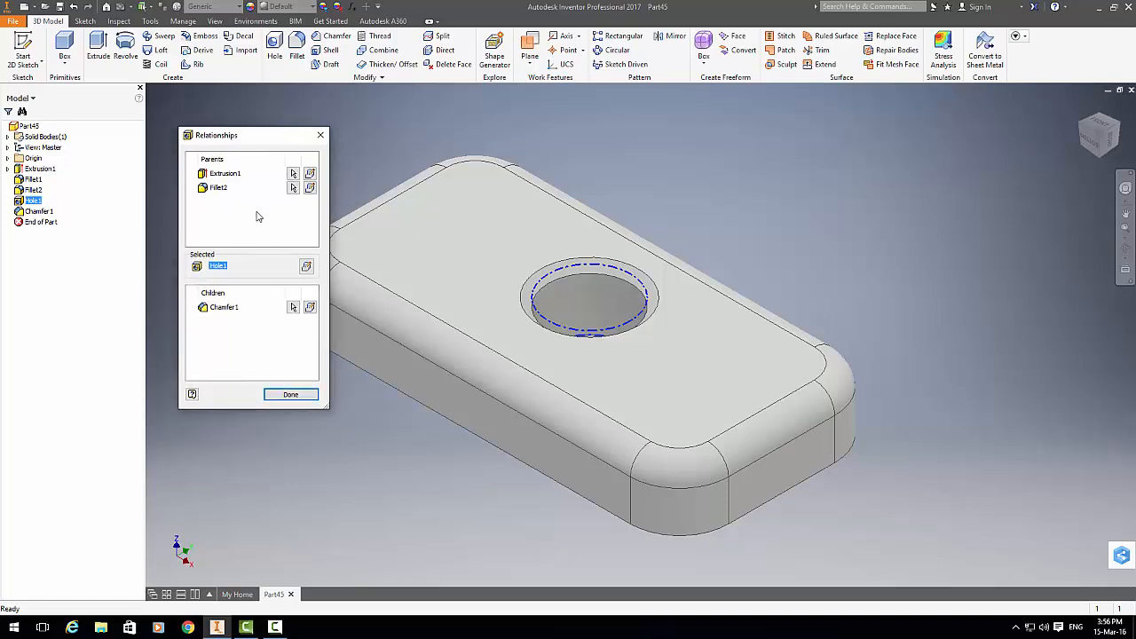
pyautogui.moveTo(242, 229)
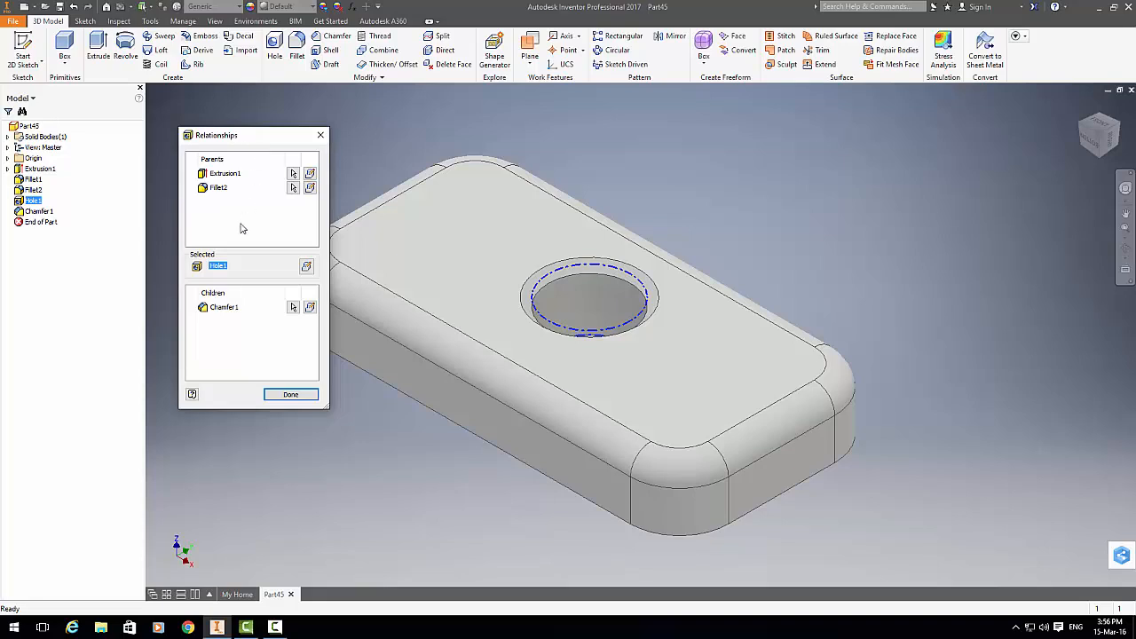
pyautogui.moveTo(212, 226)
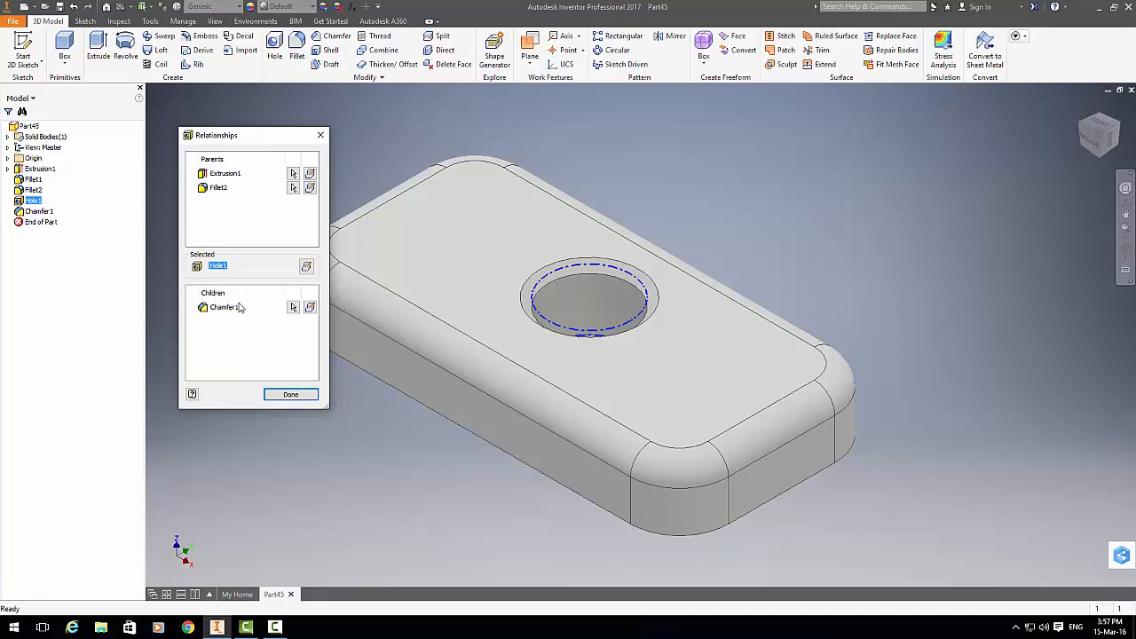
pyautogui.moveTo(287, 269)
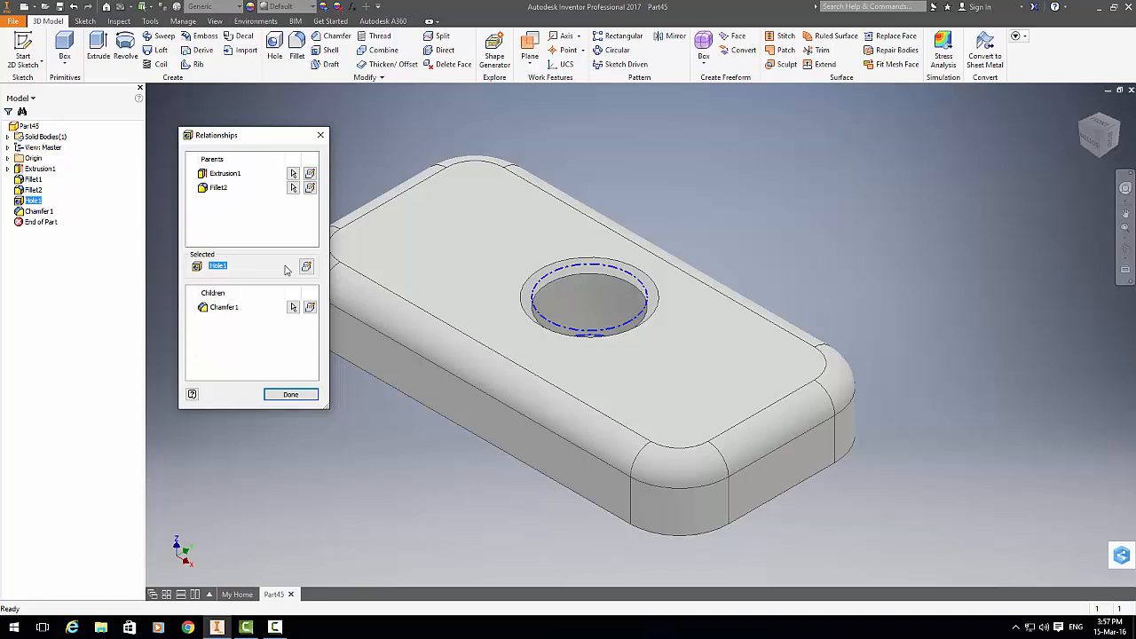
pyautogui.moveTo(272, 356)
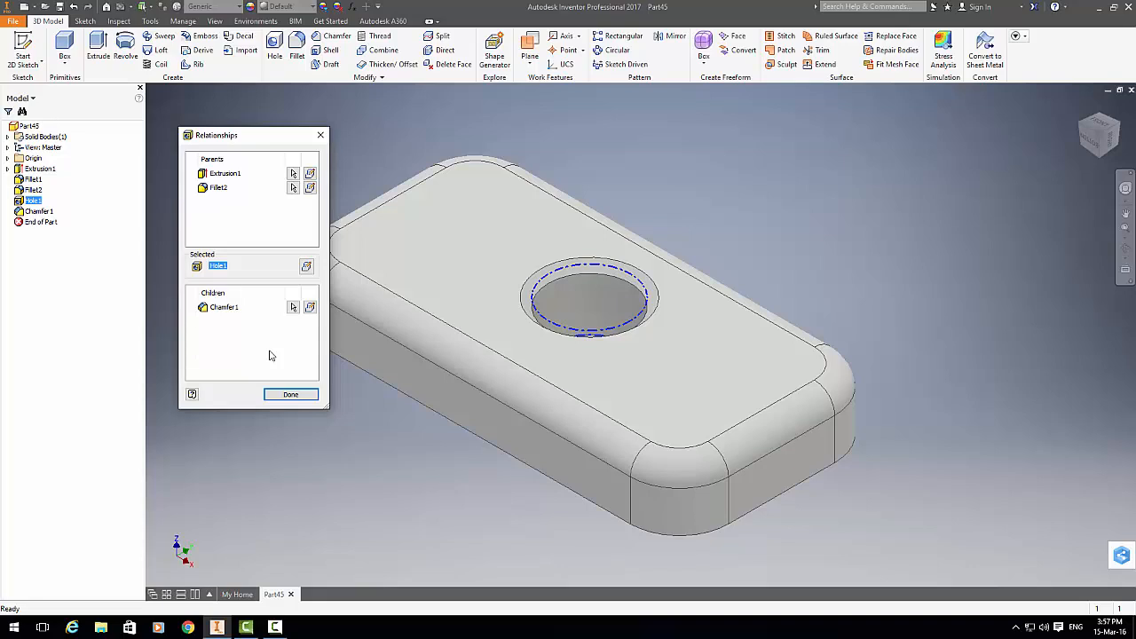
pyautogui.moveTo(441, 404)
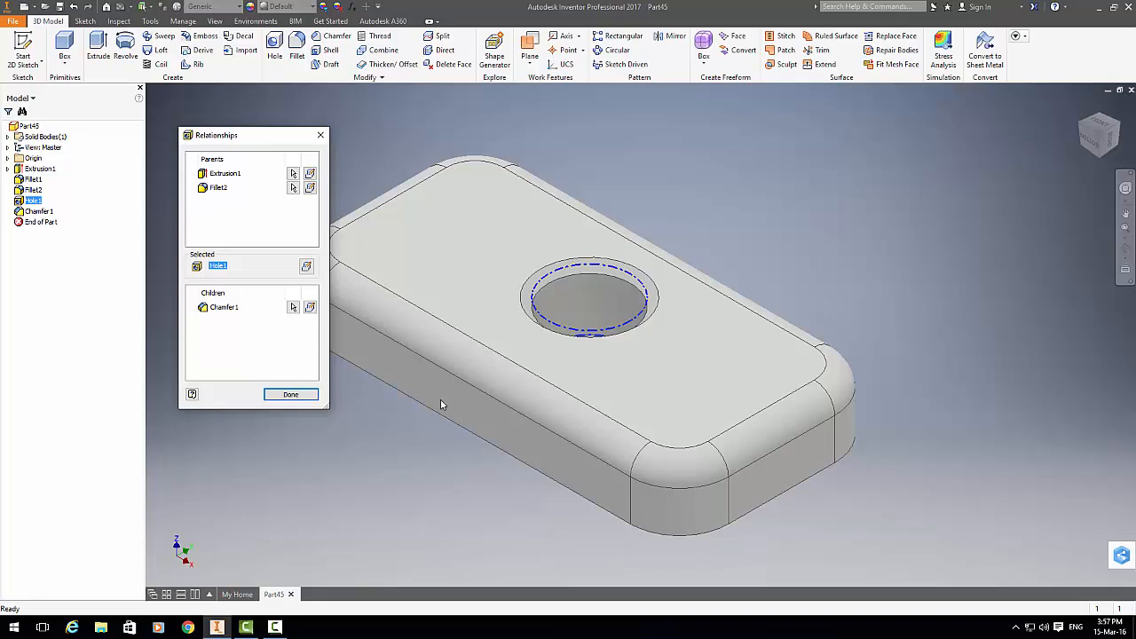
pyautogui.moveTo(352, 444)
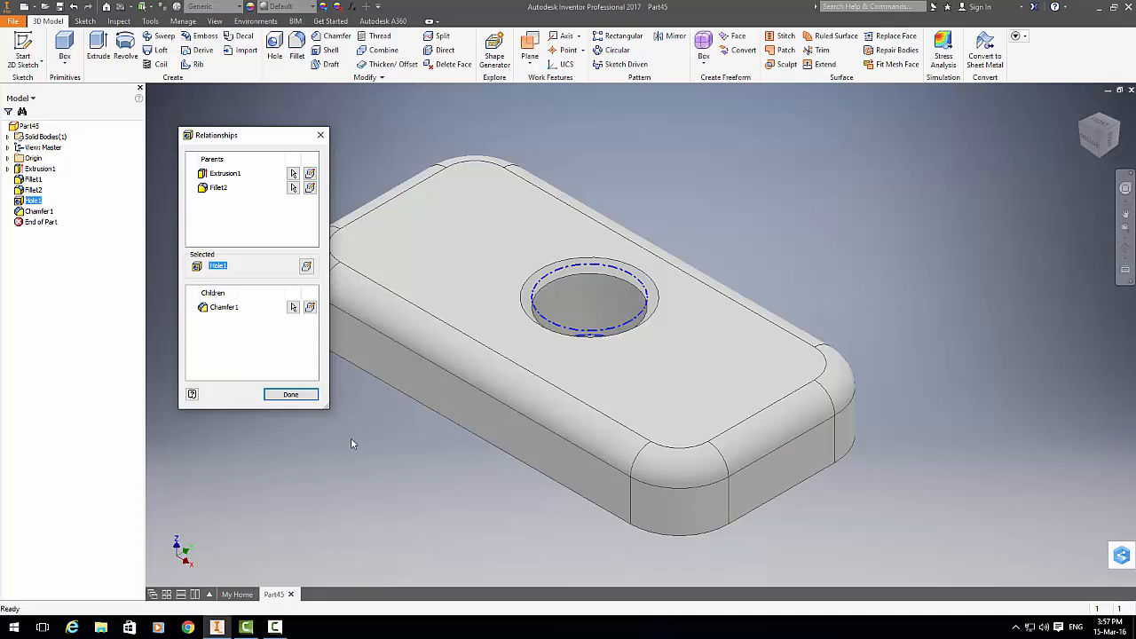
pyautogui.moveTo(291, 394)
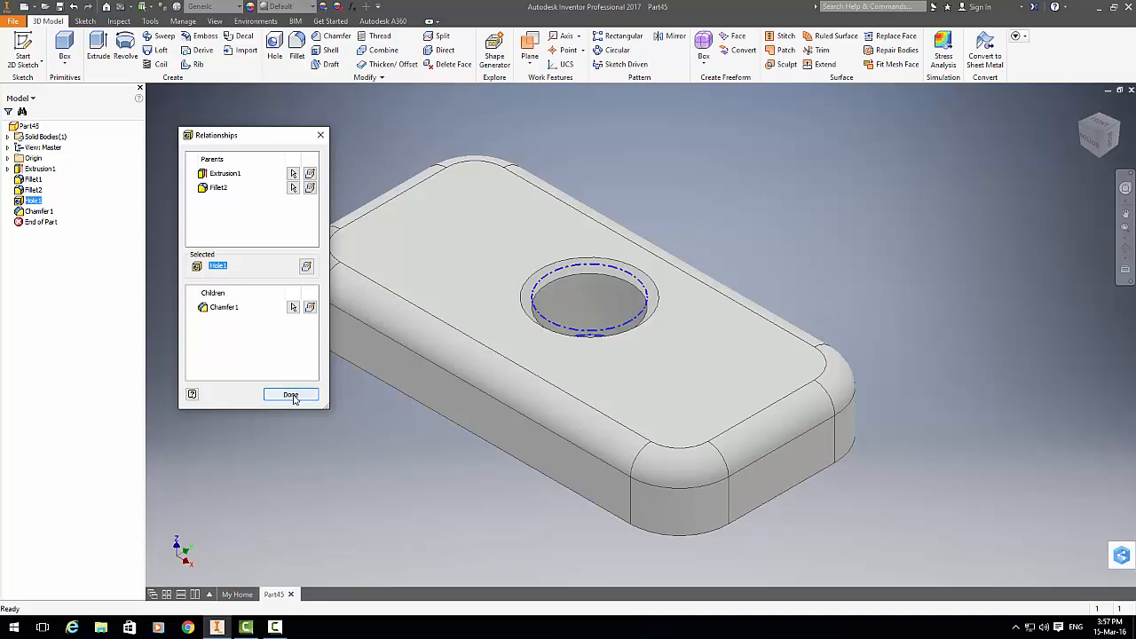
pyautogui.click(290, 394)
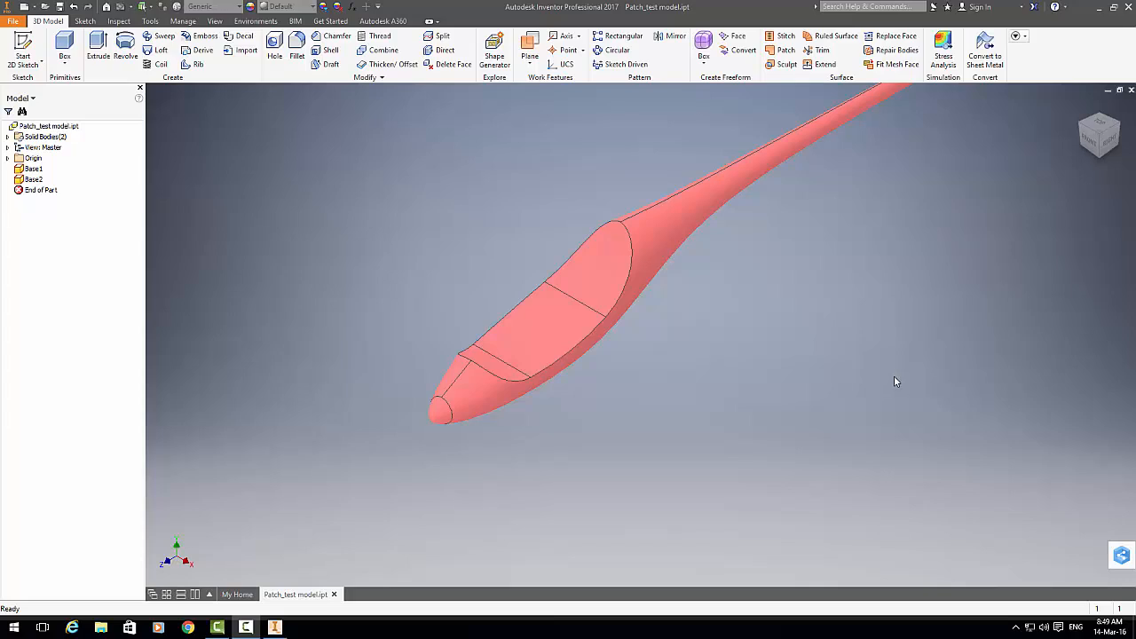
pyautogui.moveTo(662, 397)
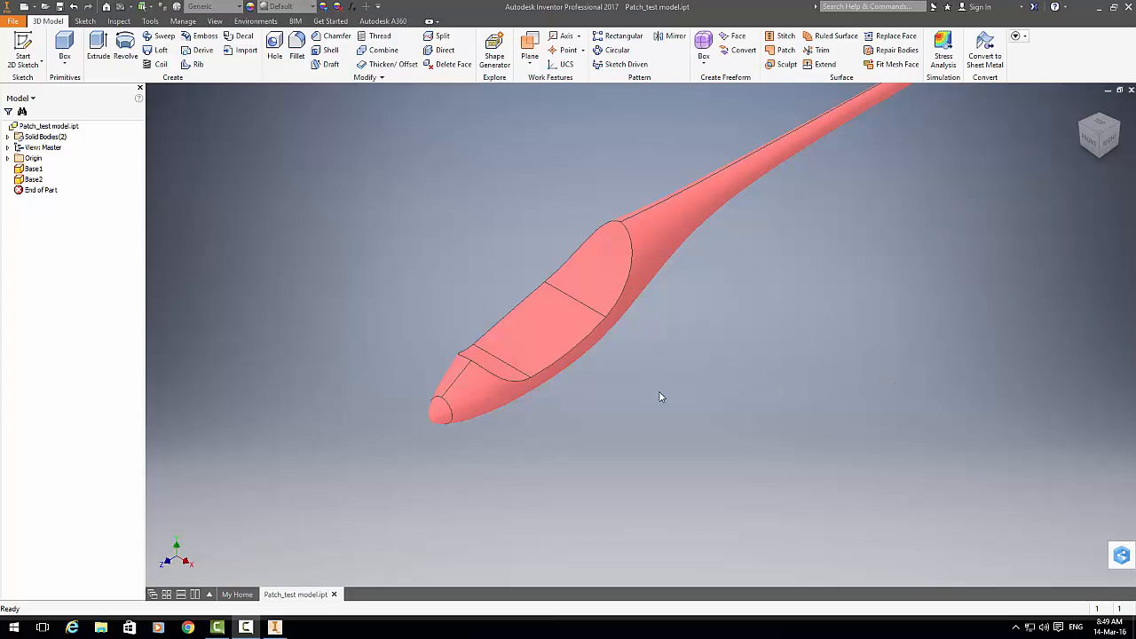
pyautogui.moveTo(539, 252)
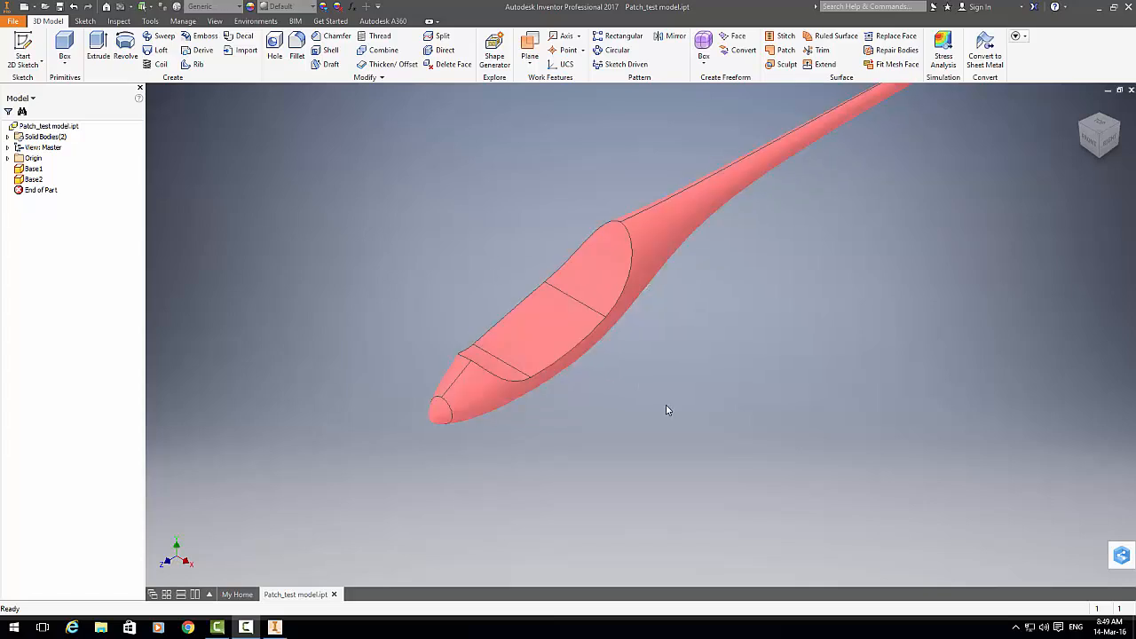
pyautogui.moveTo(621, 380)
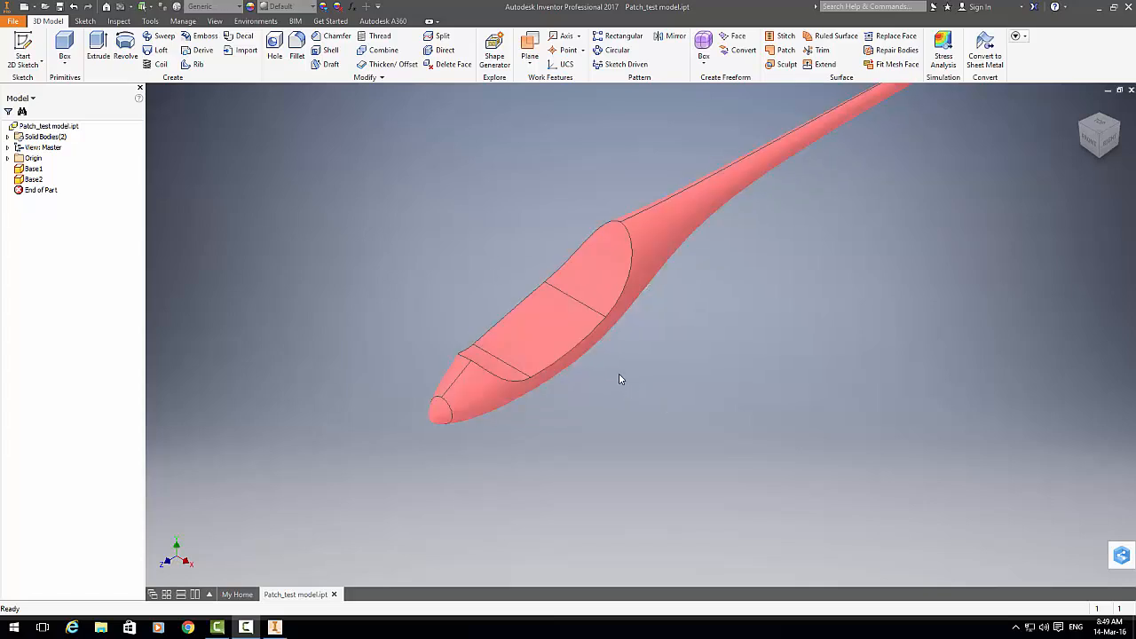
pyautogui.moveTo(22, 55)
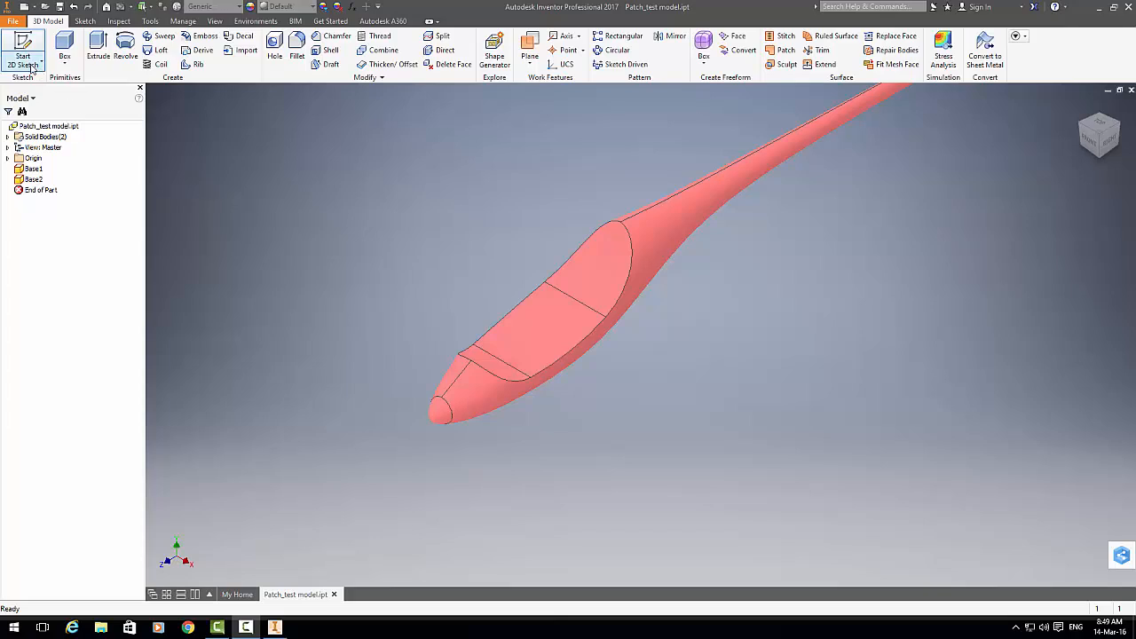
# Step: Create Sketch1 on the side plane from the model's Origin folder
pyautogui.click(22, 60)
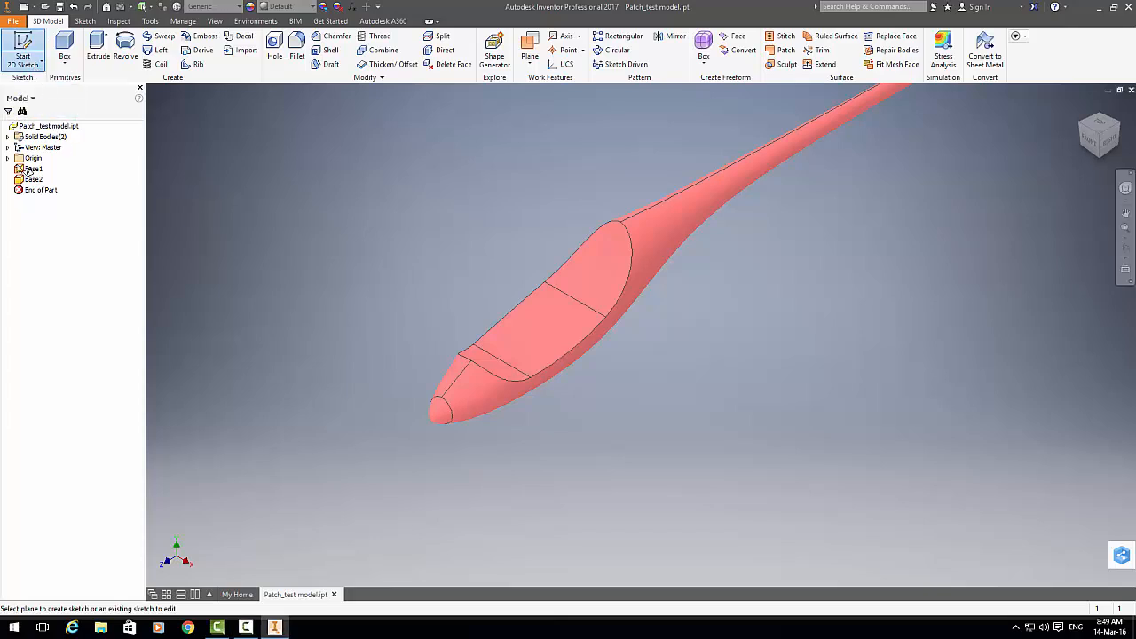
pyautogui.click(8, 158)
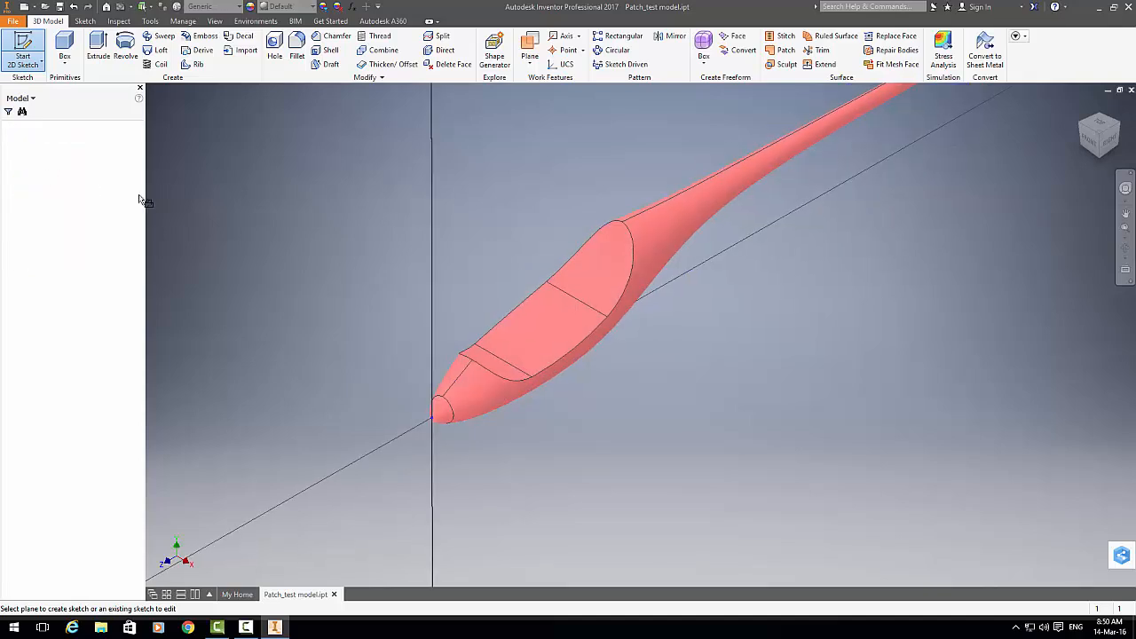
pyautogui.click(22, 49)
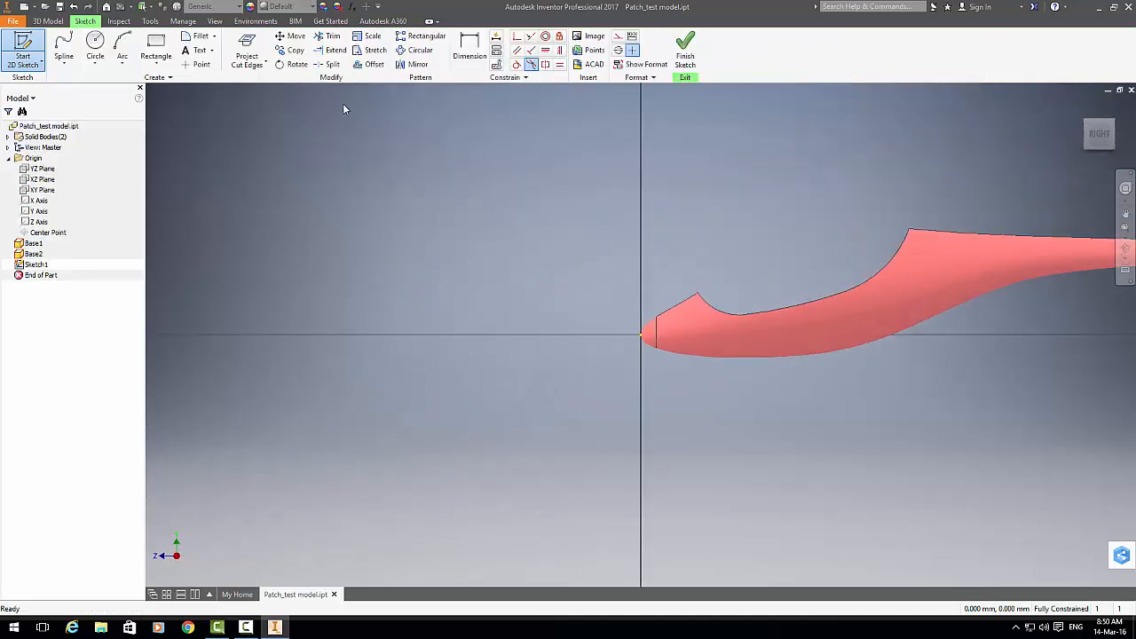
# Step: Project the model's cut edges into Sketch1
pyautogui.click(247, 50)
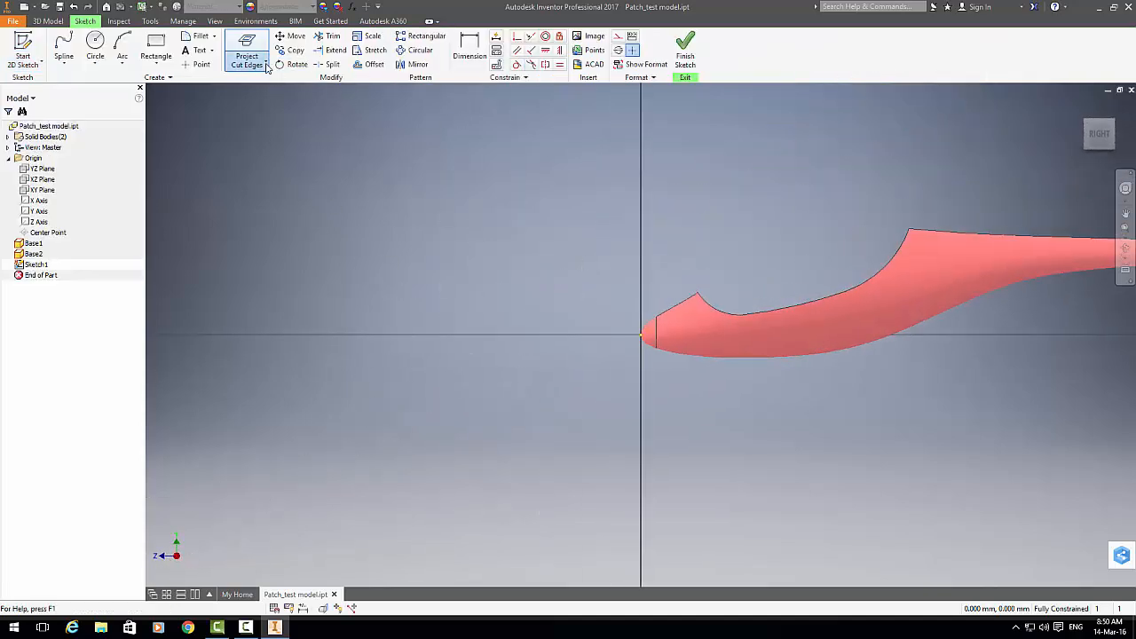
pyautogui.click(247, 59)
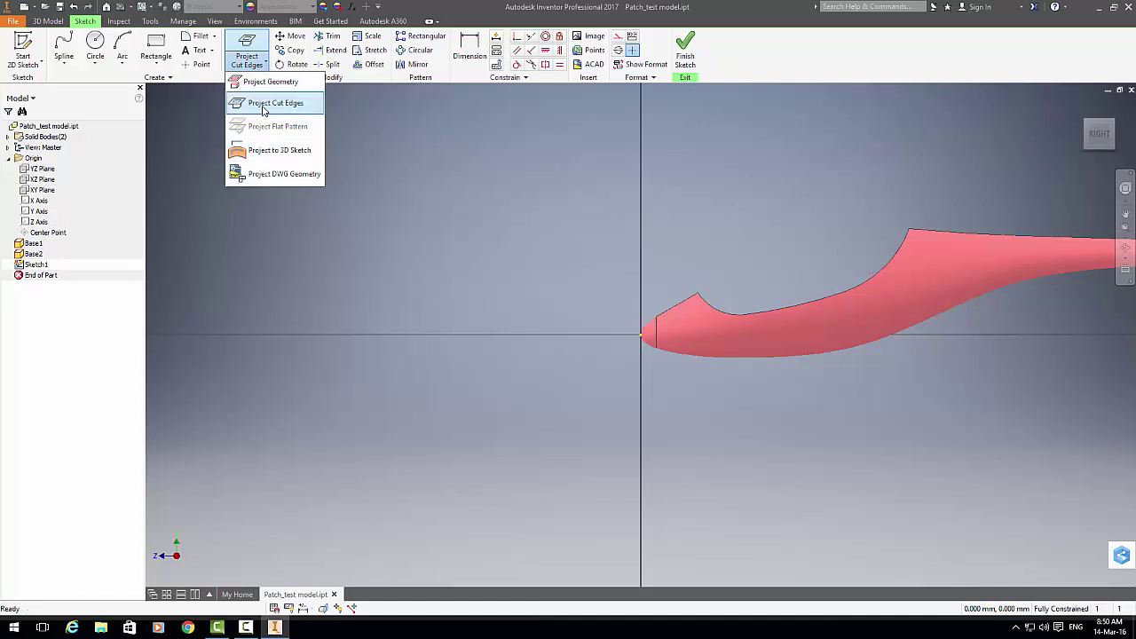
pyautogui.click(275, 103)
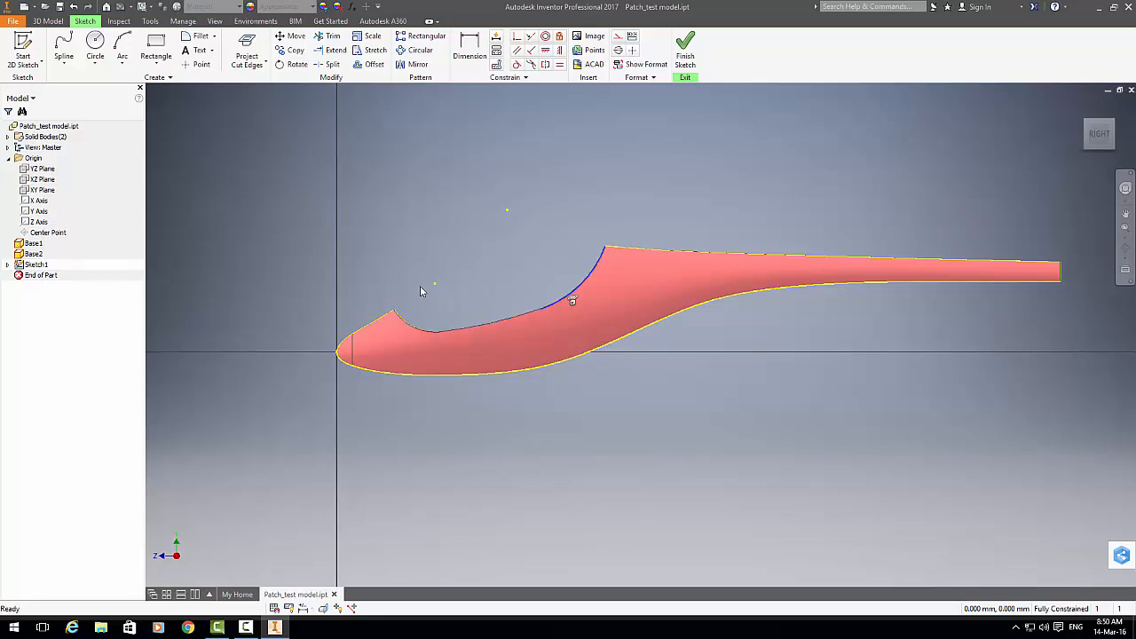
pyautogui.moveTo(277, 209)
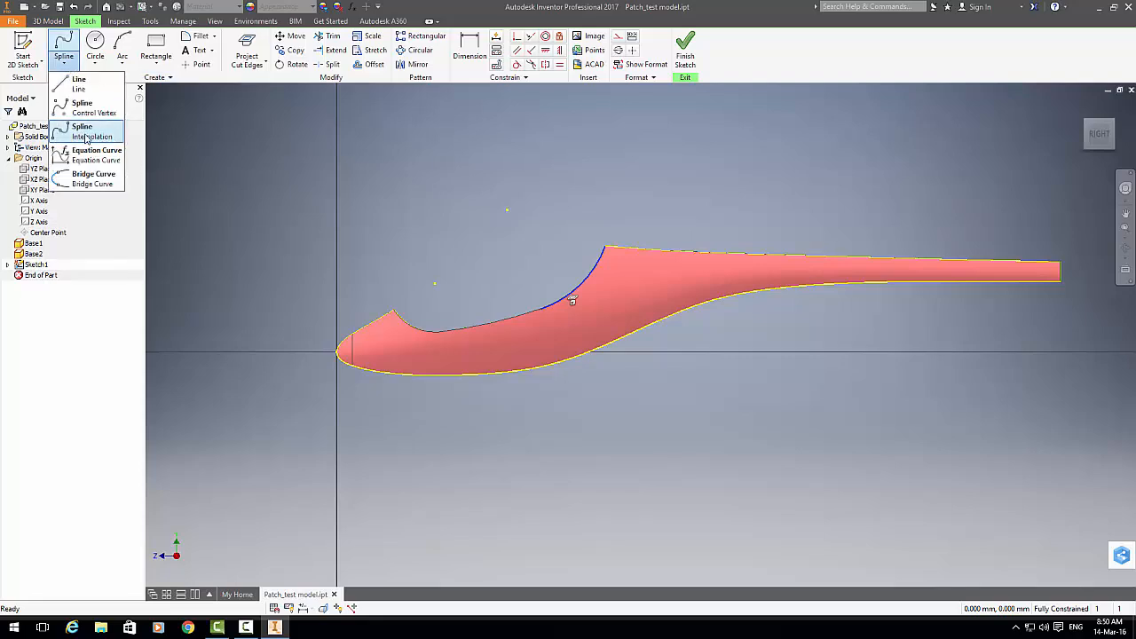
# Step: Draw an interpolation spline across the opening, tangent to the top edge, and finish the sketch
pyautogui.click(93, 131)
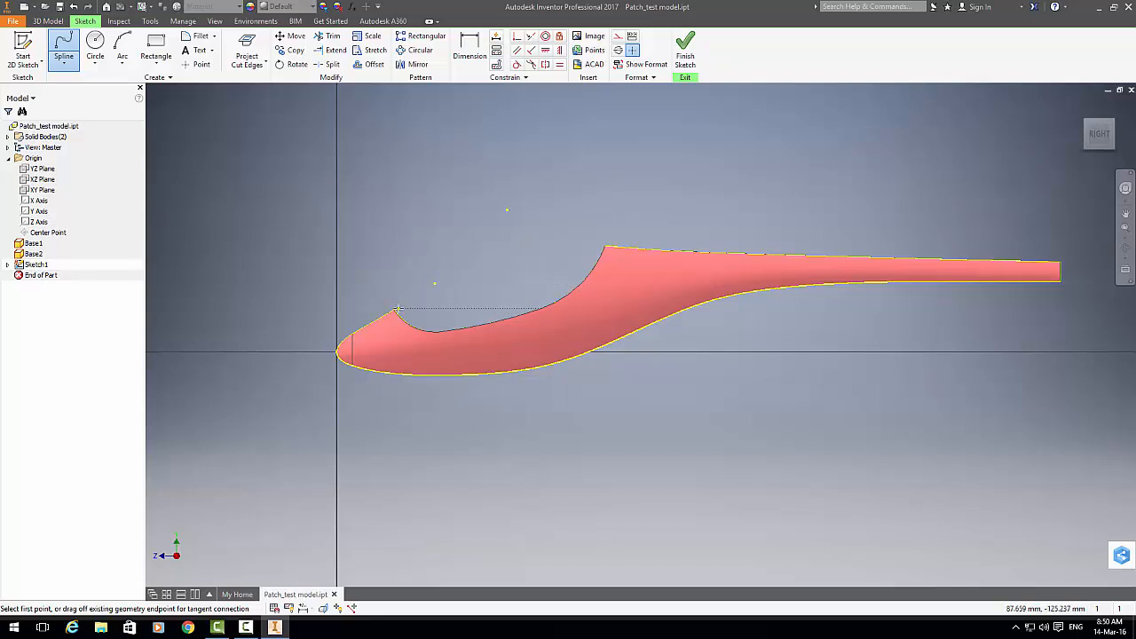
pyautogui.click(400, 308)
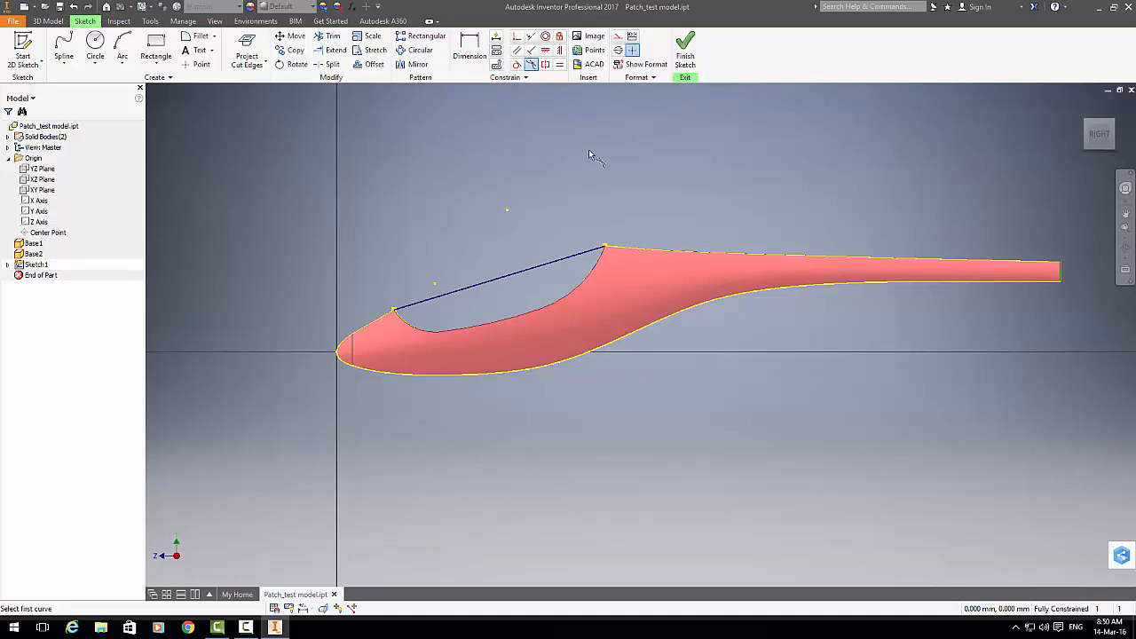
pyautogui.click(603, 249)
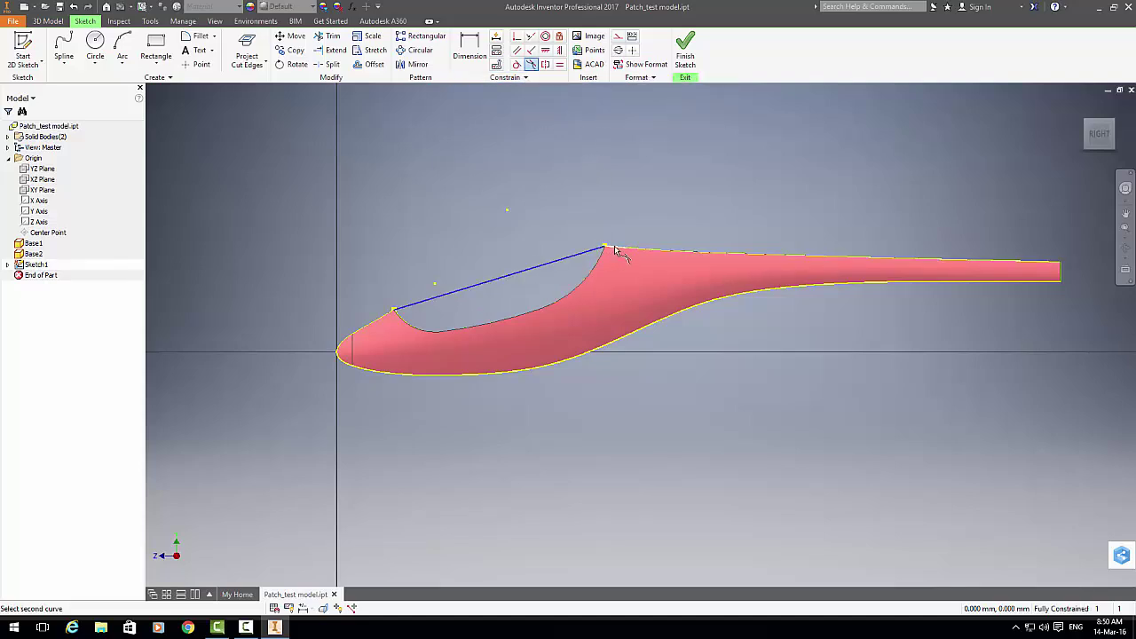
pyautogui.click(619, 258)
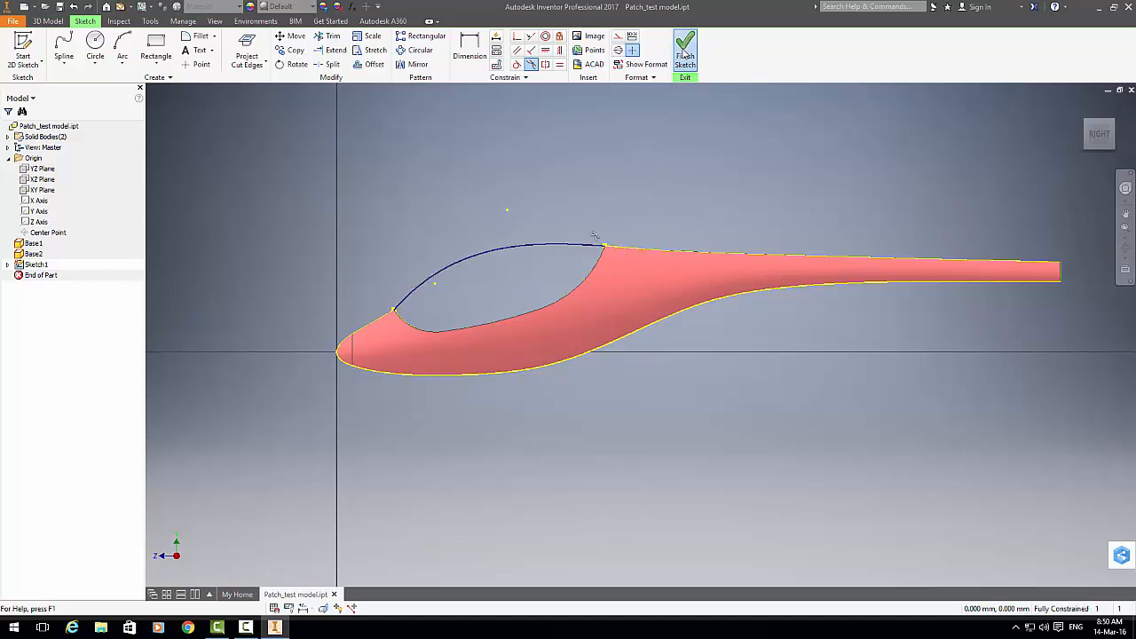
pyautogui.click(684, 48)
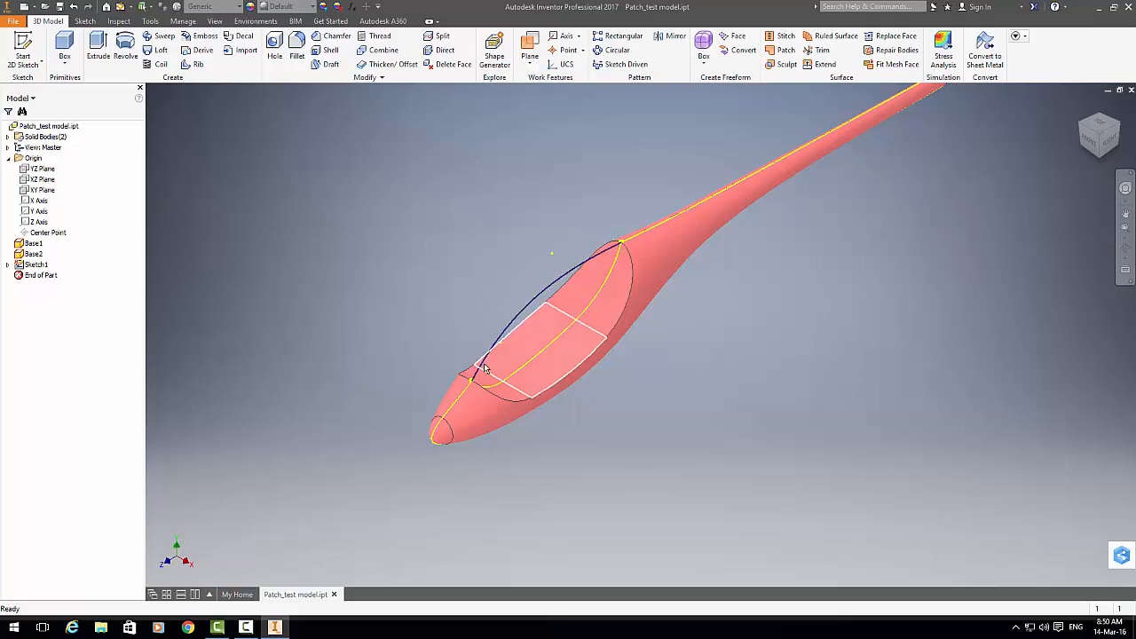
# Step: Create Boundary Patch1 over the opening, bounded by its edges and the sketch curve
pyautogui.click(785, 50)
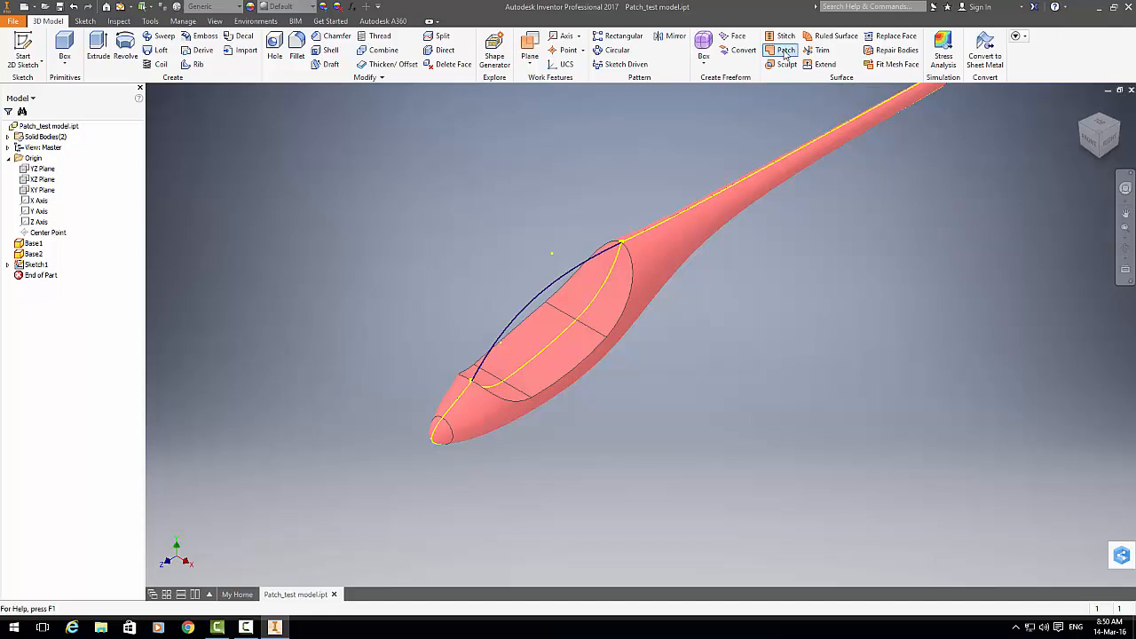
pyautogui.click(784, 50)
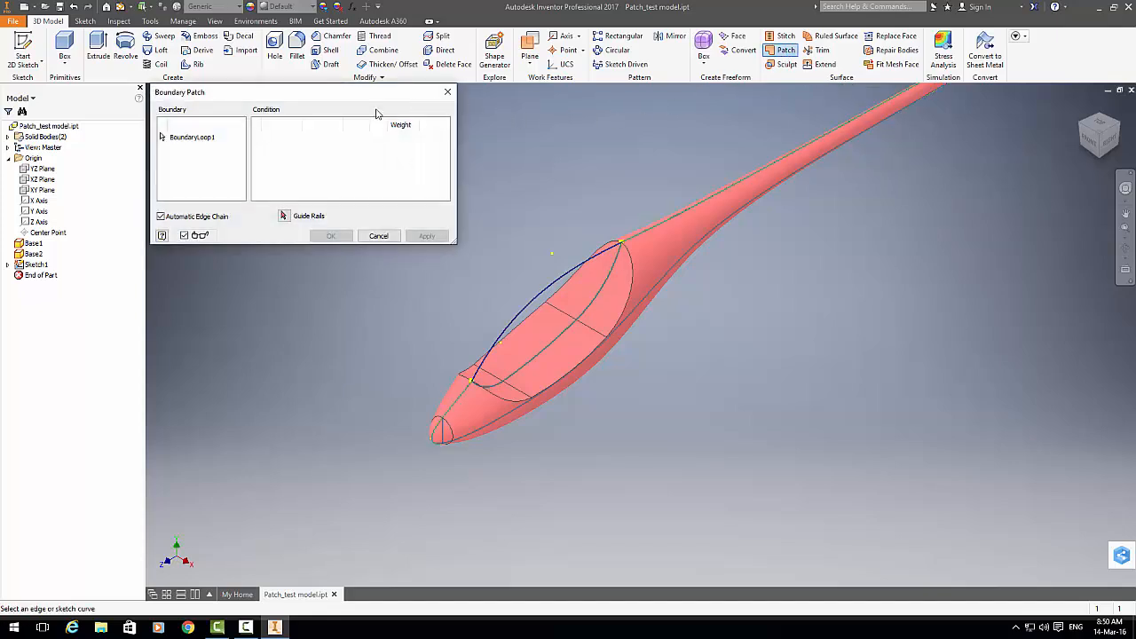
pyautogui.moveTo(204, 149)
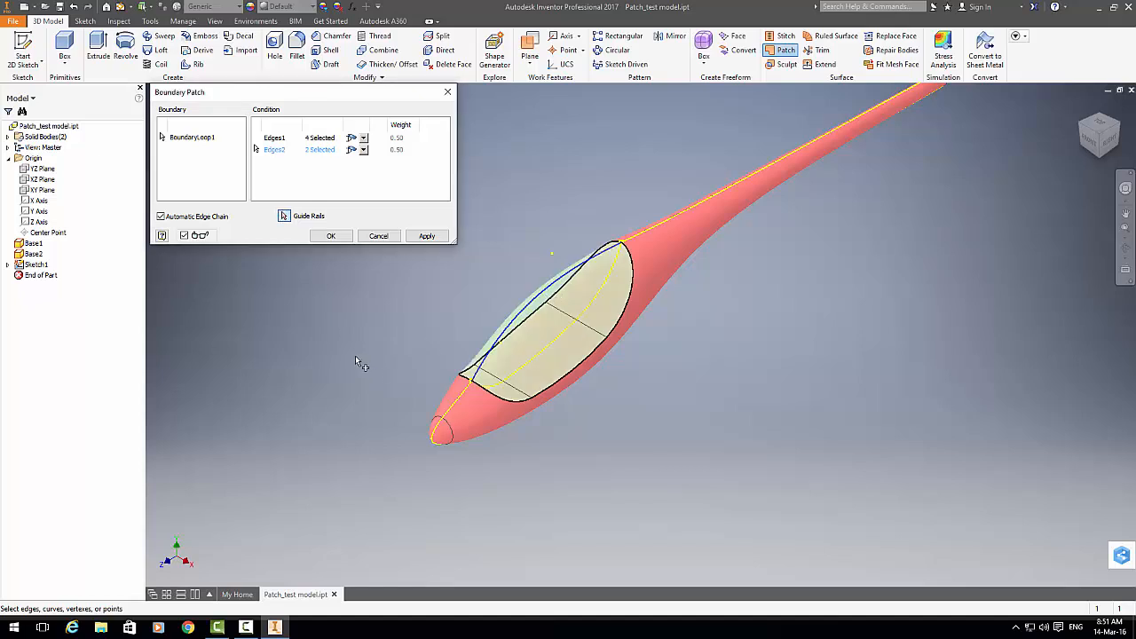
pyautogui.click(331, 235)
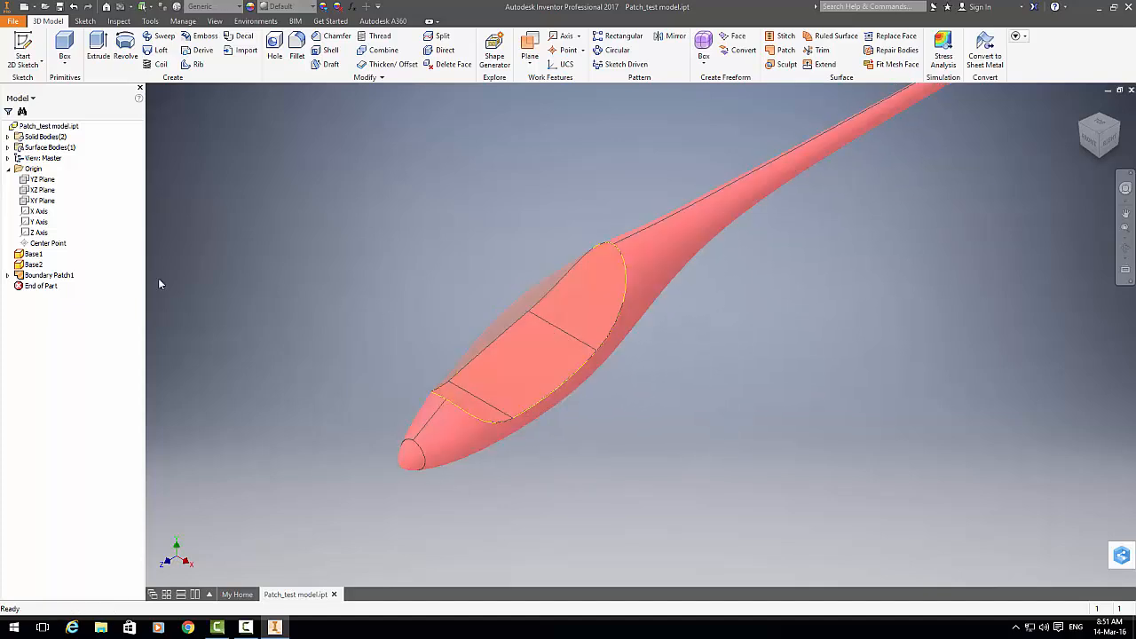
# Step: Create an empty assembly, Assembly6, from the Standard.iam template
pyautogui.rightClick(49, 276)
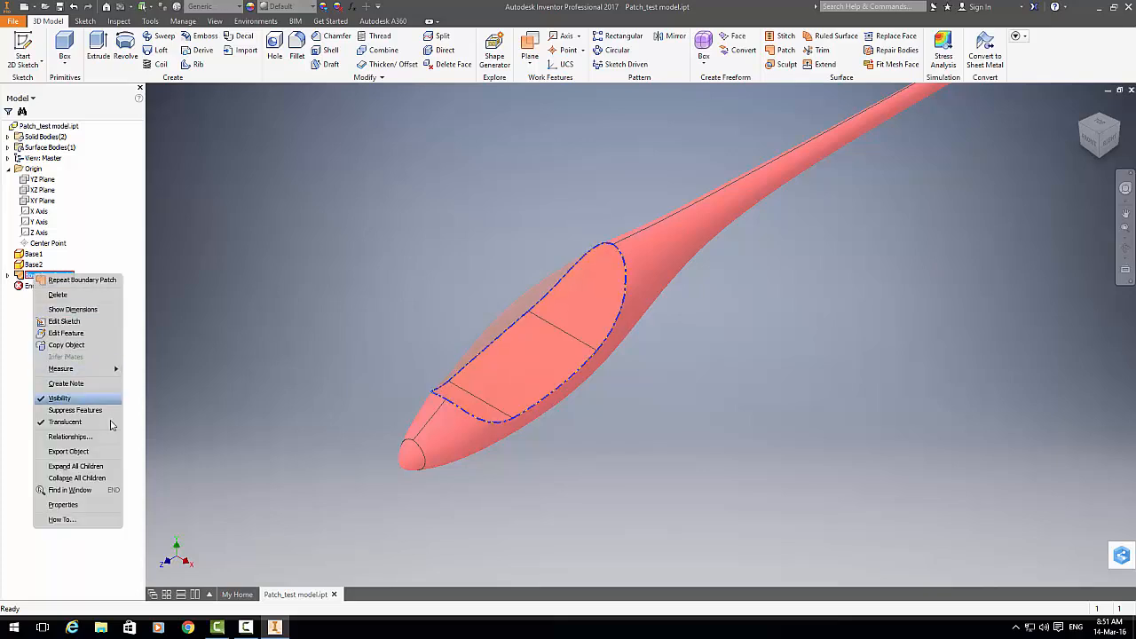
pyautogui.moveTo(64, 422)
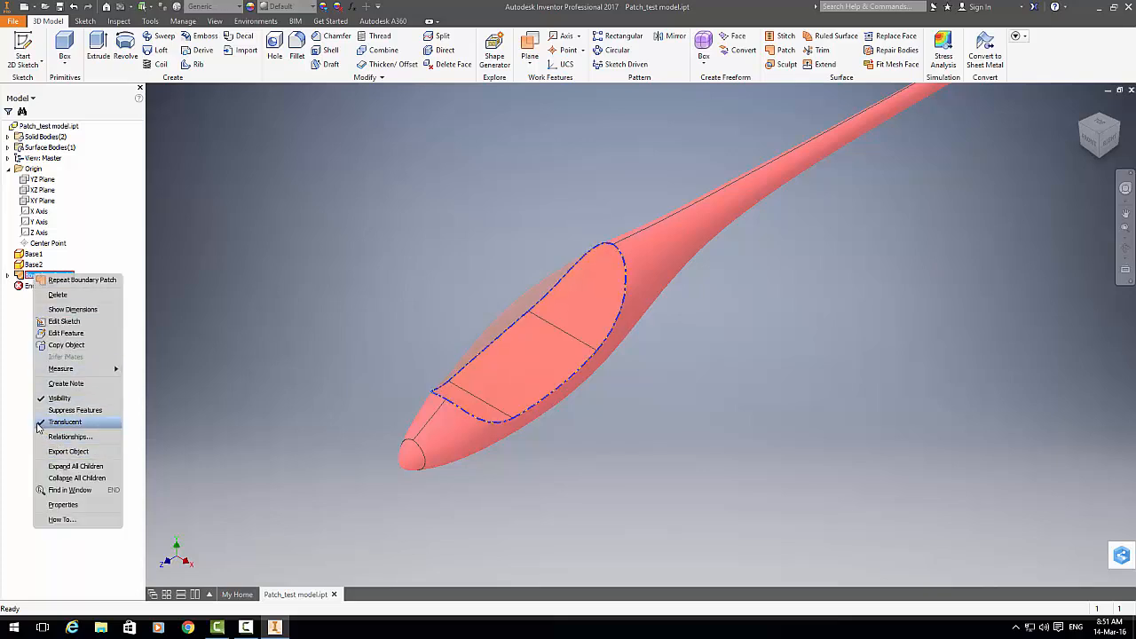
pyautogui.click(65, 422)
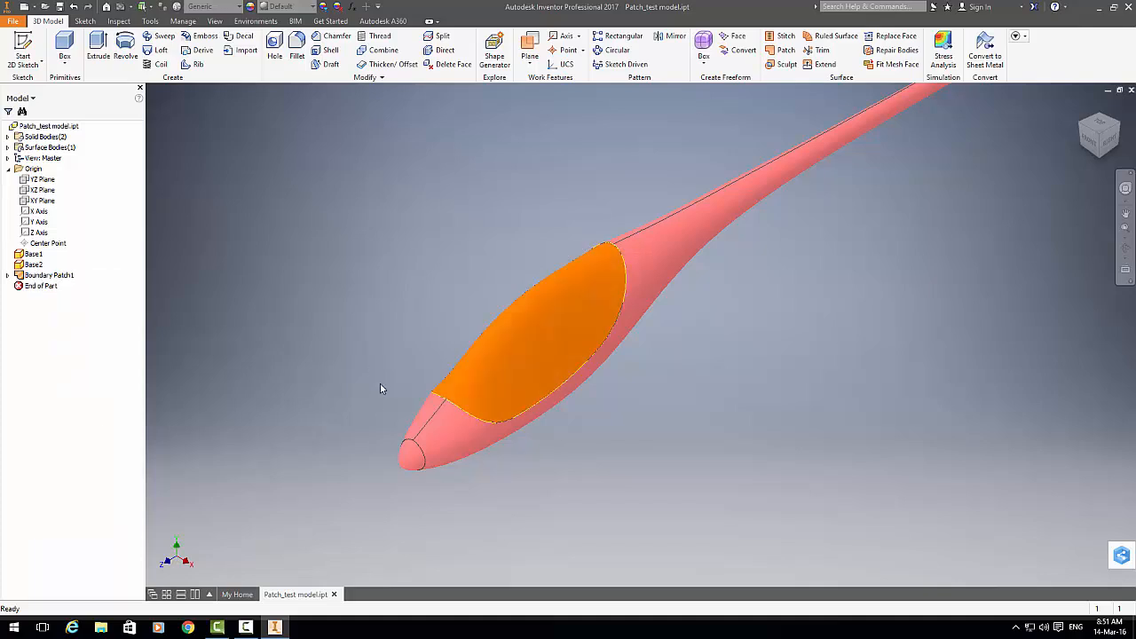
pyautogui.moveTo(666, 399)
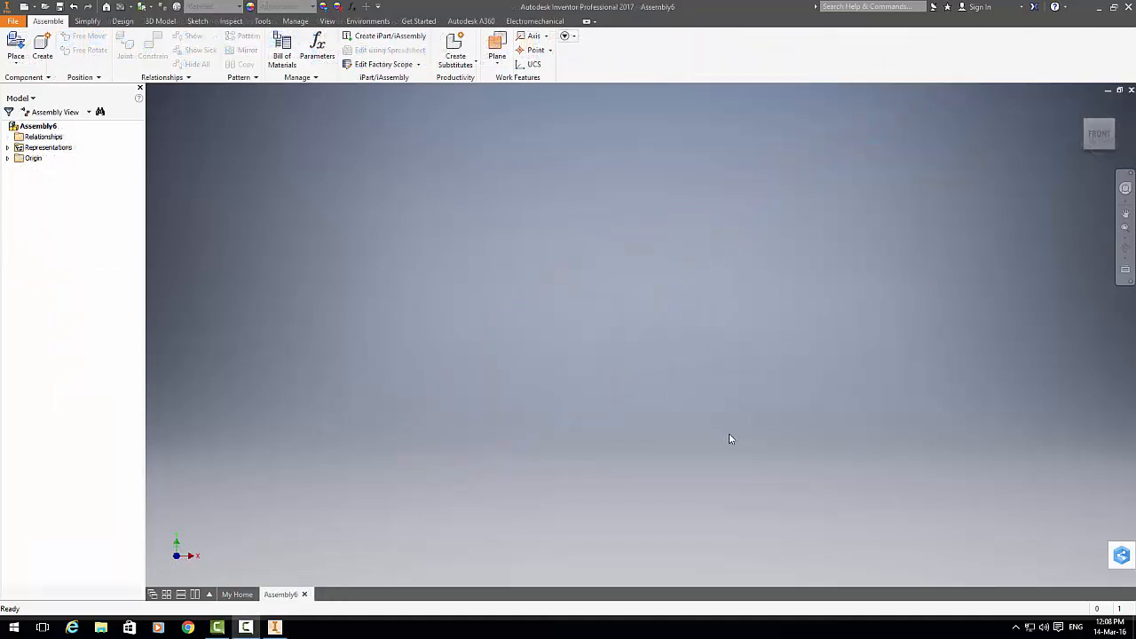
pyautogui.moveTo(792, 452)
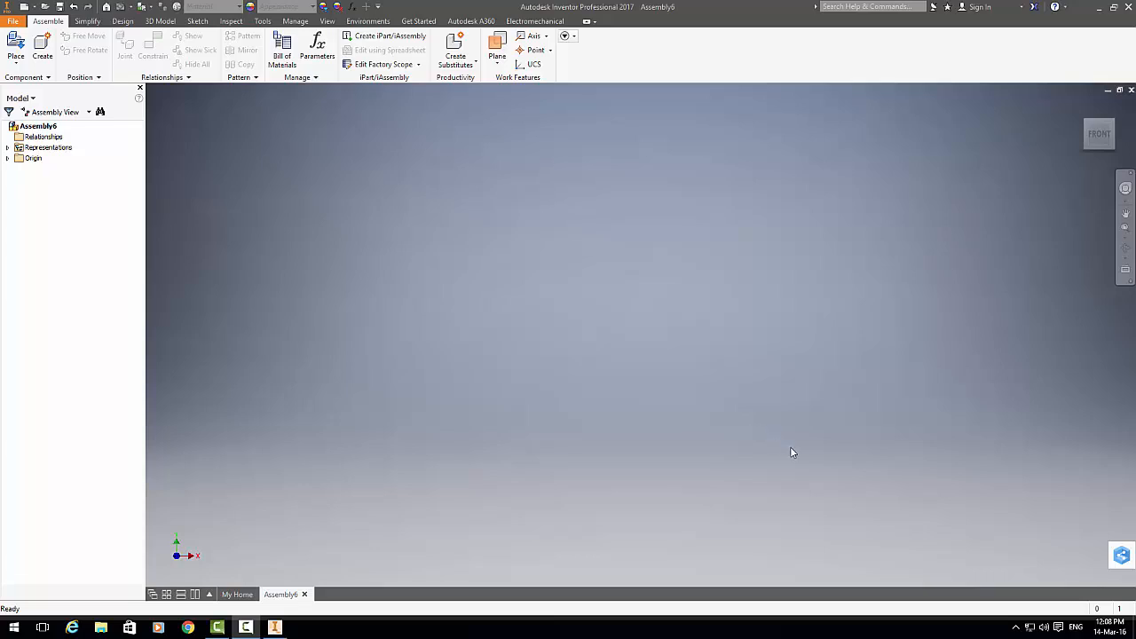
pyautogui.moveTo(571, 324)
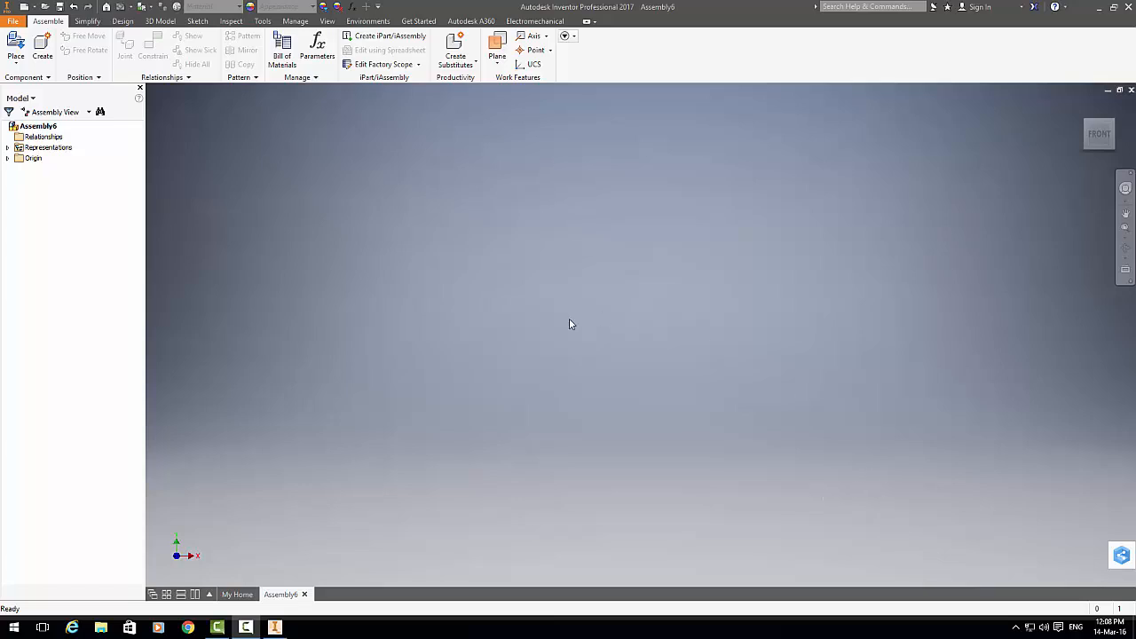
pyautogui.moveTo(547, 373)
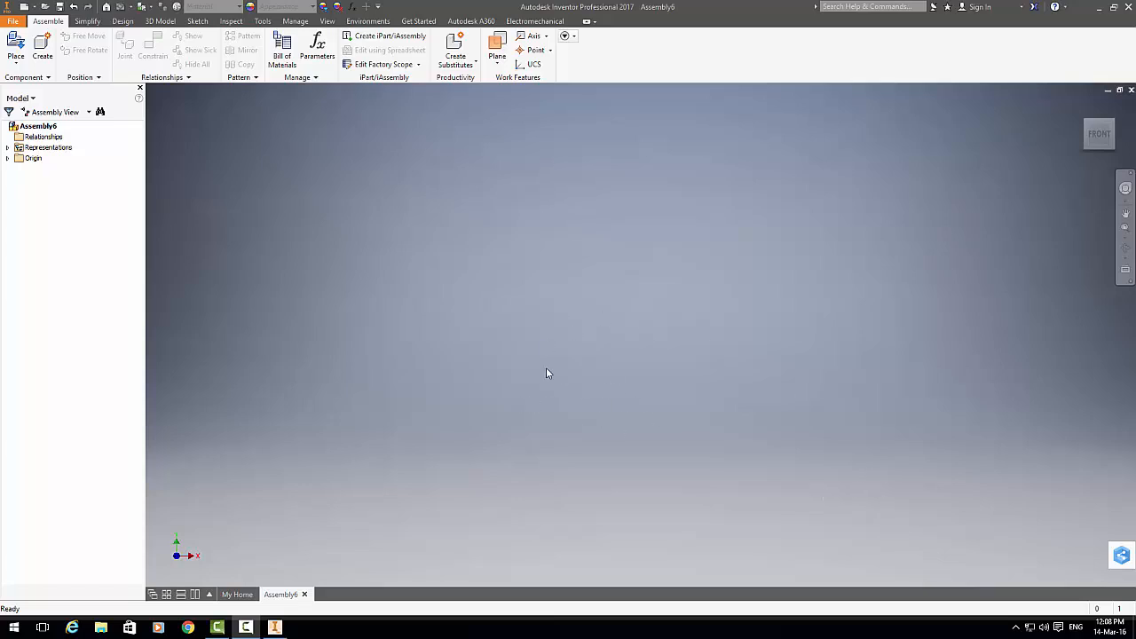
pyautogui.moveTo(404, 331)
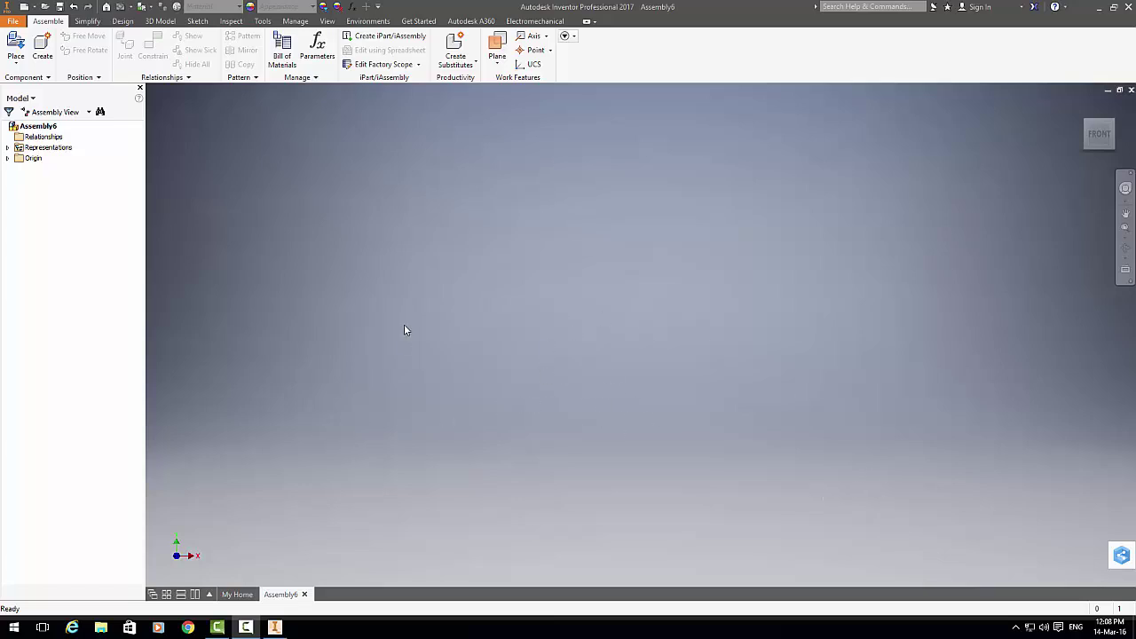
# Step: Open the Place Component dialog from the Assemble tab
pyautogui.click(15, 44)
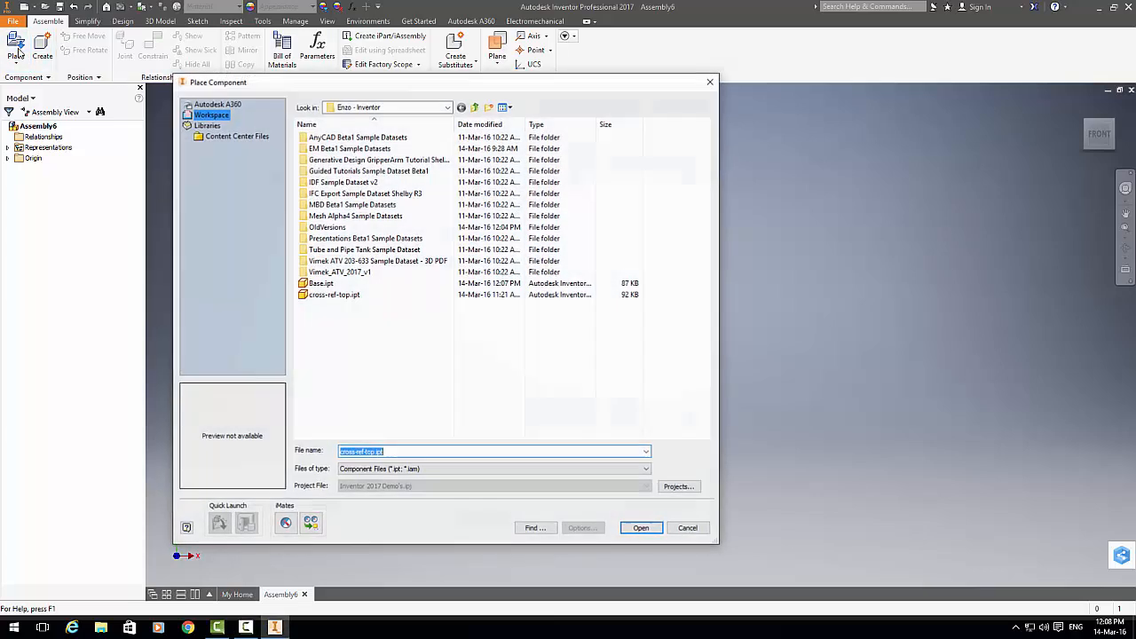
# Step: Place Base.ipt into Assembly6 as the Base:1 plate
pyautogui.click(322, 283)
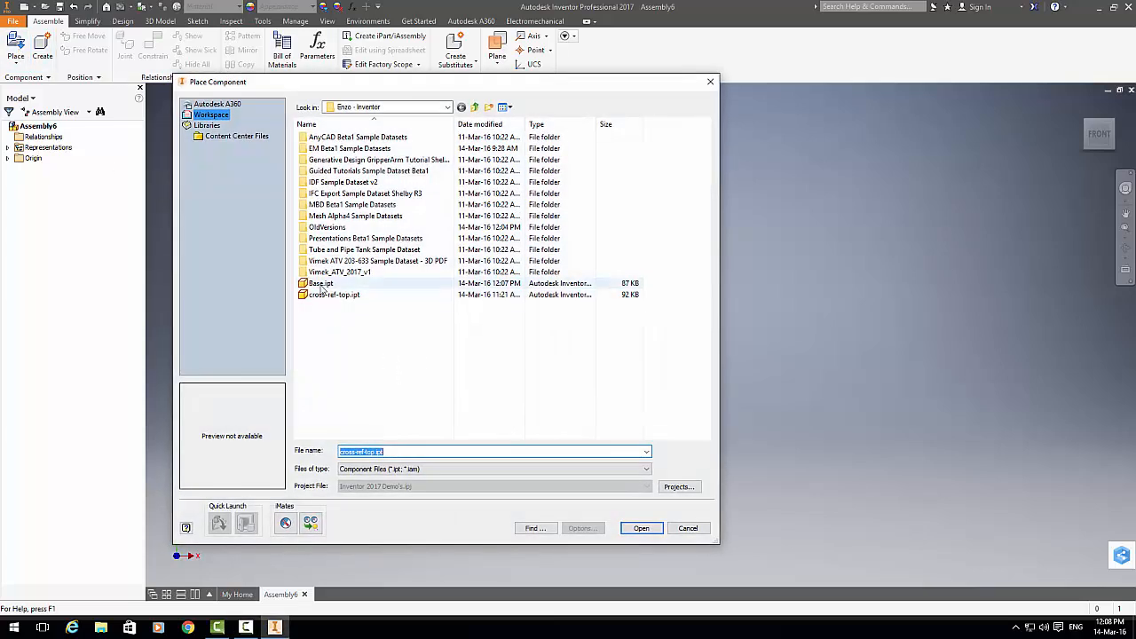
pyautogui.click(321, 283)
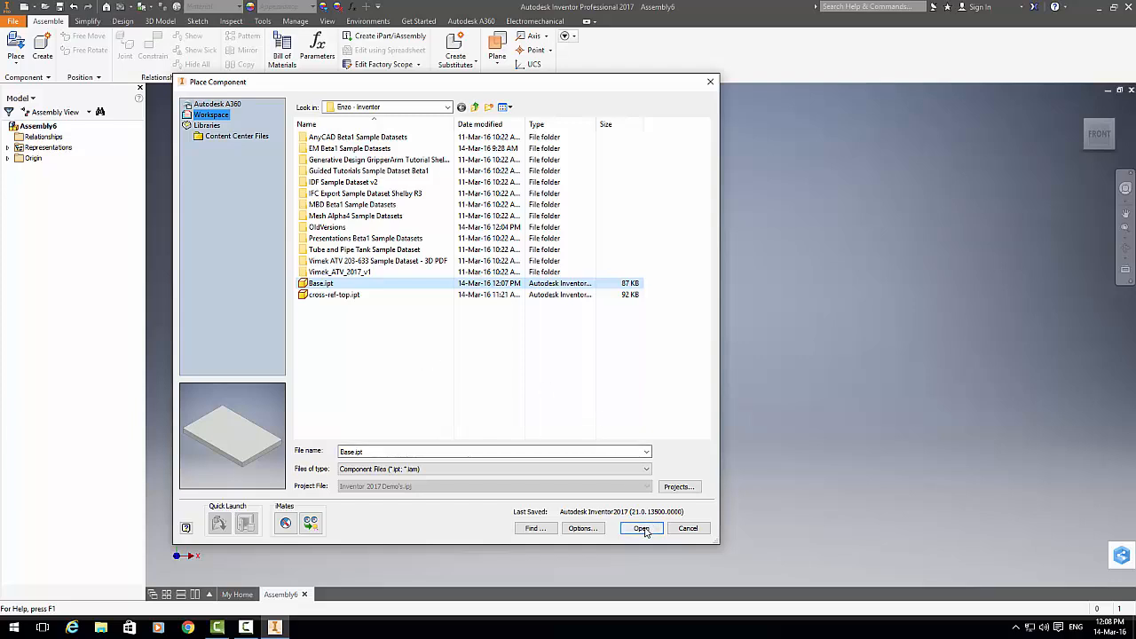
pyautogui.click(642, 528)
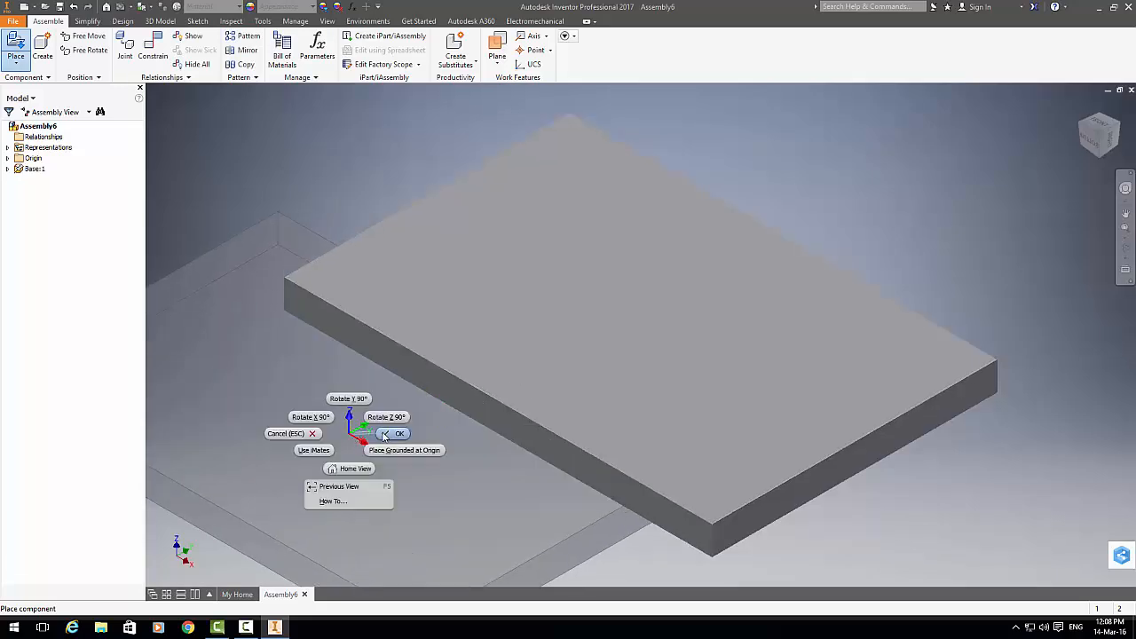
pyautogui.click(399, 433)
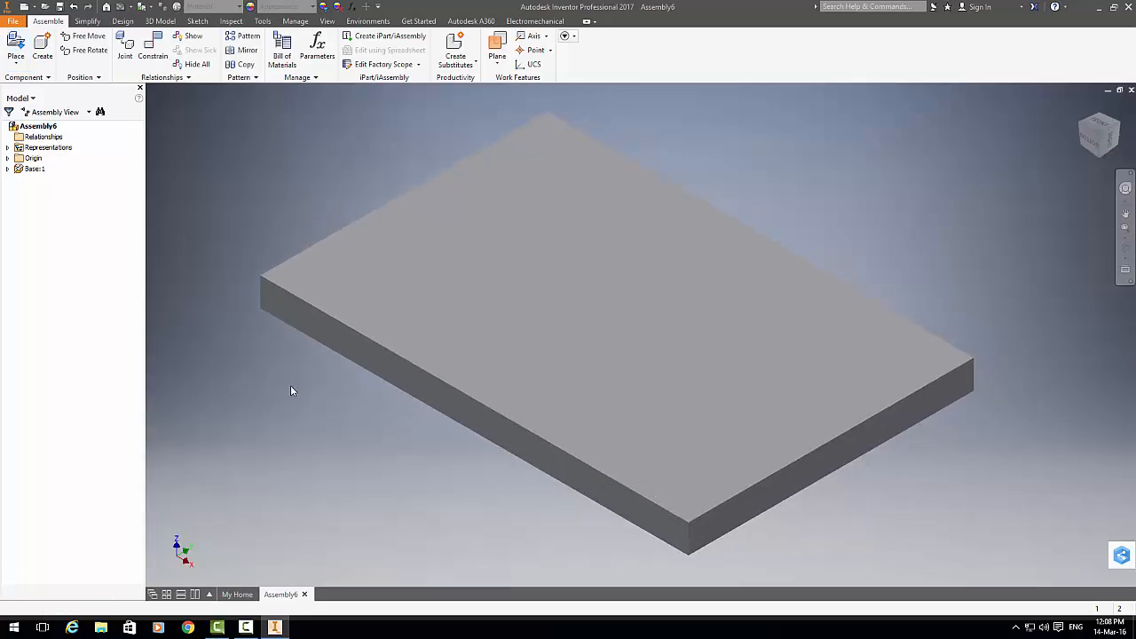
pyautogui.click(15, 44)
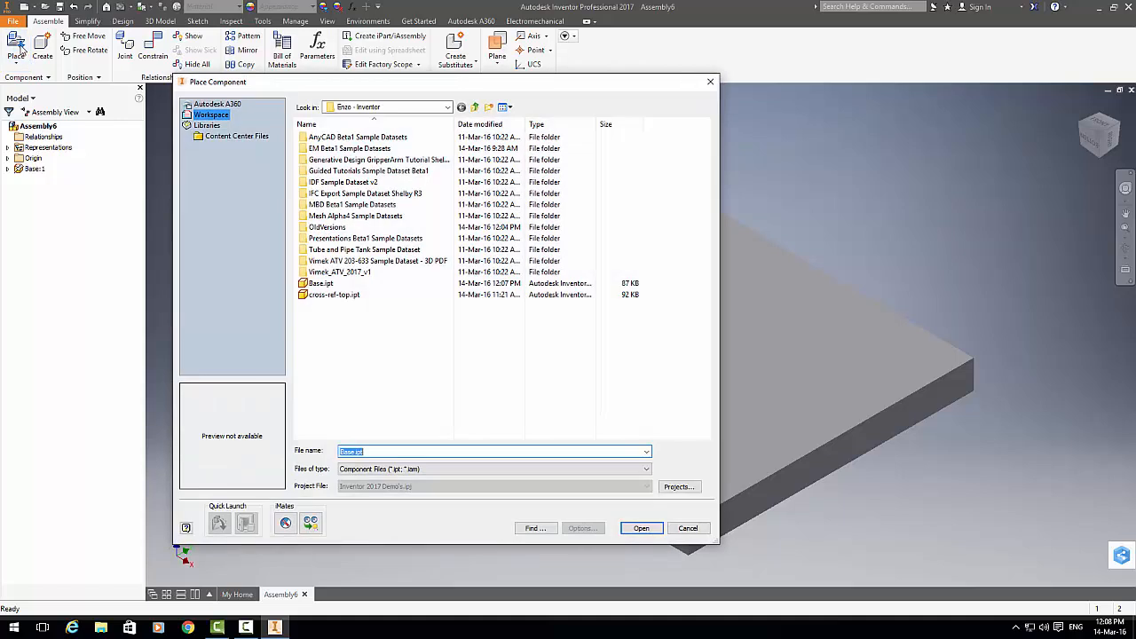
# Step: Place cross-ref-top.ipt and constrain the holed block onto the Base plate
pyautogui.click(333, 294)
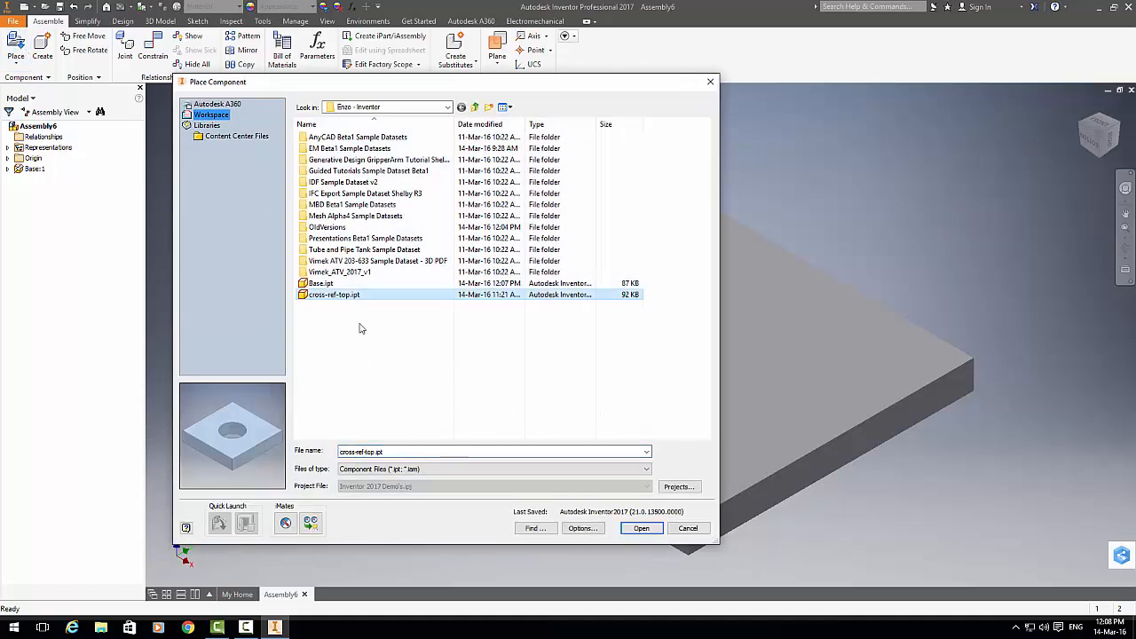
pyautogui.moveTo(244, 446)
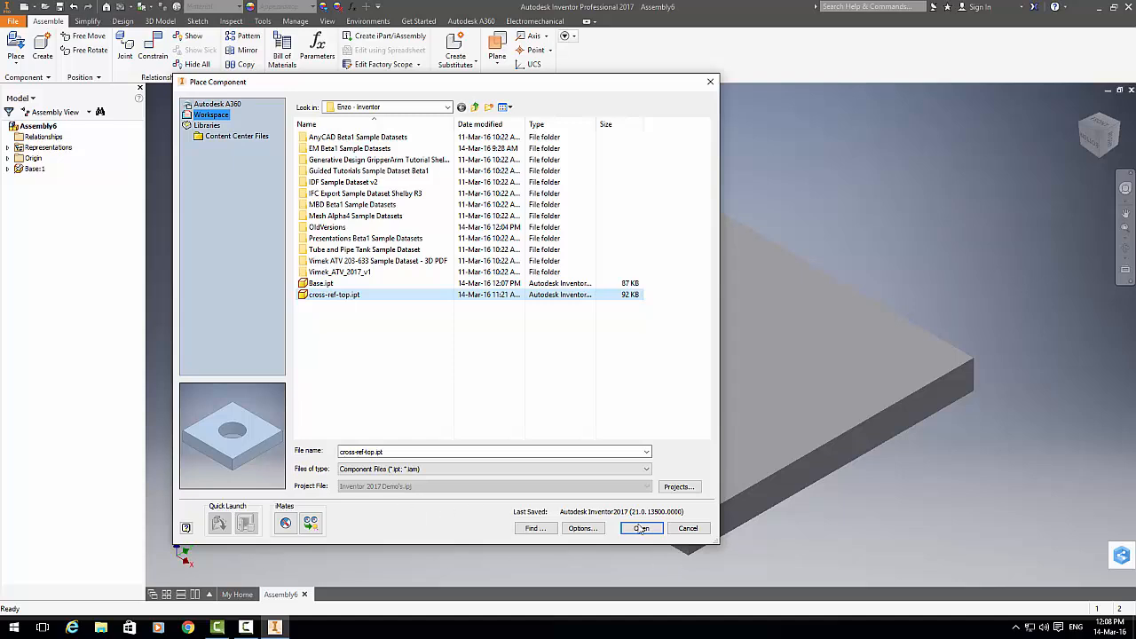
pyautogui.click(641, 529)
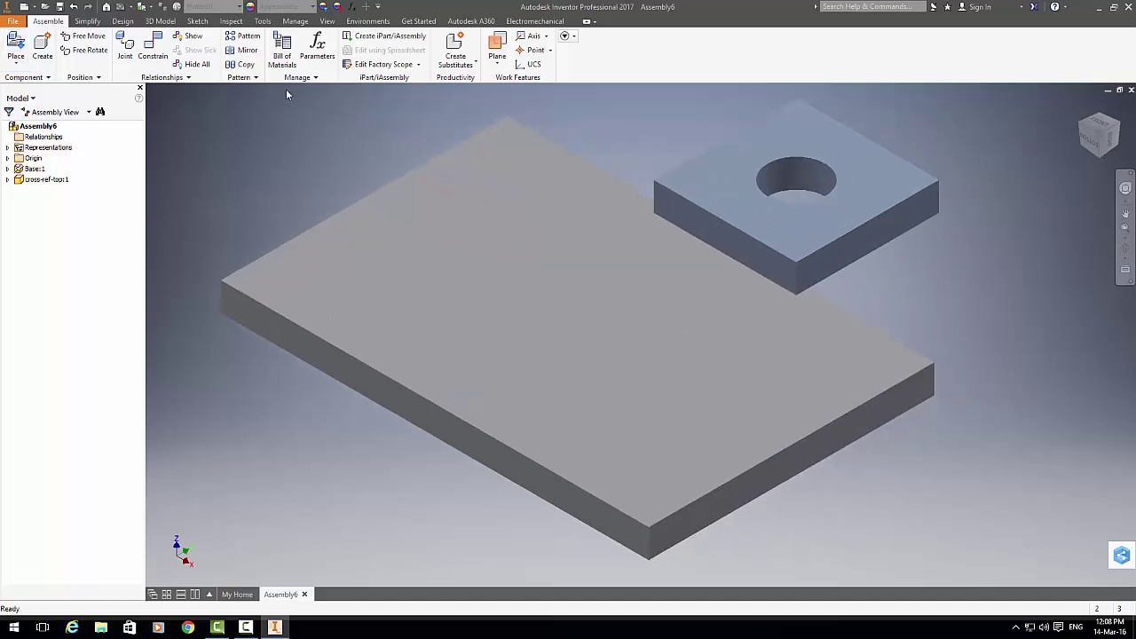
pyautogui.click(151, 49)
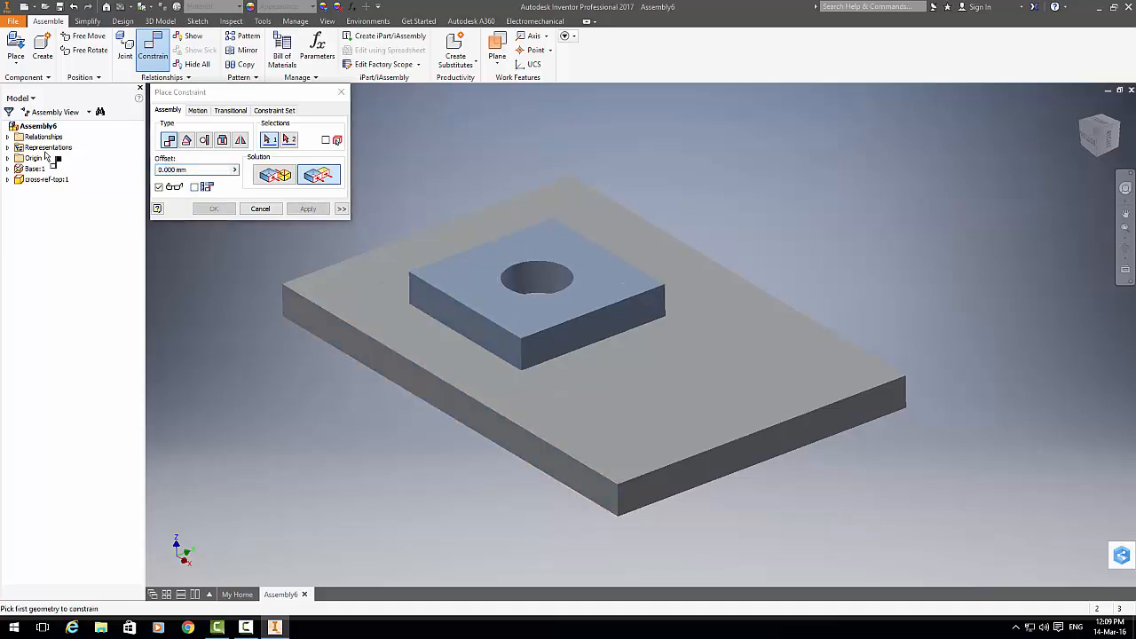
pyautogui.click(560, 335)
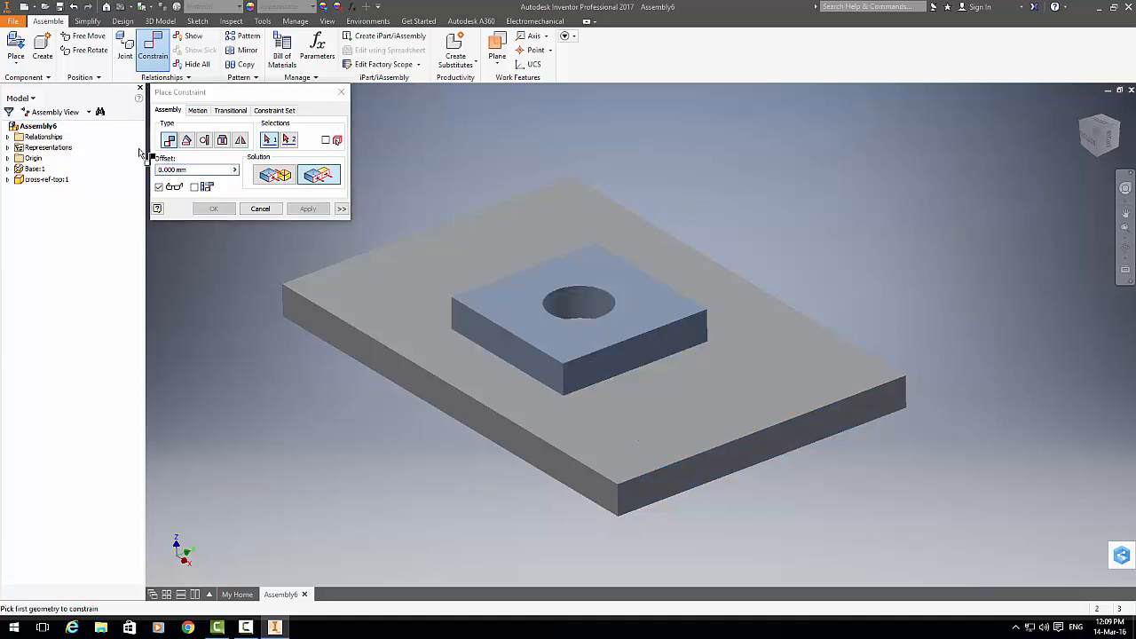
pyautogui.click(260, 208)
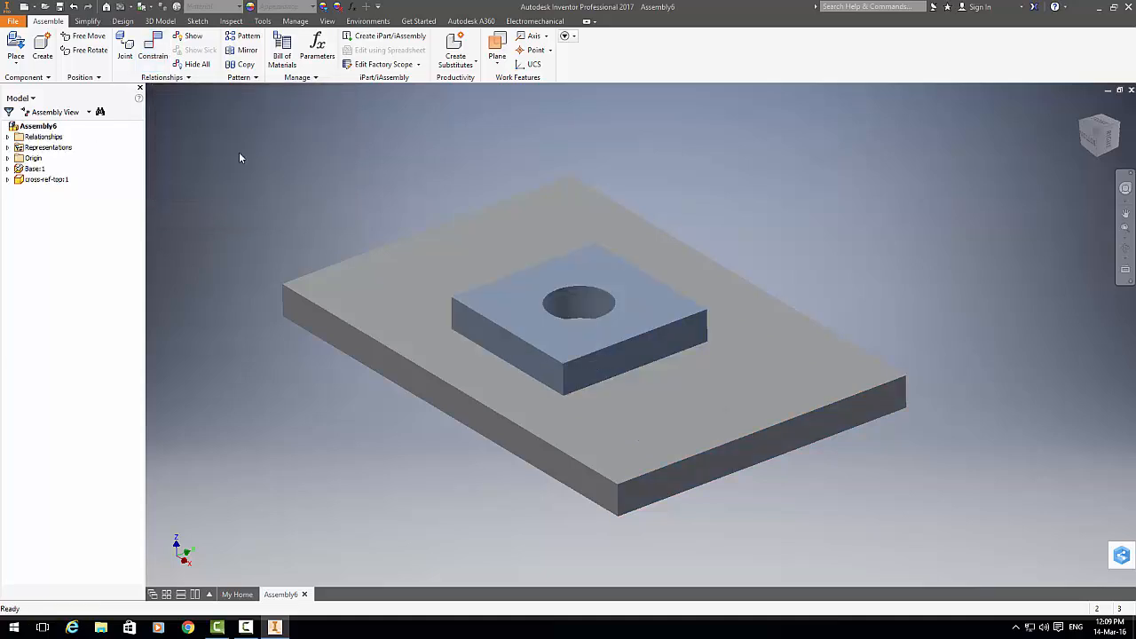
# Step: Save Assembly6 through Save As with the file name Reference
pyautogui.click(12, 20)
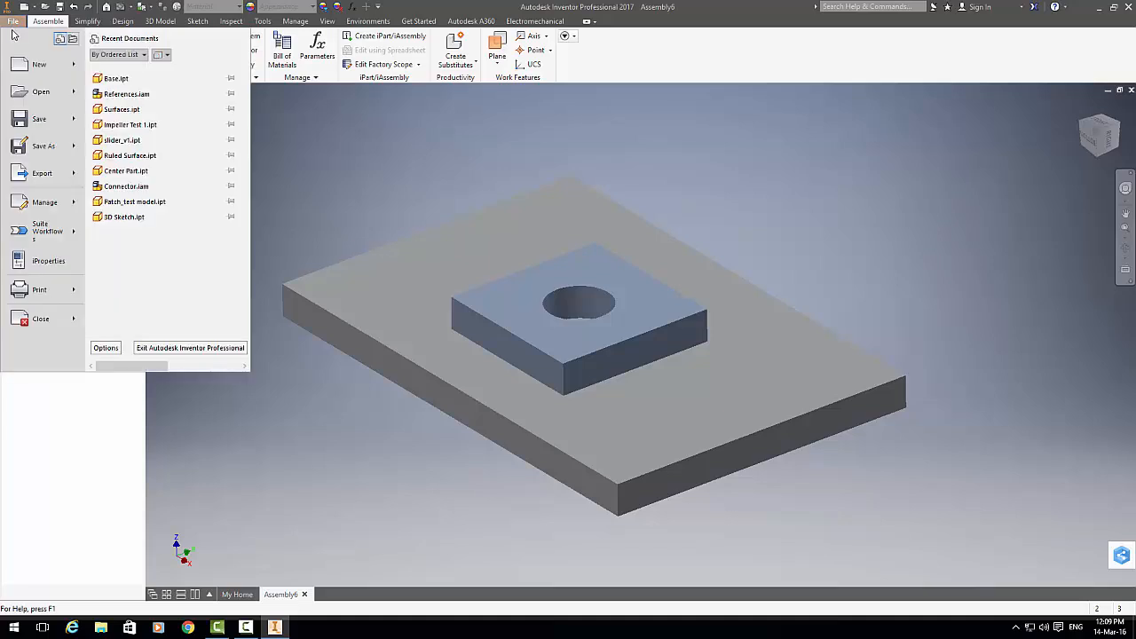
pyautogui.moveTo(79, 288)
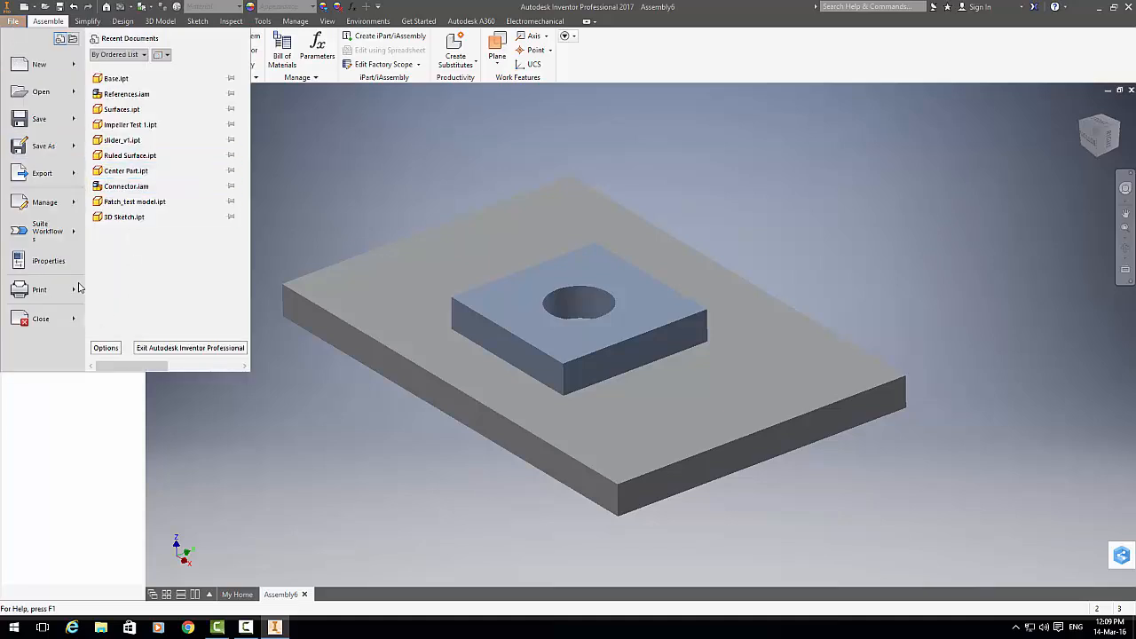
pyautogui.click(42, 144)
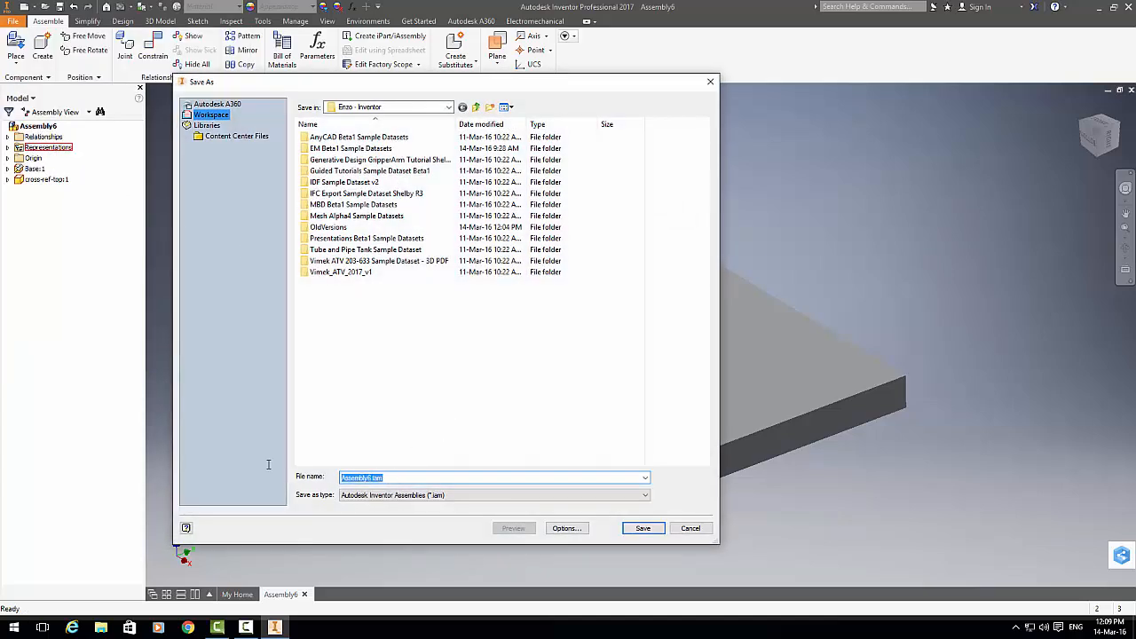
pyautogui.write('Roll')
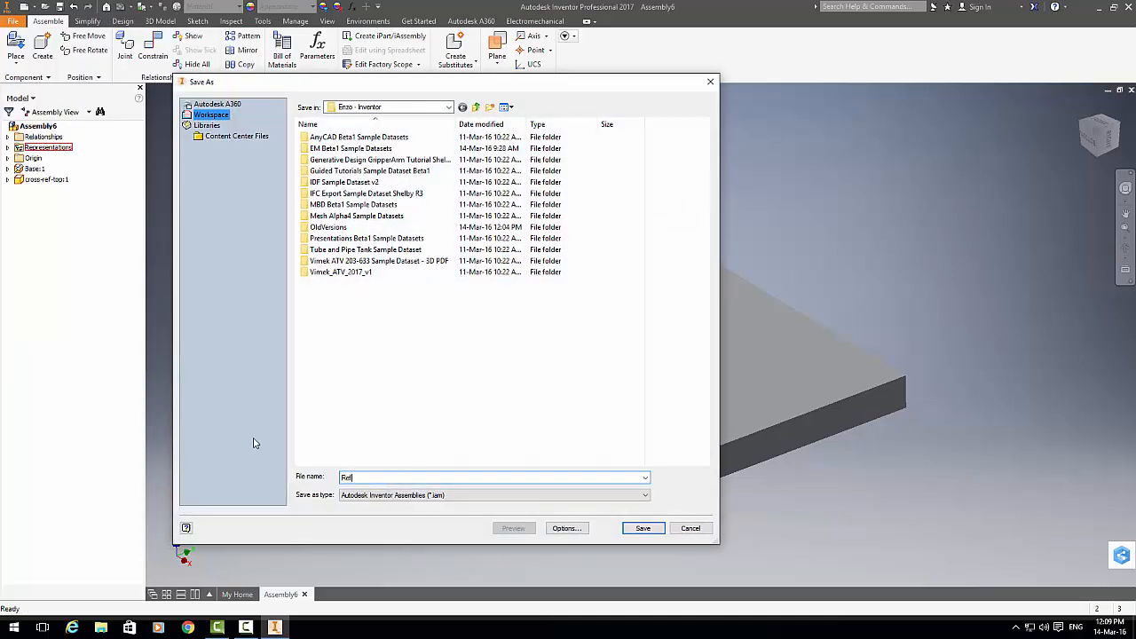
pyautogui.write('erence')
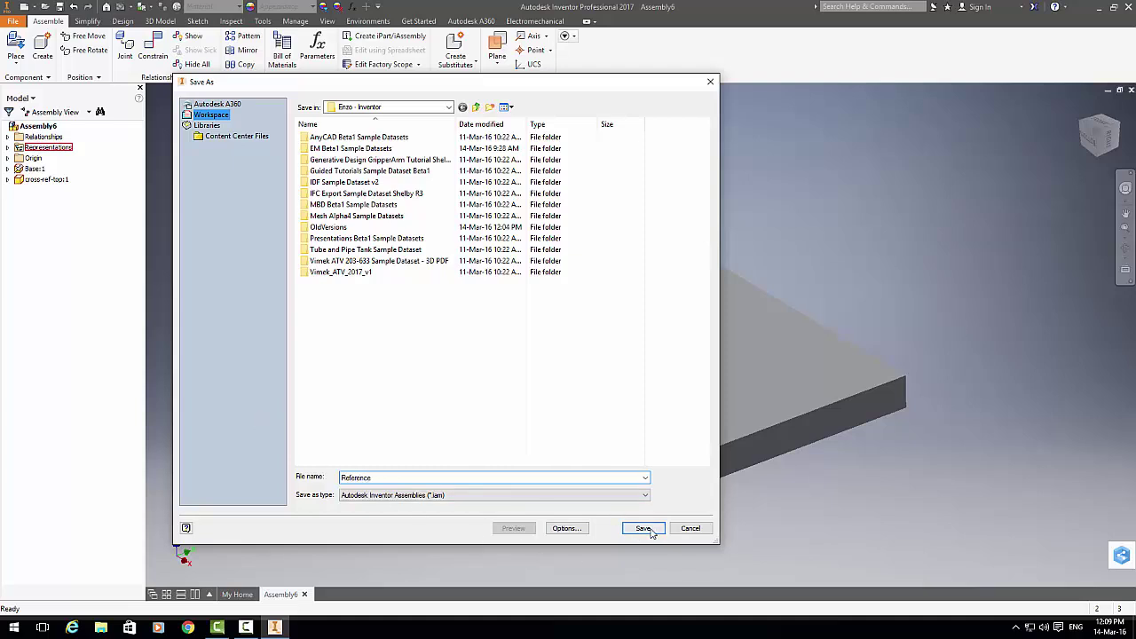
pyautogui.click(644, 528)
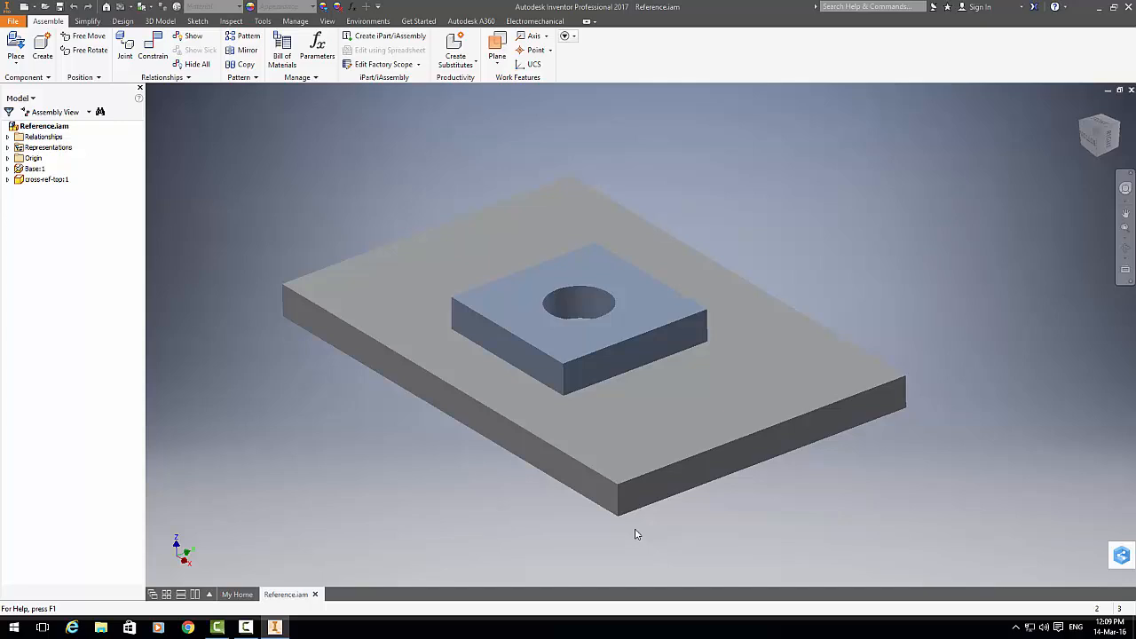
pyautogui.click(33, 168)
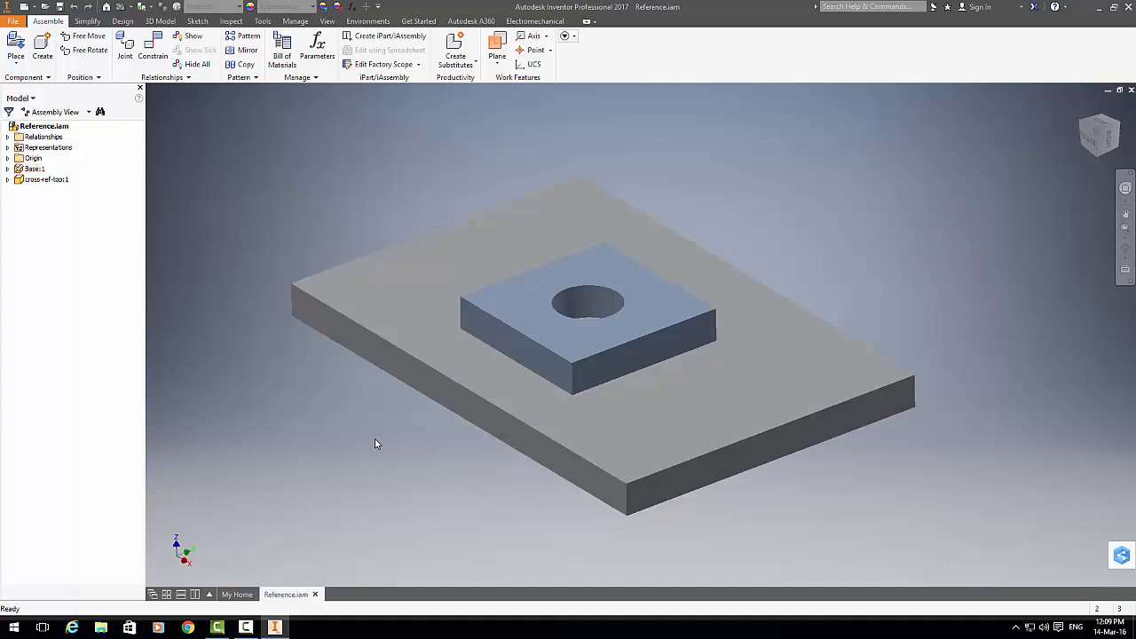
pyautogui.moveTo(290, 369)
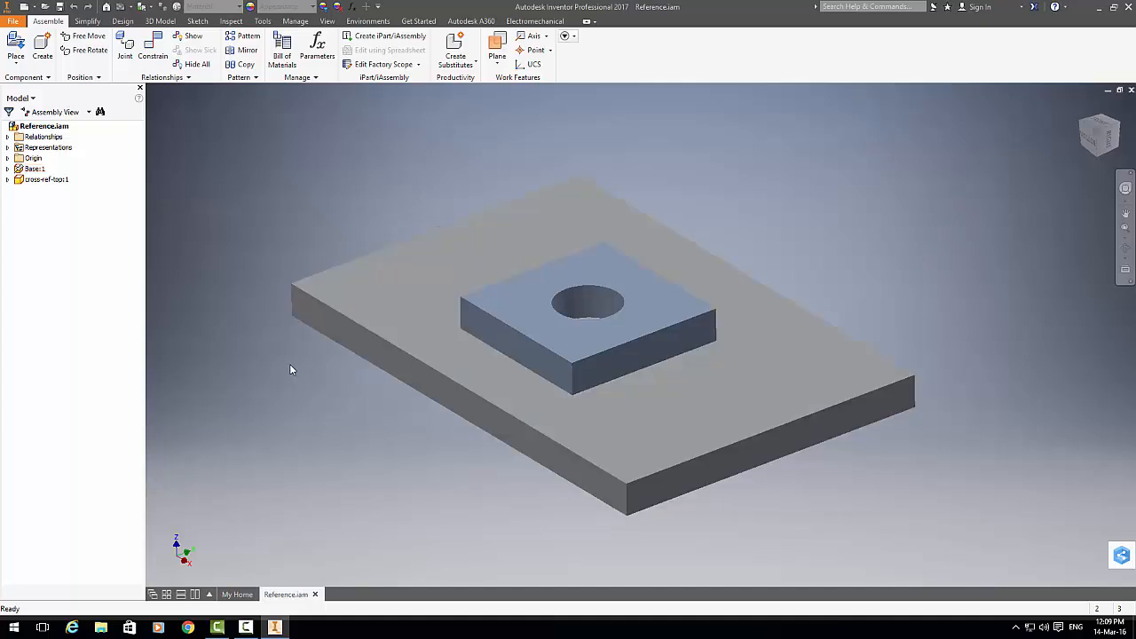
pyautogui.moveTo(191, 228)
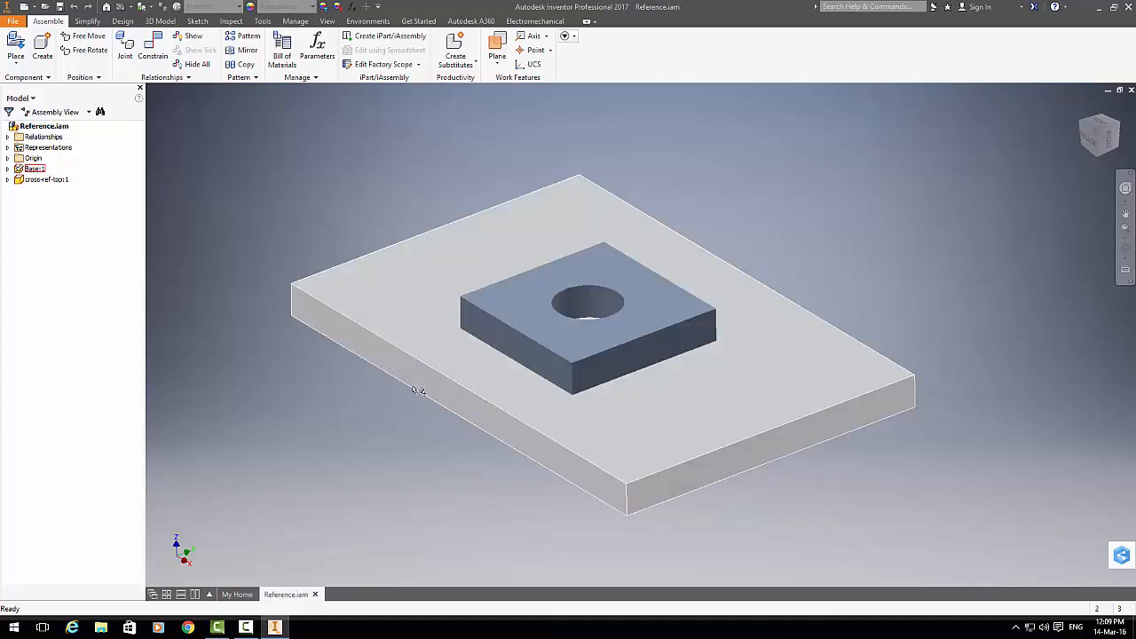
pyautogui.moveTo(384, 348)
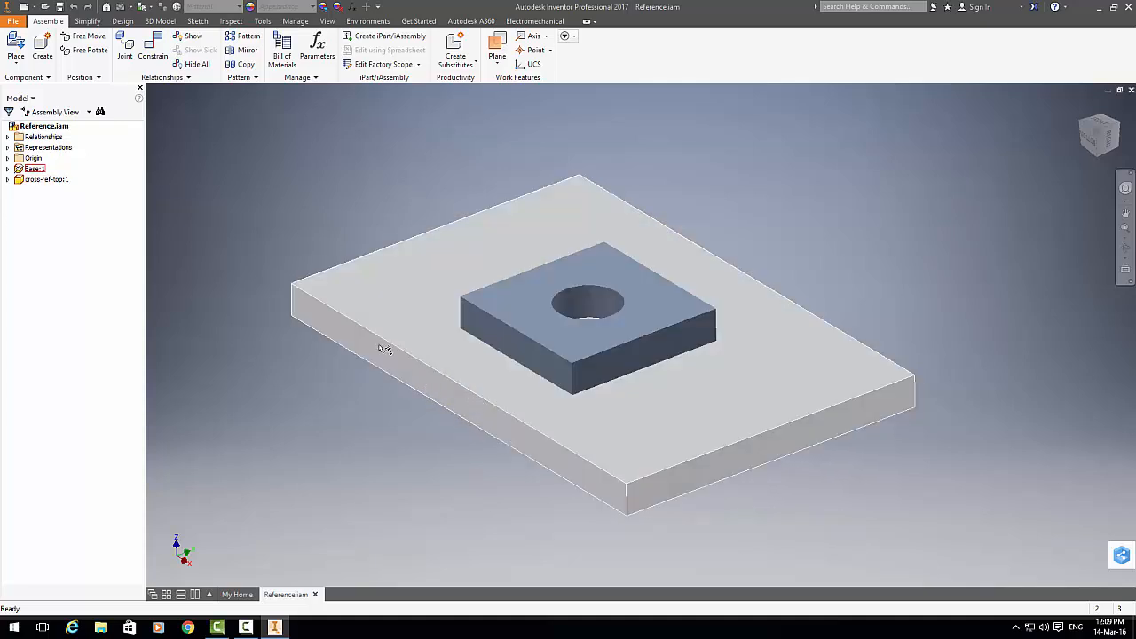
# Step: Edit Base:1 in place and start Sketch2 on the base plate's top face
pyautogui.rightClick(586, 355)
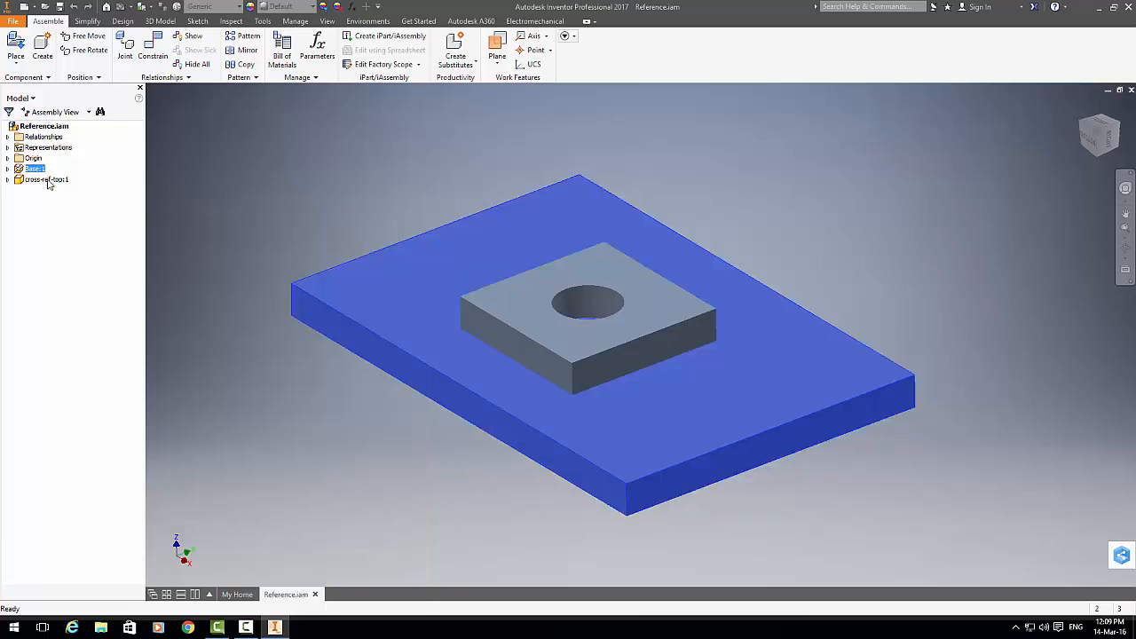
pyautogui.rightClick(33, 169)
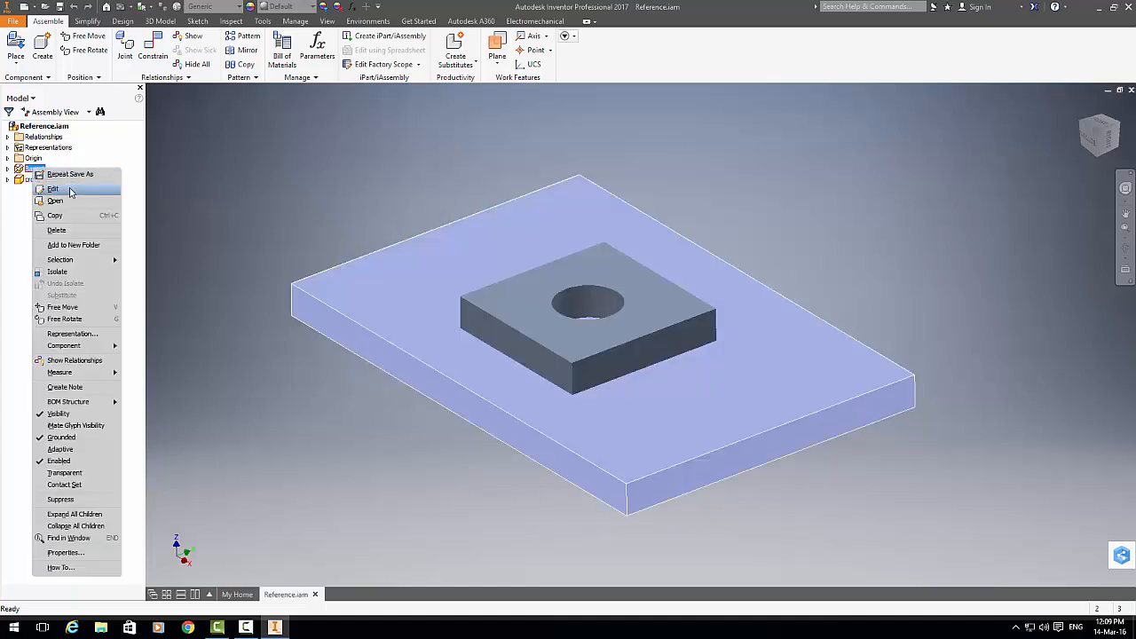
pyautogui.click(53, 188)
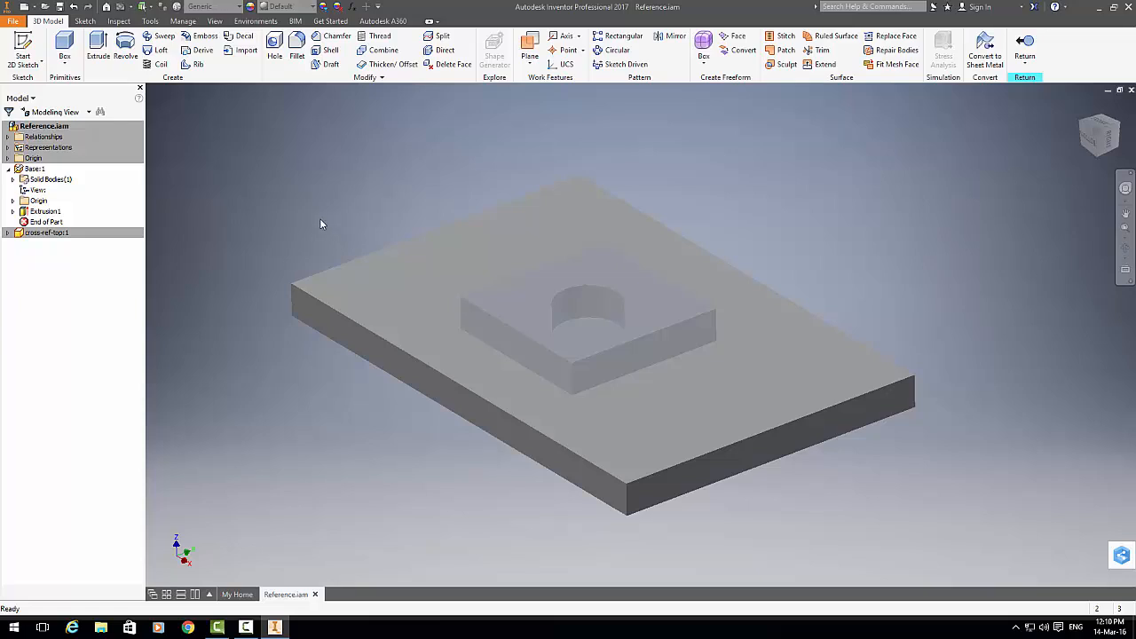
pyautogui.click(46, 233)
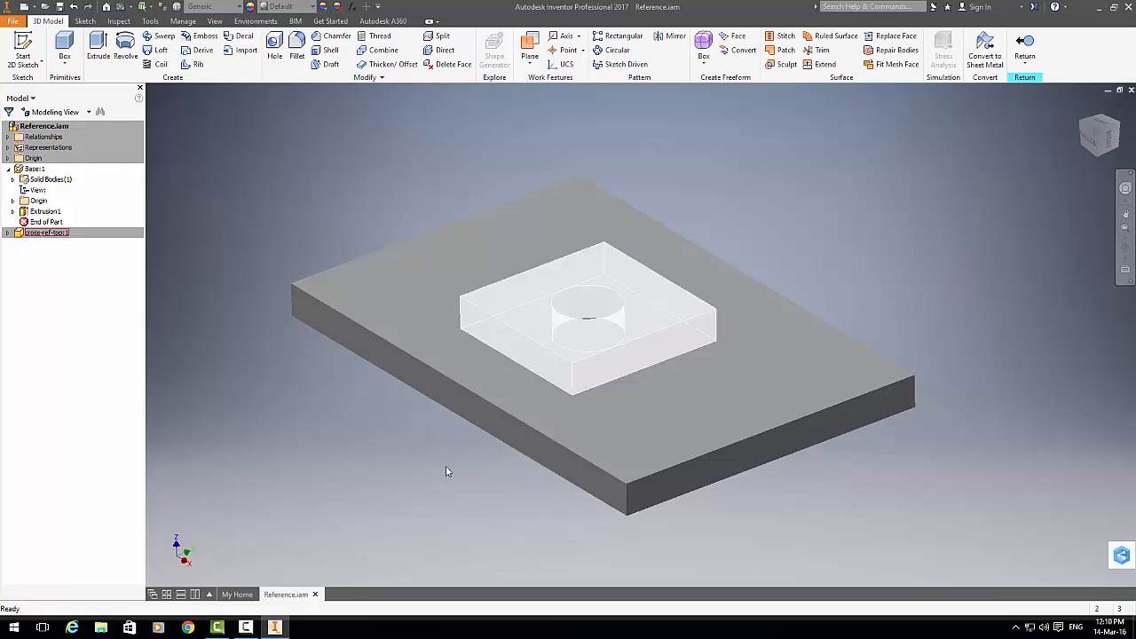
pyautogui.click(23, 43)
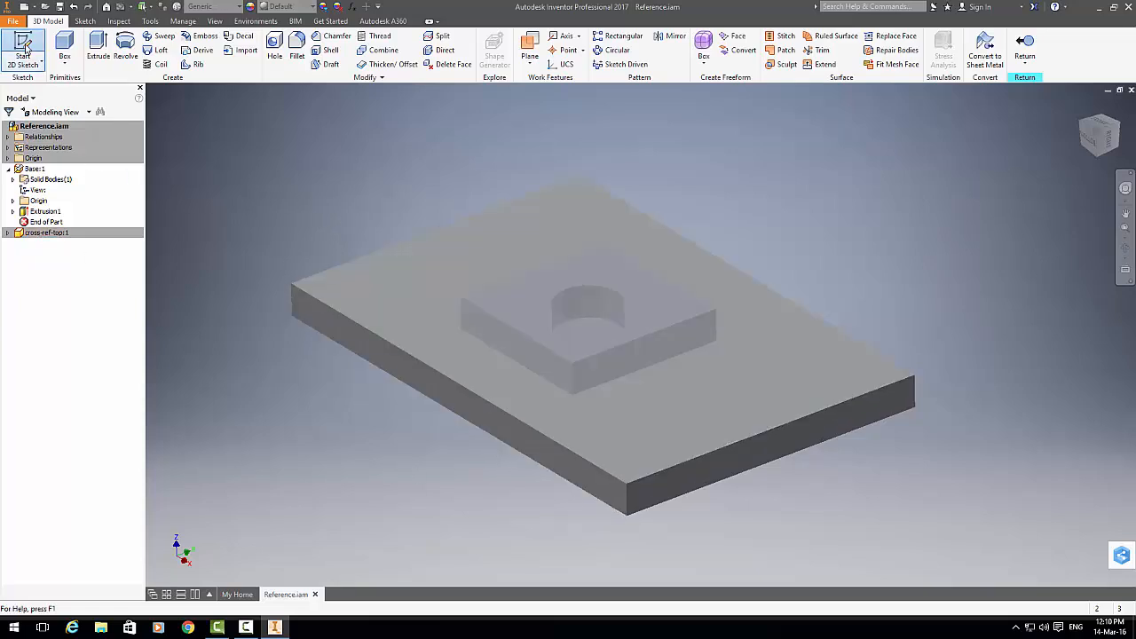
pyautogui.click(22, 45)
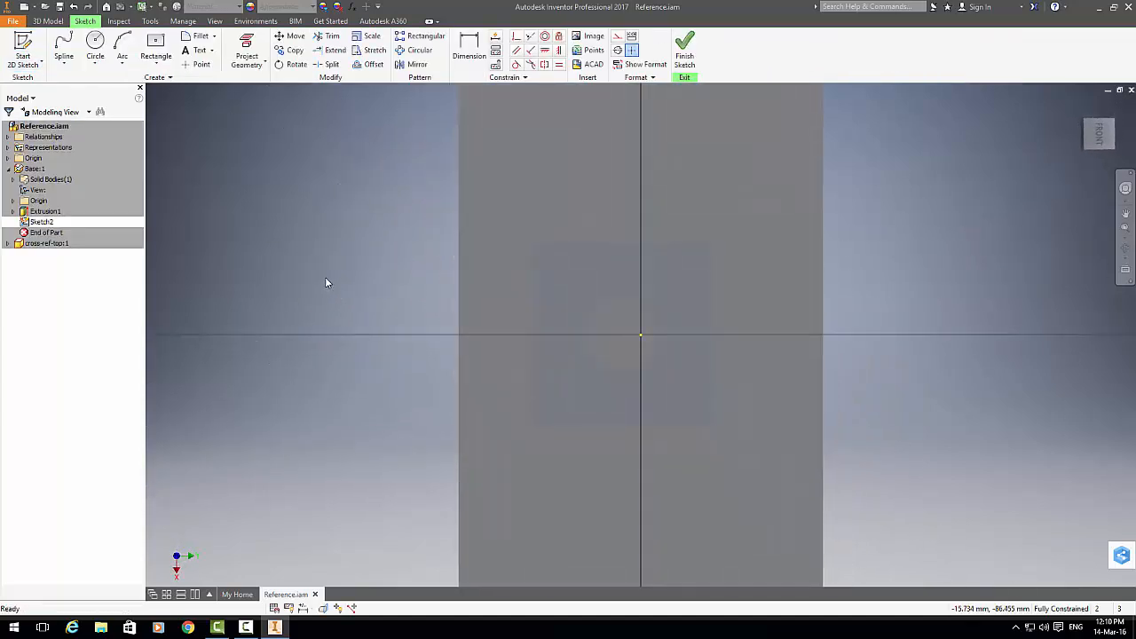
# Step: Project the holed block's square outline and hole circle into Sketch2 with Project Geometry
pyautogui.click(247, 55)
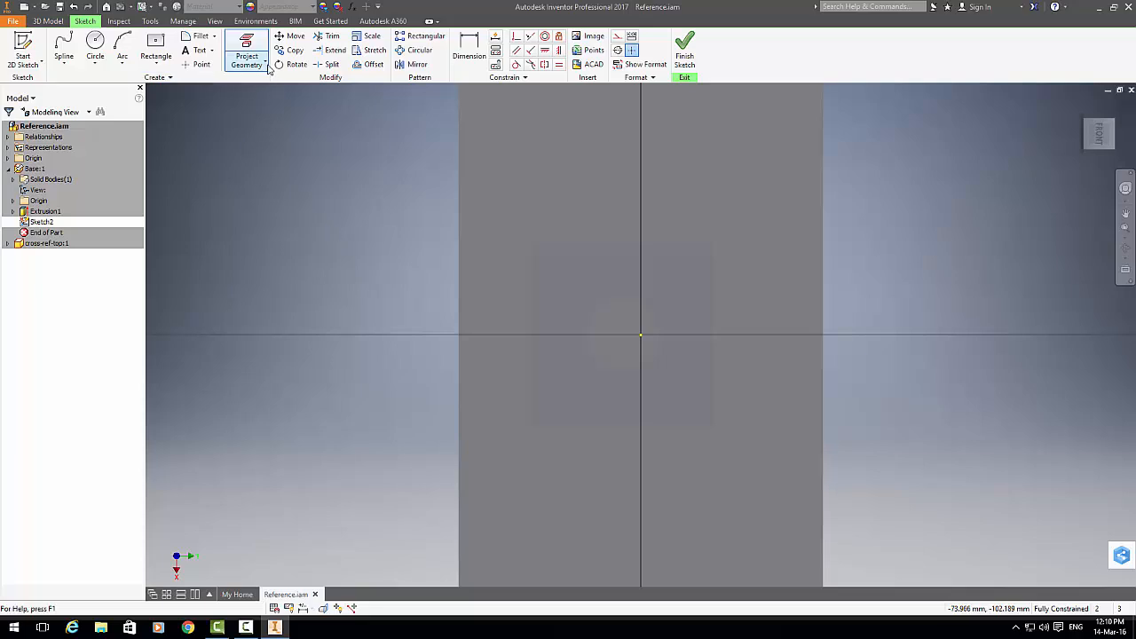
pyautogui.click(246, 61)
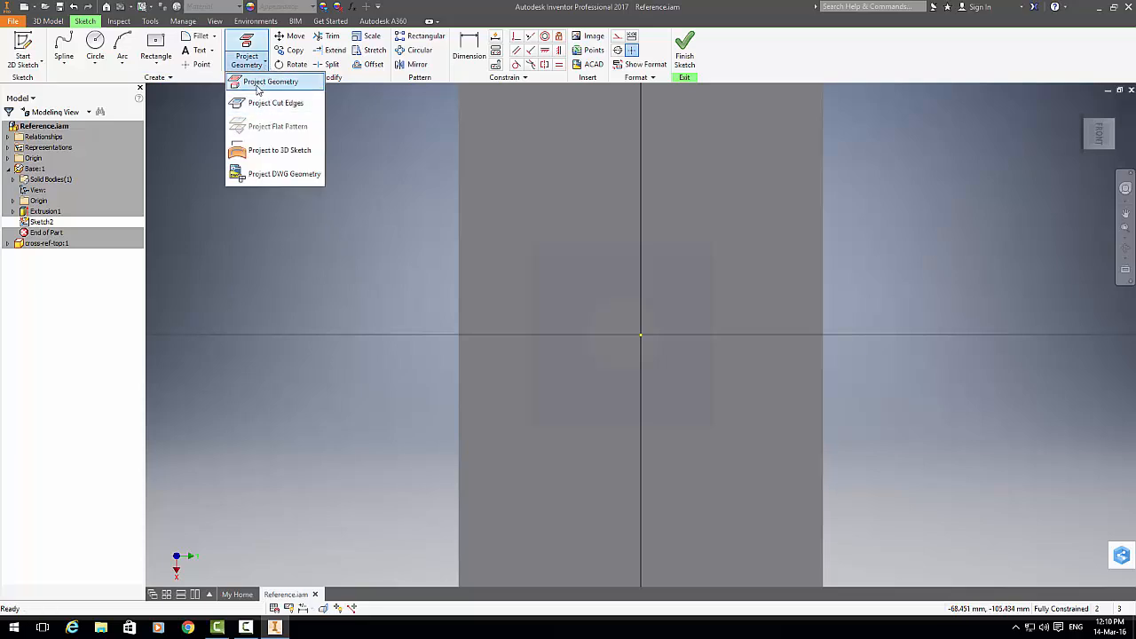
pyautogui.click(270, 82)
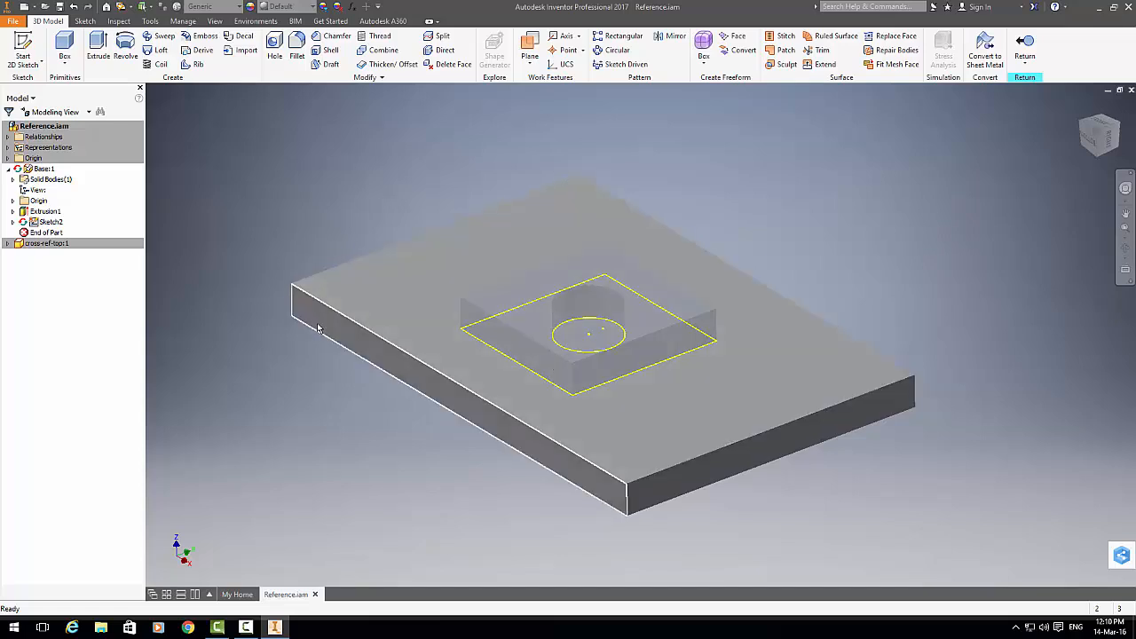
pyautogui.moveTo(859, 282)
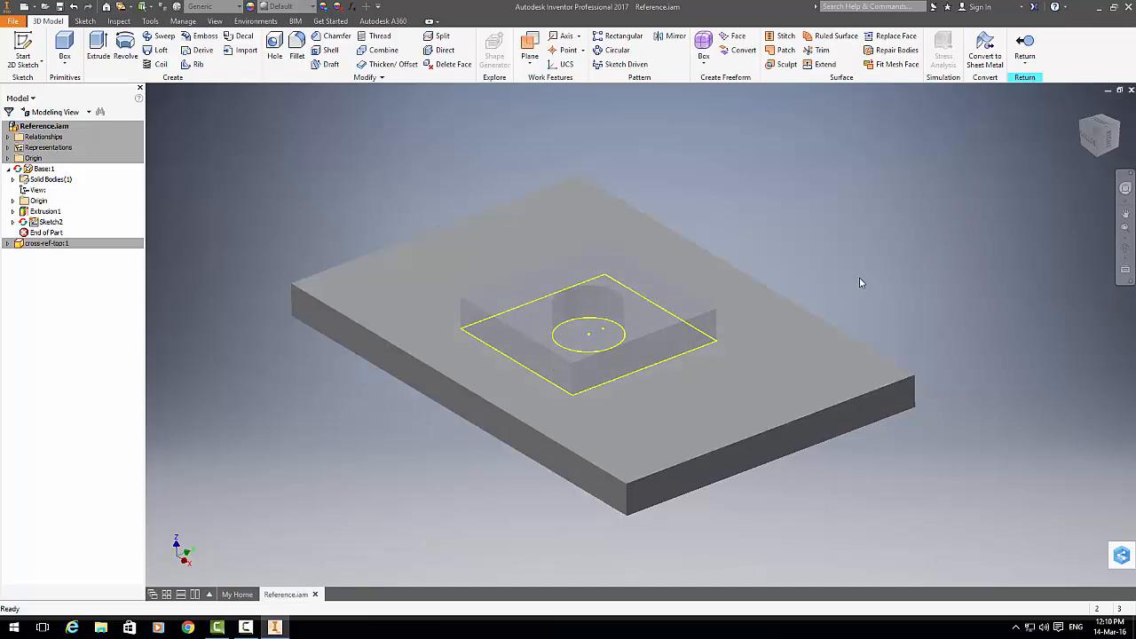
pyautogui.moveTo(1025, 48)
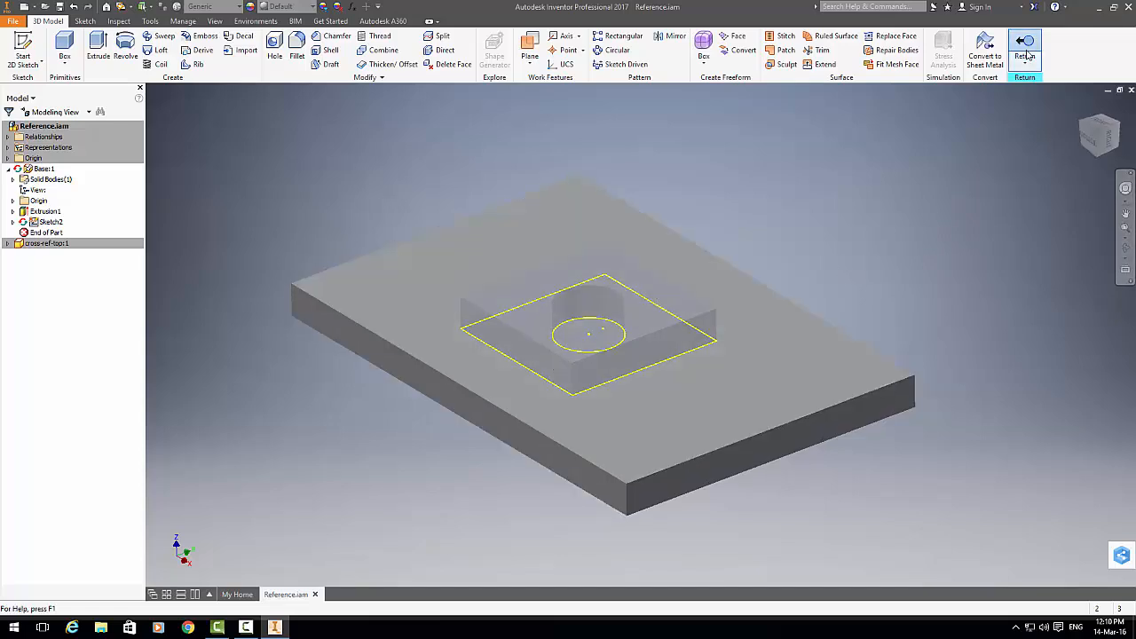
# Step: Return to Reference.iam and inspect Sketch2's projected references, Reference1 and Reference4
pyautogui.click(1025, 49)
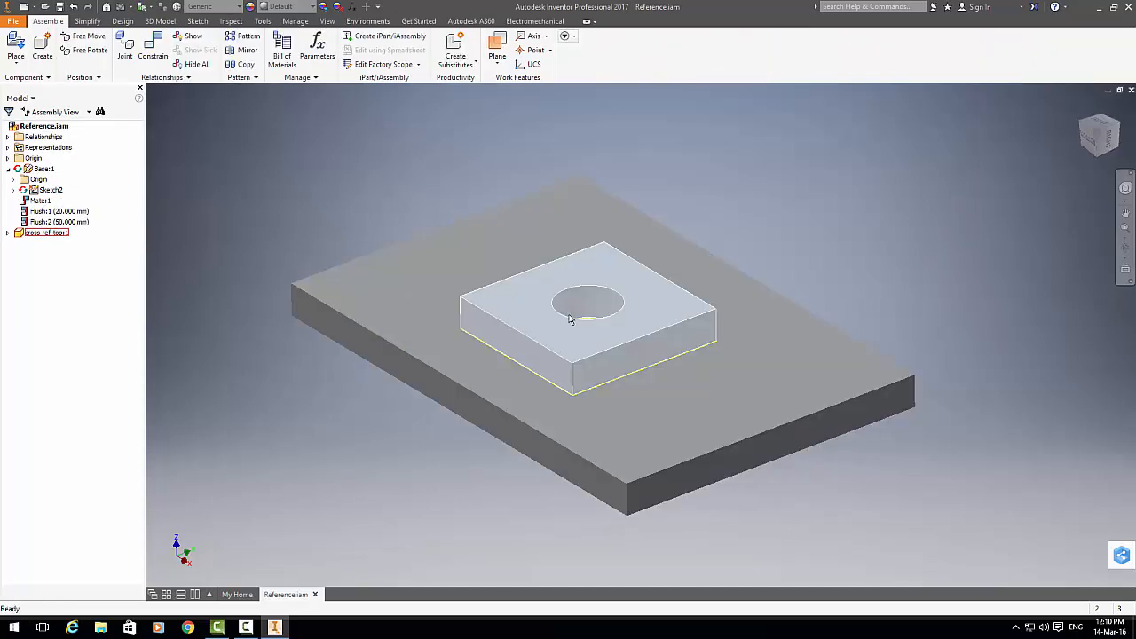
pyautogui.click(49, 190)
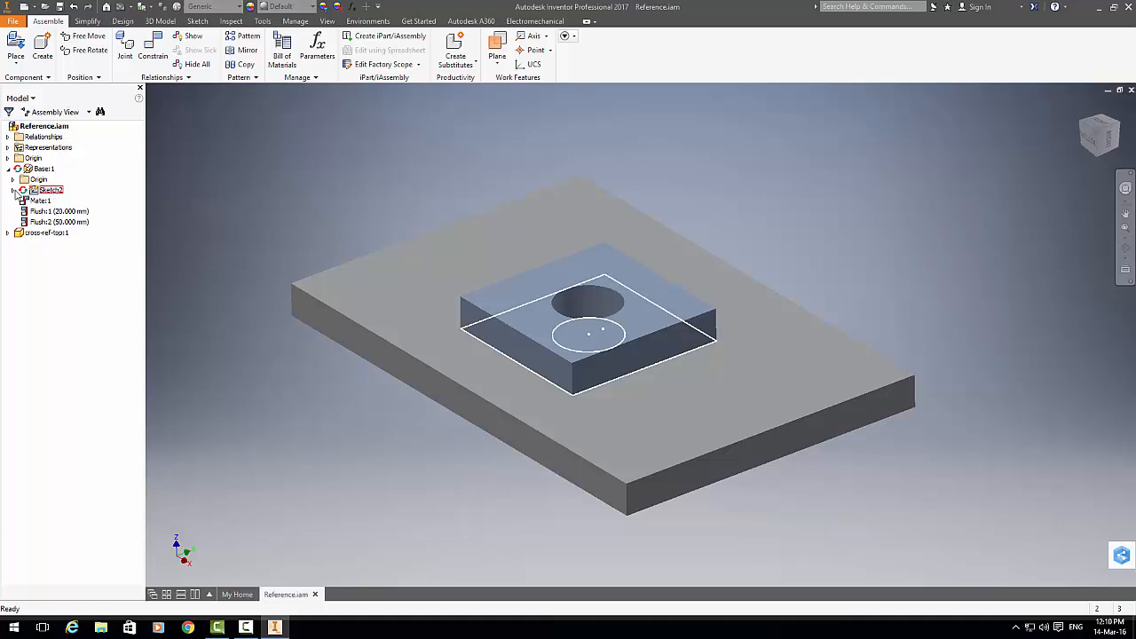
pyautogui.click(14, 189)
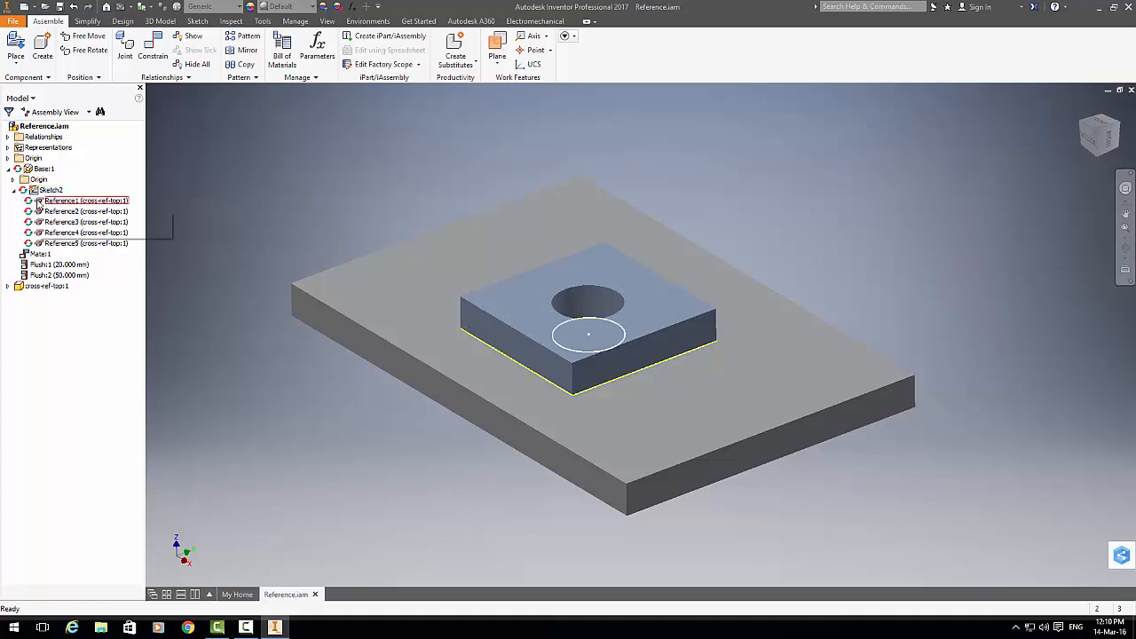
pyautogui.click(85, 232)
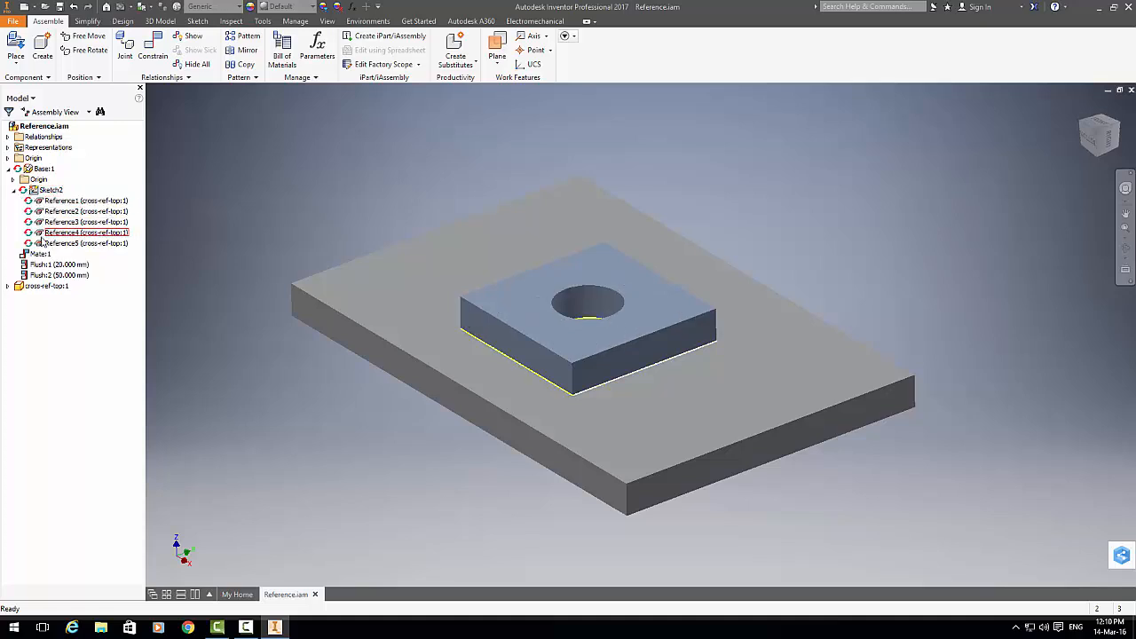
pyautogui.click(85, 200)
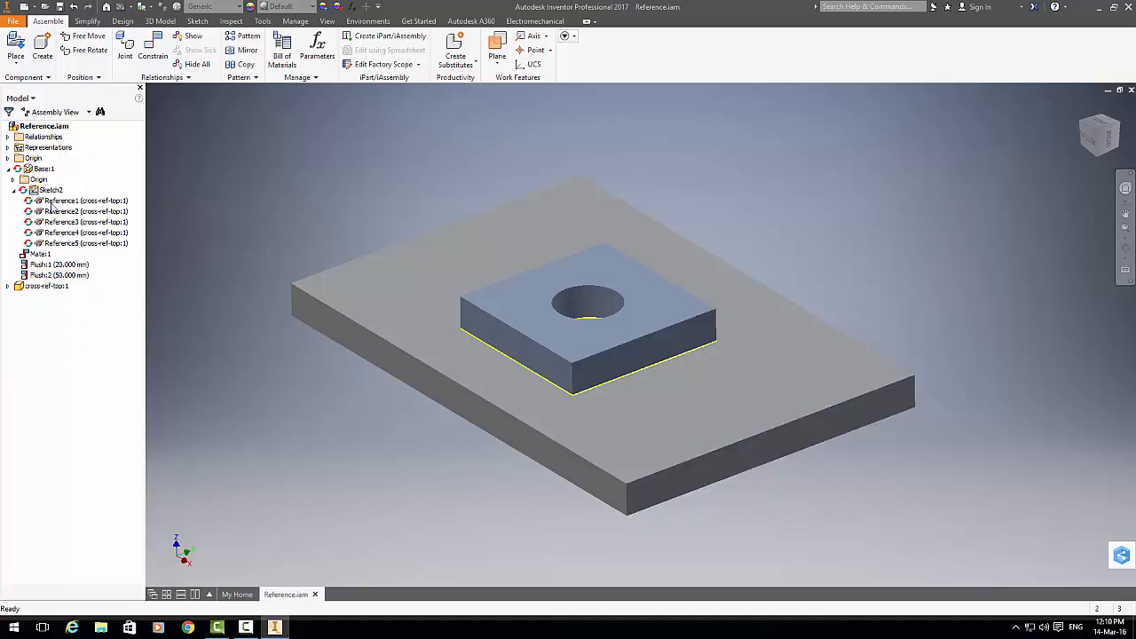
# Step: Open cross-ref-top.ipt via Reference1's Open References, then open Base.ipt on its own
pyautogui.rightClick(60, 200)
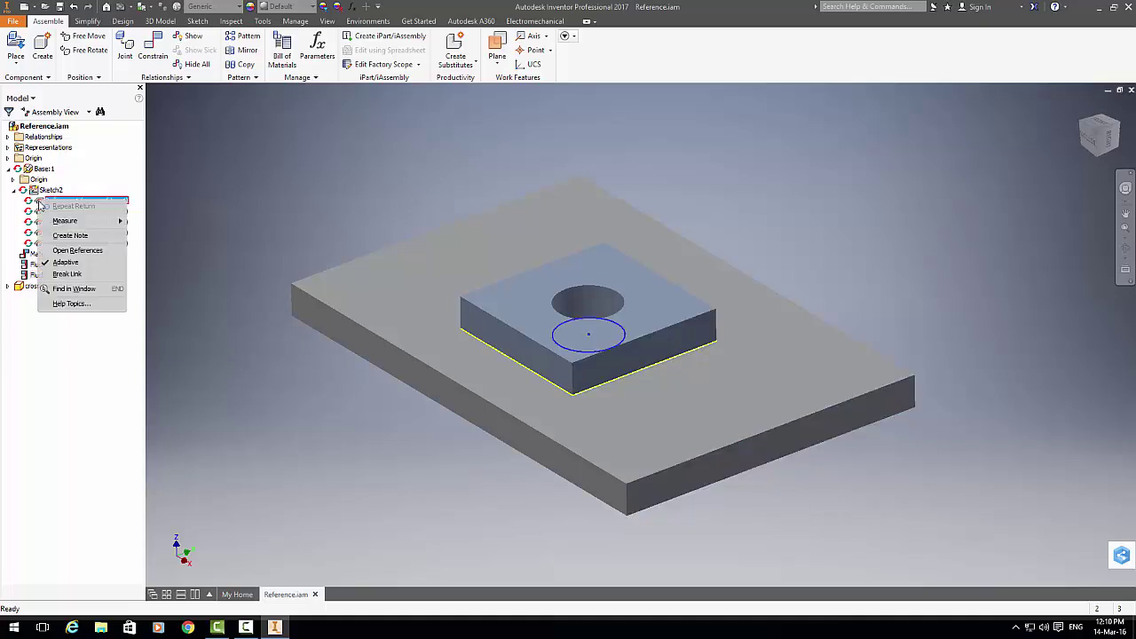
pyautogui.moveTo(137, 243)
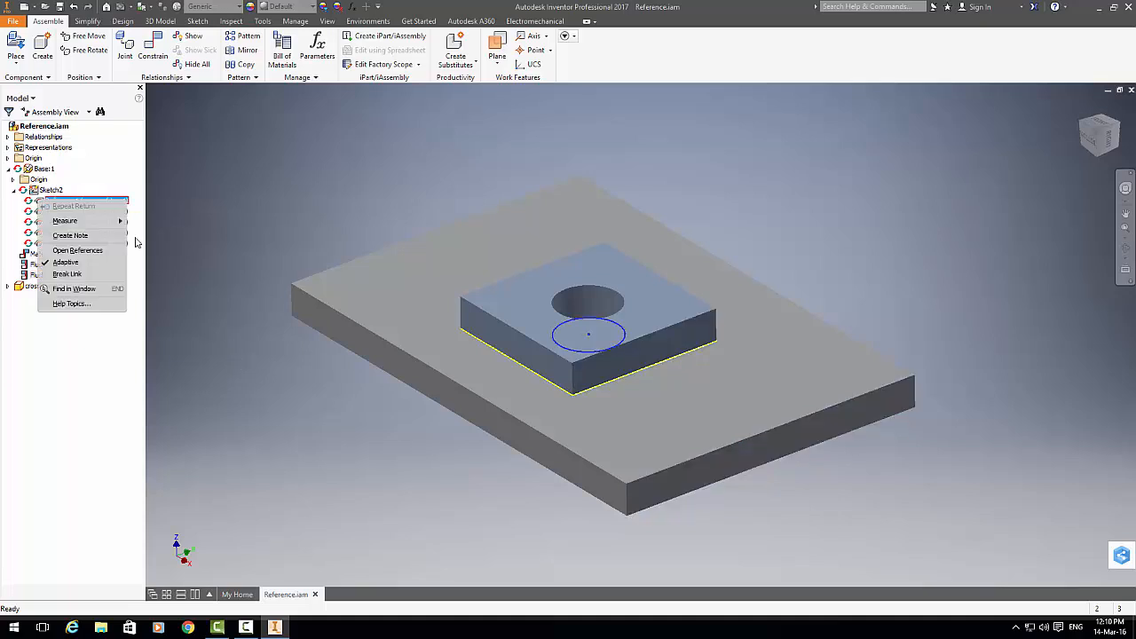
pyautogui.click(78, 249)
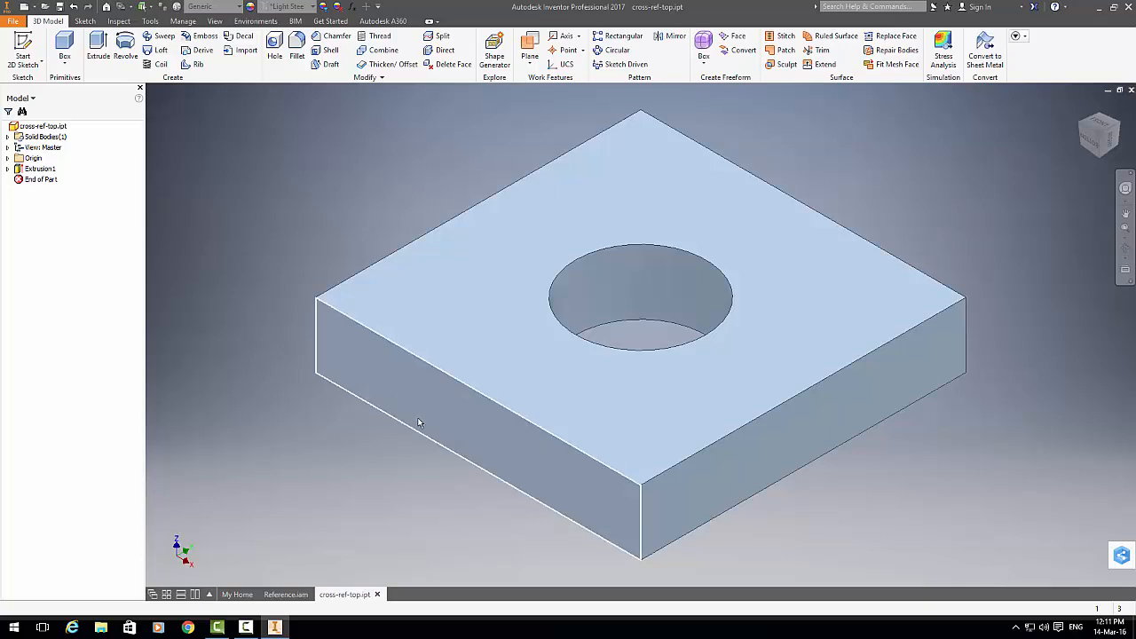
pyautogui.moveTo(377, 594)
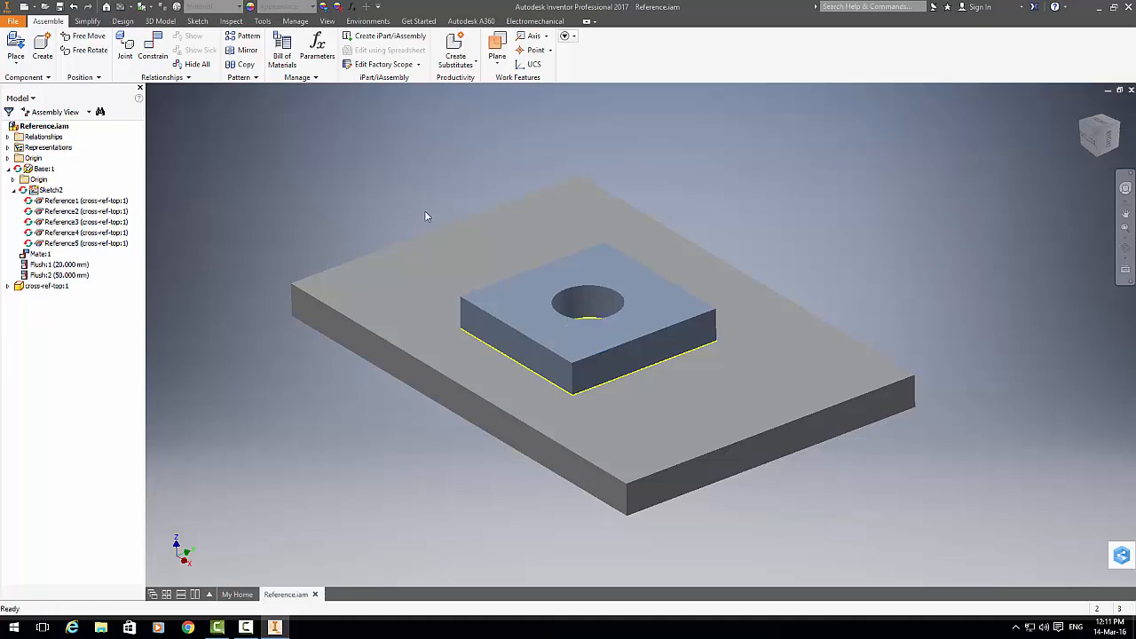
pyautogui.click(13, 20)
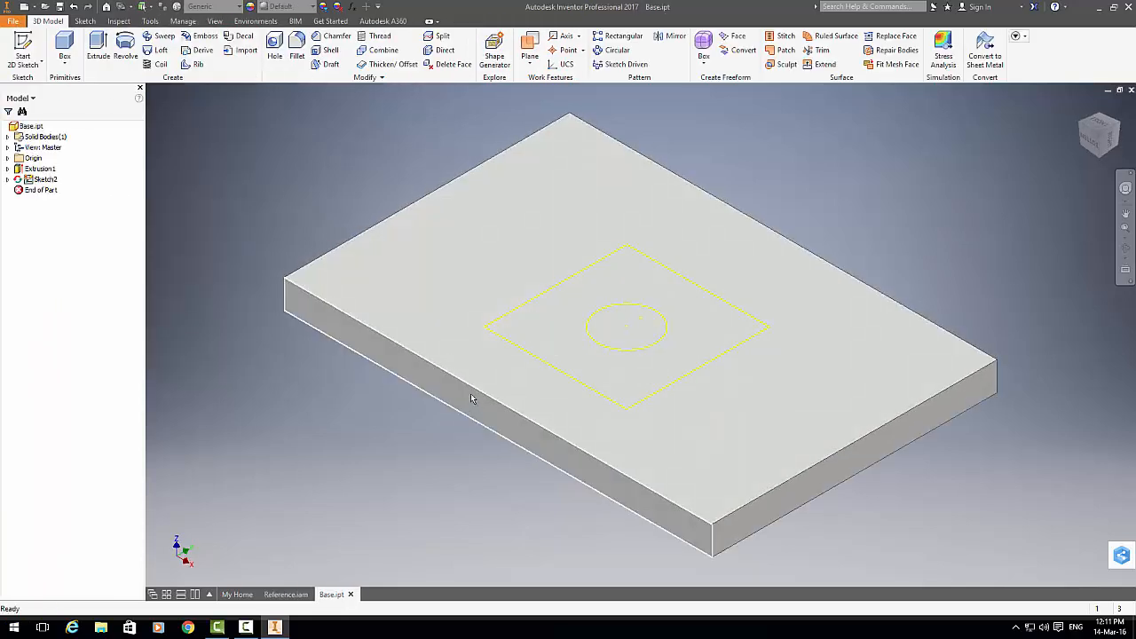
# Step: Close Reference.iam, saving it and its dependents when prompted
pyautogui.click(286, 594)
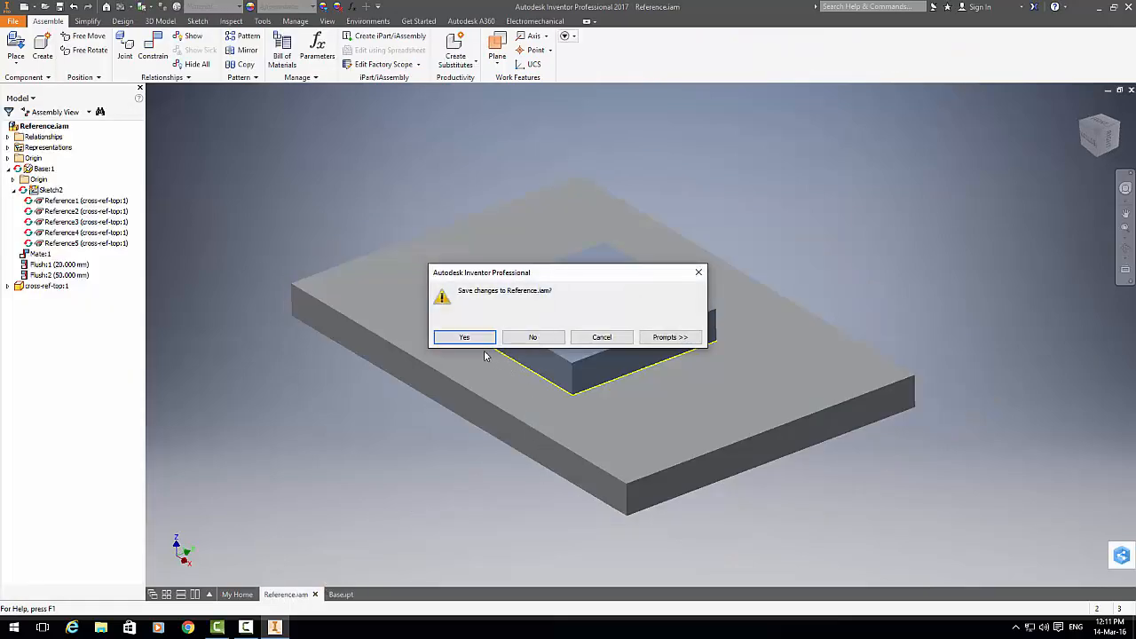
pyautogui.click(464, 337)
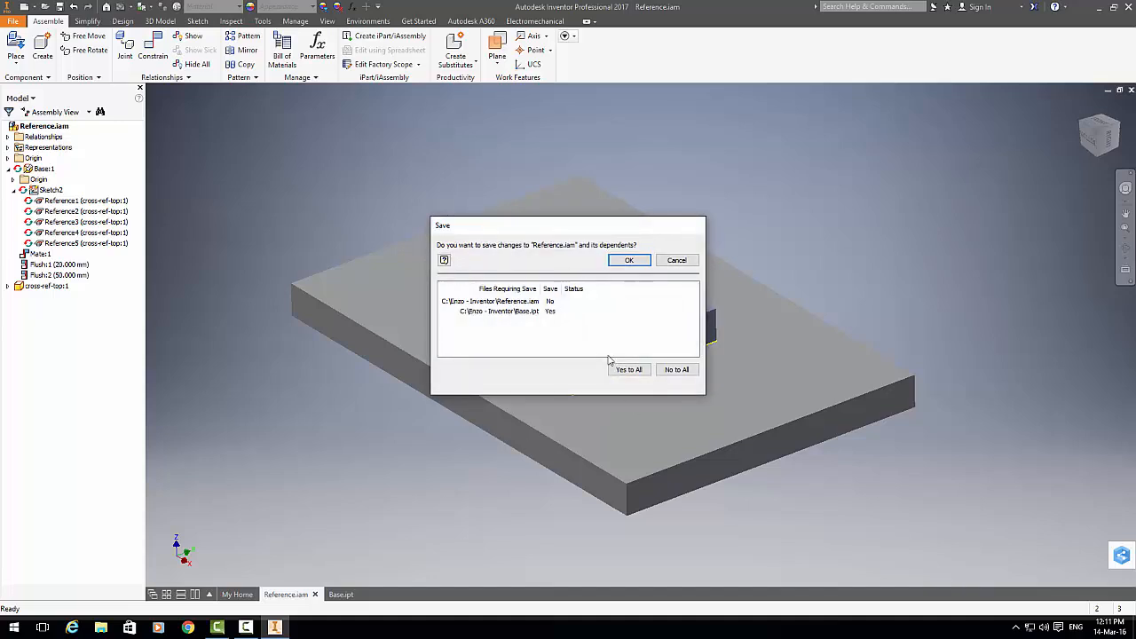
pyautogui.click(628, 370)
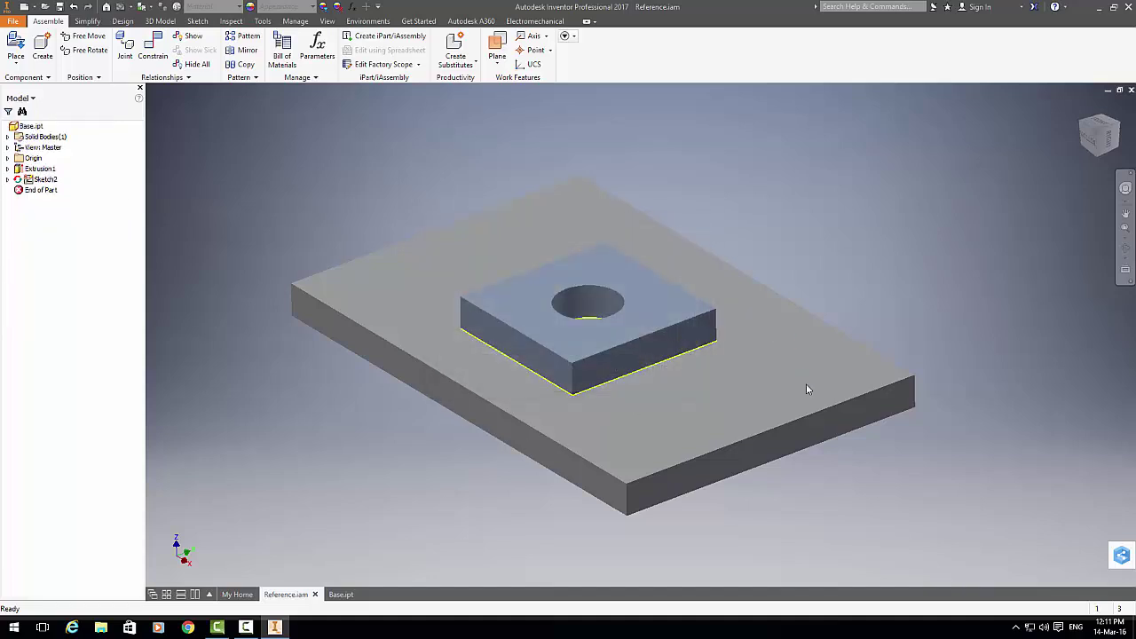
pyautogui.click(341, 594)
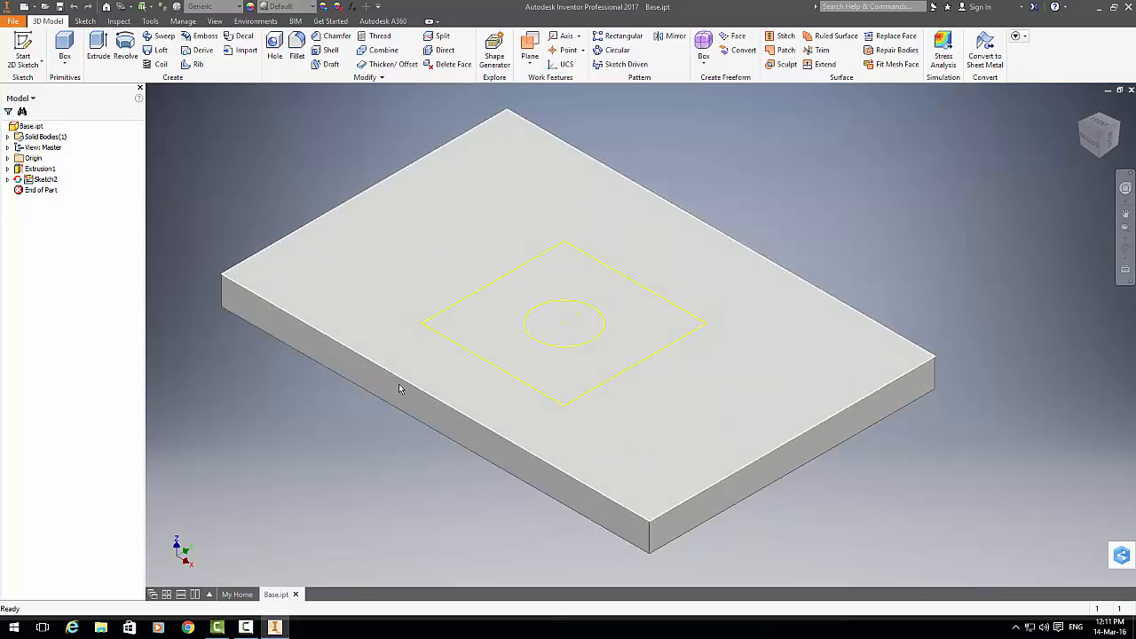
# Step: In Base.ipt, expand Sketch2, review References 1, 2 and 4, and right-click Reference1
pyautogui.click(8, 178)
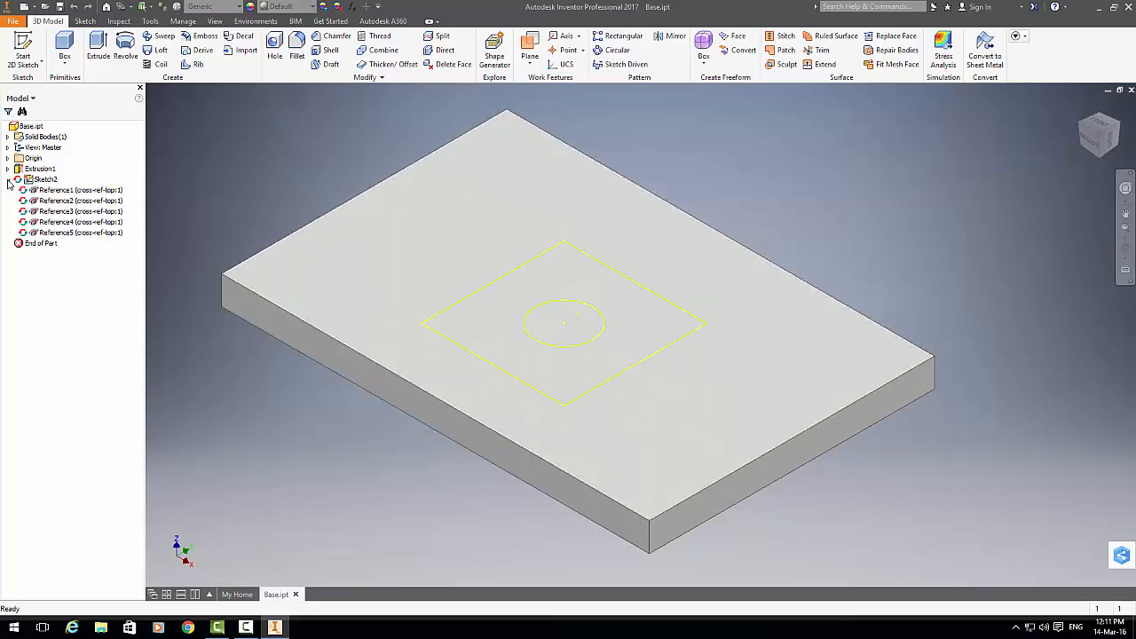
pyautogui.click(80, 200)
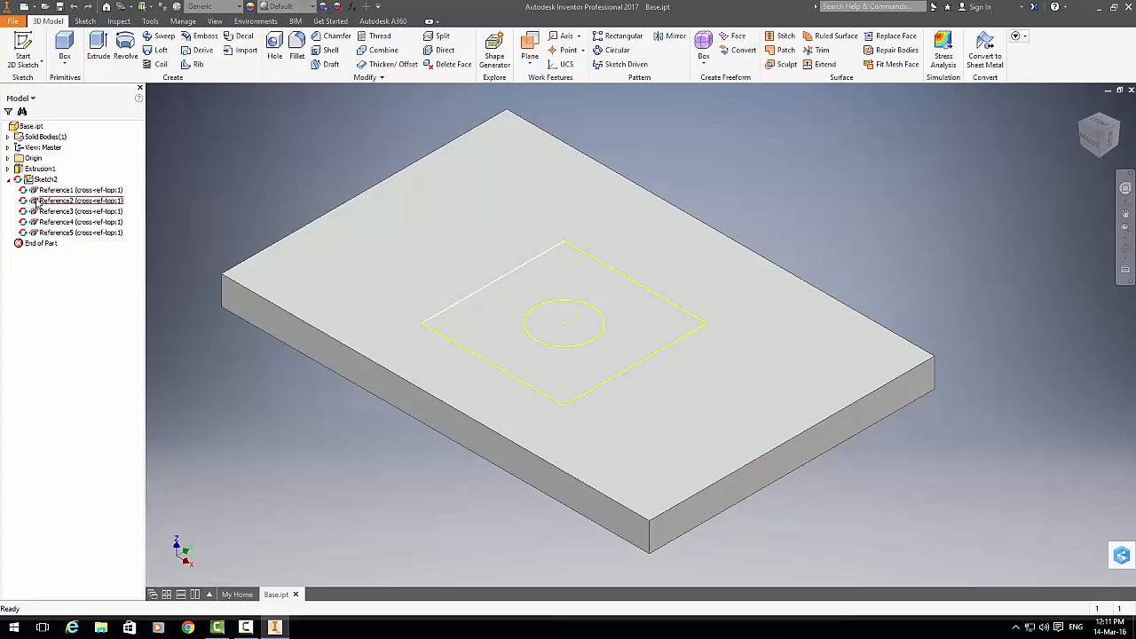
pyautogui.click(78, 222)
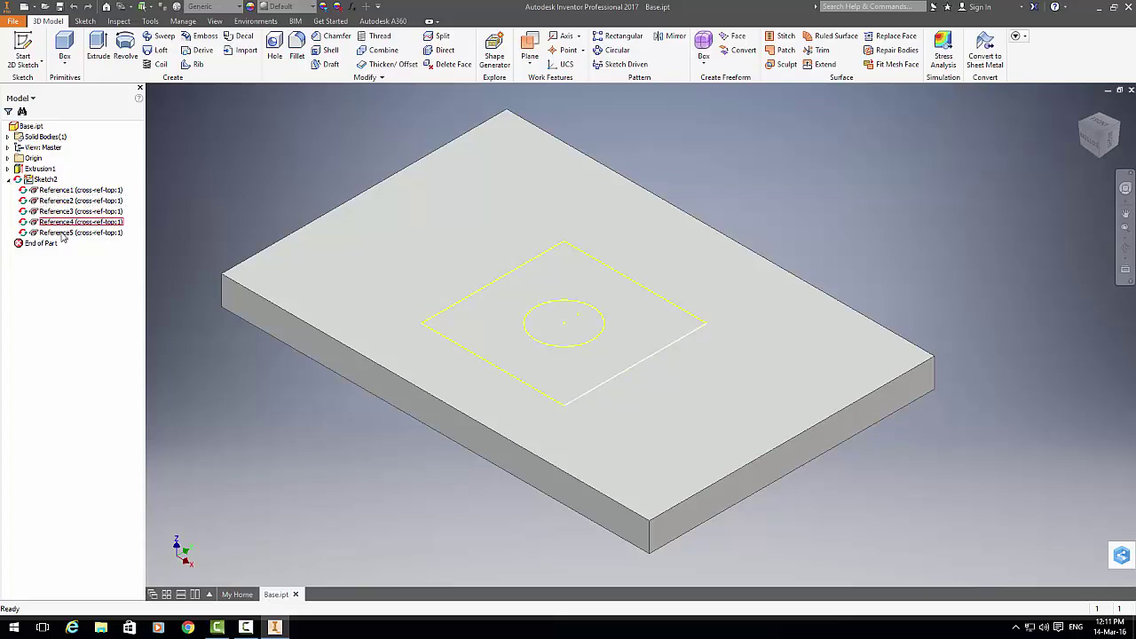
pyautogui.click(80, 189)
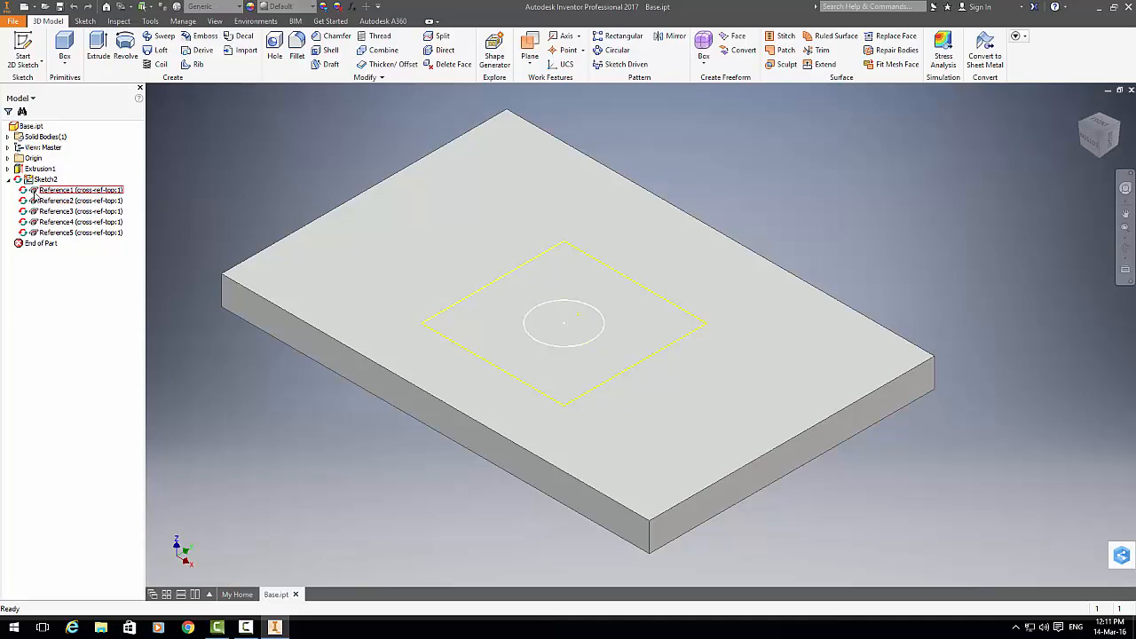
pyautogui.rightClick(80, 189)
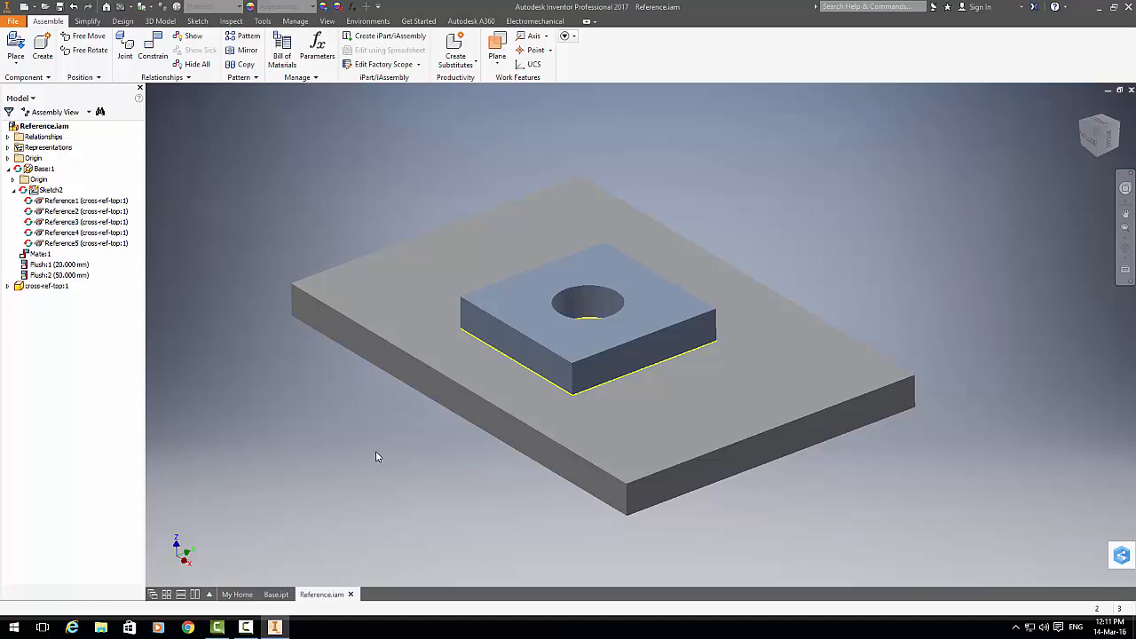
pyautogui.moveTo(418, 498)
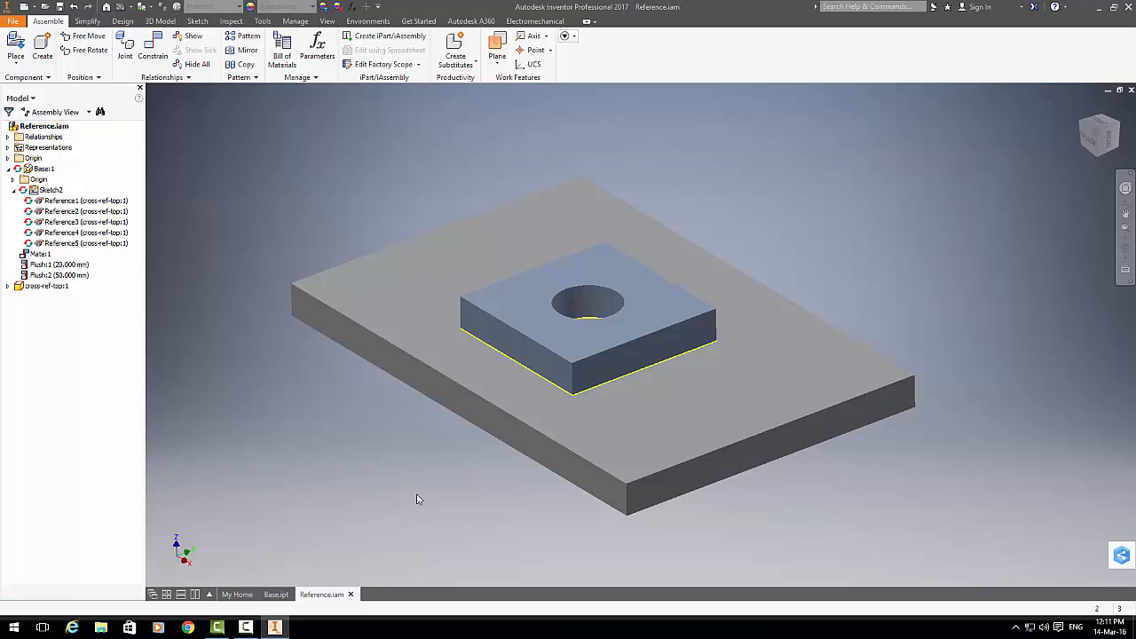